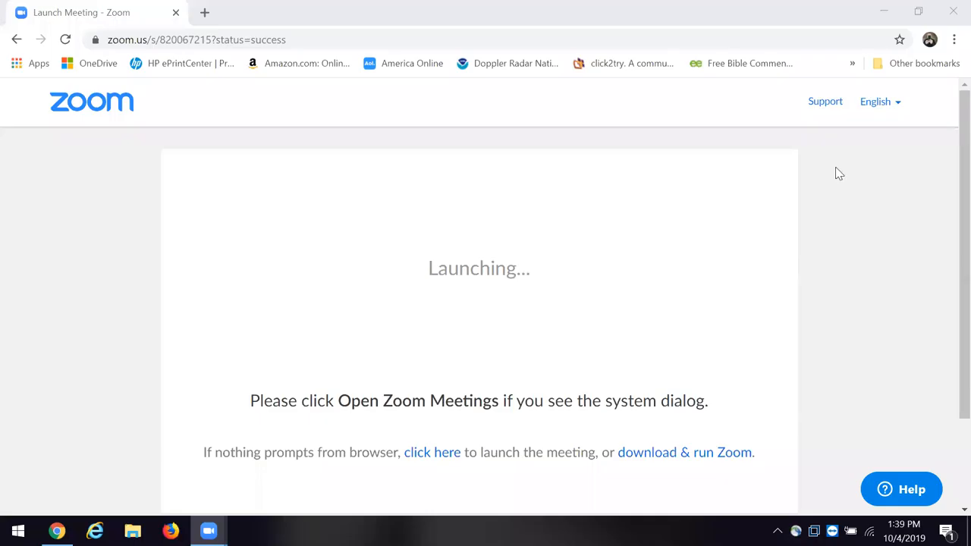
pyautogui.moveTo(950, 115)
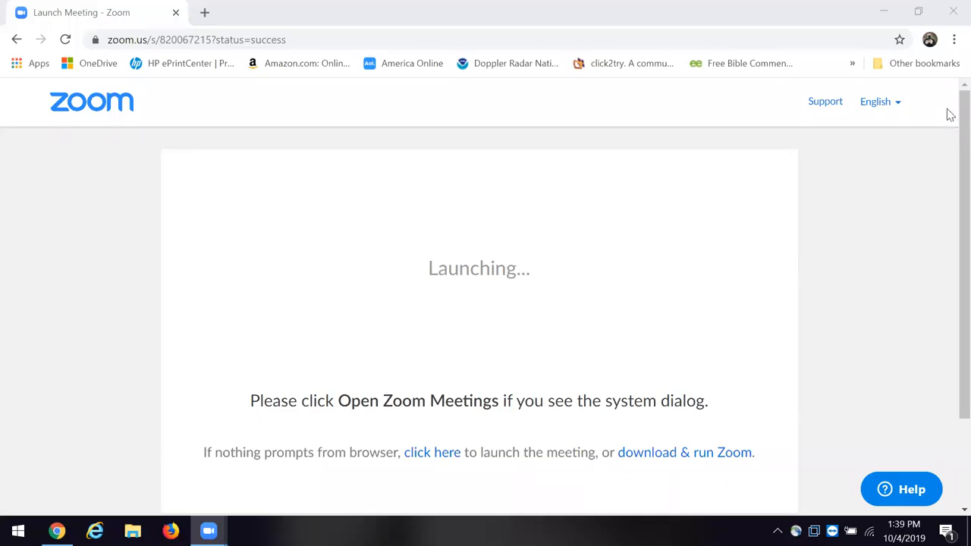
pyautogui.moveTo(690, 165)
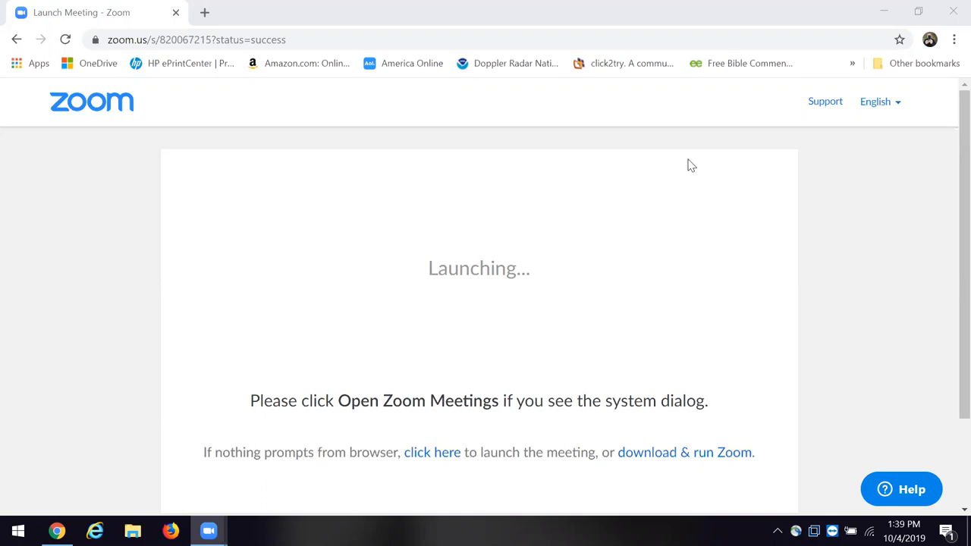
pyautogui.moveTo(636, 223)
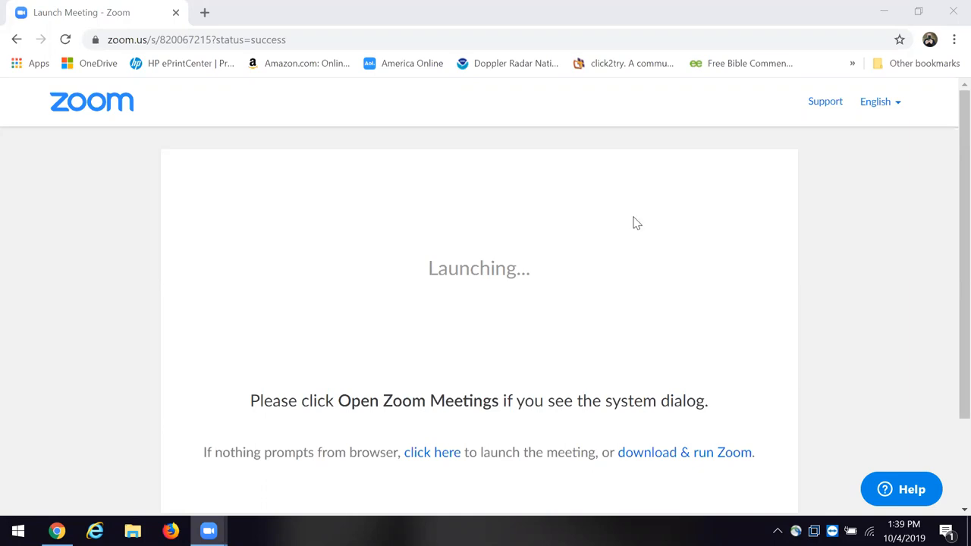
pyautogui.moveTo(204, 12)
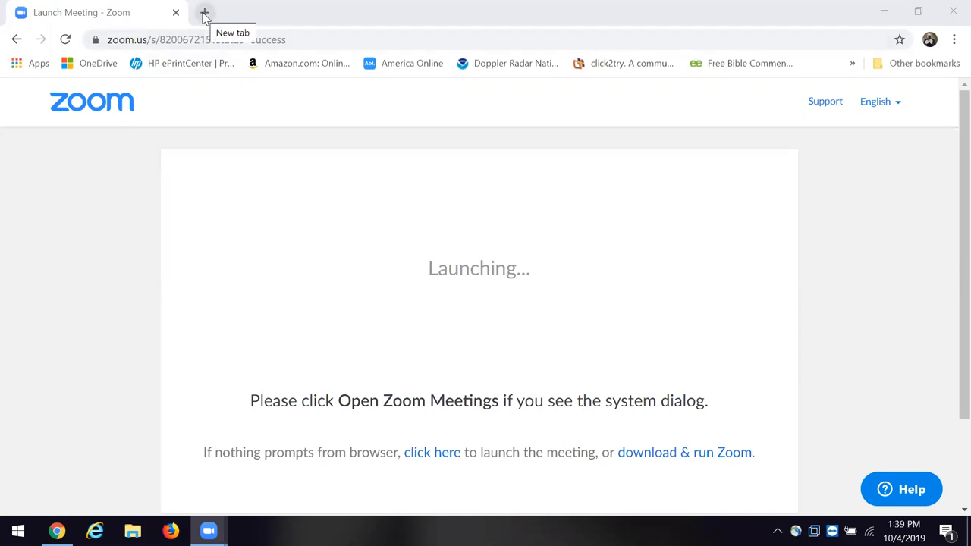
# Open a blank new Chrome tab beside the Zoom meeting launch page.
pyautogui.click(205, 12)
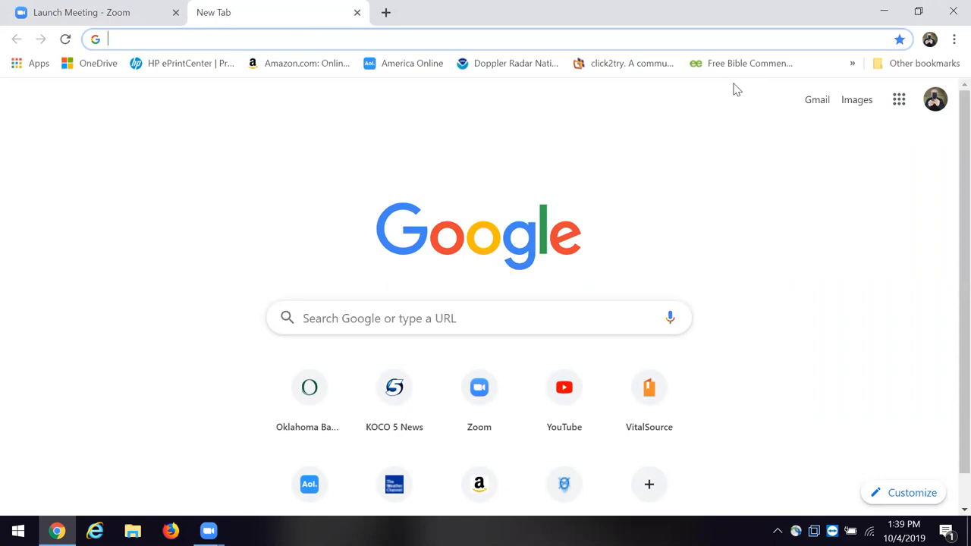
pyautogui.moveTo(544, 216)
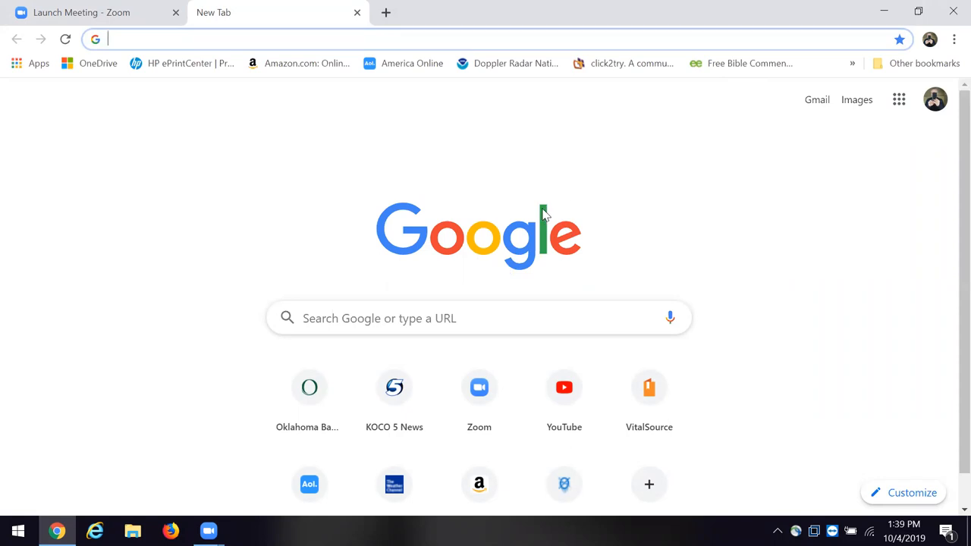
pyautogui.moveTo(542, 219)
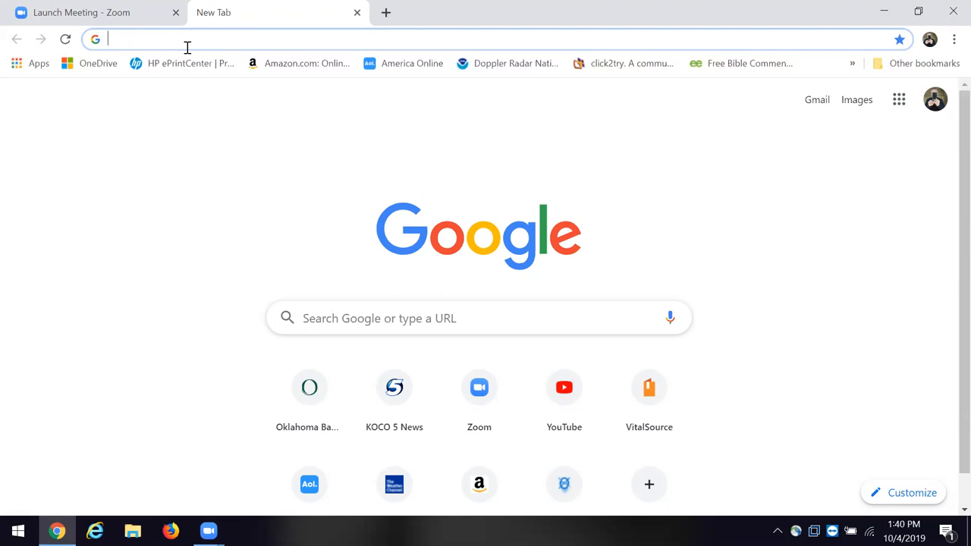
pyautogui.moveTo(383, 180)
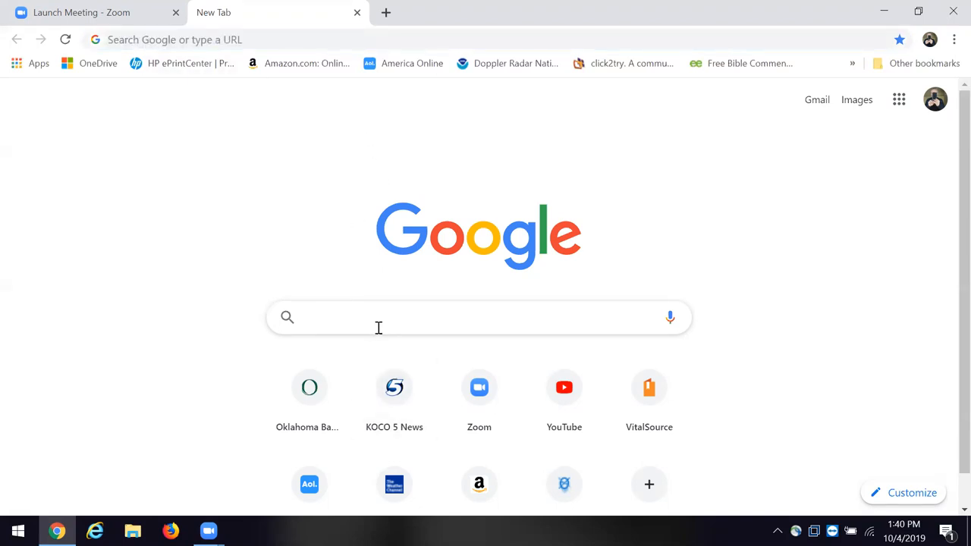
# Search the web for 'teradata university network' and open the site.
pyautogui.write('teradata')
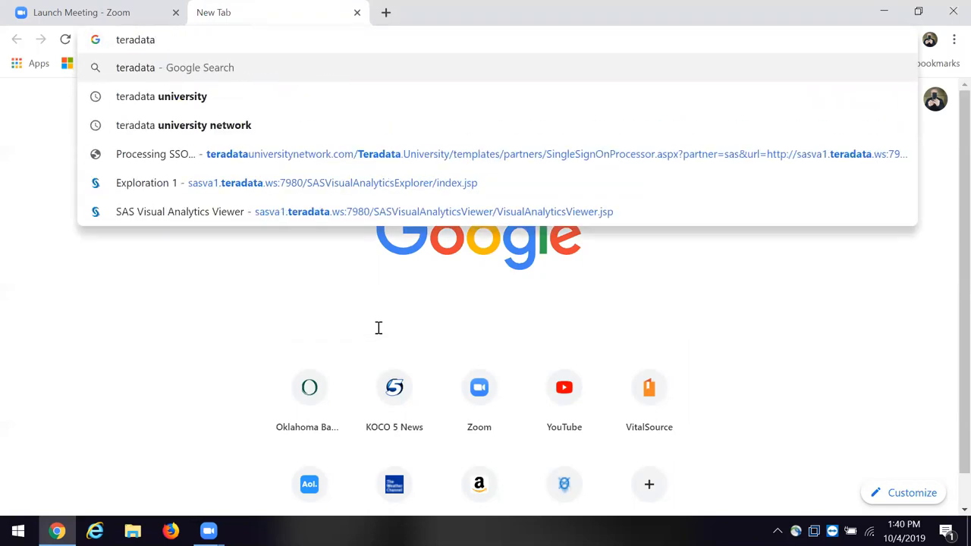
pyautogui.moveTo(237, 129)
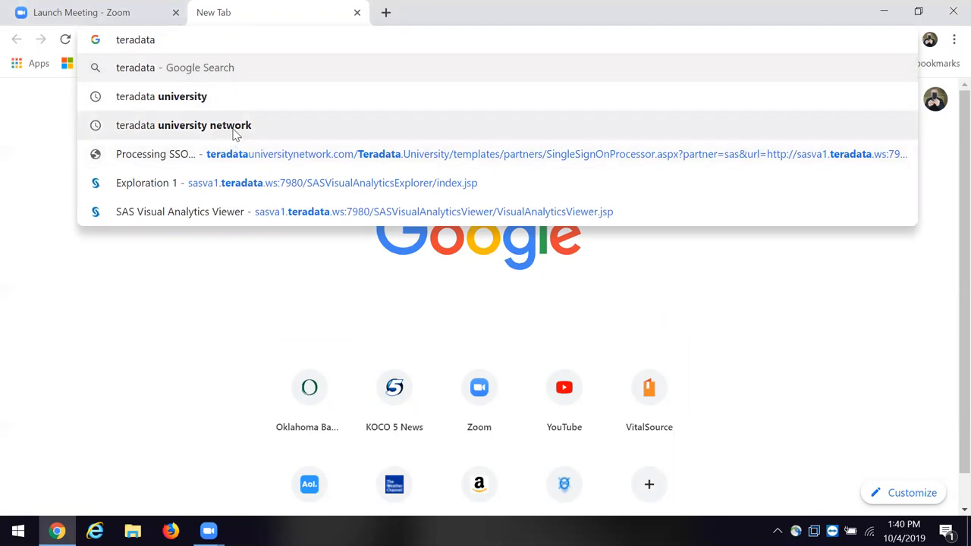
pyautogui.click(184, 126)
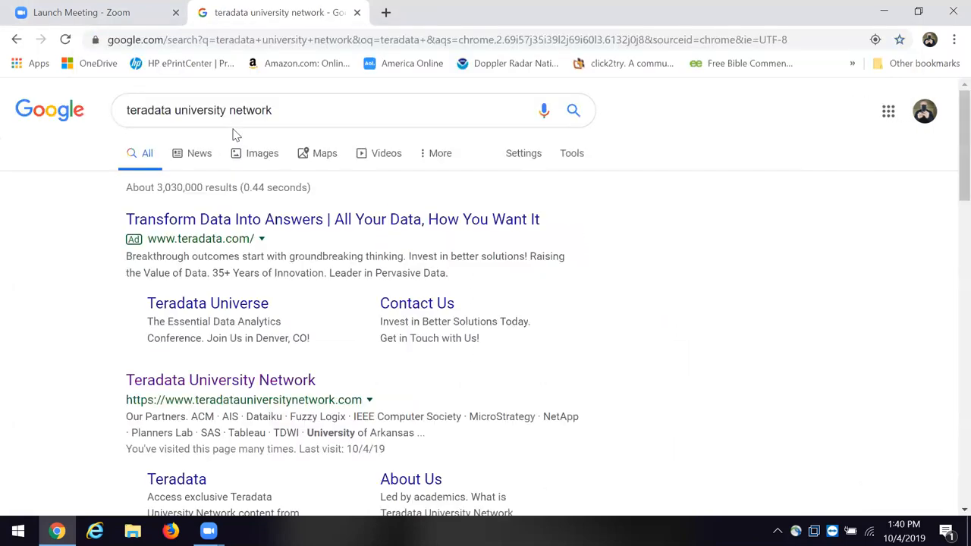
pyautogui.moveTo(279, 243)
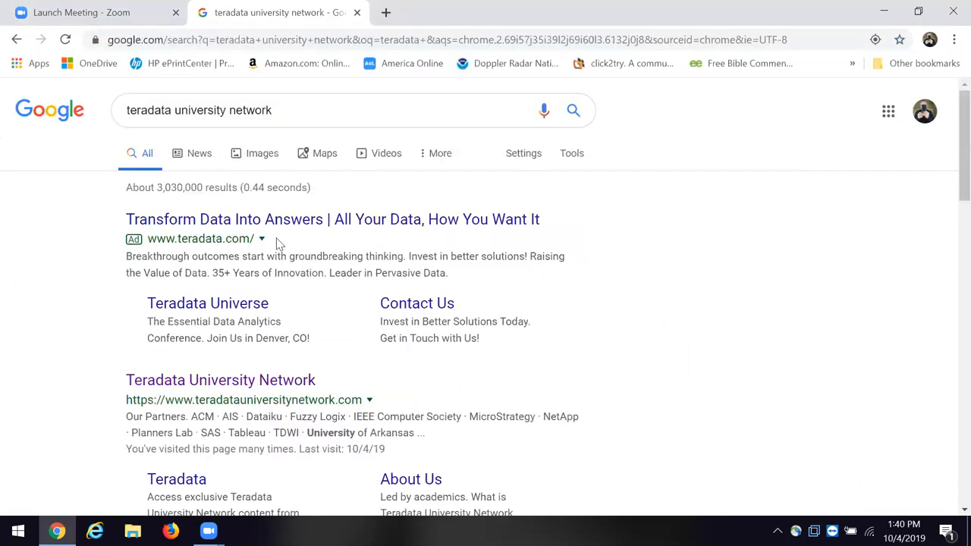
pyautogui.click(220, 380)
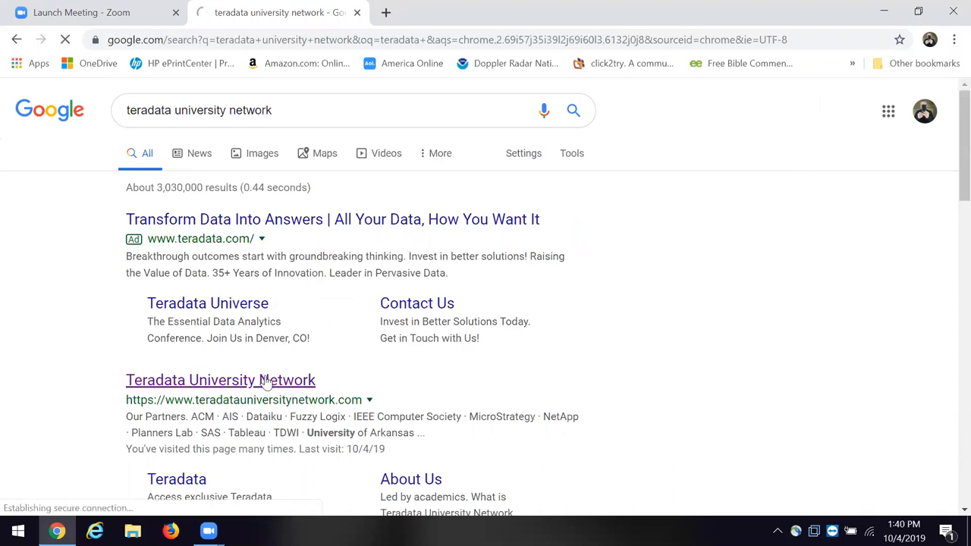
pyautogui.click(221, 380)
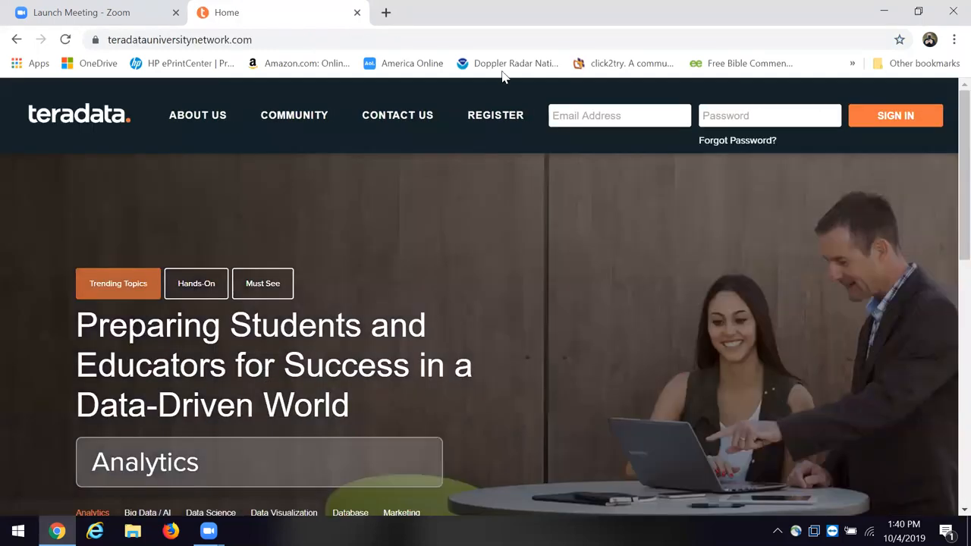
pyautogui.moveTo(603, 82)
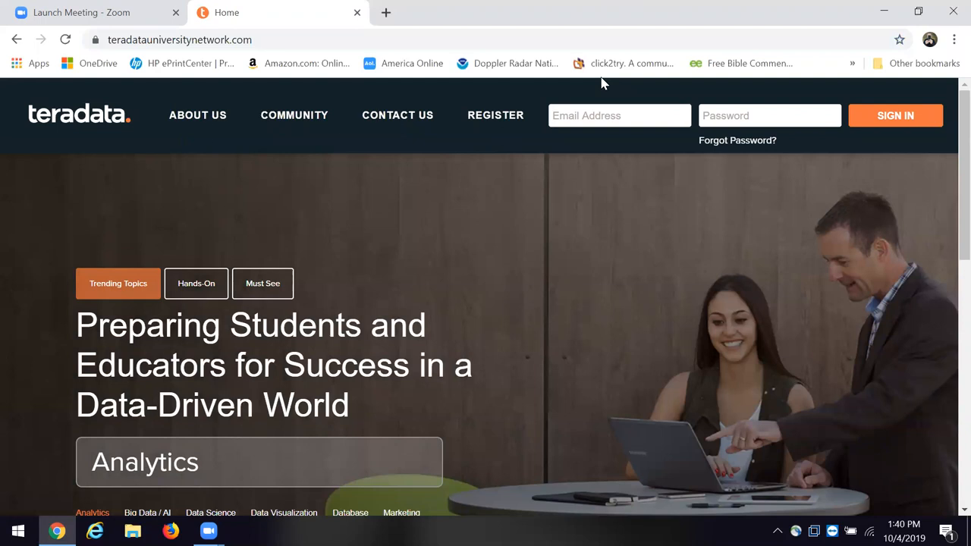
# Enter the account email and password in the sign-in form.
pyautogui.click(148, 512)
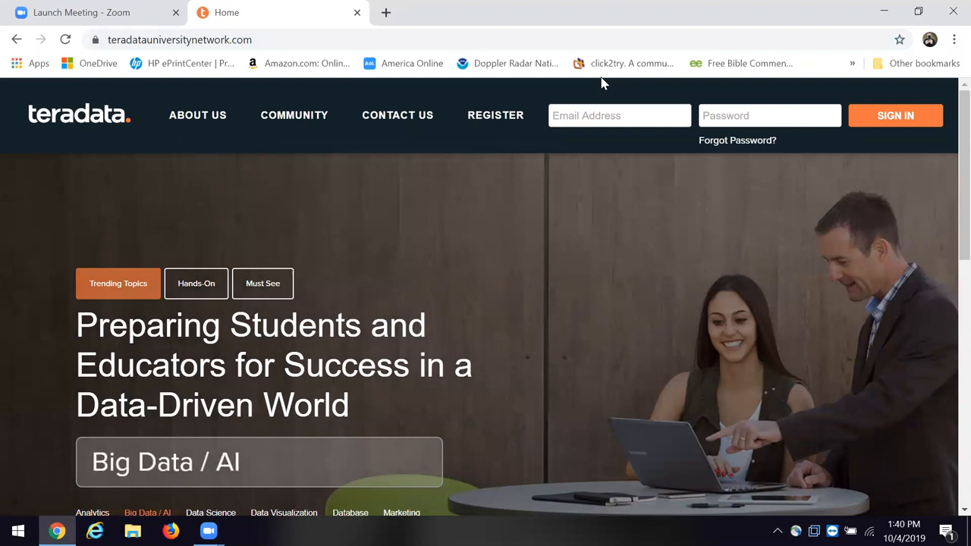
pyautogui.click(210, 513)
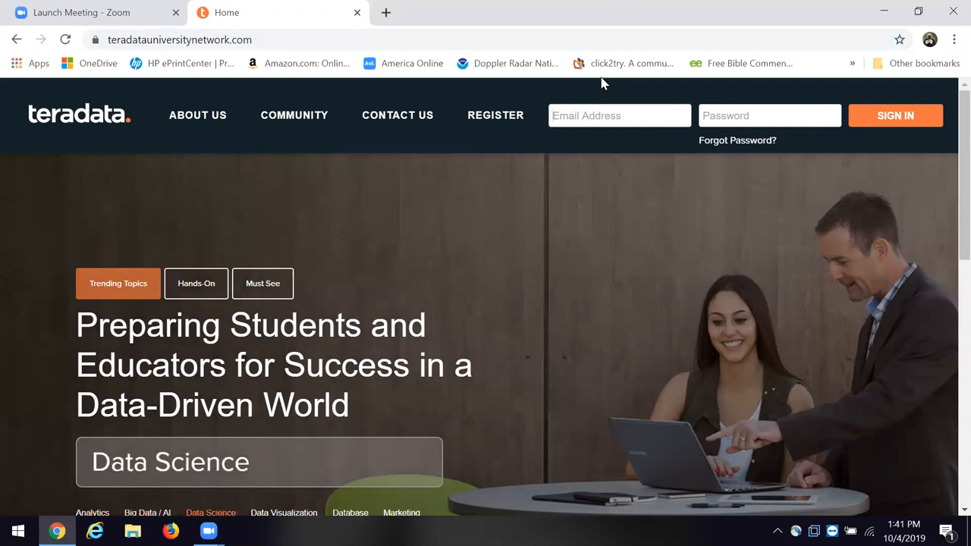
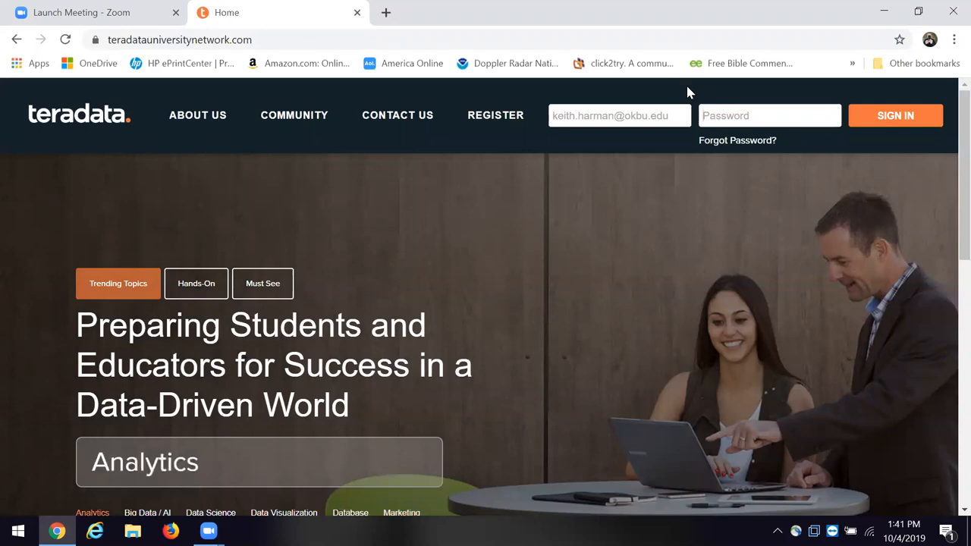
pyautogui.write('•')
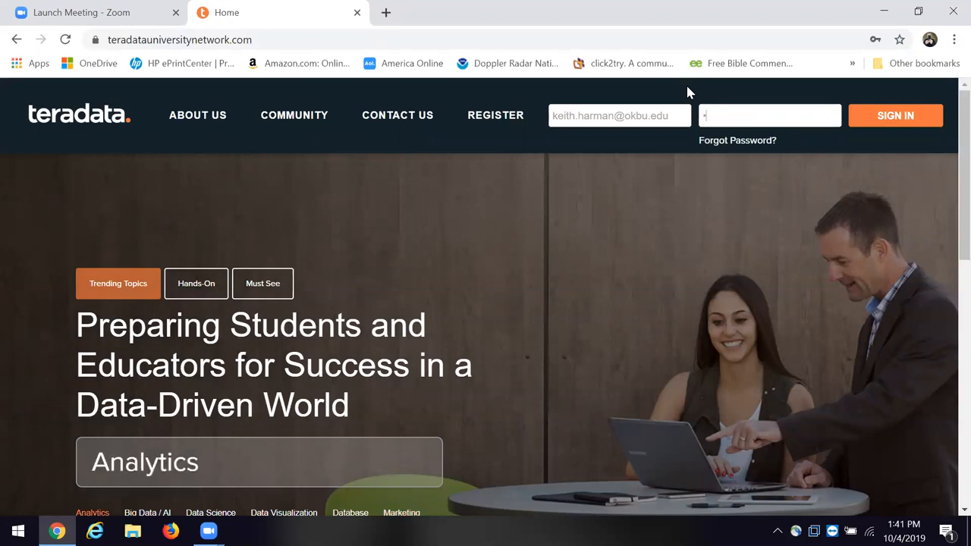
pyautogui.write('••••')
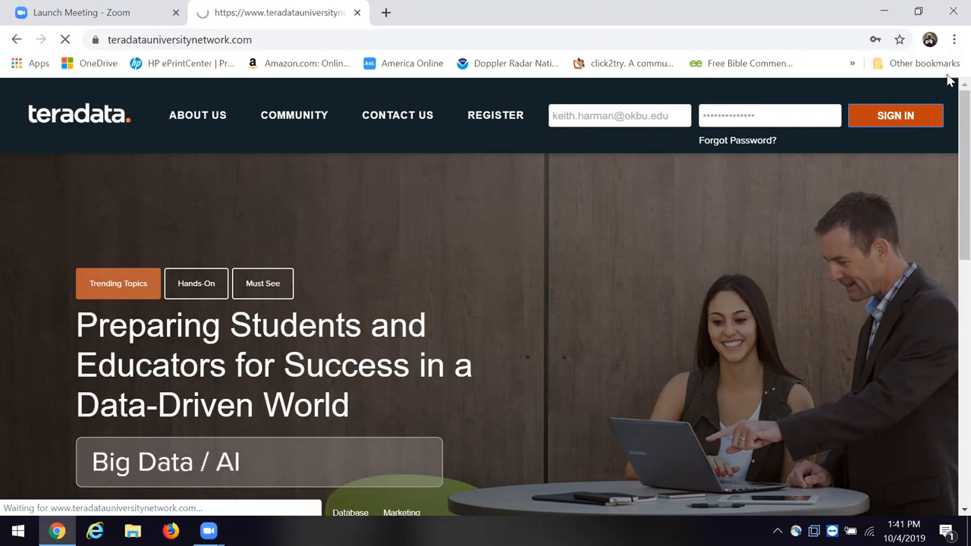
pyautogui.click(895, 116)
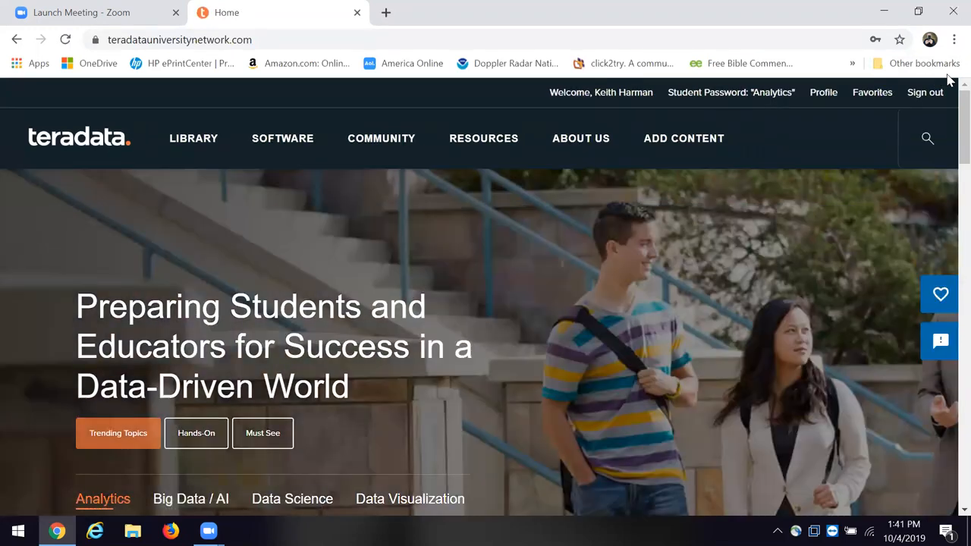
pyautogui.click(191, 498)
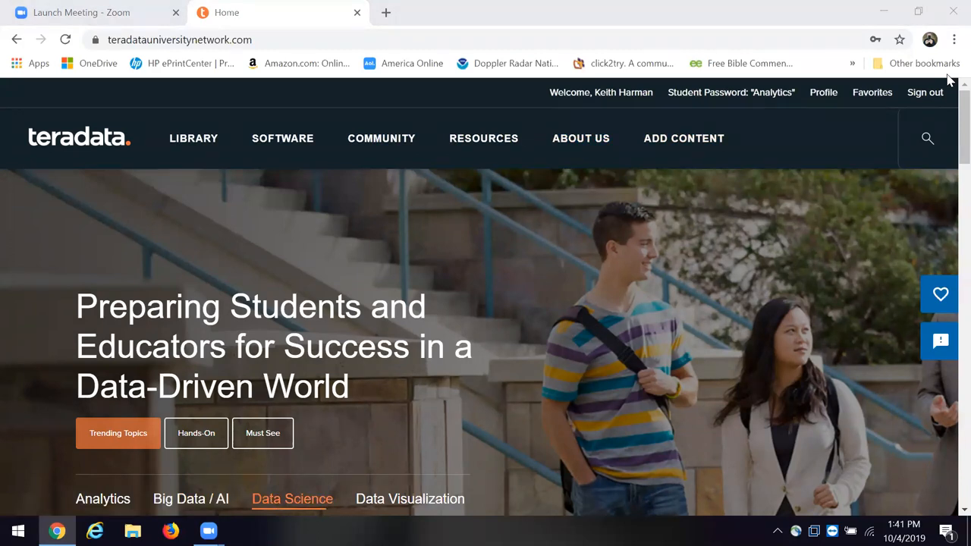
pyautogui.click(410, 498)
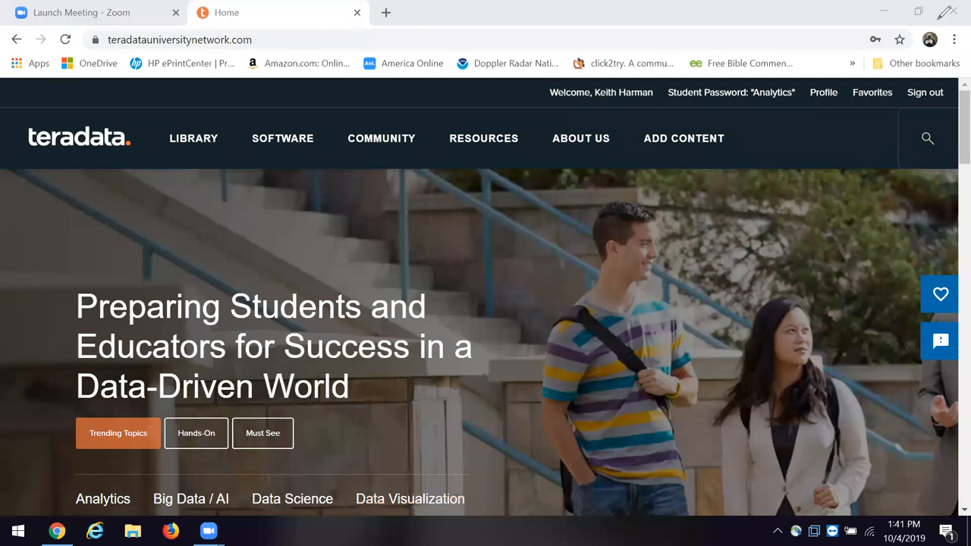
pyautogui.moveTo(734, 53)
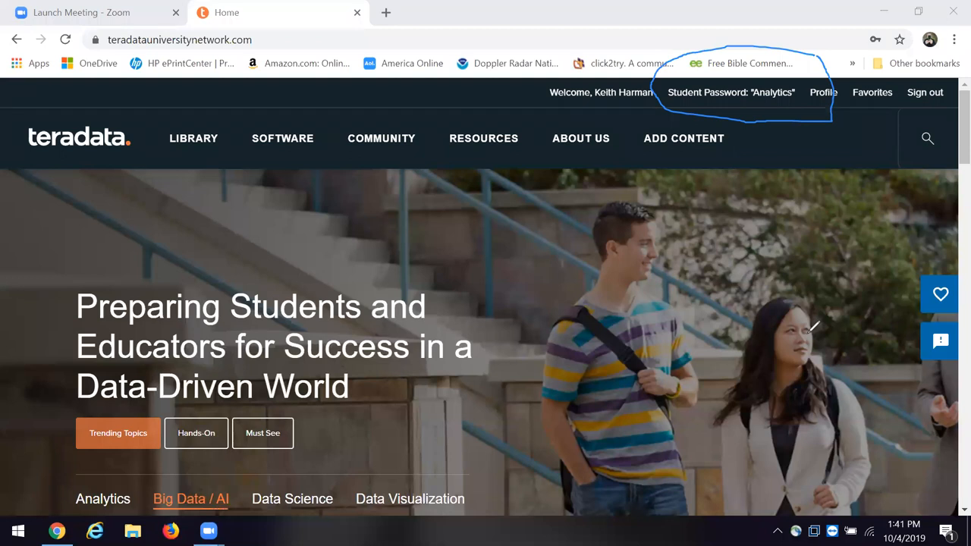
pyautogui.click(292, 498)
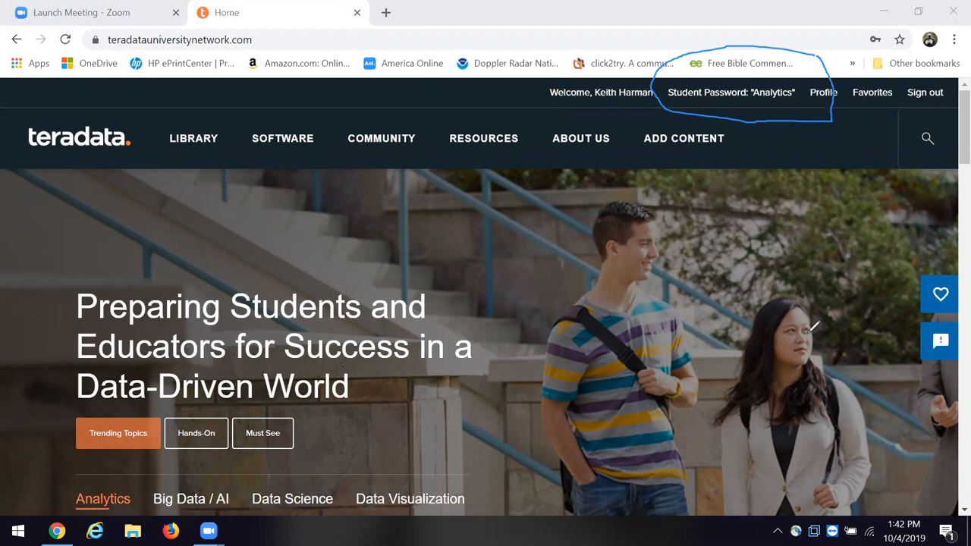
pyautogui.click(190, 498)
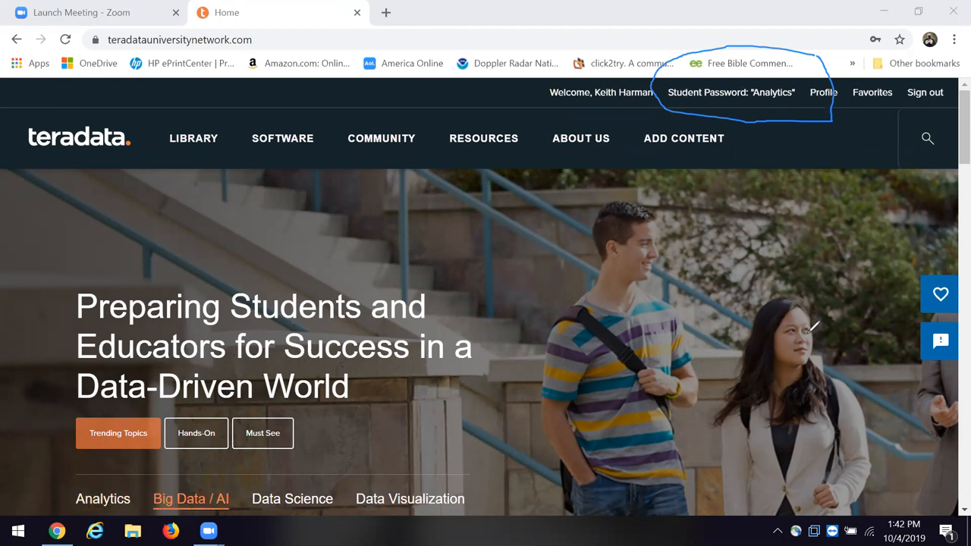
pyautogui.click(292, 498)
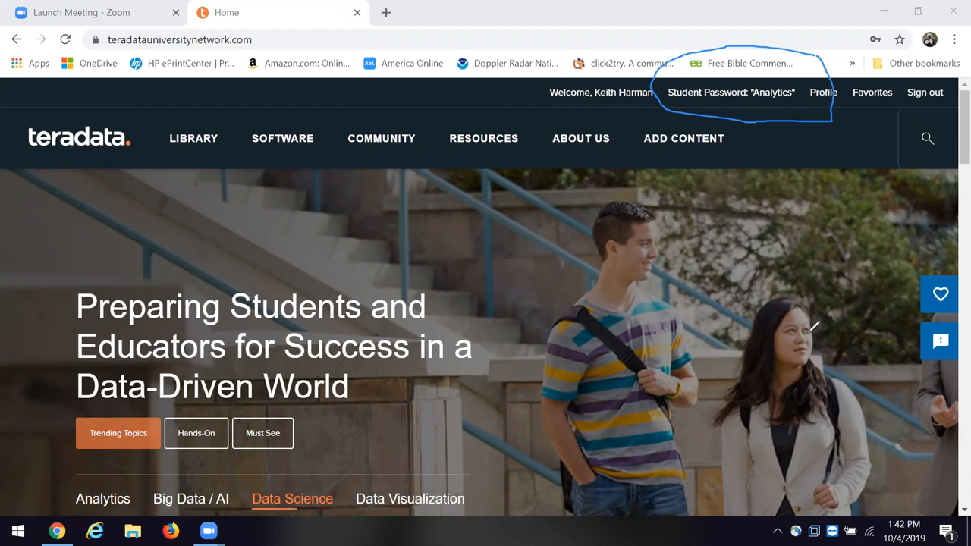
pyautogui.click(409, 498)
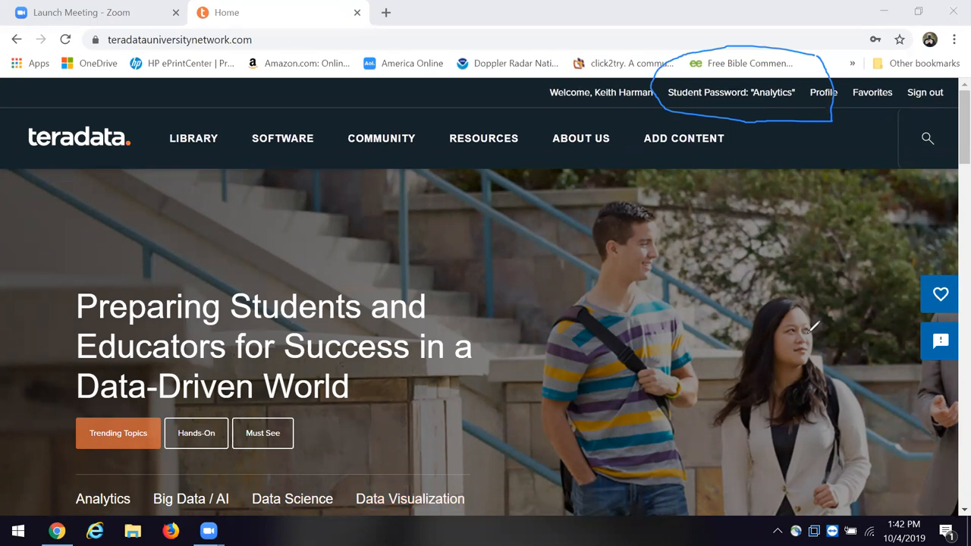
pyautogui.moveTo(570, 287)
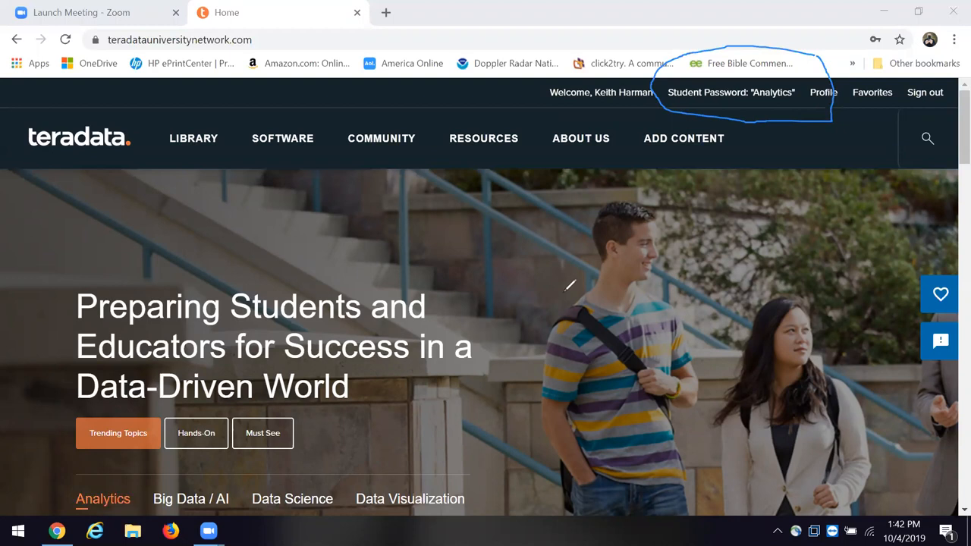
pyautogui.click(190, 498)
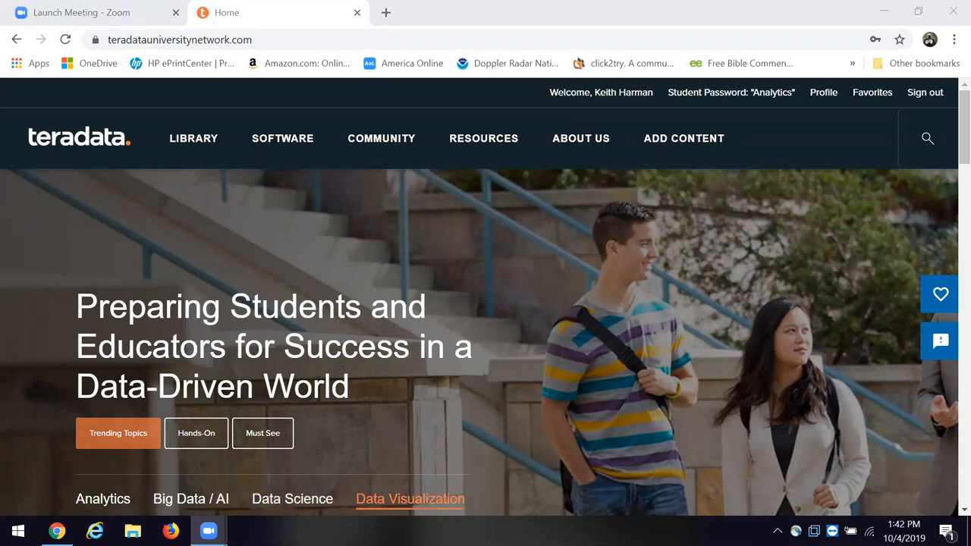
pyautogui.scroll(-3)
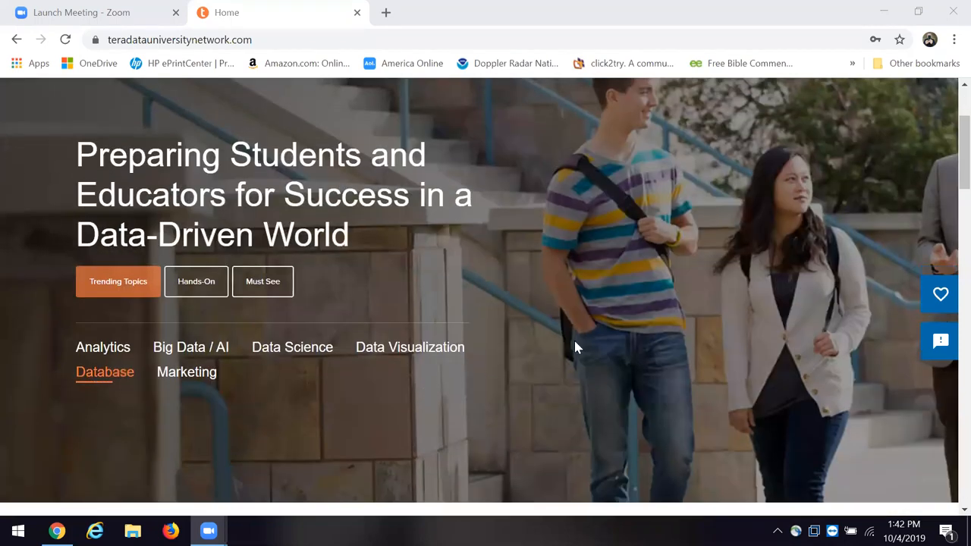
pyautogui.click(187, 372)
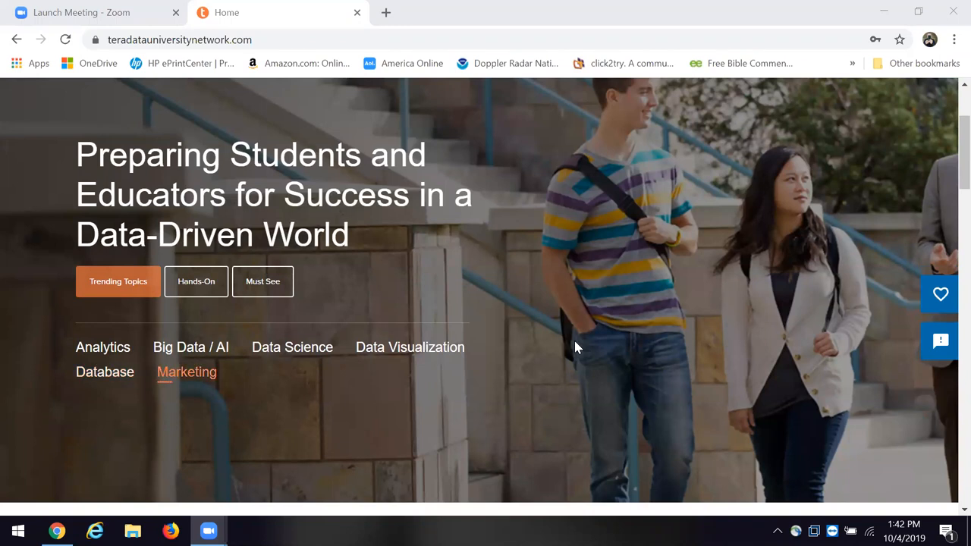
pyautogui.scroll(-3)
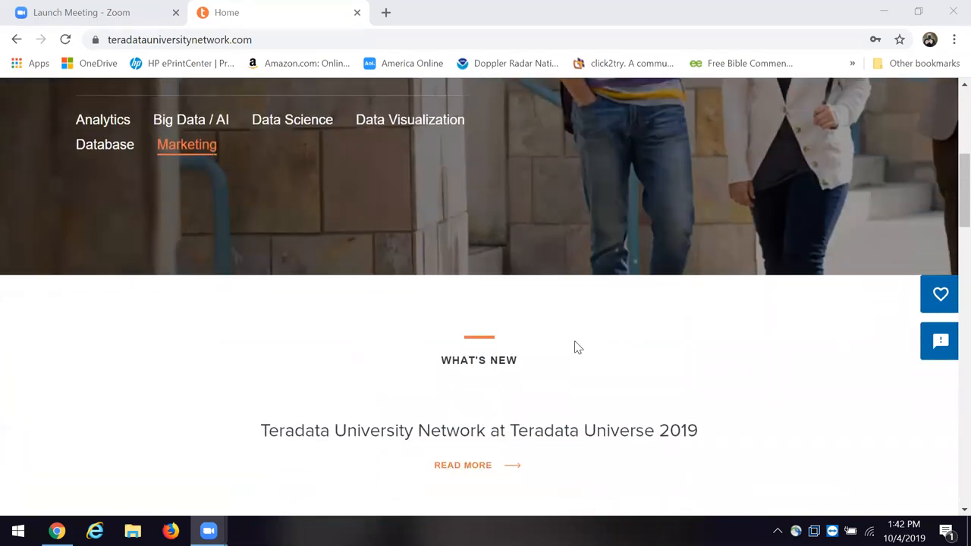
pyautogui.scroll(-3)
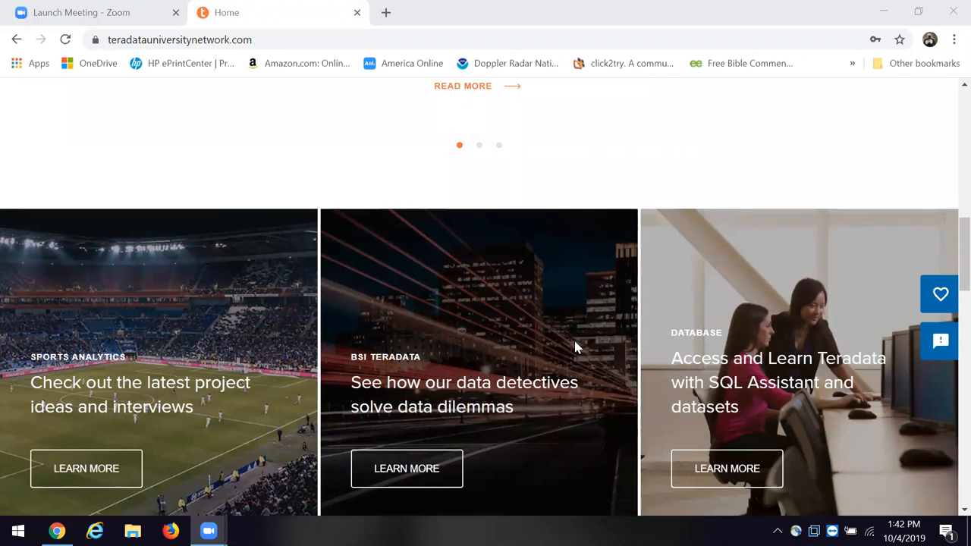
pyautogui.scroll(-3)
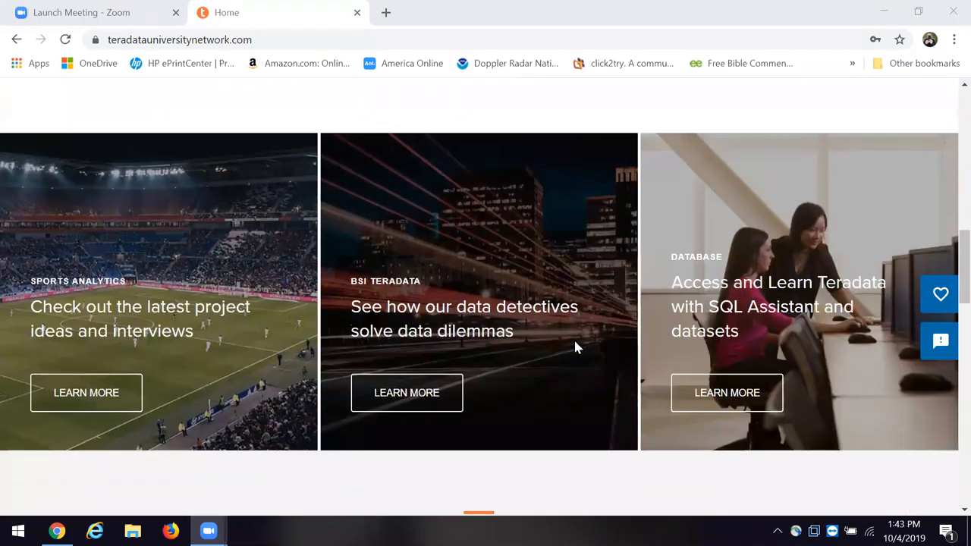
pyautogui.scroll(-3)
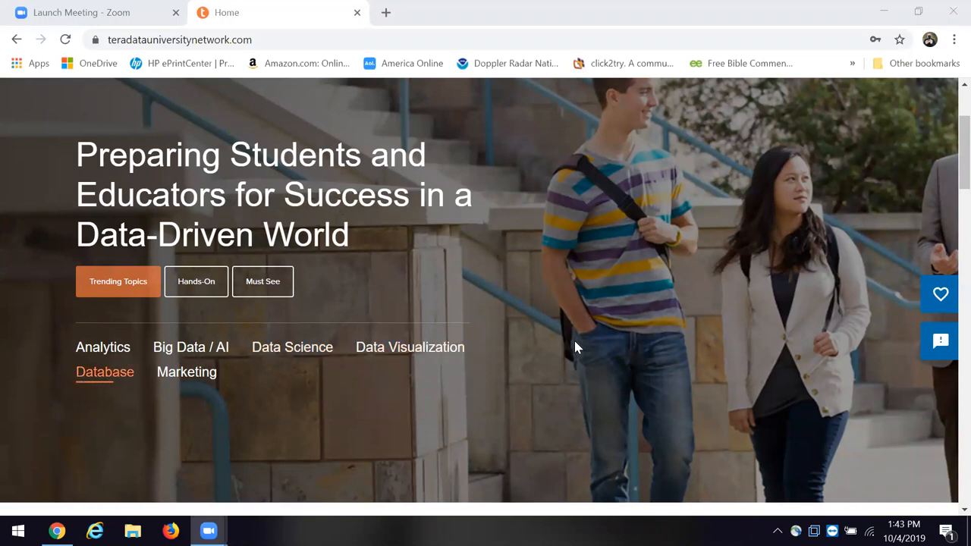
pyautogui.click(186, 372)
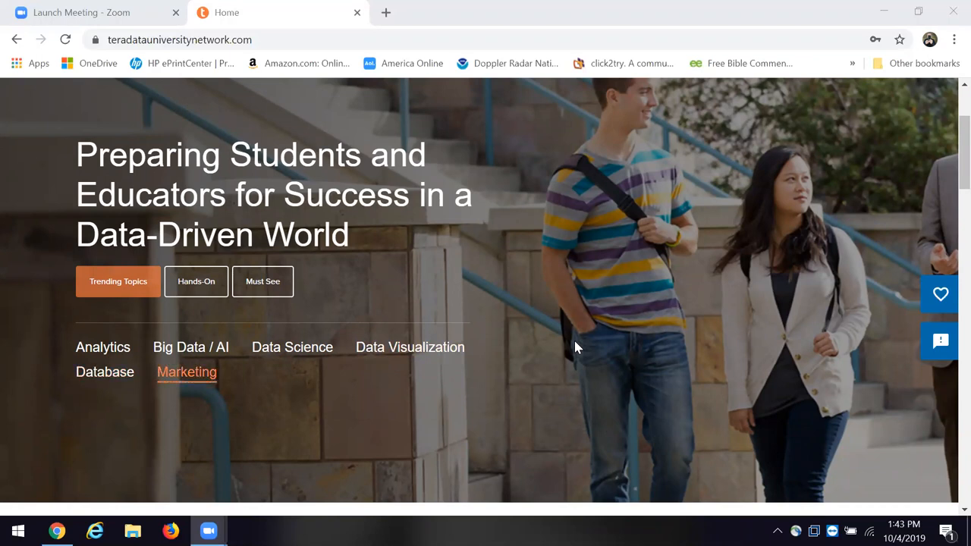
pyautogui.click(103, 347)
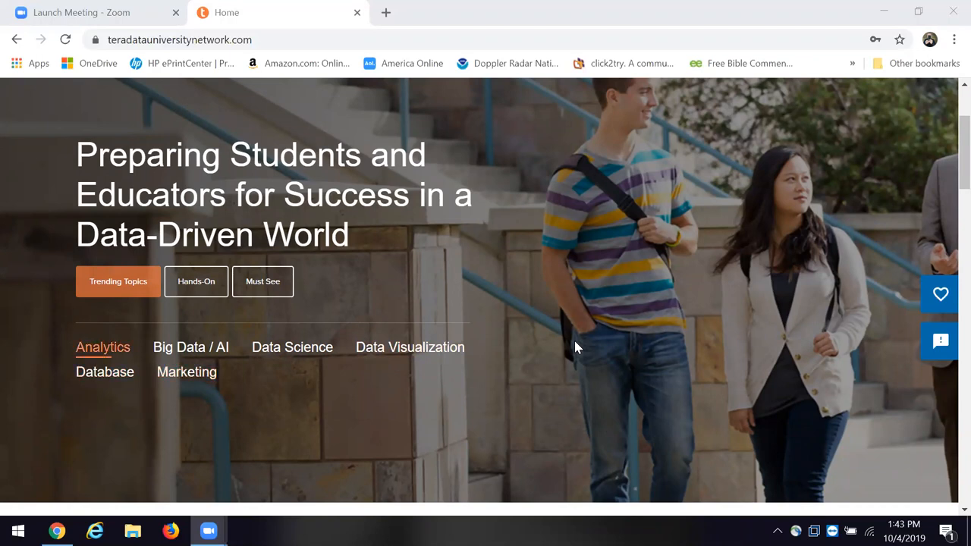
pyautogui.click(190, 346)
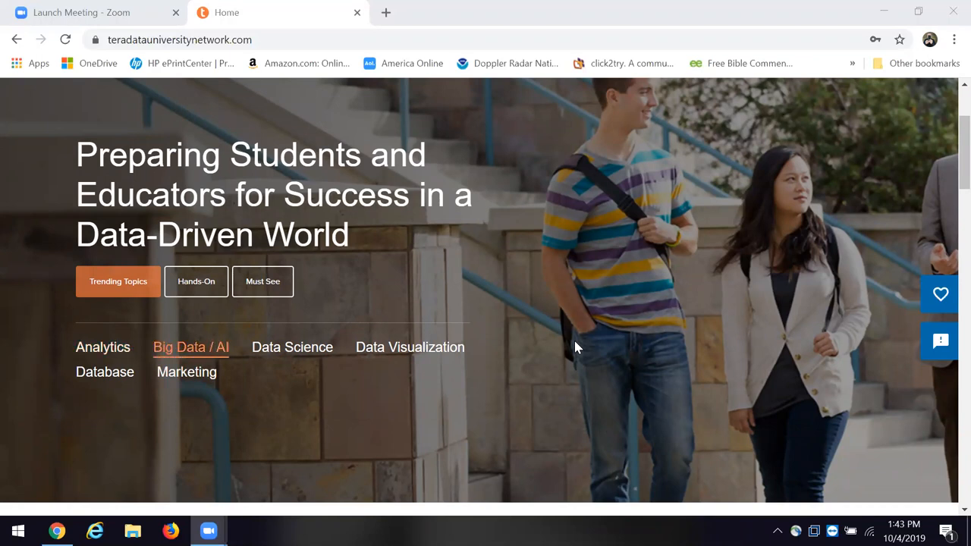
pyautogui.click(292, 347)
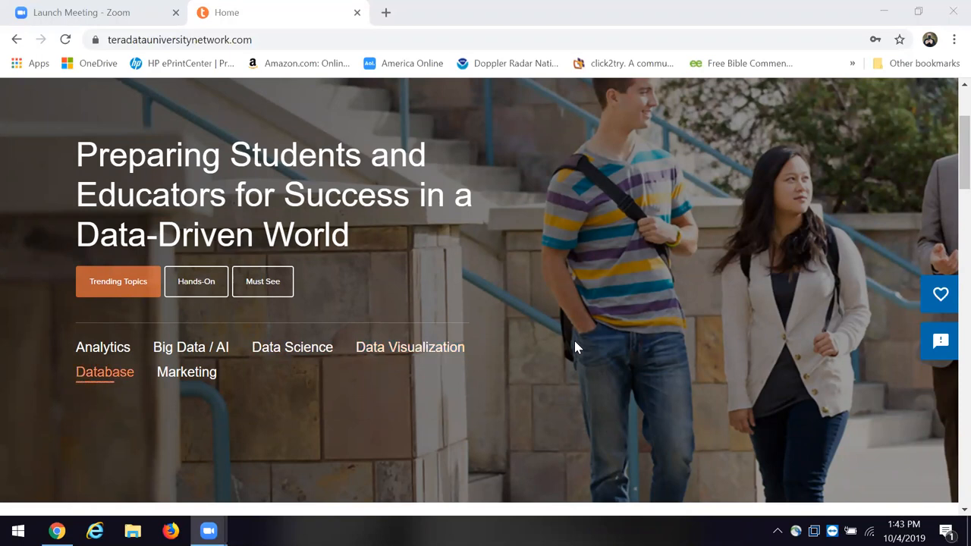
pyautogui.click(187, 372)
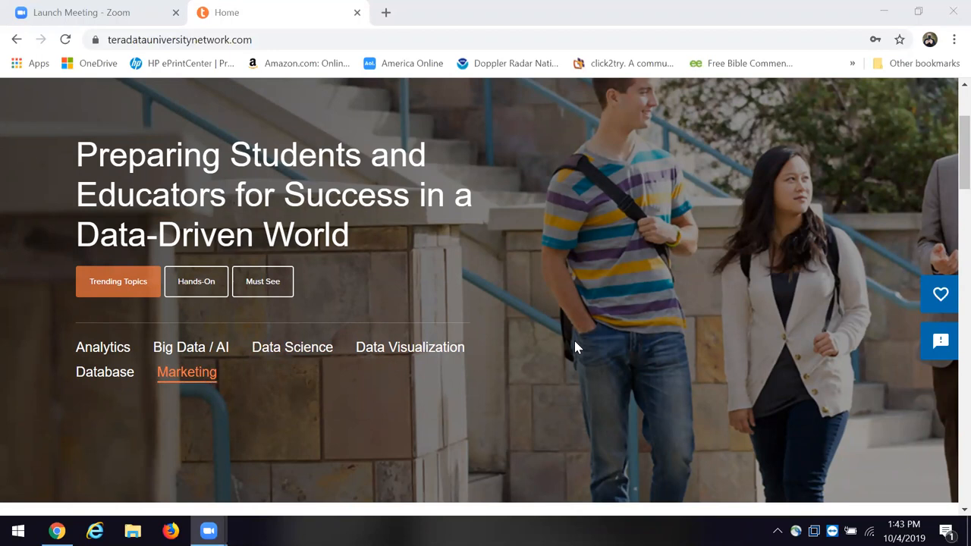
pyautogui.click(102, 346)
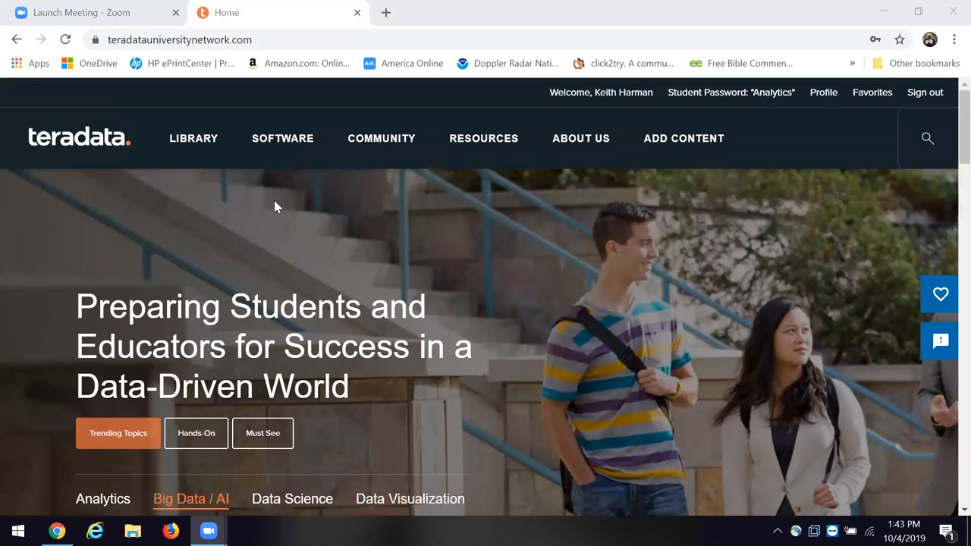
pyautogui.click(292, 498)
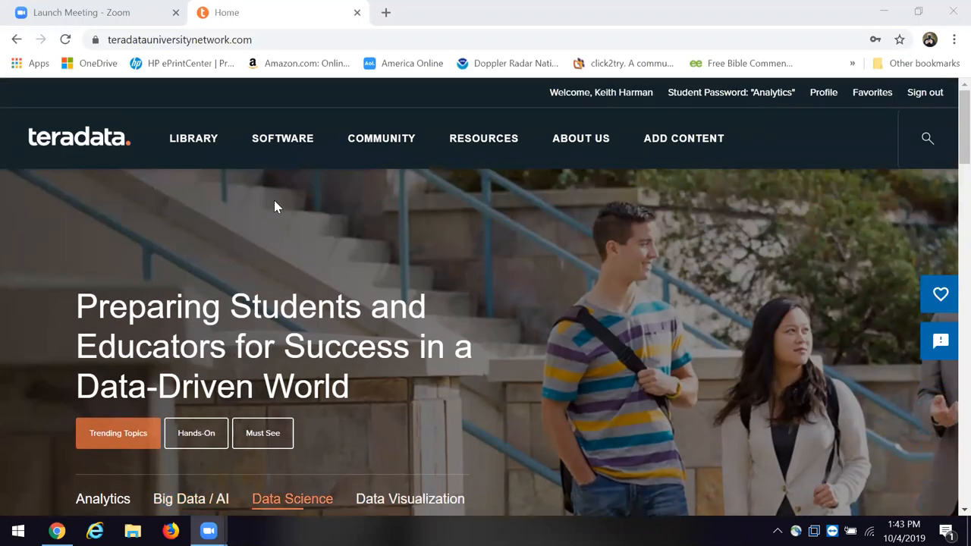
# Go through SOFTWARE > Cloud and choose SAS Visual Analytics.
pyautogui.click(410, 498)
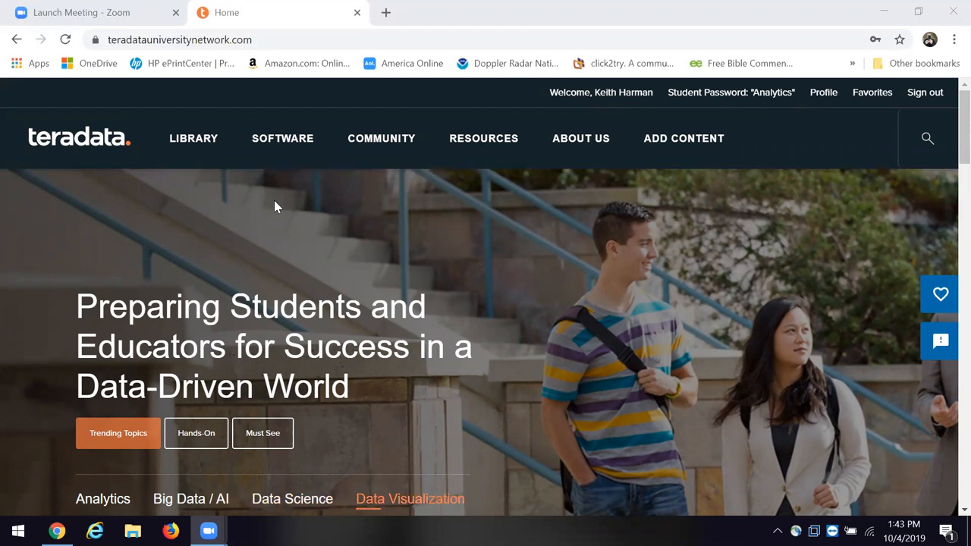
pyautogui.click(282, 138)
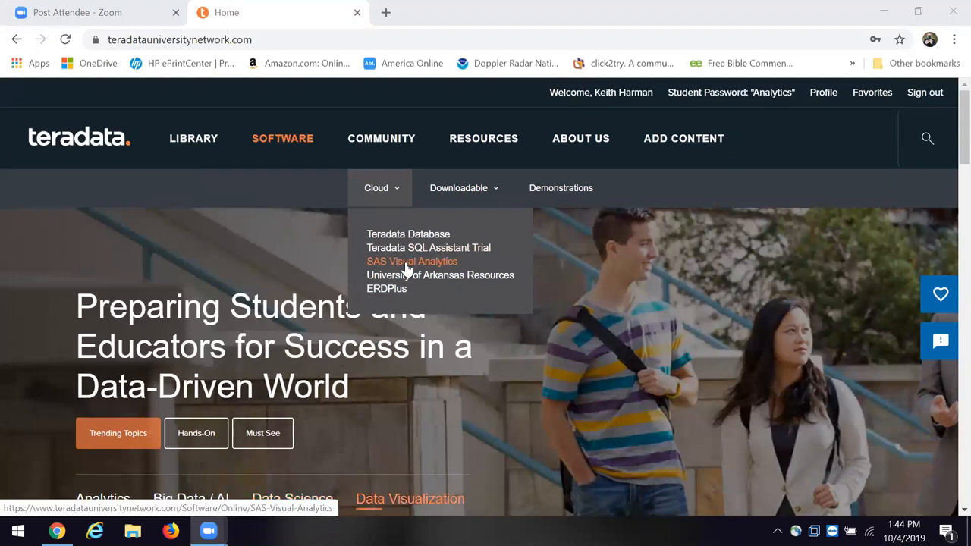
pyautogui.click(411, 261)
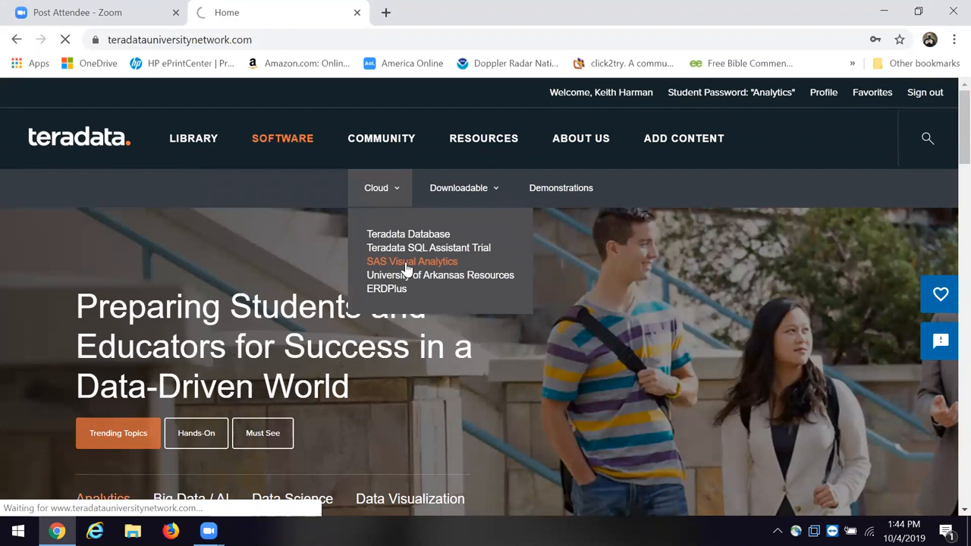
# Scroll the SAS page down to the SAS VISUAL ANALYTICS module link.
pyautogui.click(412, 261)
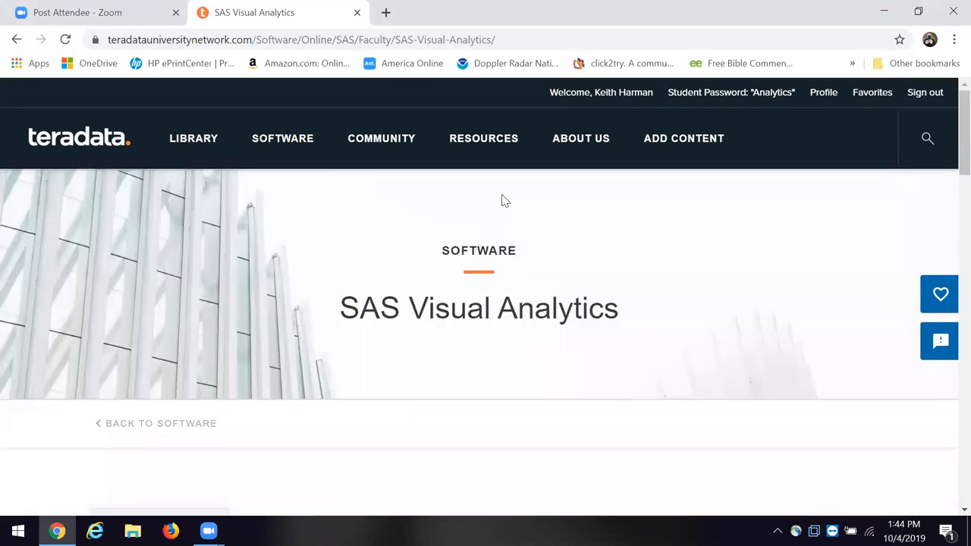
pyautogui.moveTo(637, 250)
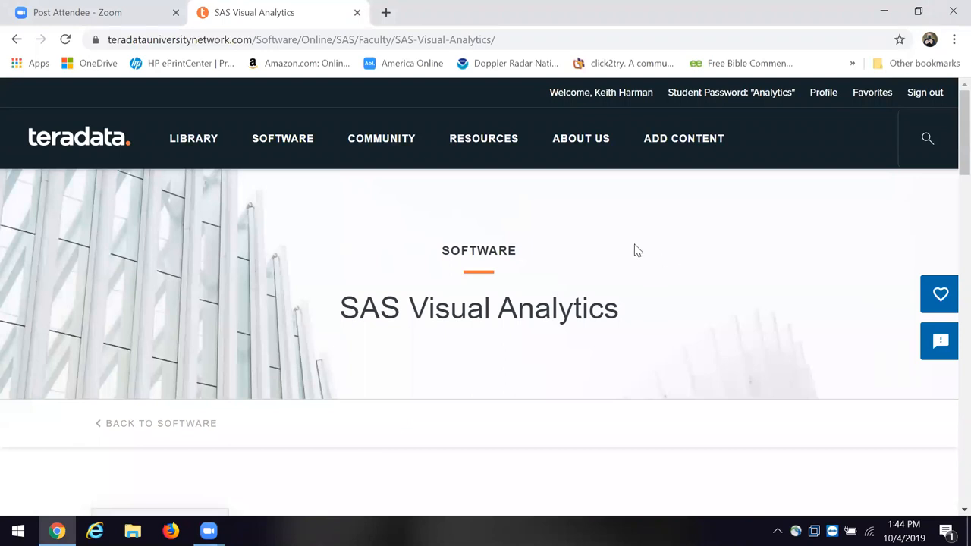
pyautogui.moveTo(632, 248)
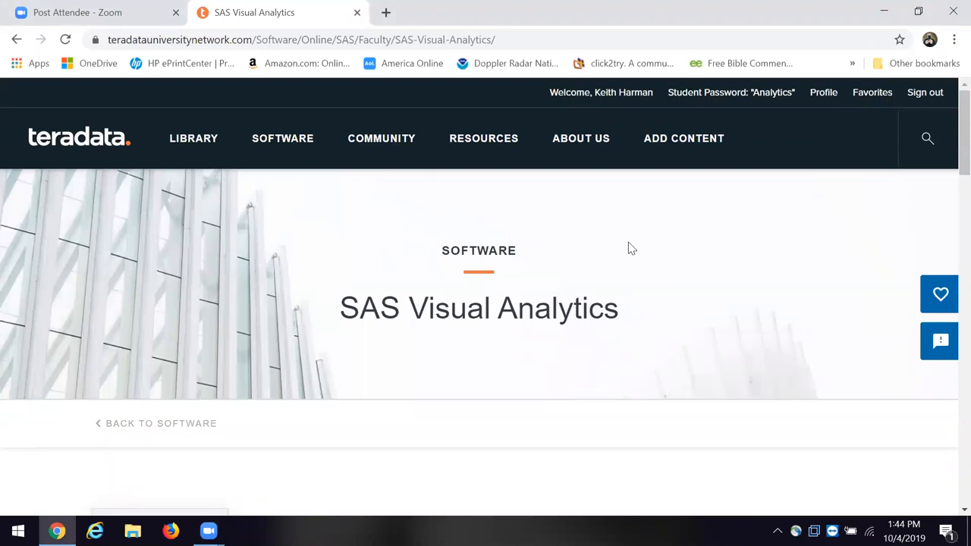
pyautogui.scroll(-3)
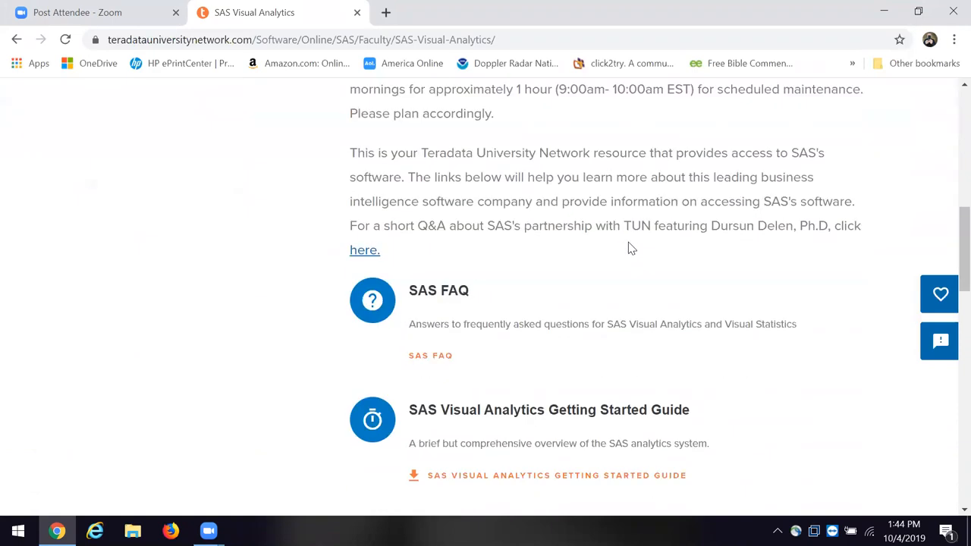
pyautogui.scroll(-3)
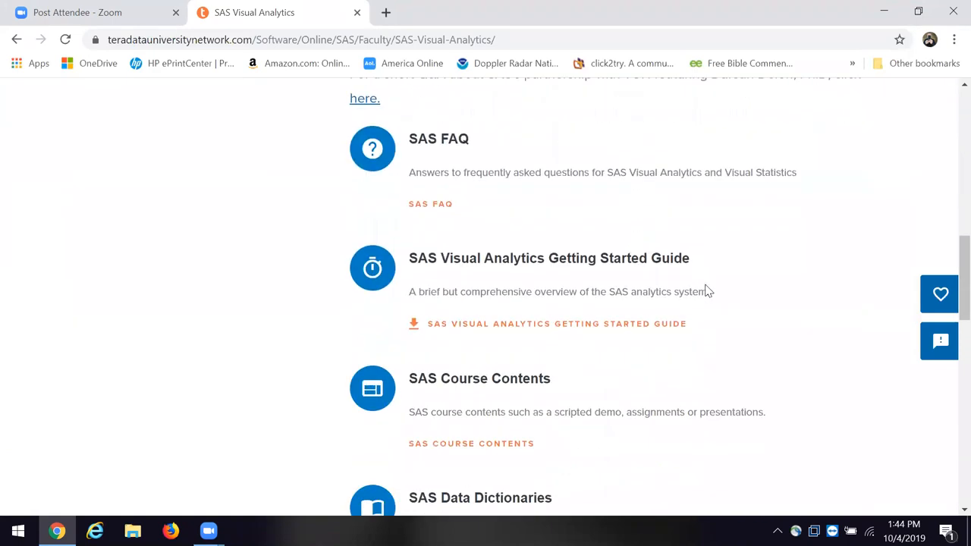
pyautogui.scroll(-3)
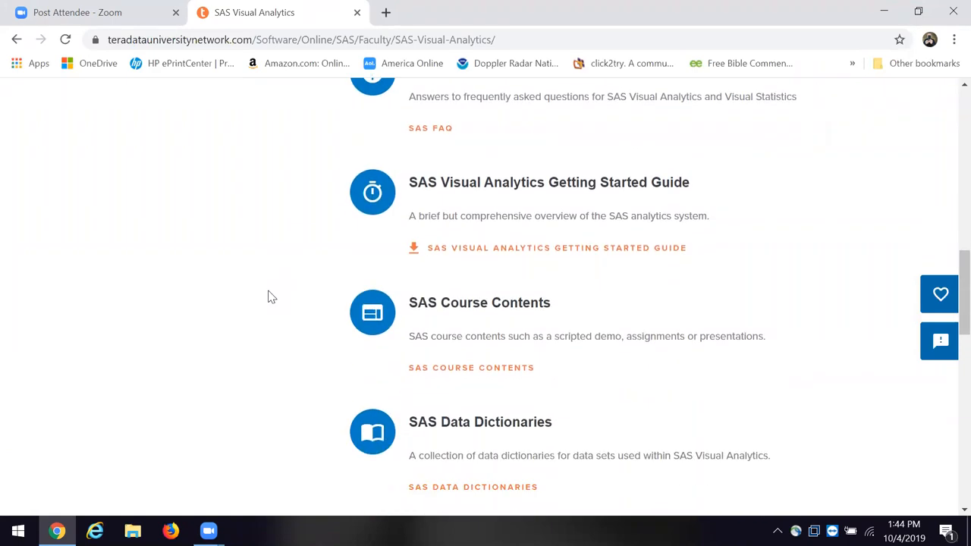
pyautogui.moveTo(347, 319)
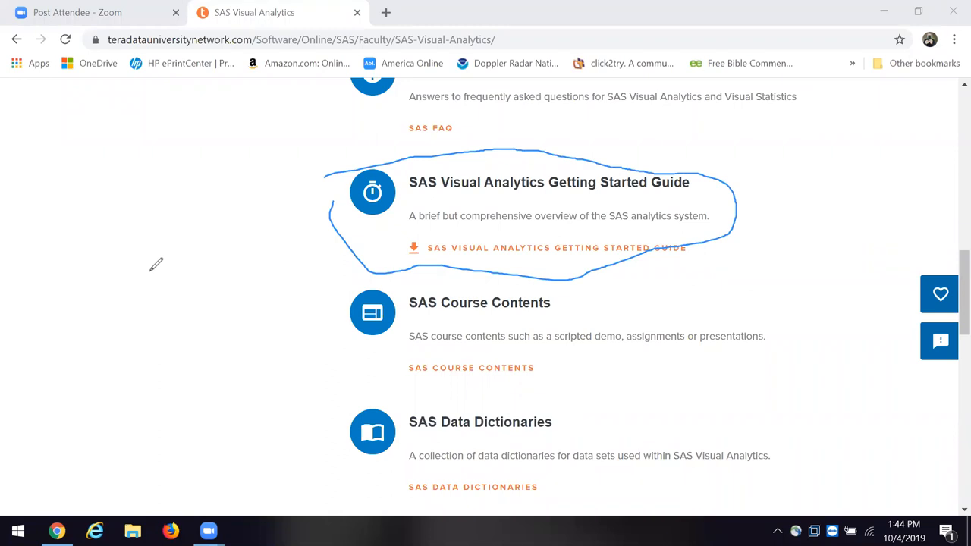
pyautogui.moveTo(168, 282)
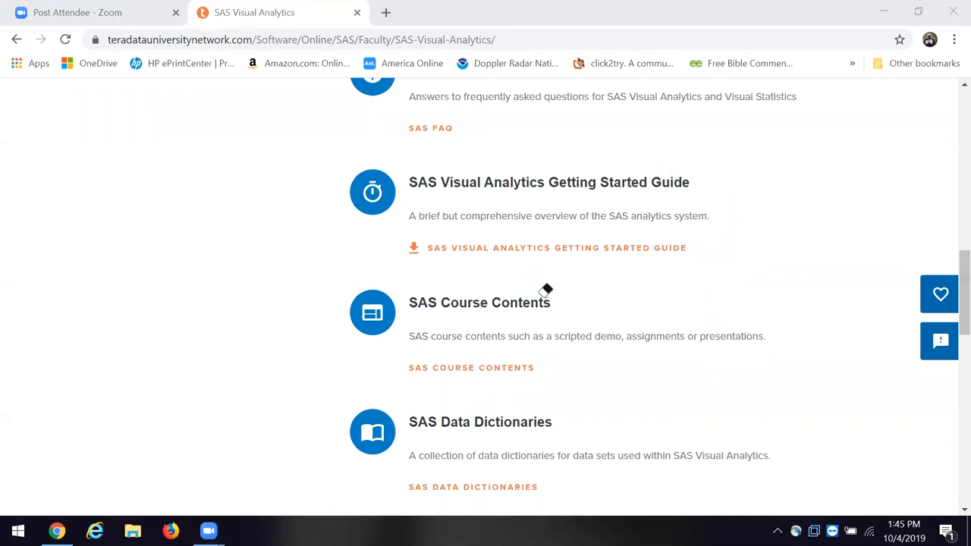
pyautogui.scroll(-3)
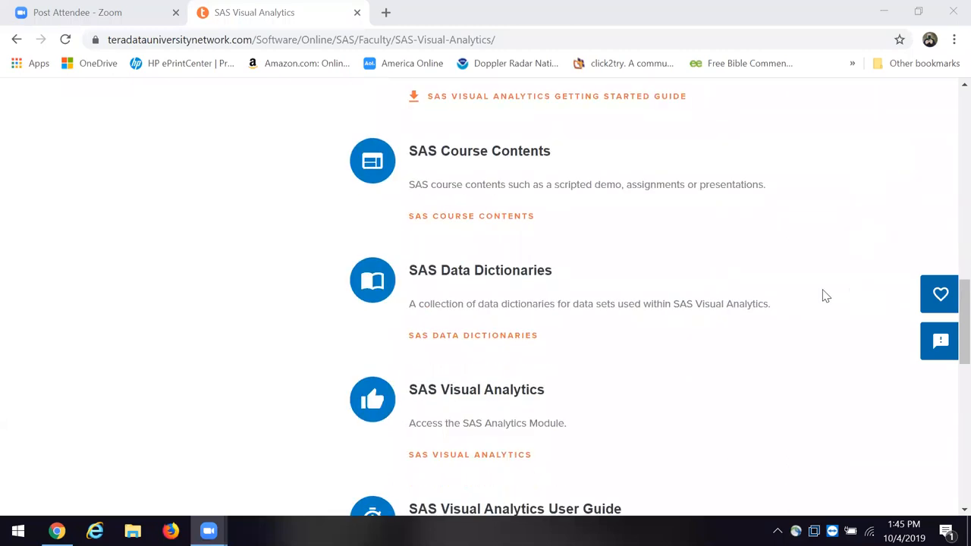
pyautogui.scroll(-3)
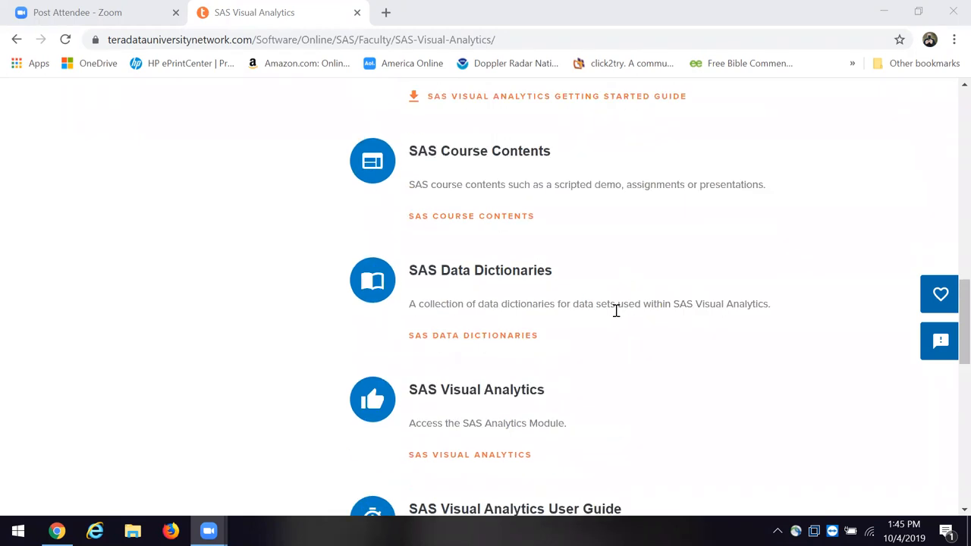
pyautogui.scroll(-3)
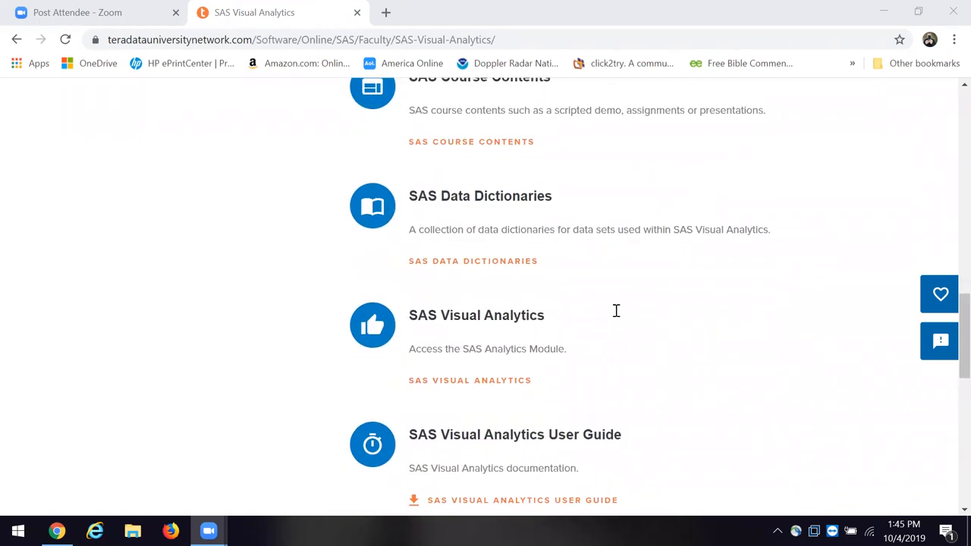
pyautogui.scroll(-3)
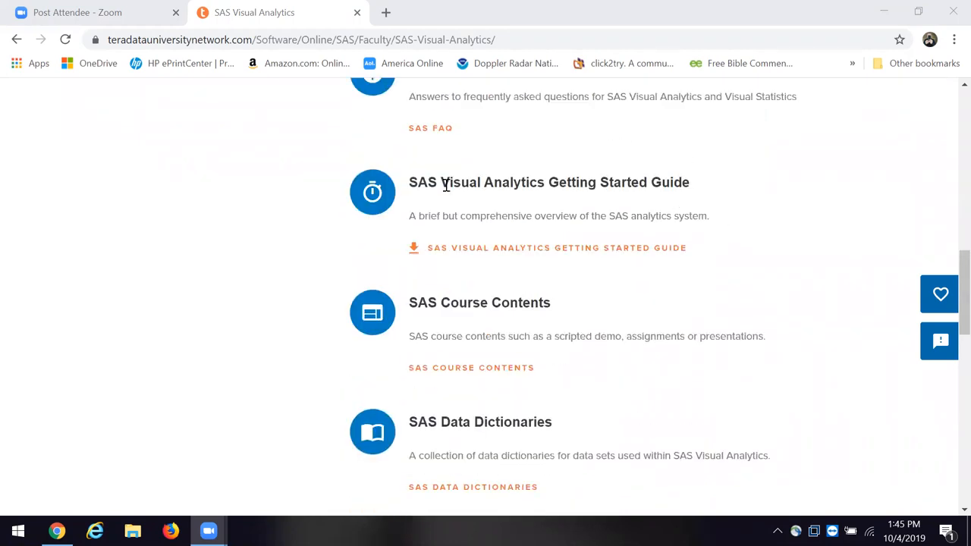
pyautogui.scroll(-3)
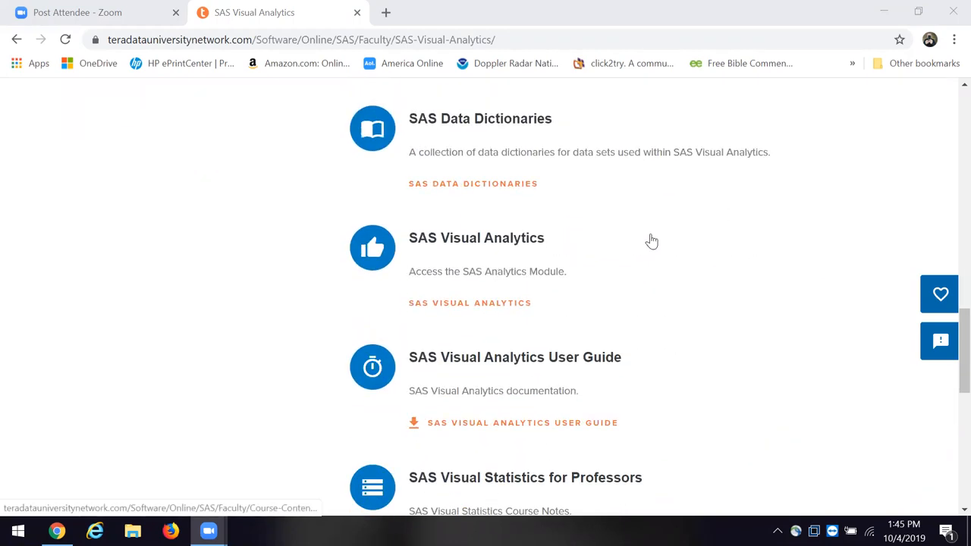
pyautogui.scroll(-3)
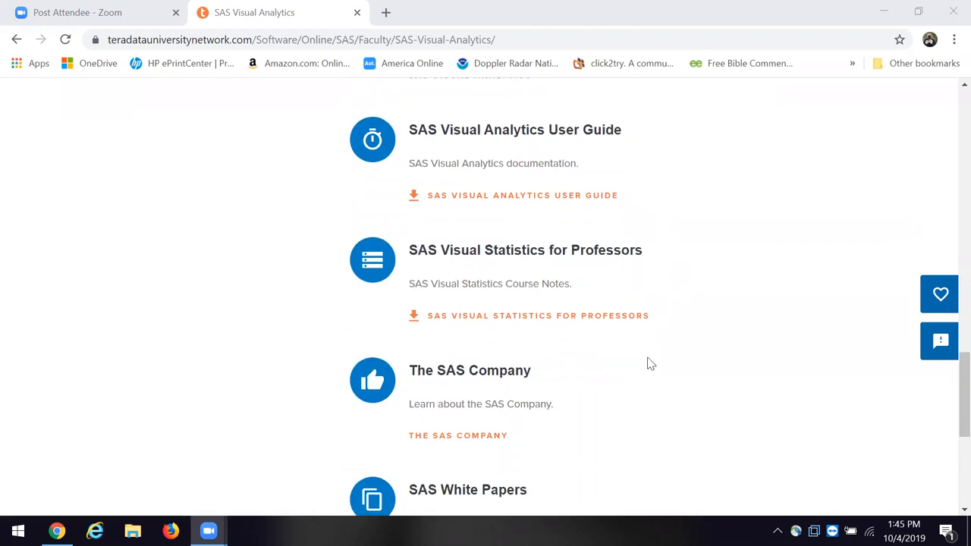
pyautogui.scroll(-3)
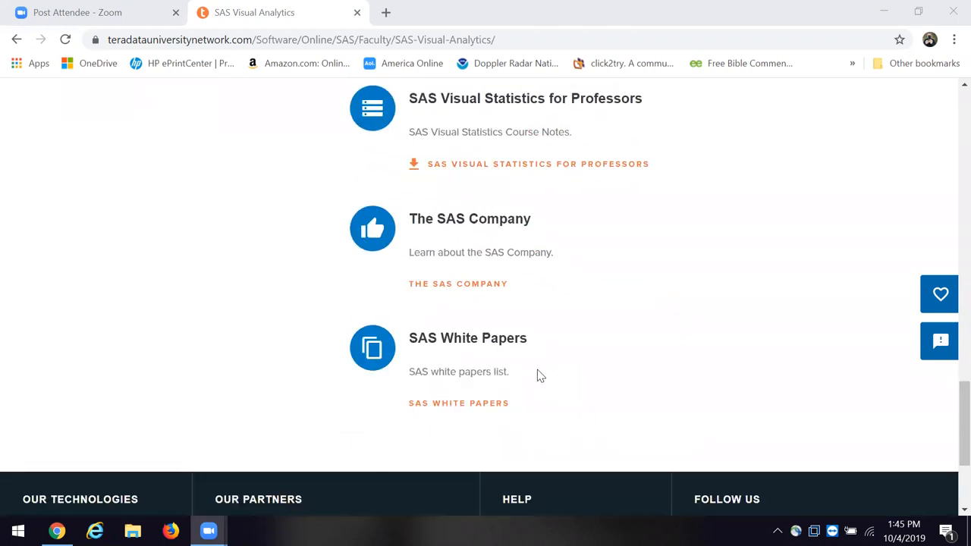
pyautogui.scroll(3)
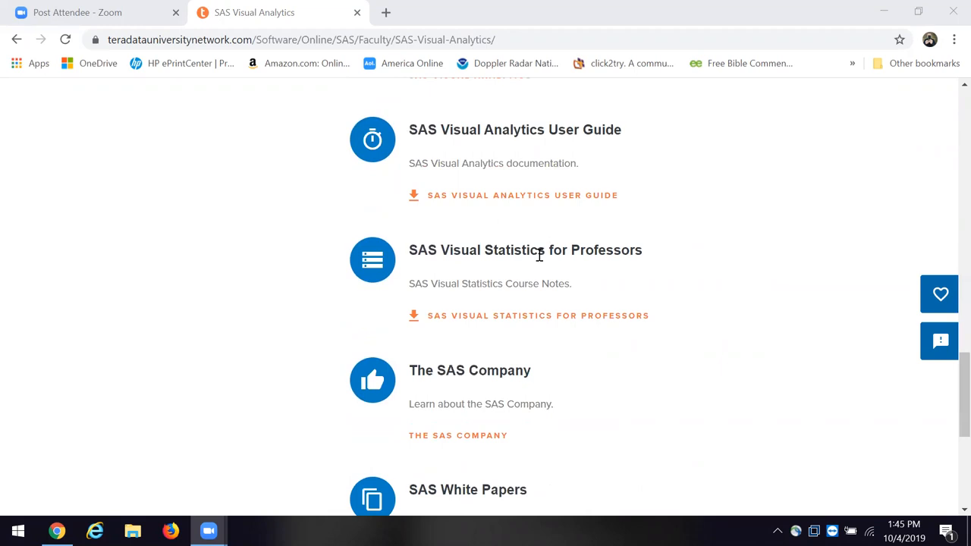
pyautogui.moveTo(751, 279)
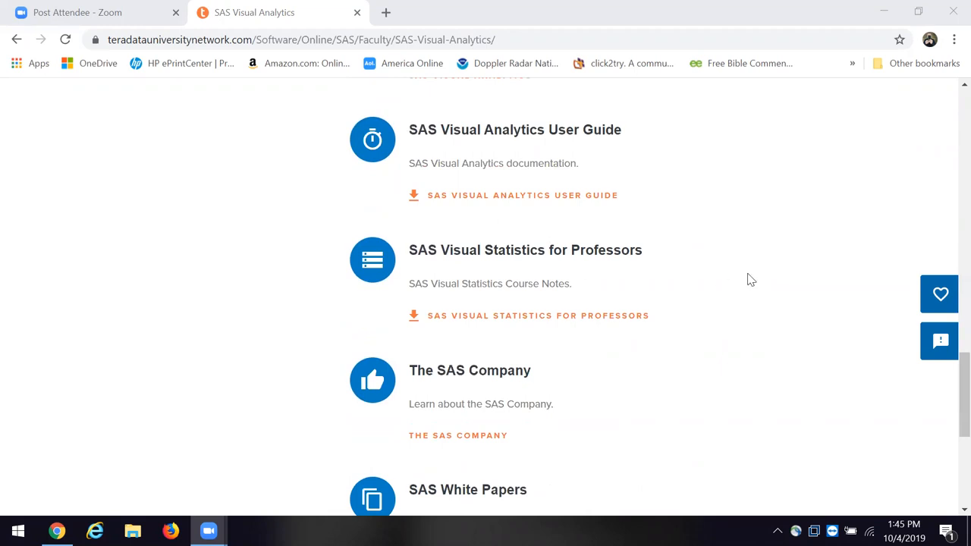
pyautogui.scroll(3)
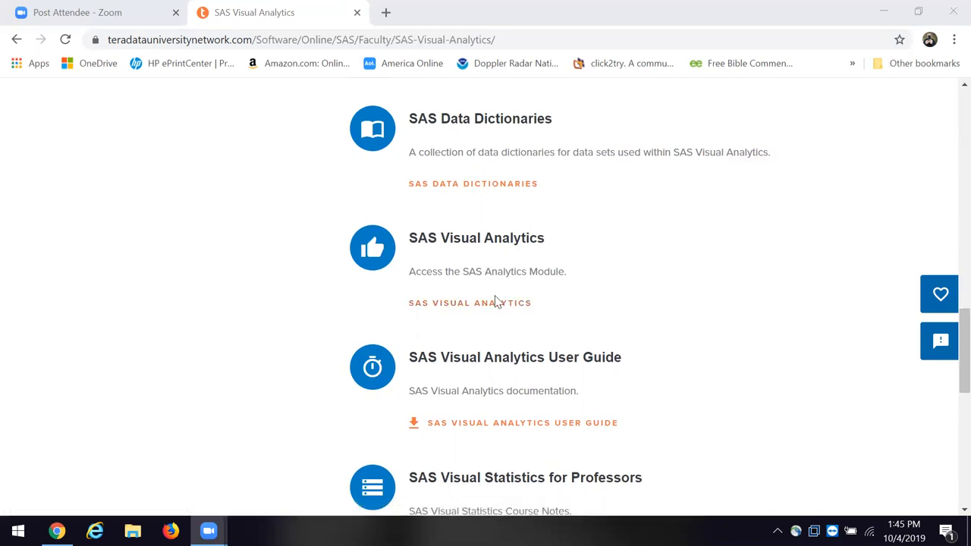
# Launch the SAS VISUAL ANALYTICS module so SAS Home opens in a new tab.
pyautogui.click(470, 302)
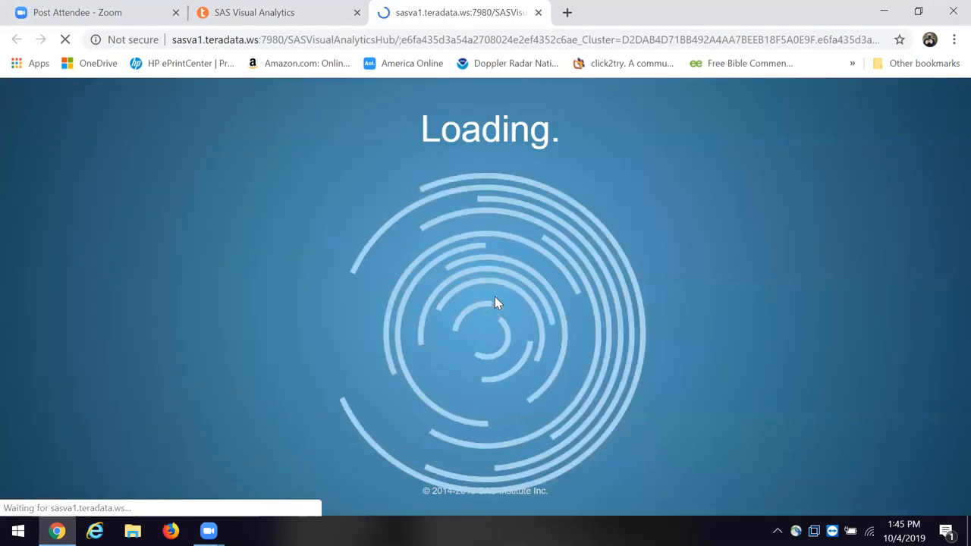
pyautogui.moveTo(691, 168)
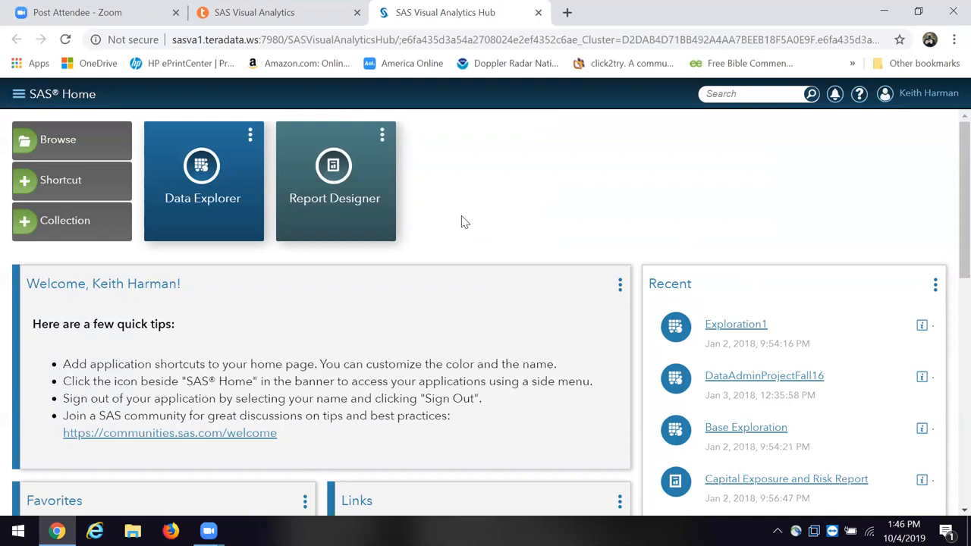
pyautogui.moveTo(334, 182)
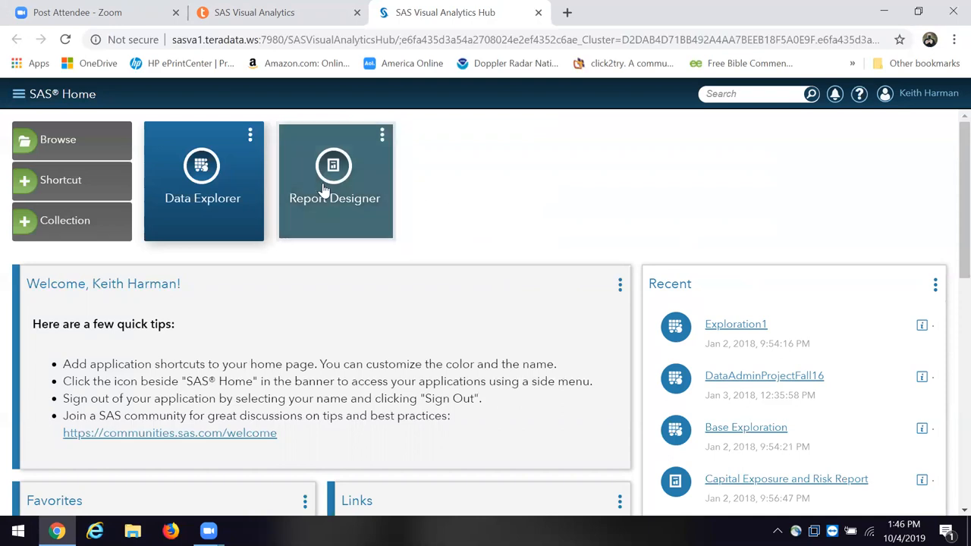
pyautogui.moveTo(531, 190)
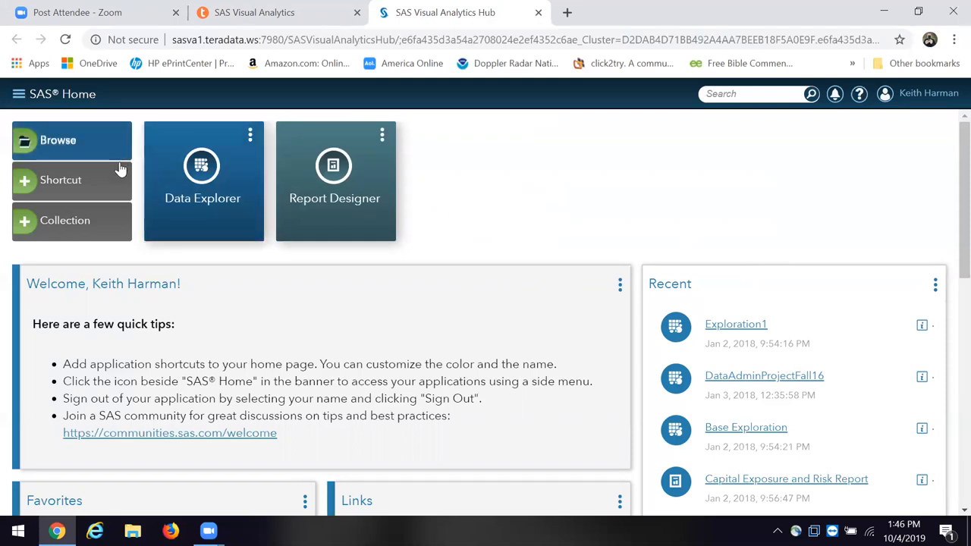
pyautogui.scroll(-3)
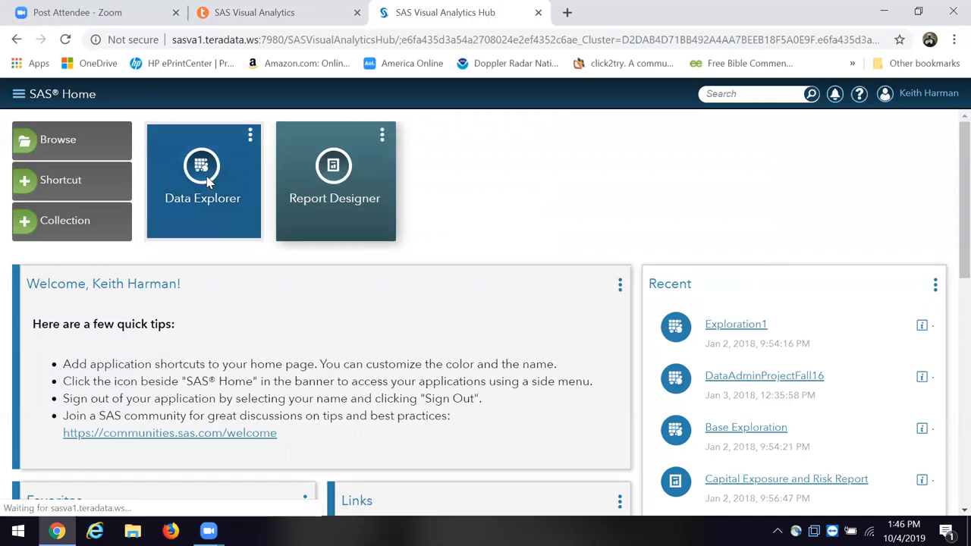
# Start Data Explorer and allow Flash for the SAS server in Chrome settings.
pyautogui.click(202, 180)
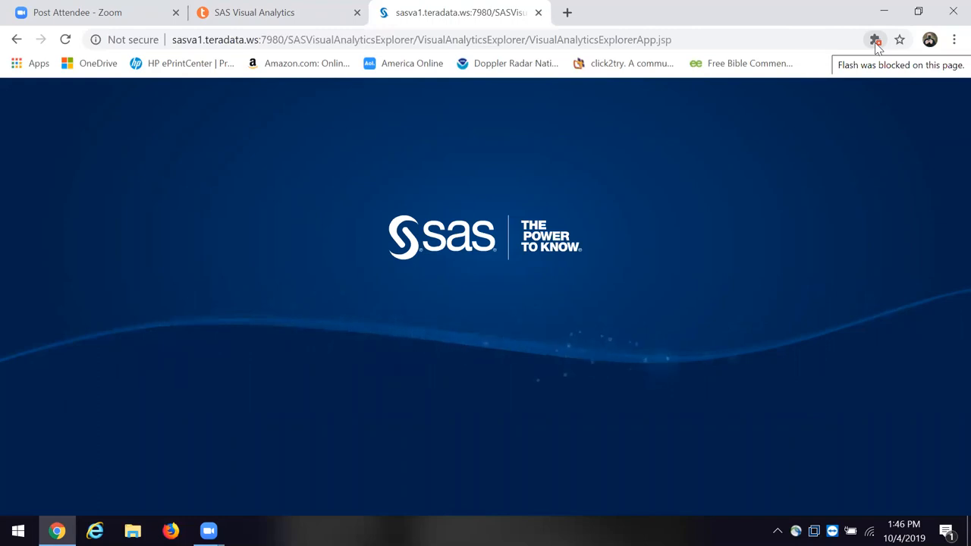
pyautogui.click(875, 39)
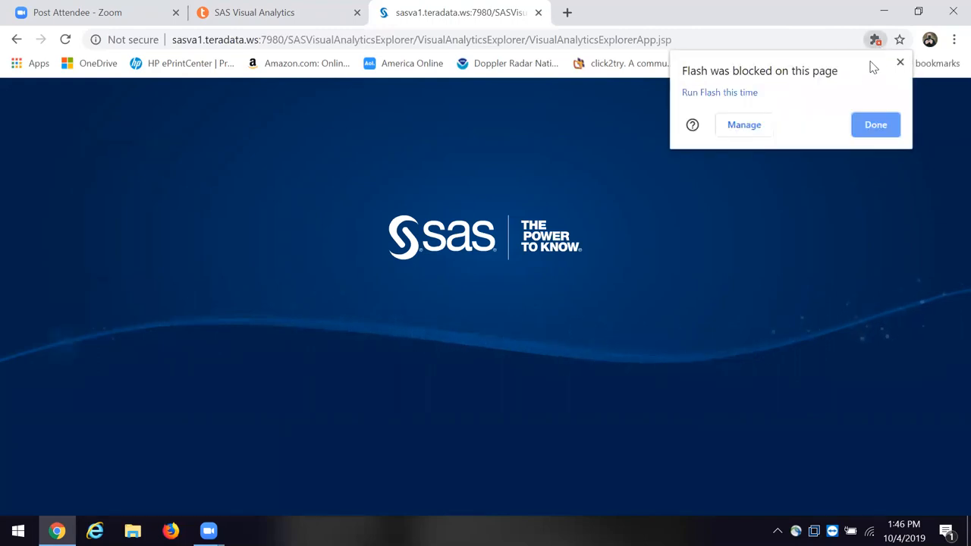
pyautogui.click(875, 124)
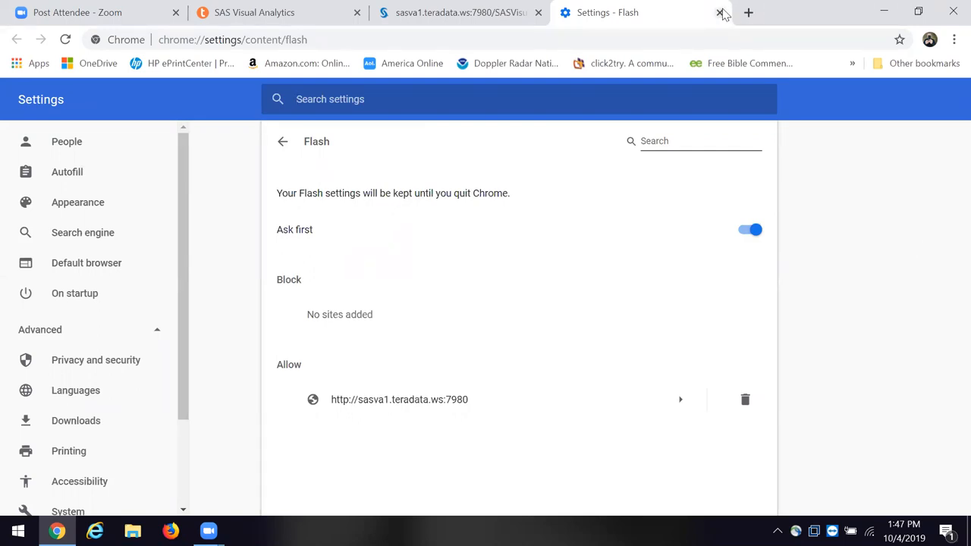
pyautogui.click(721, 12)
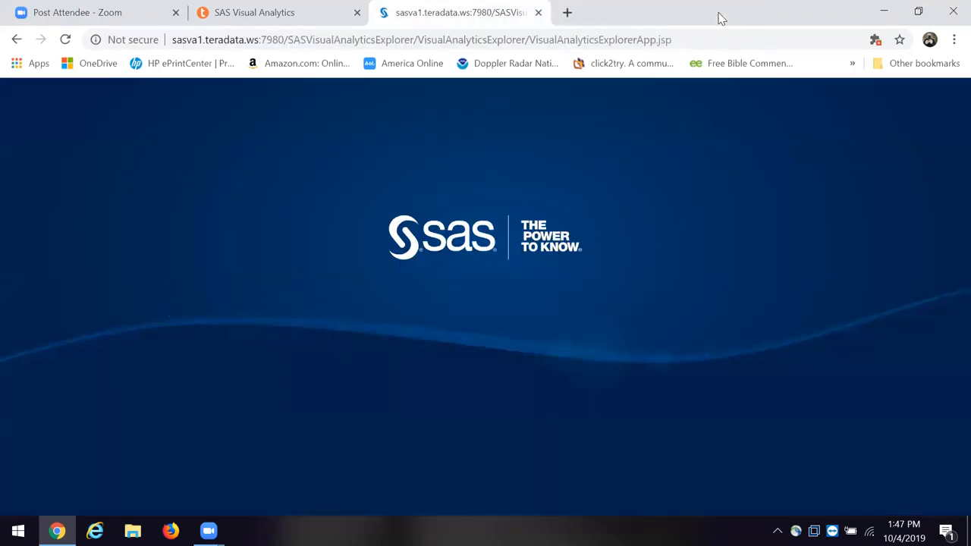
pyautogui.moveTo(614, 363)
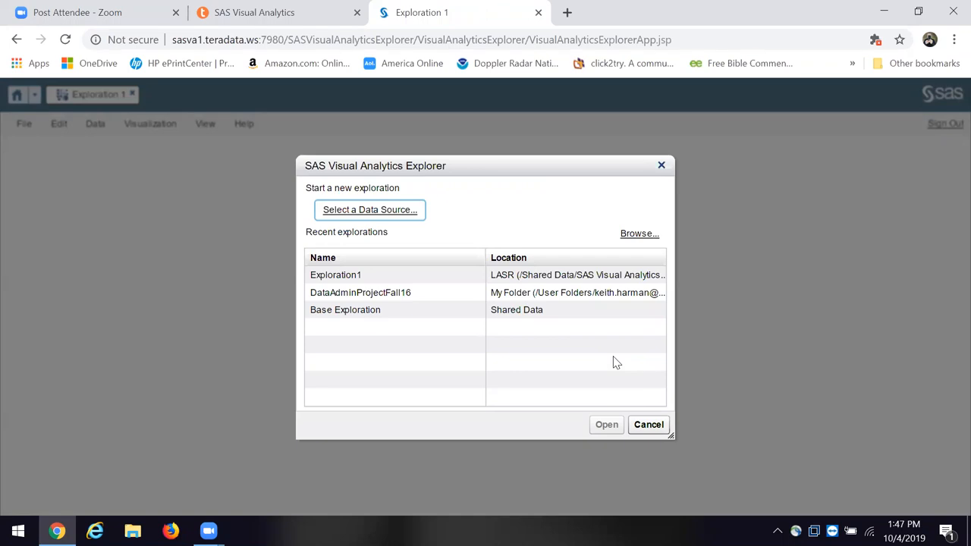
pyautogui.moveTo(640, 233)
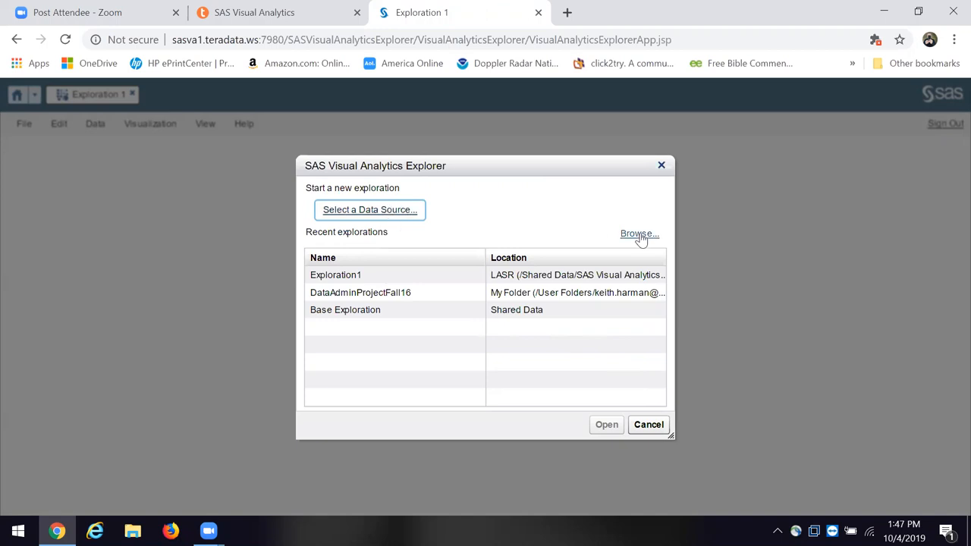
pyautogui.moveTo(639, 232)
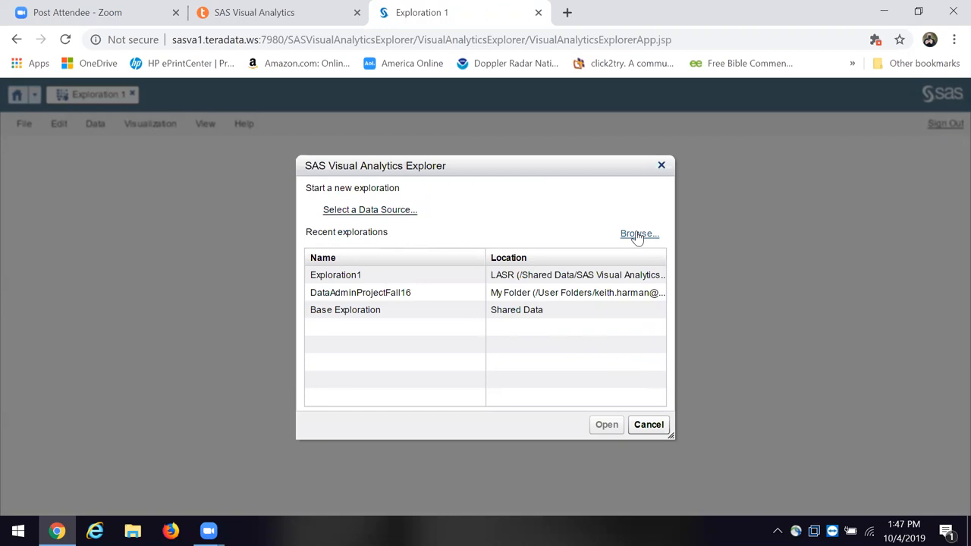
pyautogui.click(638, 233)
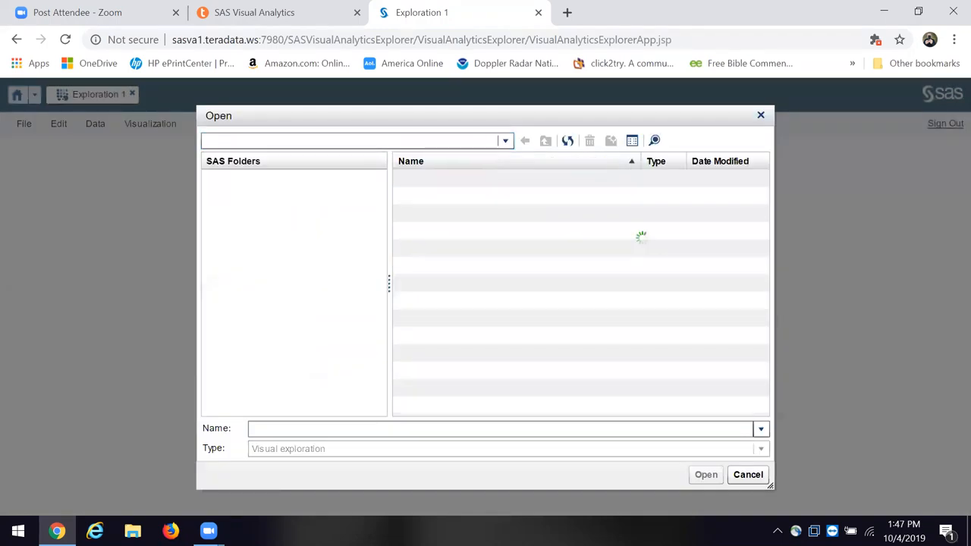
pyautogui.click(261, 193)
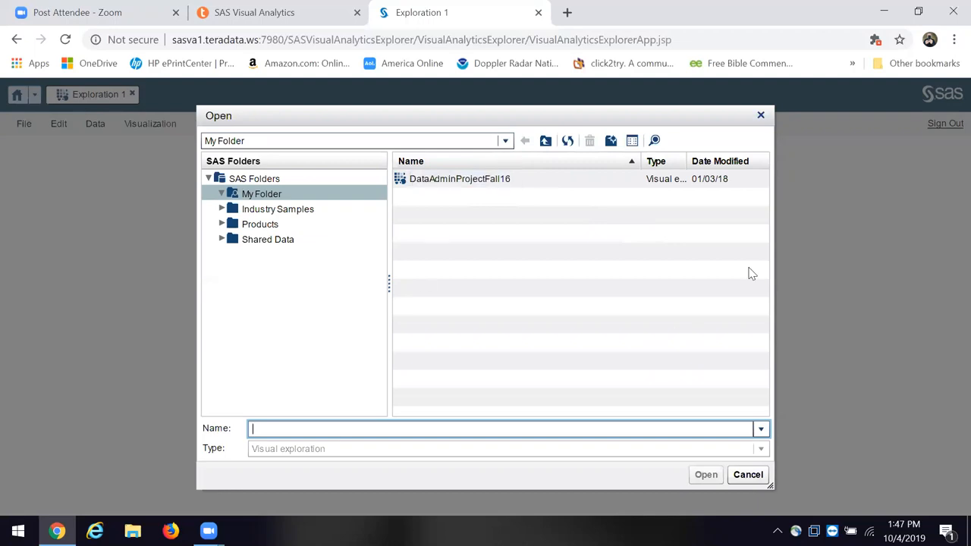
pyautogui.moveTo(877, 170)
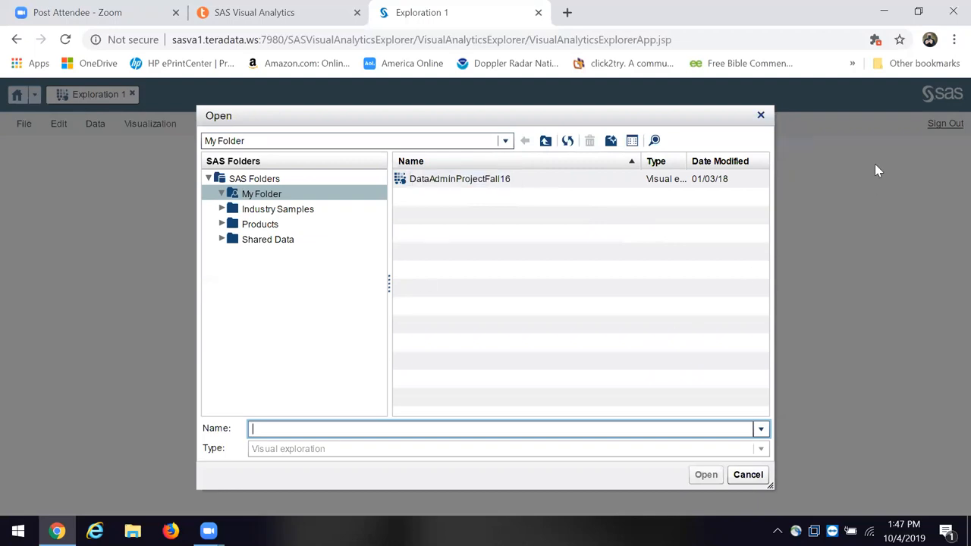
pyautogui.click(748, 474)
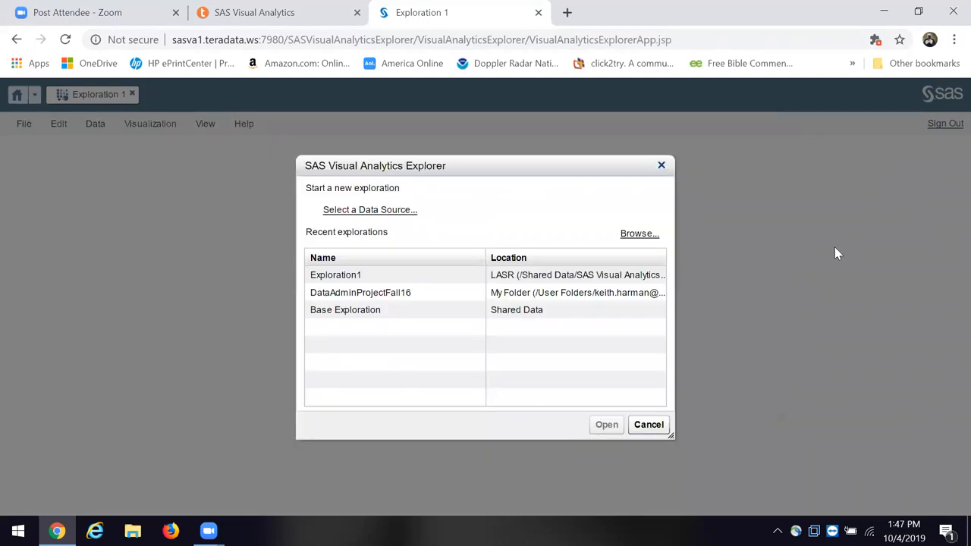
pyautogui.moveTo(370, 209)
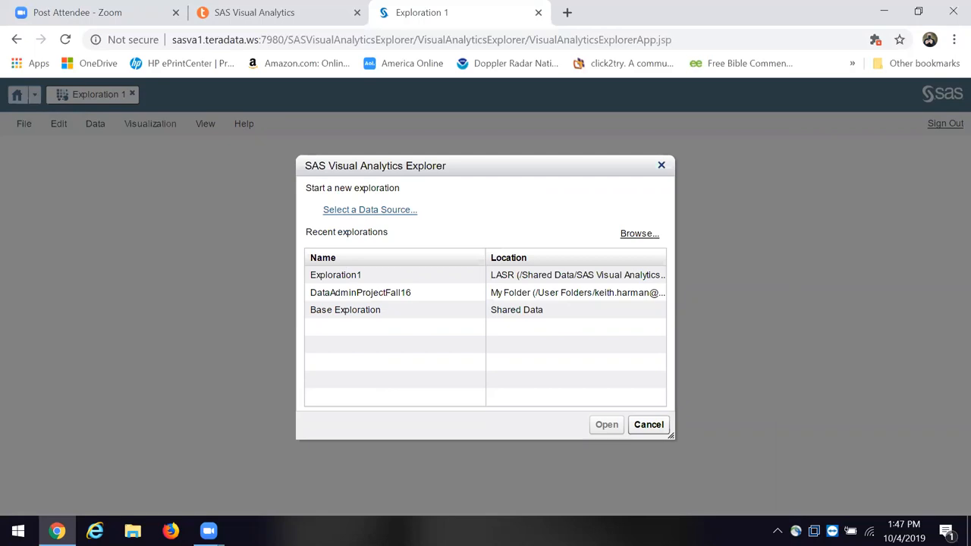
# Load INSIGHT_TOY_COMPANY_2017 as the data source for a new exploration.
pyautogui.click(369, 210)
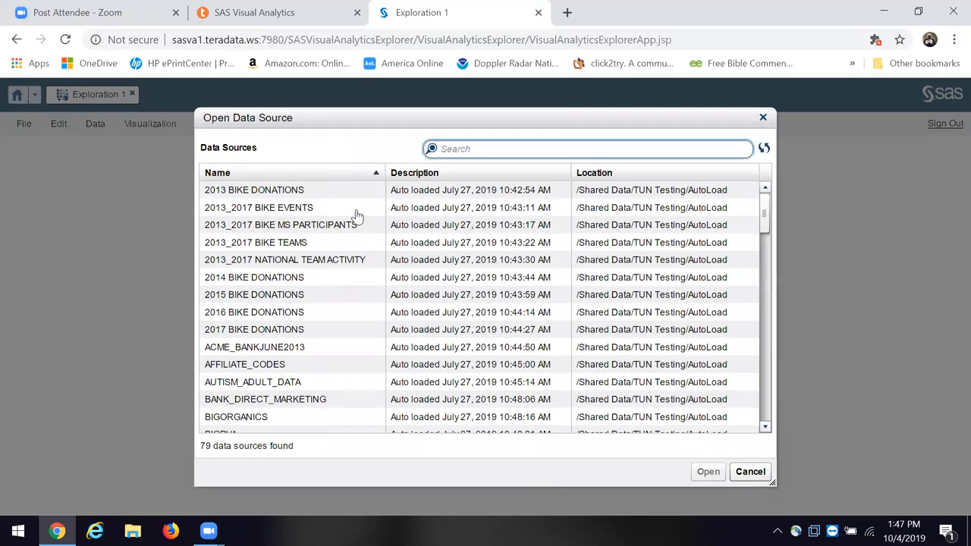
pyautogui.moveTo(883, 276)
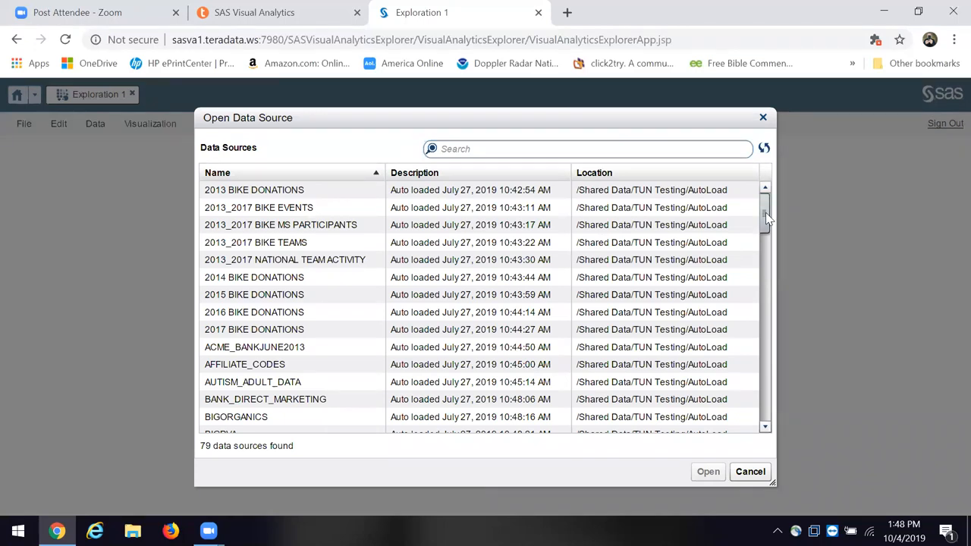
pyautogui.scroll(-3)
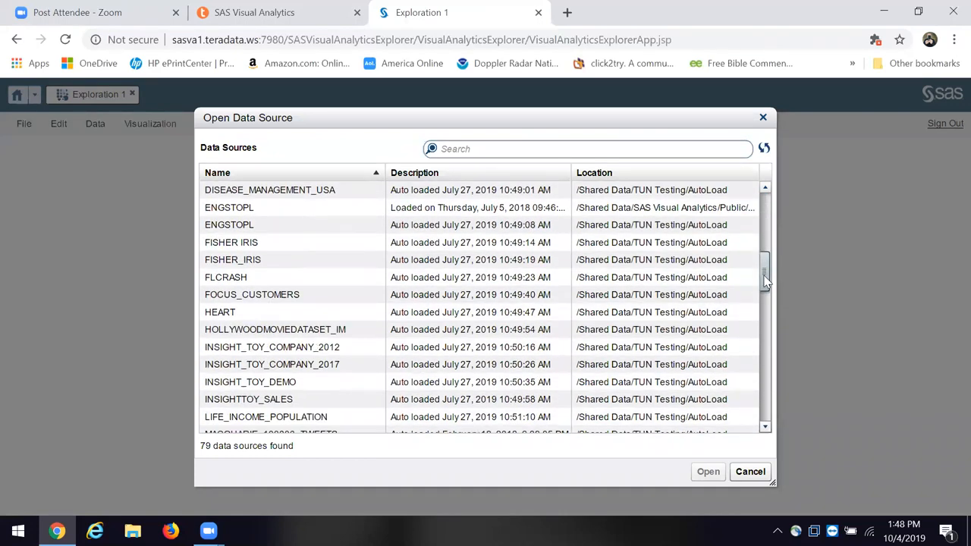
pyautogui.scroll(-3)
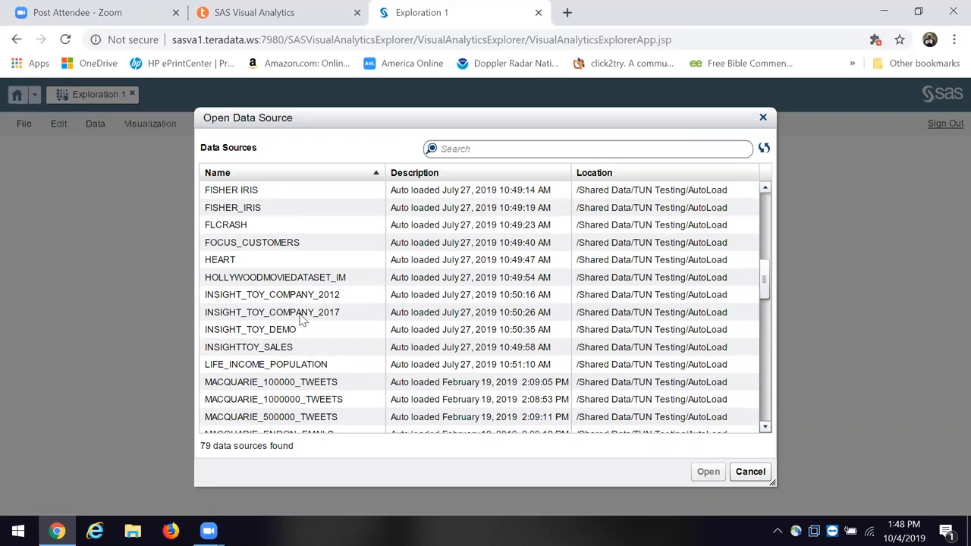
pyautogui.click(271, 311)
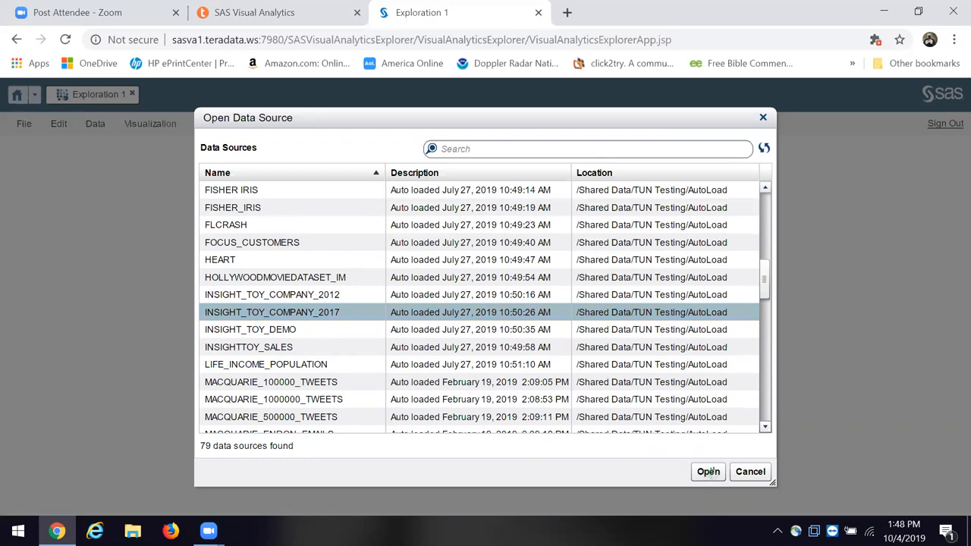
pyautogui.click(707, 471)
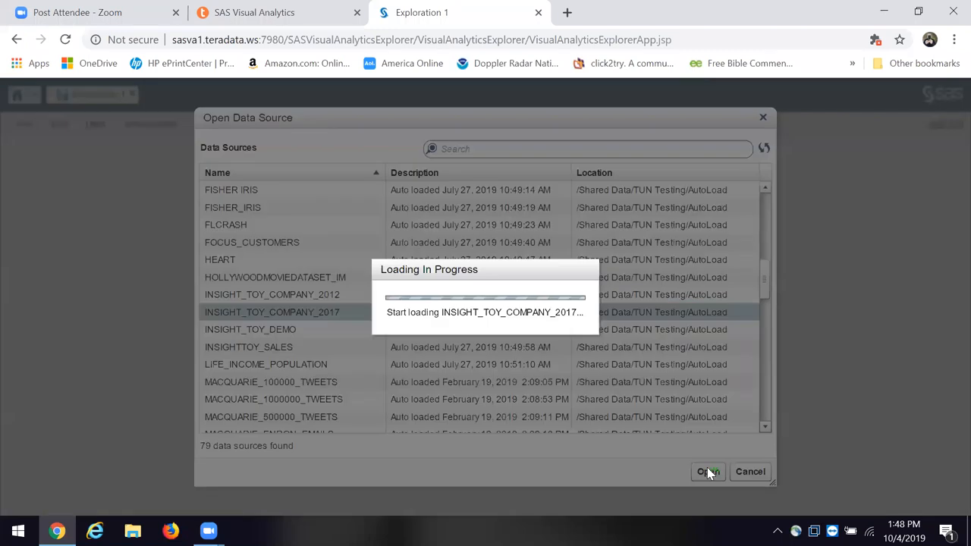
pyautogui.click(707, 471)
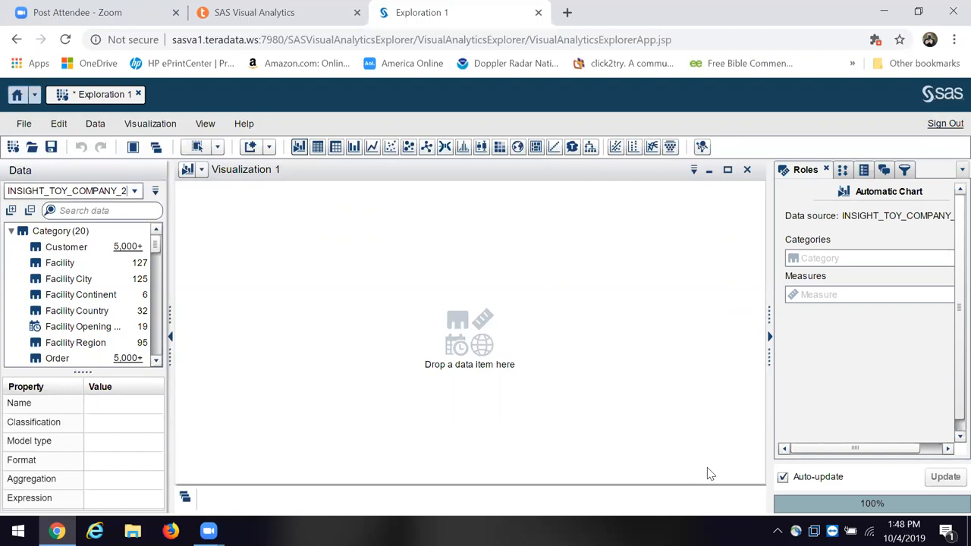
pyautogui.moveTo(298, 296)
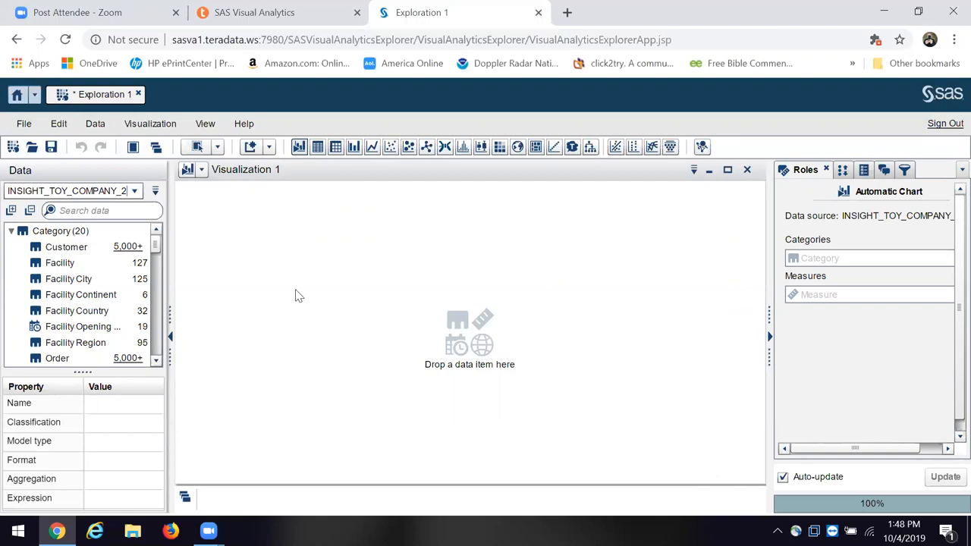
pyautogui.moveTo(254, 12)
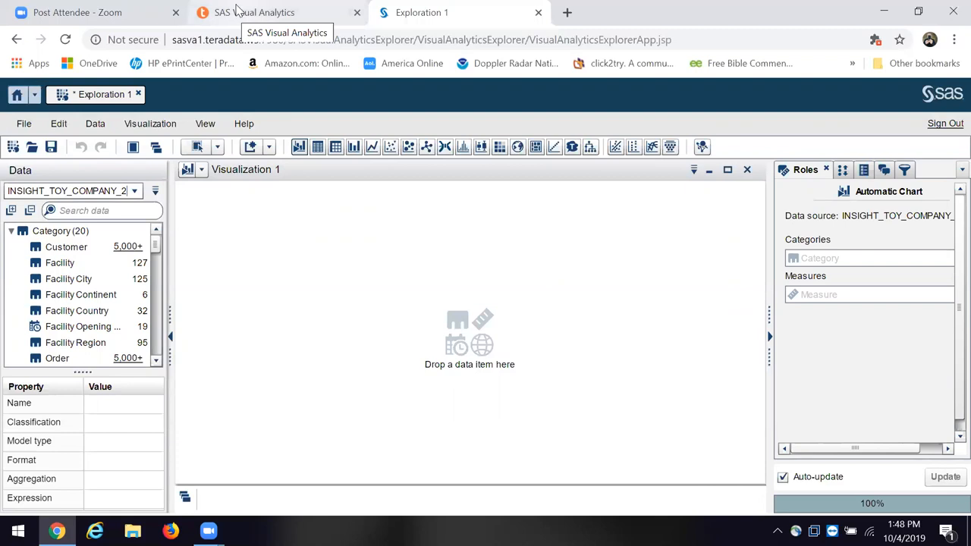
# Return to the SAS resources tab and scroll down to SAS Visual Statistics for Professors.
pyautogui.click(273, 12)
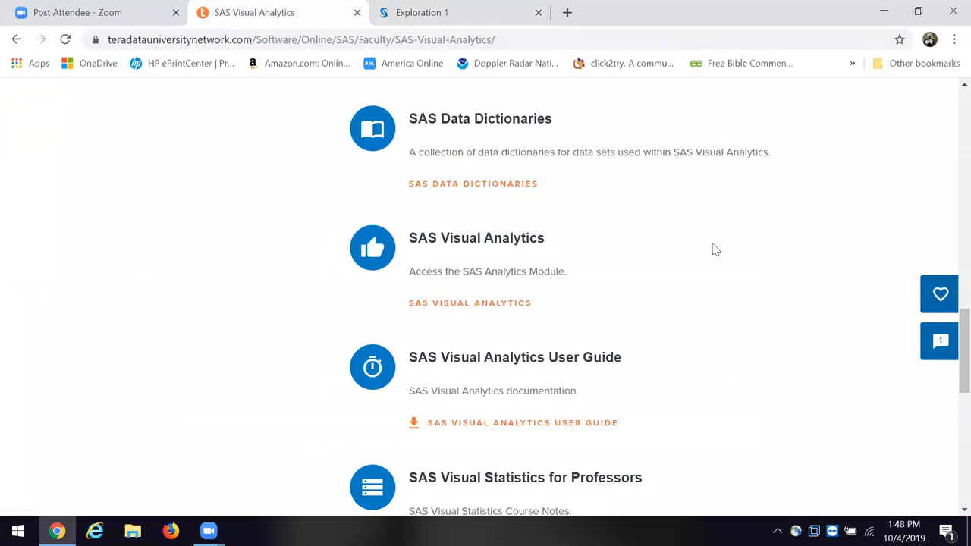
pyautogui.scroll(-3)
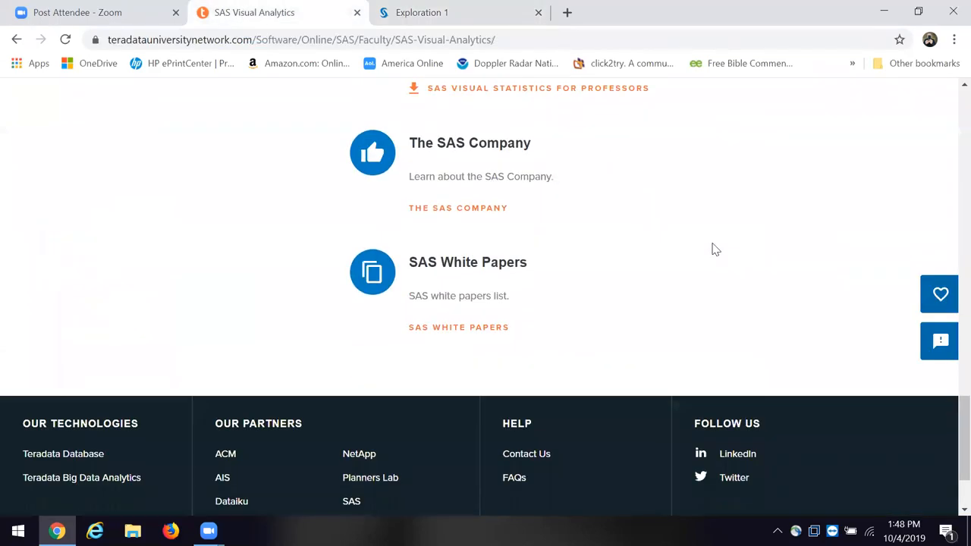
pyautogui.scroll(-3)
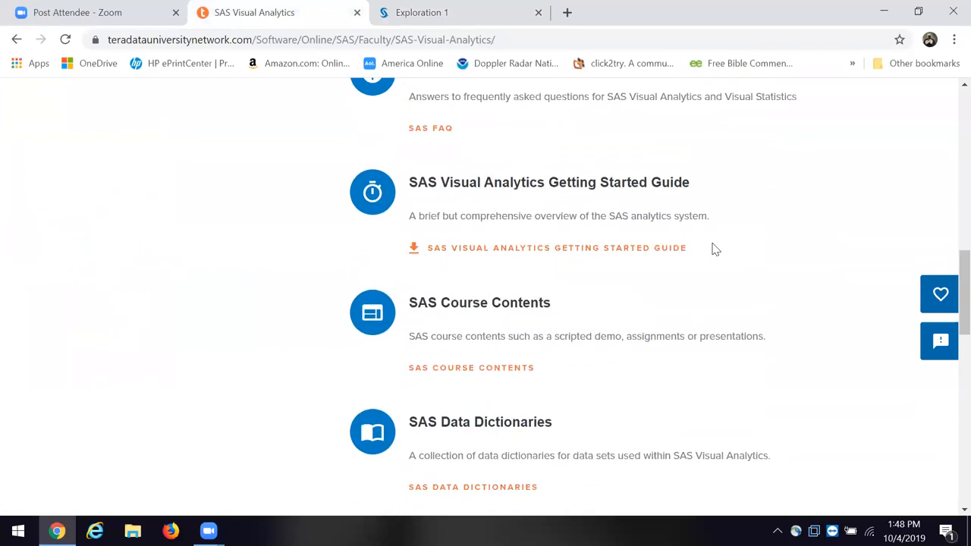
pyautogui.scroll(3)
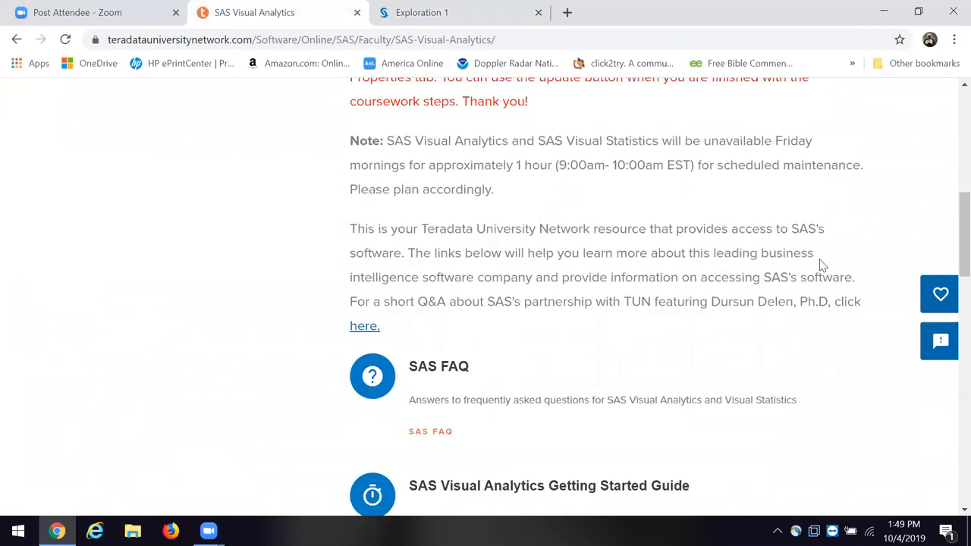
pyautogui.scroll(-3)
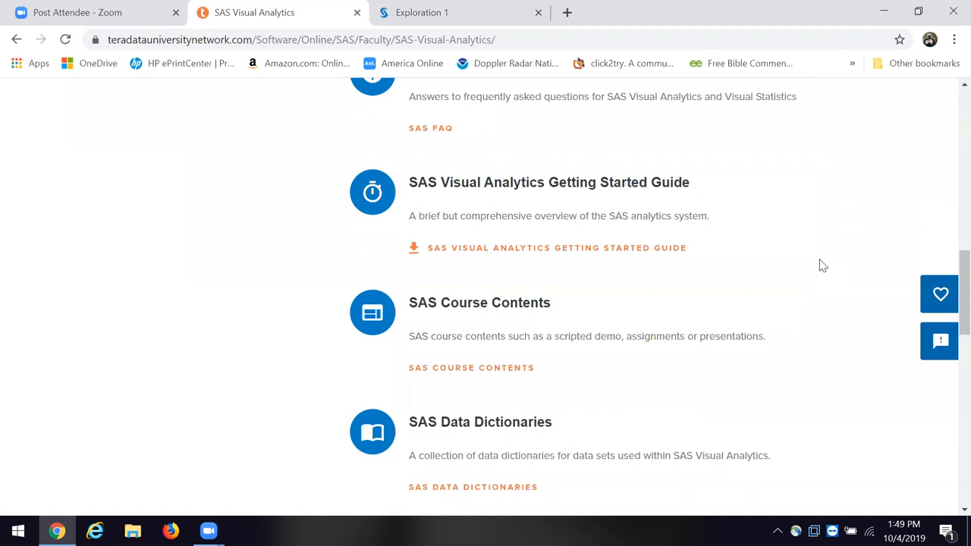
pyautogui.scroll(-3)
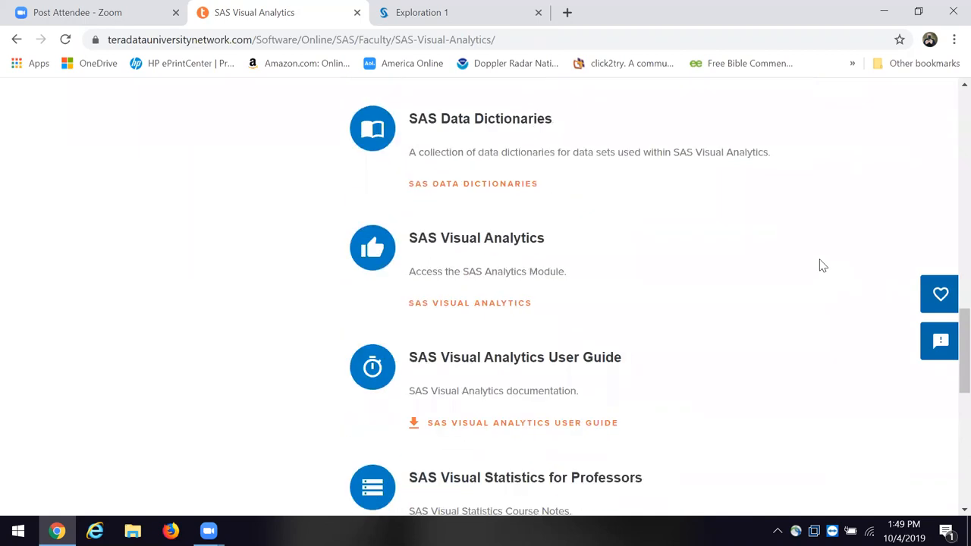
pyautogui.moveTo(781, 273)
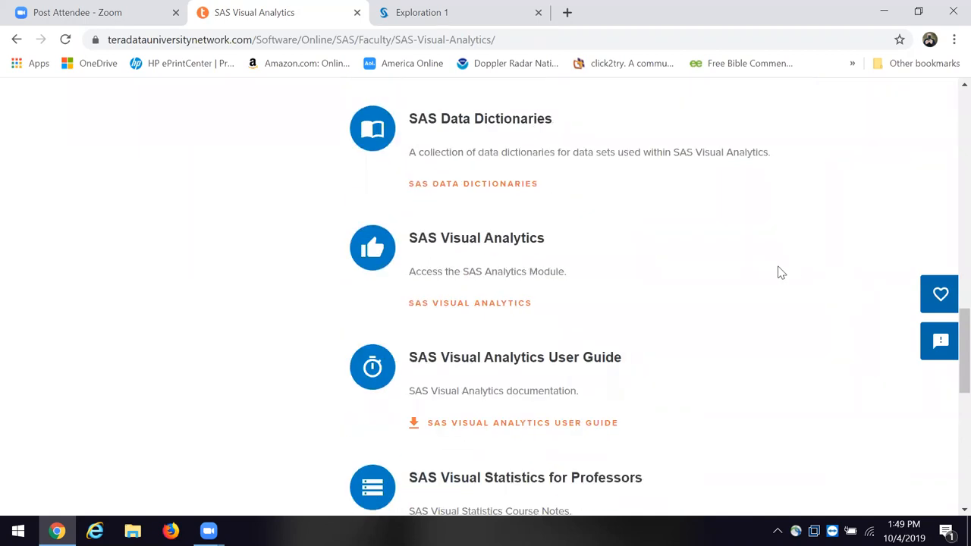
pyautogui.scroll(-3)
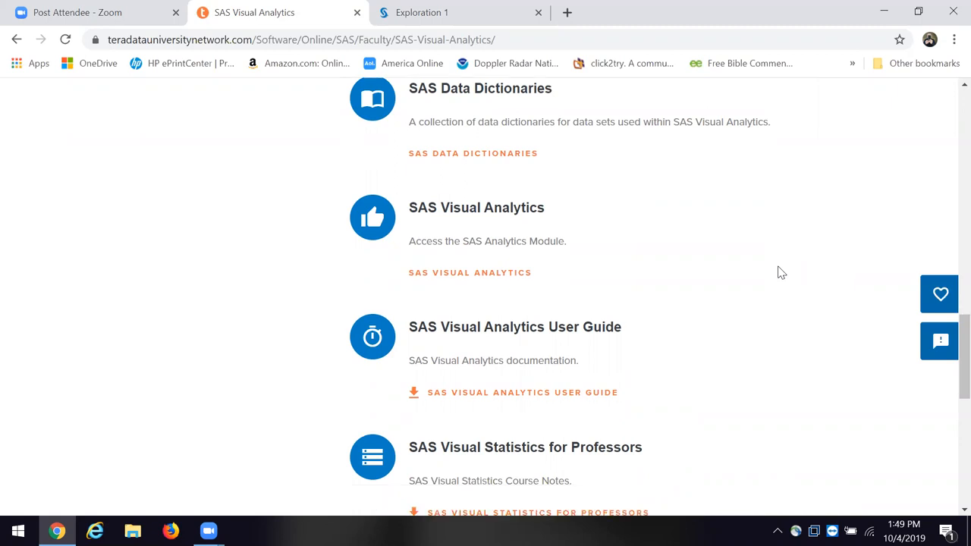
pyautogui.scroll(-3)
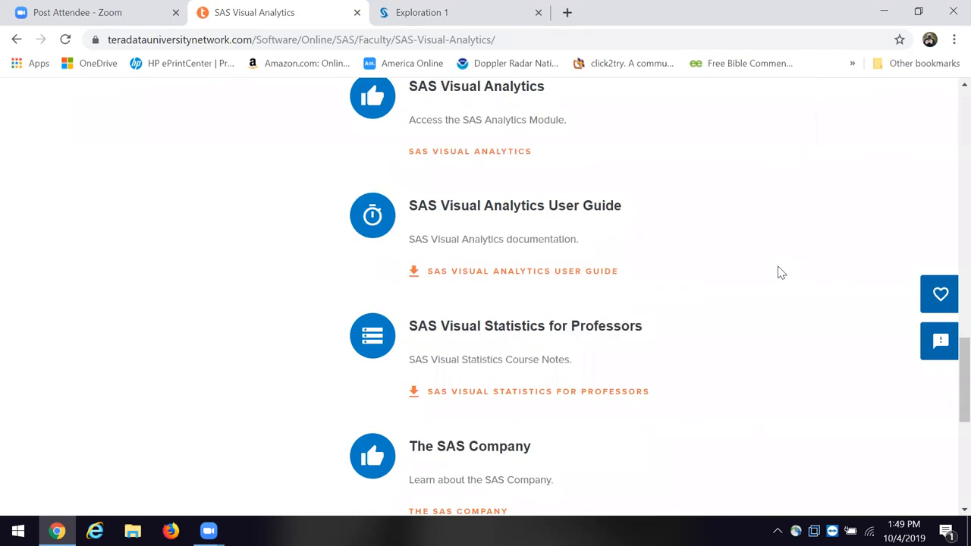
pyautogui.scroll(-3)
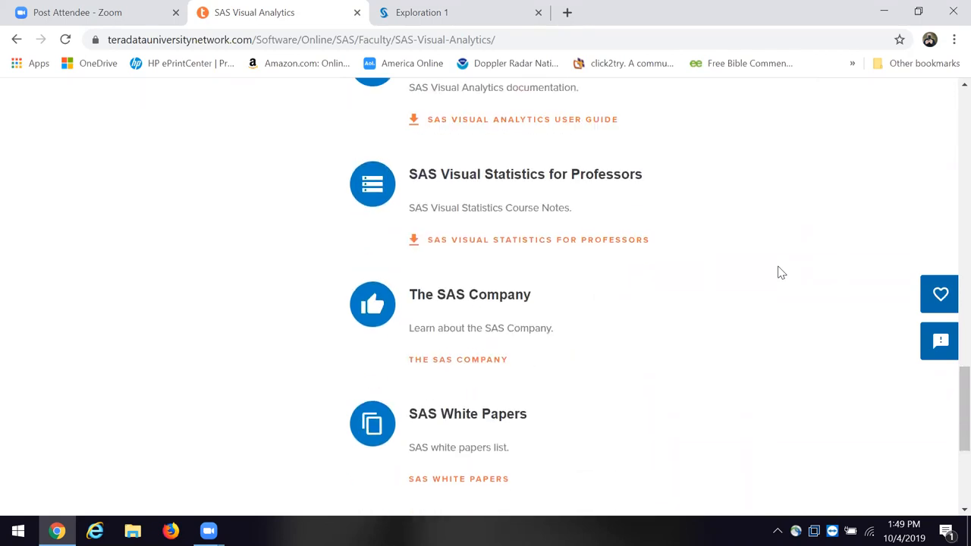
pyautogui.moveTo(538, 240)
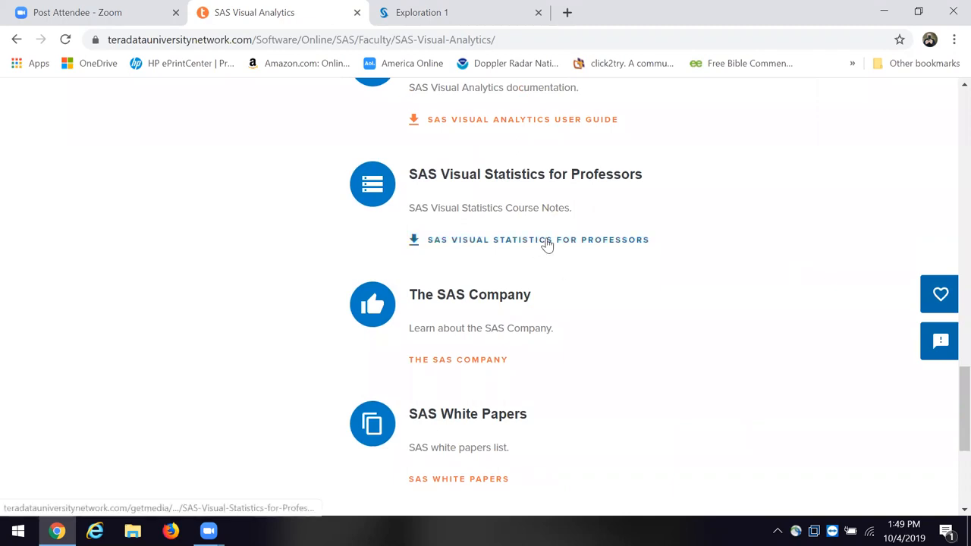
# Open the SAS Visual Statistics for Professors PDF and skim its contents and Chapter 1.
pyautogui.click(539, 240)
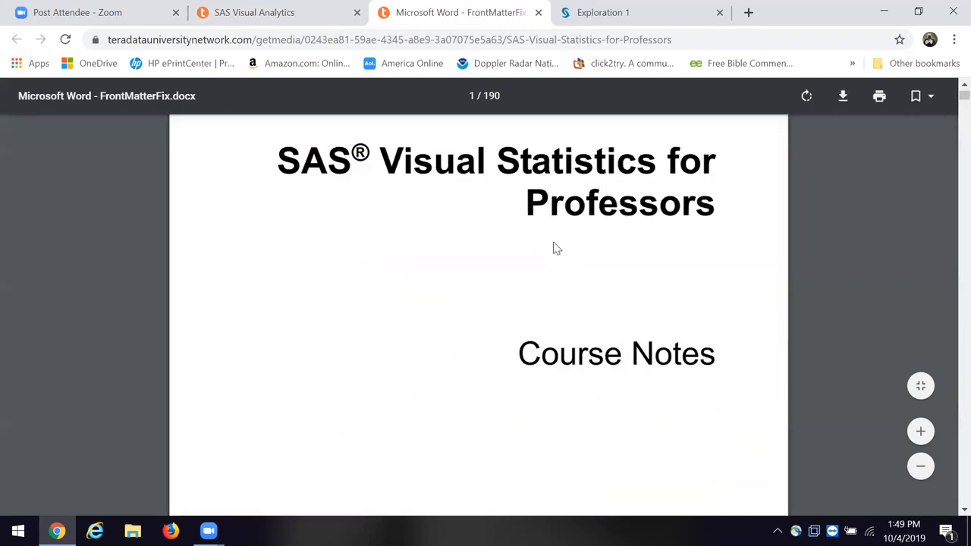
pyautogui.scroll(-3)
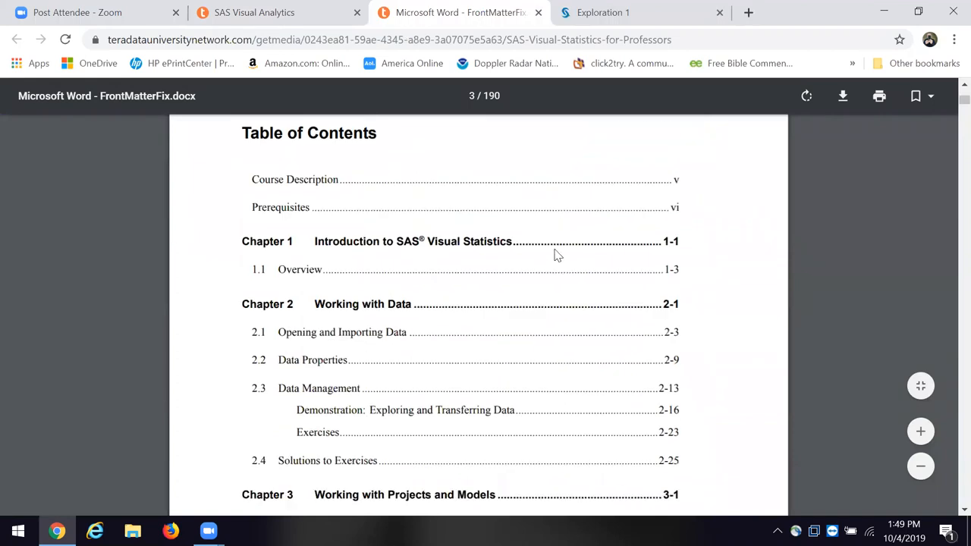
pyautogui.scroll(-3)
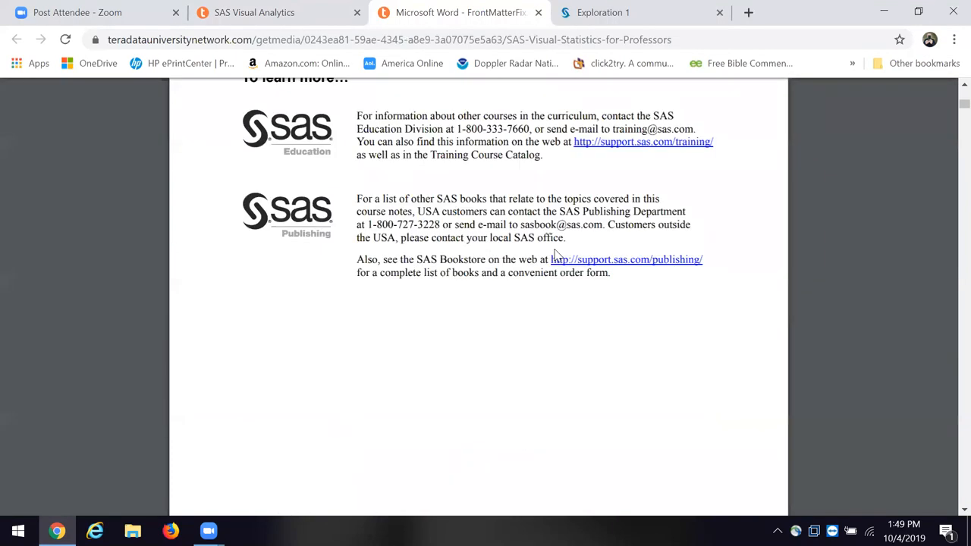
pyautogui.scroll(-3)
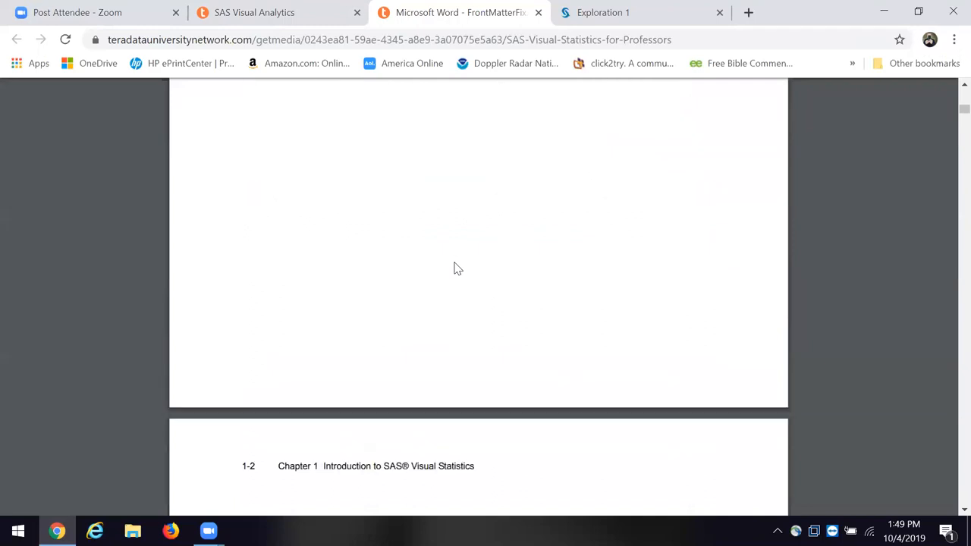
pyautogui.scroll(-3)
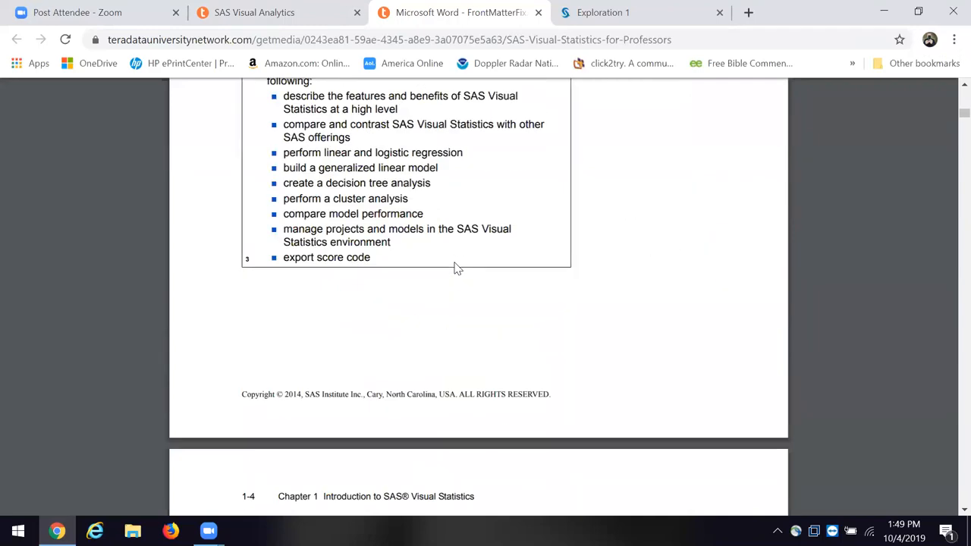
pyautogui.scroll(-3)
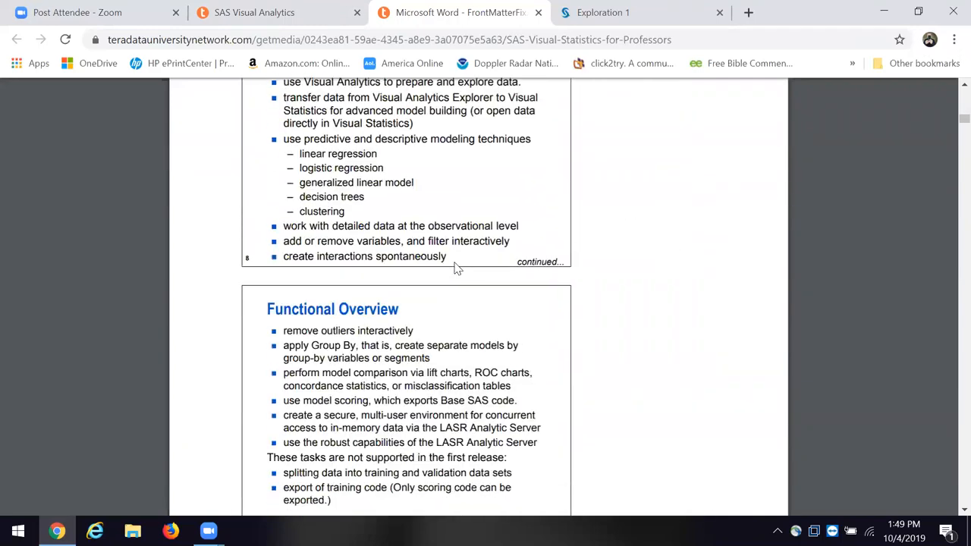
pyautogui.scroll(-3)
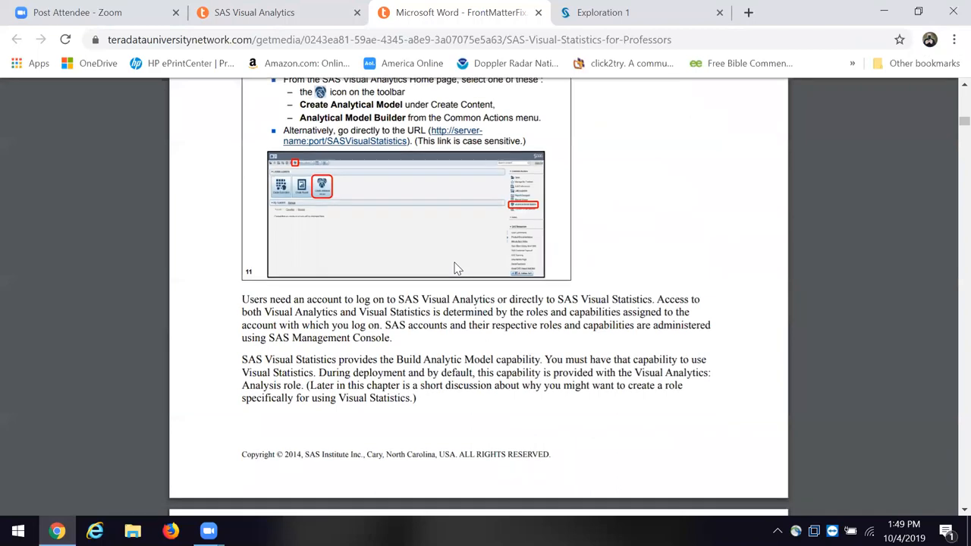
pyautogui.scroll(-3)
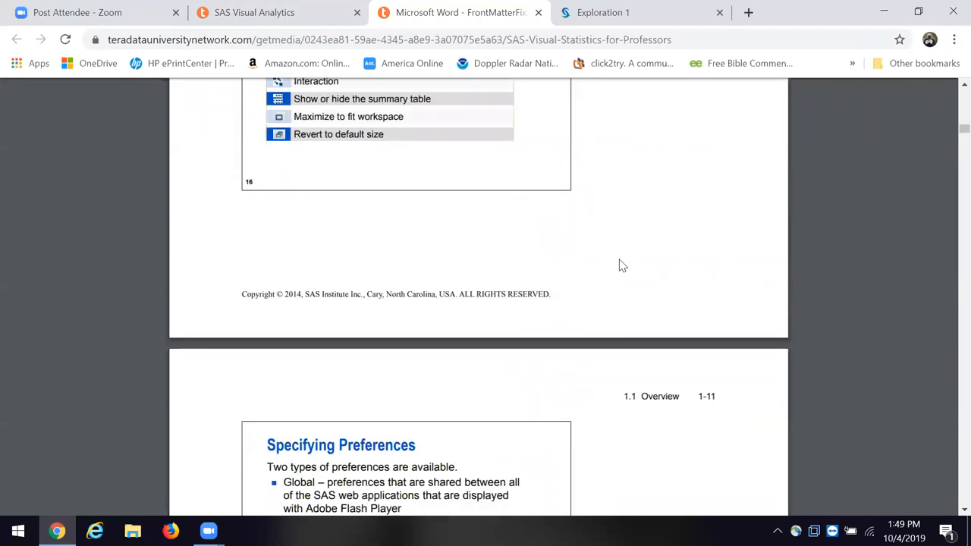
pyautogui.scroll(-3)
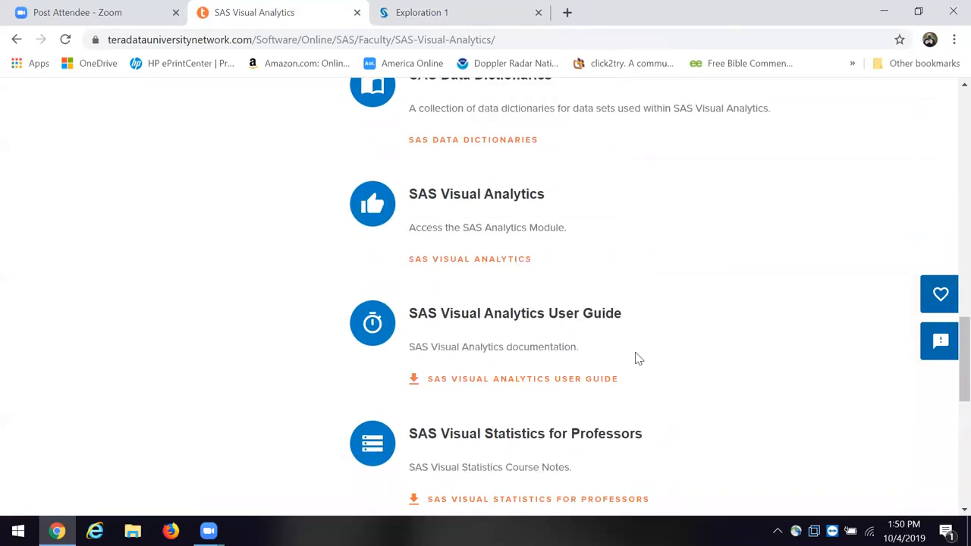
# Scroll the SAS resources page up and back down toward the Visual Analytics User Guide.
pyautogui.scroll(3)
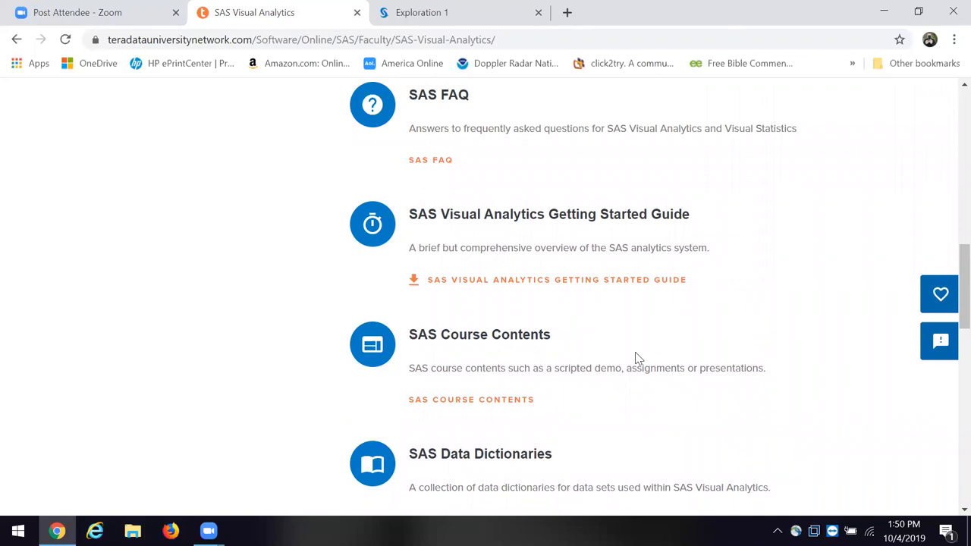
pyautogui.scroll(-3)
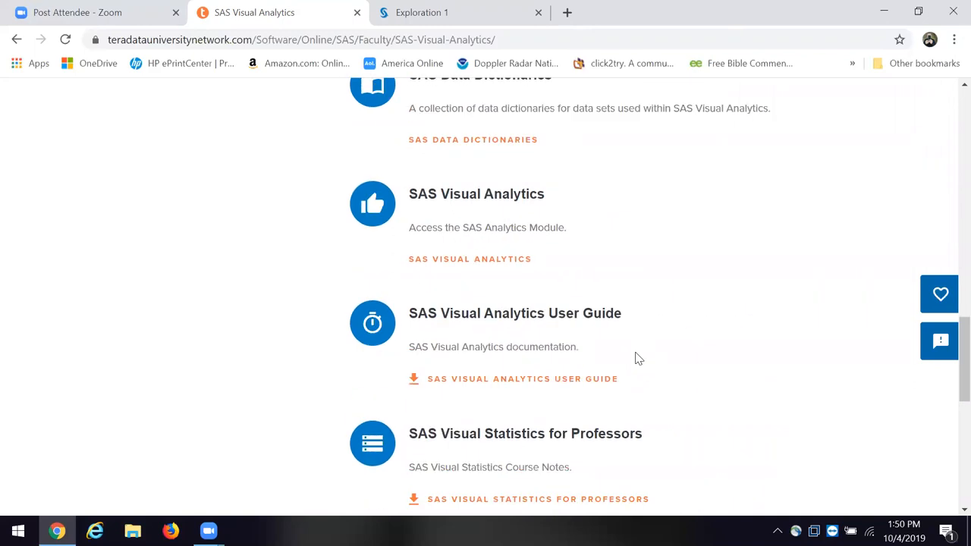
# Open the SAS Visual Analytics User's Guide PDF, skim into Chapter 1, then close it.
pyautogui.click(522, 379)
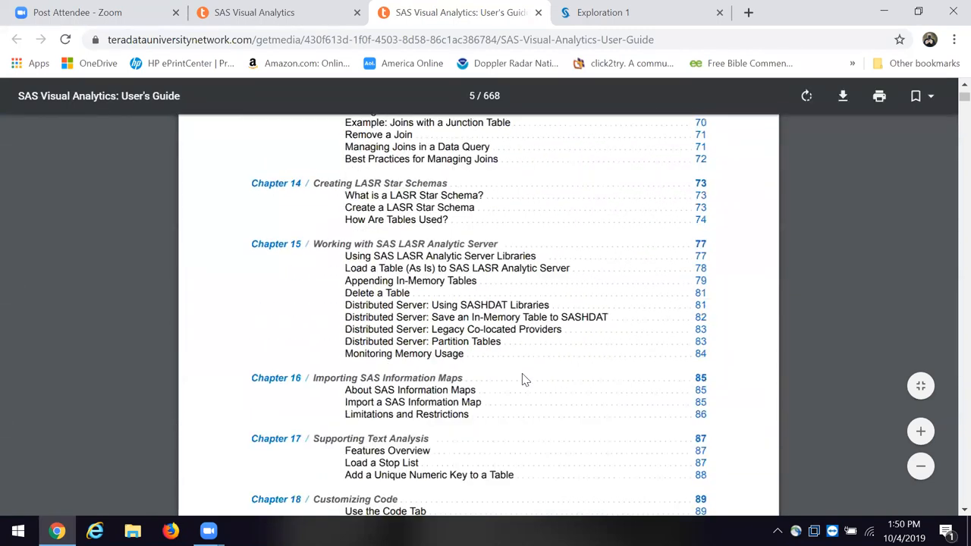
pyautogui.scroll(-3)
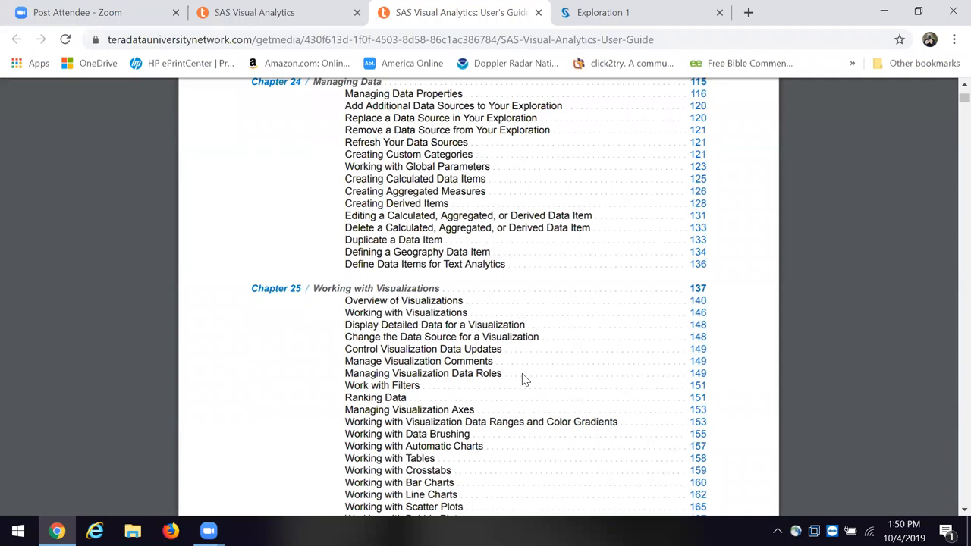
pyautogui.scroll(-3)
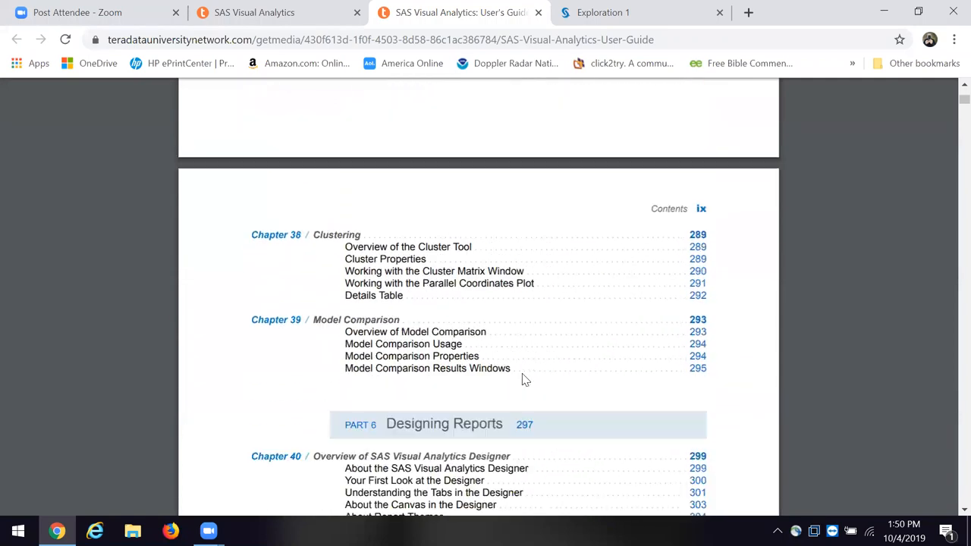
pyautogui.scroll(-3)
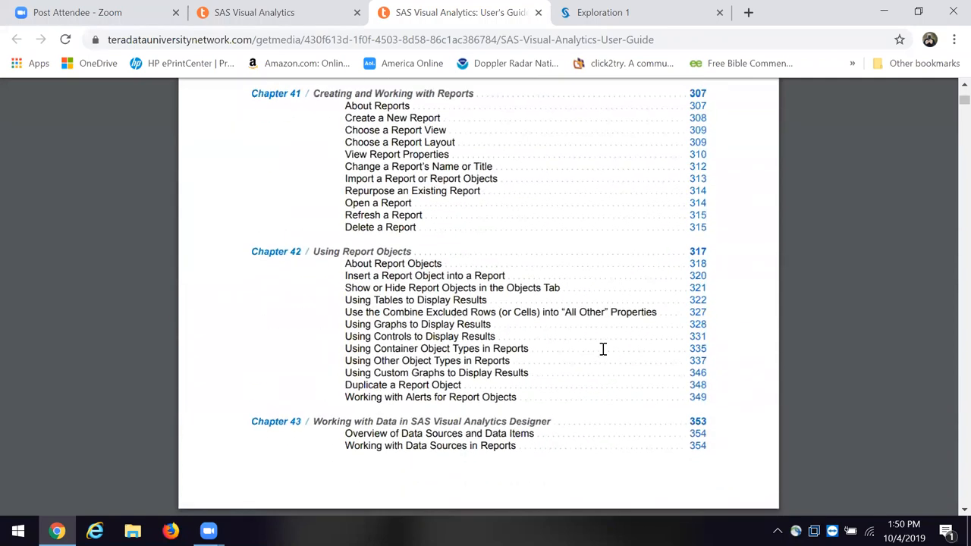
pyautogui.scroll(-3)
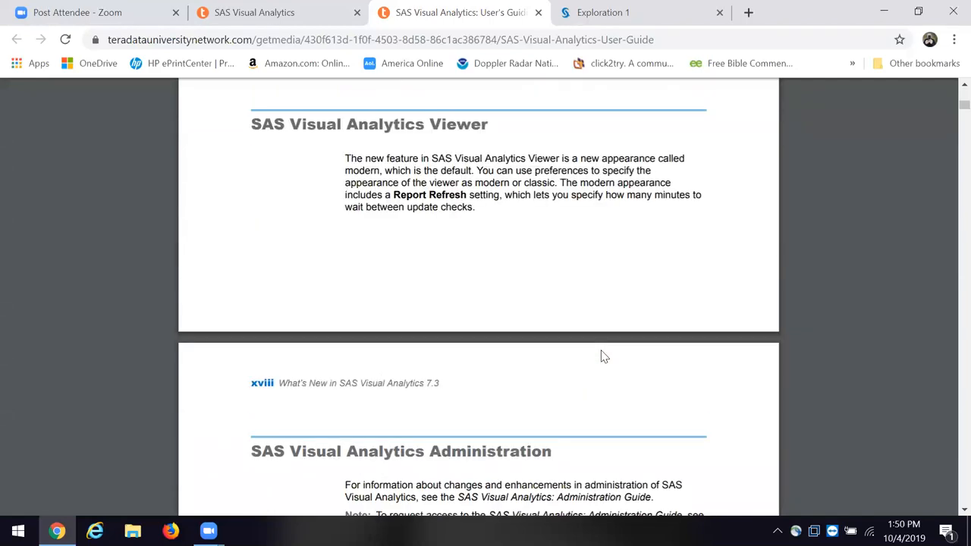
pyautogui.scroll(-3)
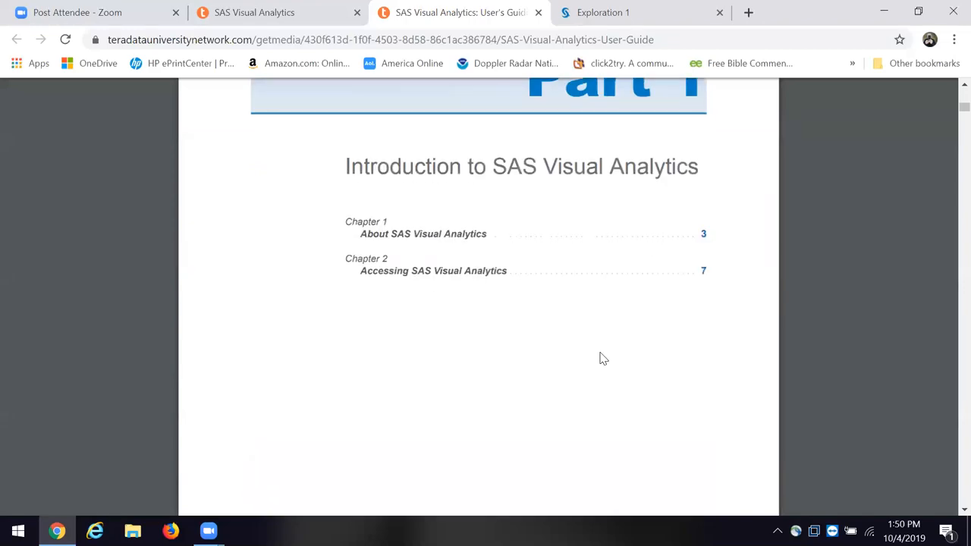
pyautogui.scroll(-3)
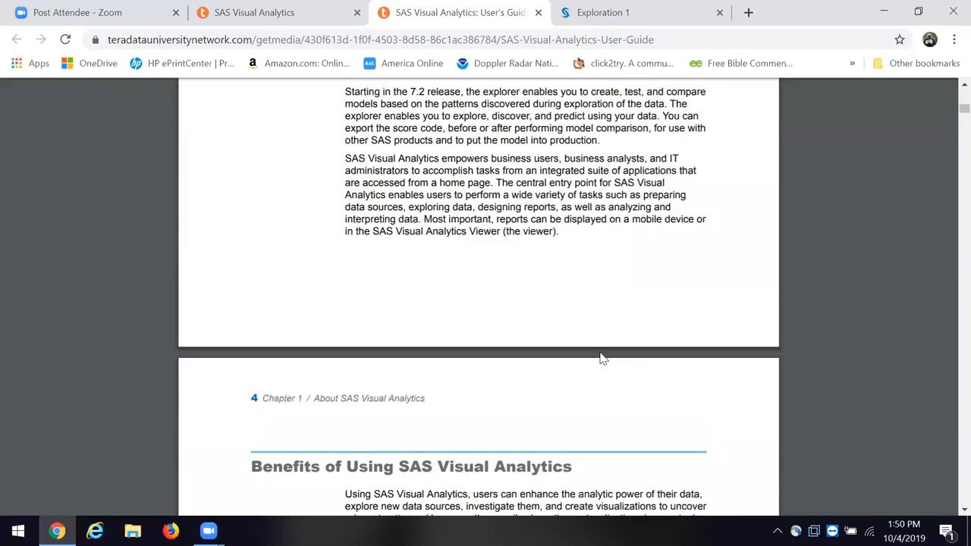
pyautogui.scroll(-3)
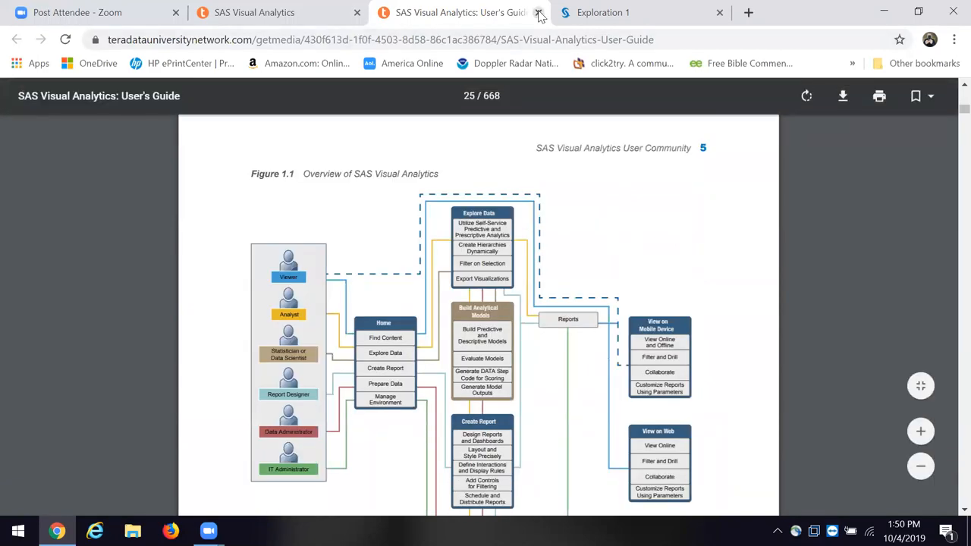
pyautogui.click(538, 12)
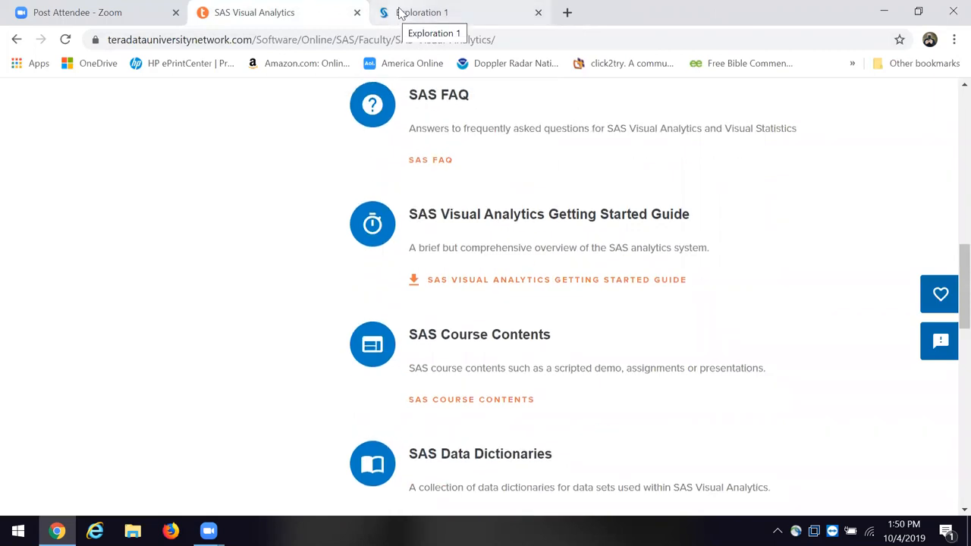
# Bring the Exploration 1 tab with the INSIGHT_TOY_COMPANY_2017 workspace back to front.
pyautogui.click(433, 12)
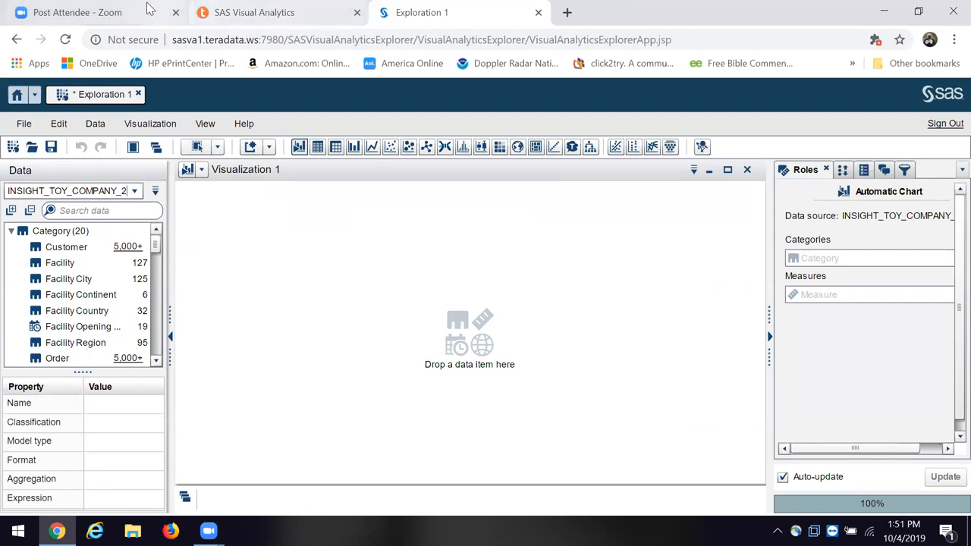
pyautogui.moveTo(254, 12)
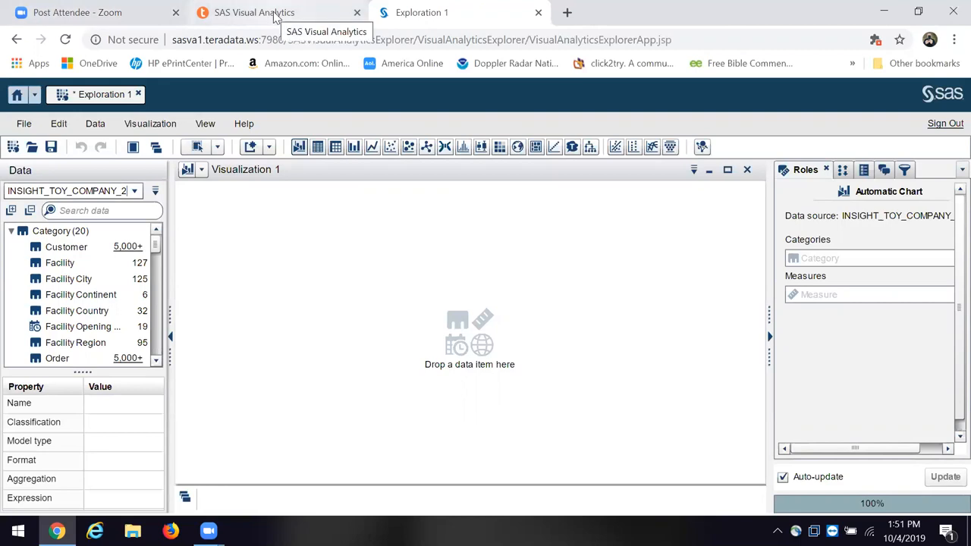
pyautogui.moveTo(278, 431)
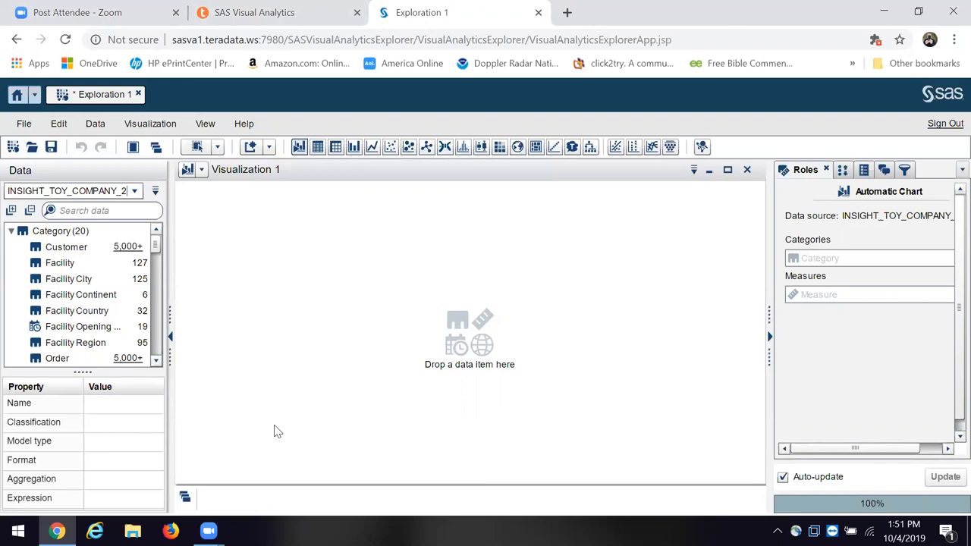
pyautogui.moveTo(280, 12)
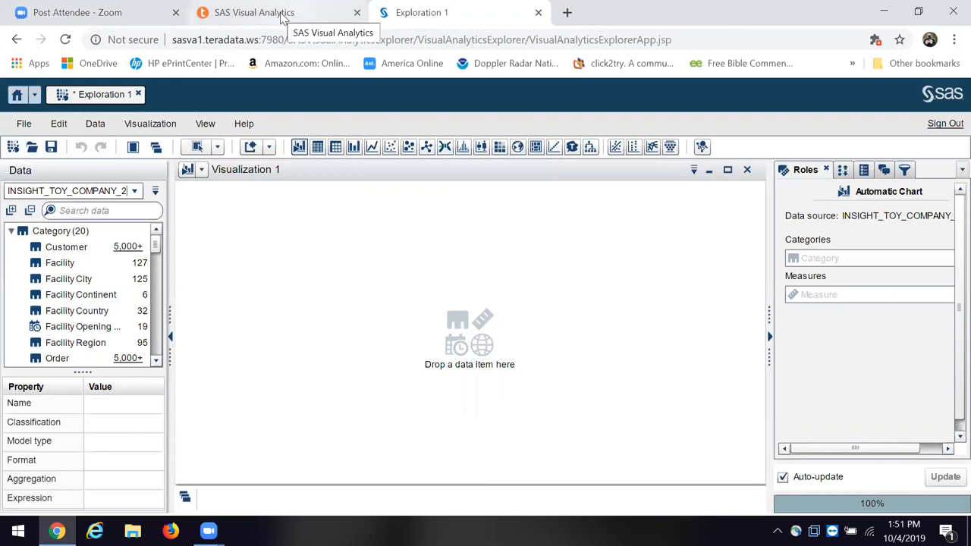
pyautogui.moveTo(258, 349)
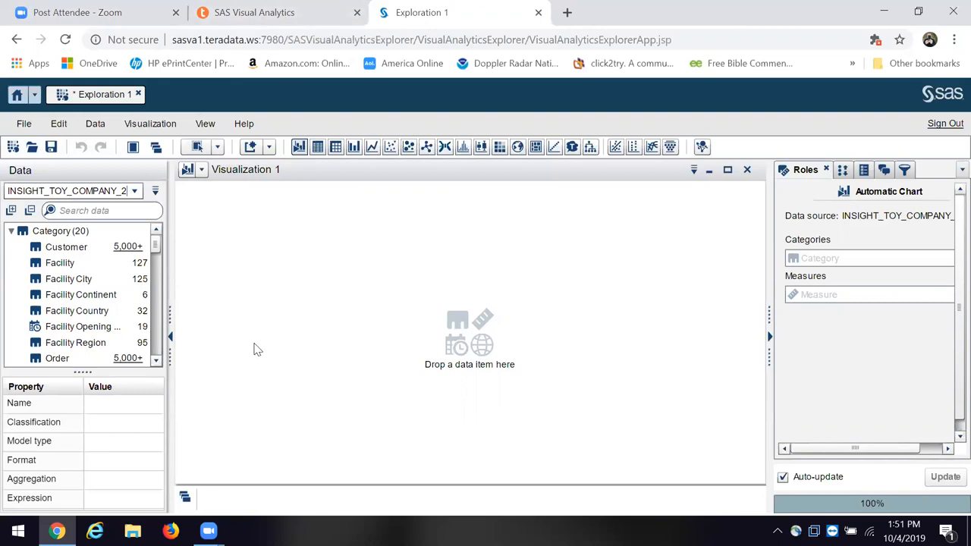
pyautogui.moveTo(224, 329)
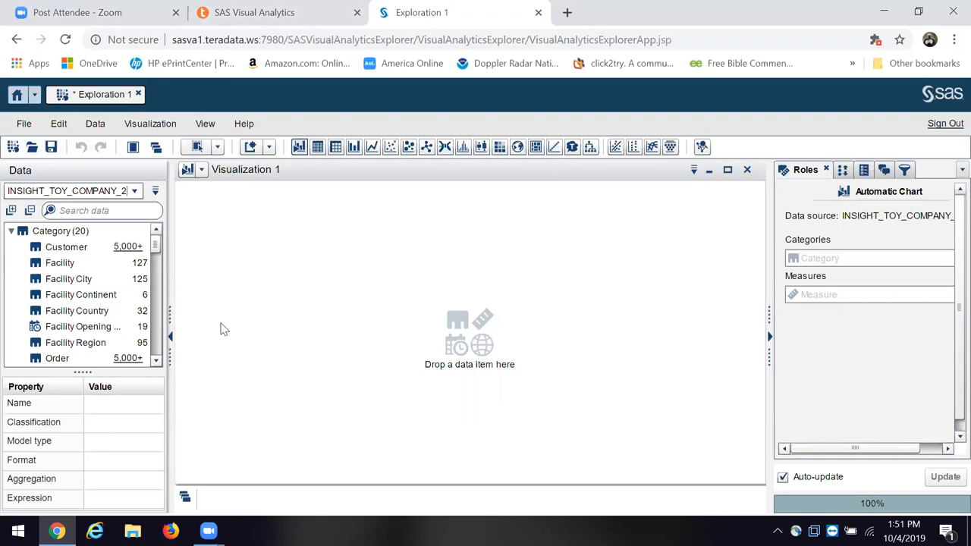
pyautogui.moveTo(66, 246)
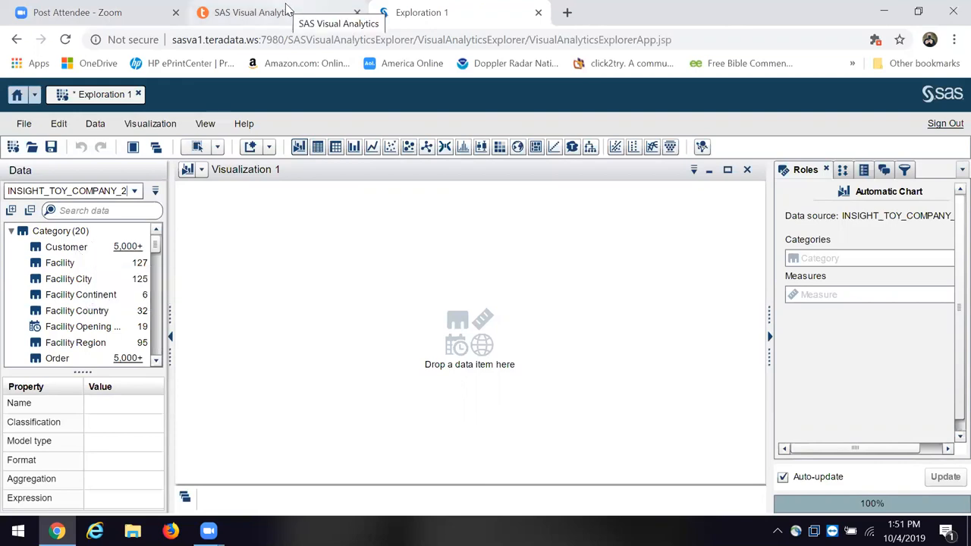
pyautogui.click(254, 12)
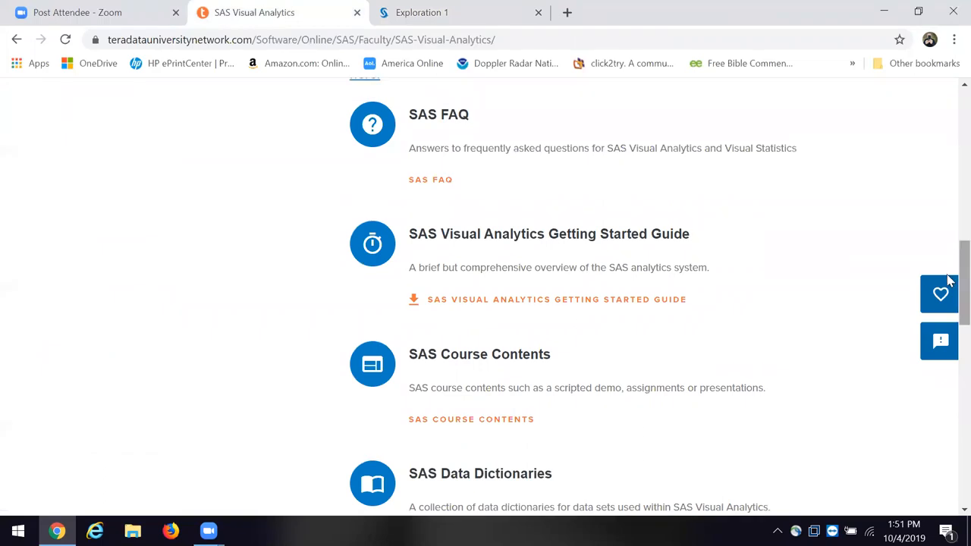
pyautogui.scroll(3)
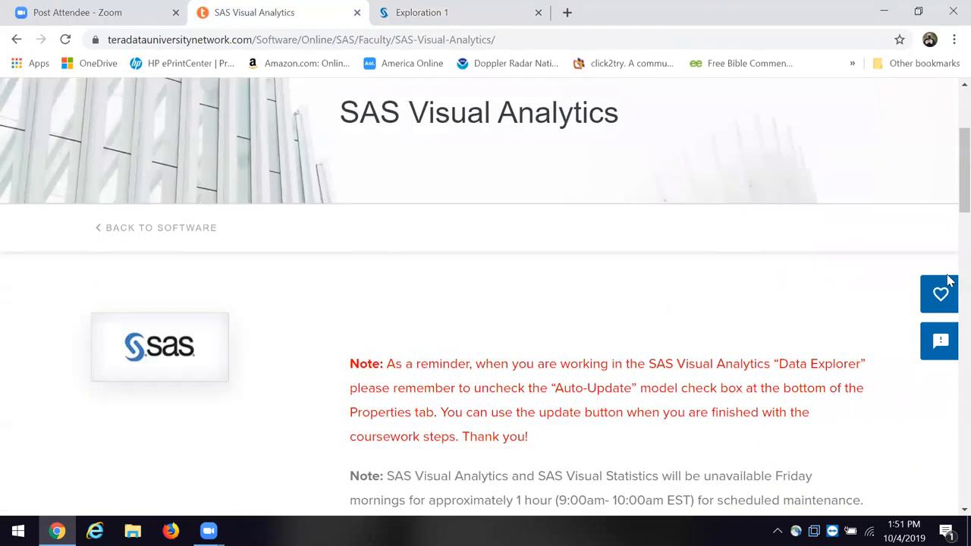
pyautogui.scroll(-3)
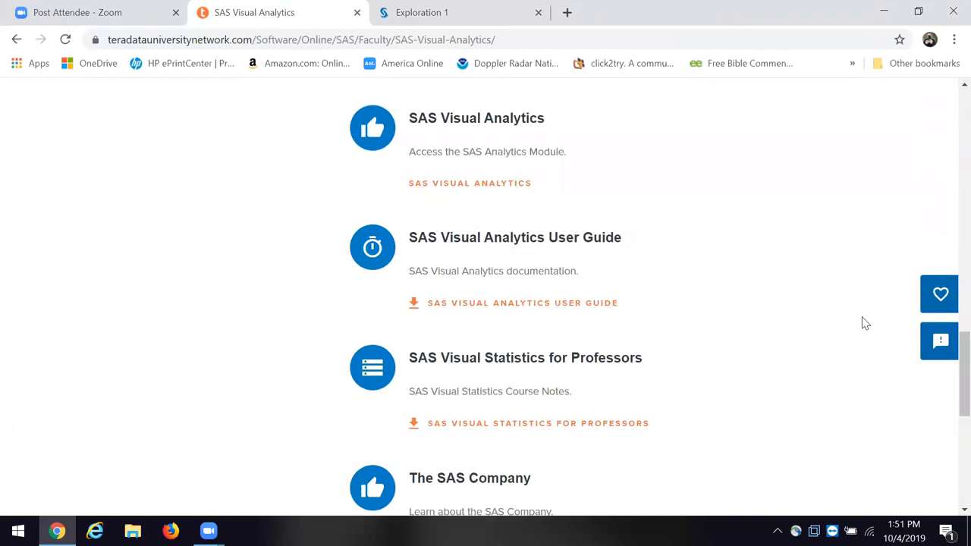
pyautogui.moveTo(658, 315)
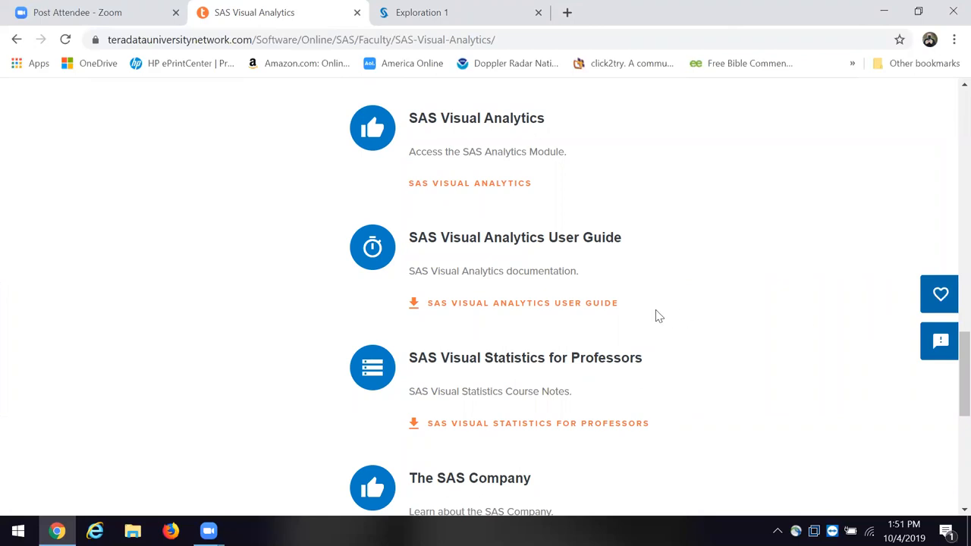
pyautogui.moveTo(652, 310)
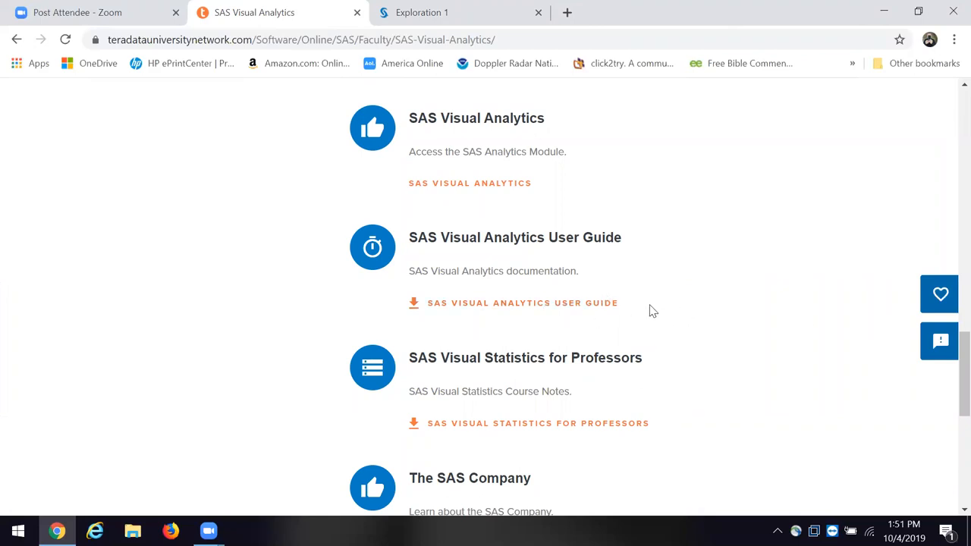
pyautogui.moveTo(470, 183)
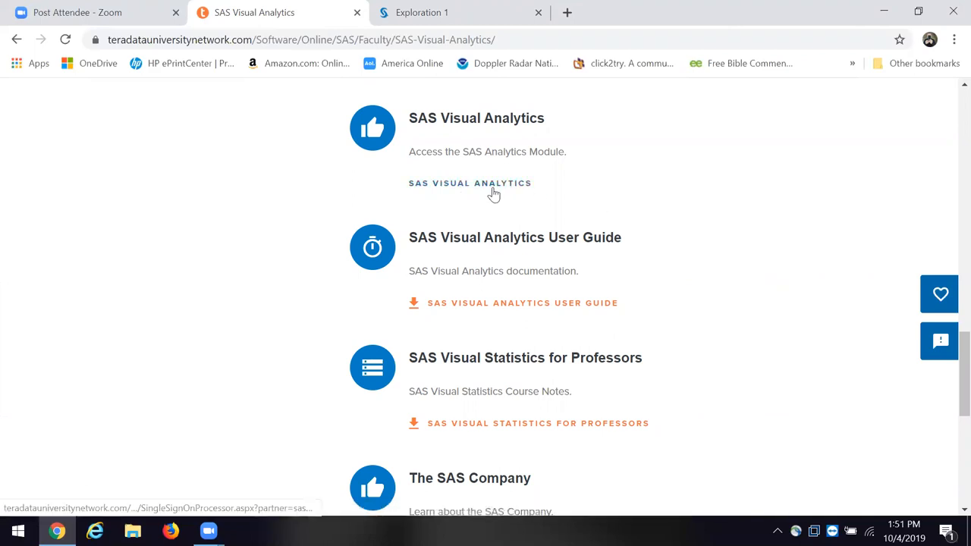
pyautogui.scroll(-3)
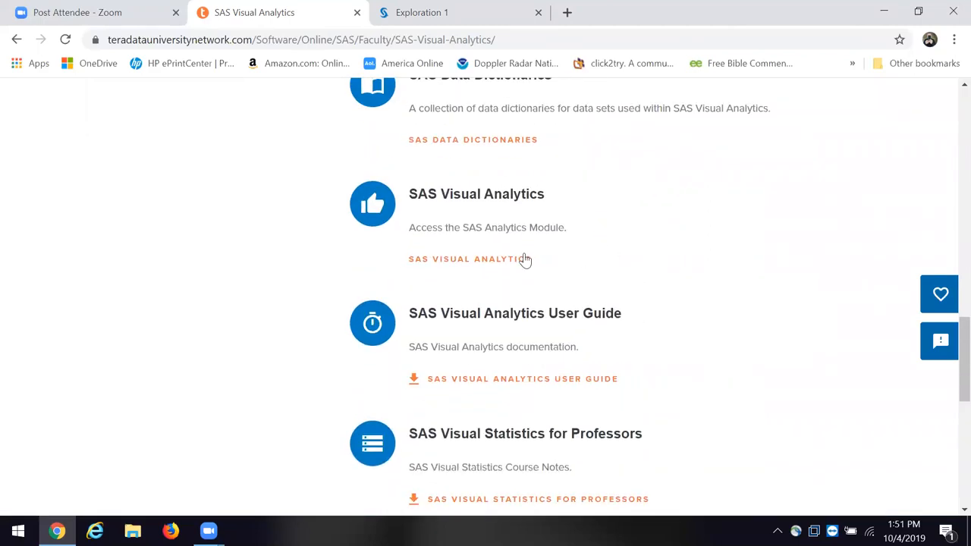
pyautogui.click(464, 259)
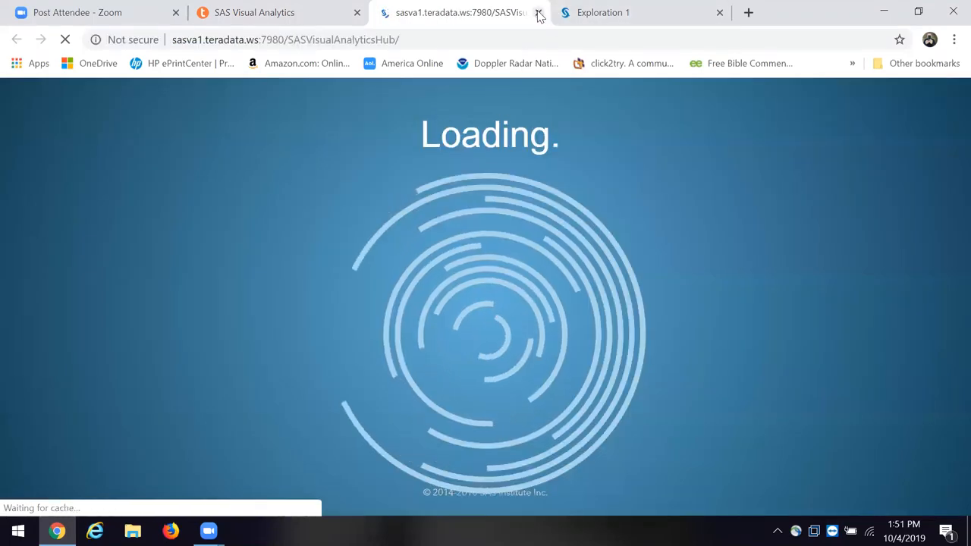
pyautogui.click(539, 13)
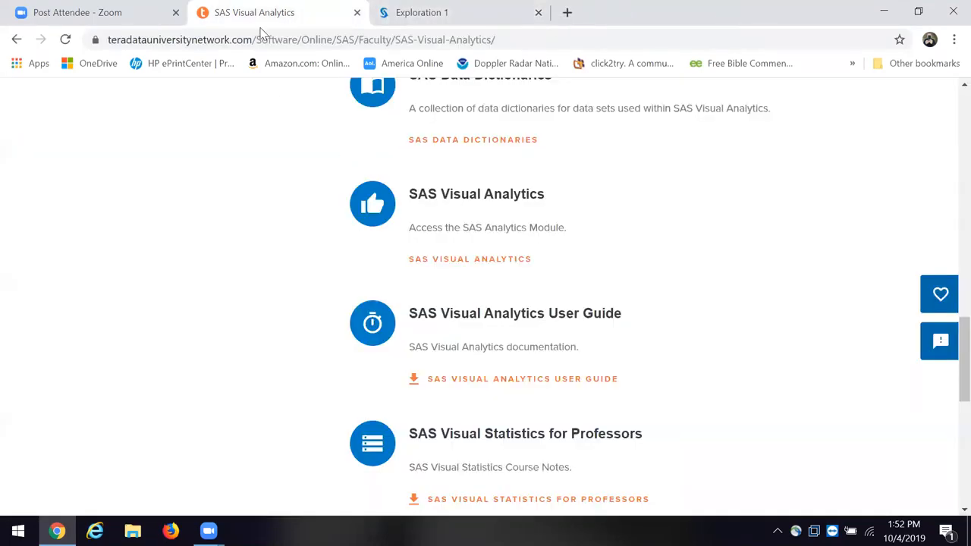
pyautogui.click(422, 12)
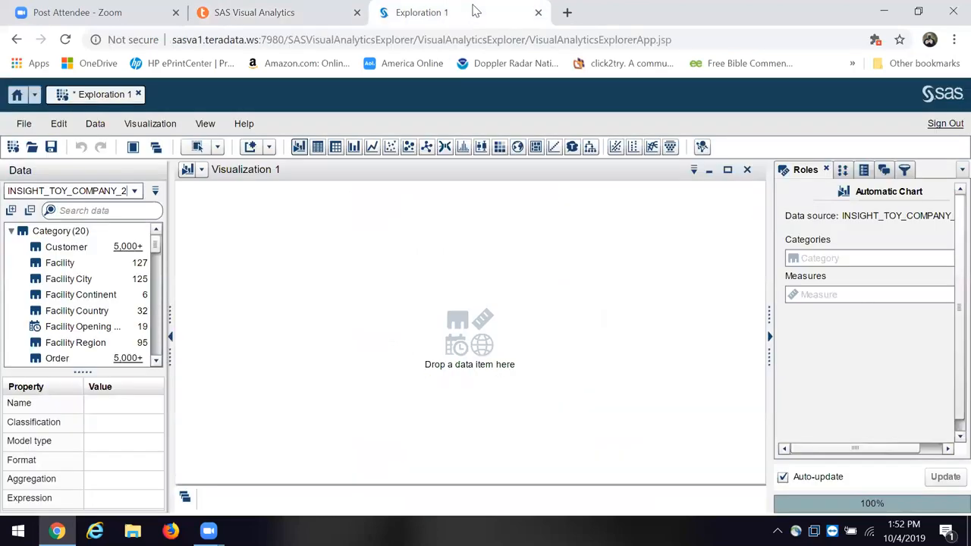
pyautogui.moveTo(352, 309)
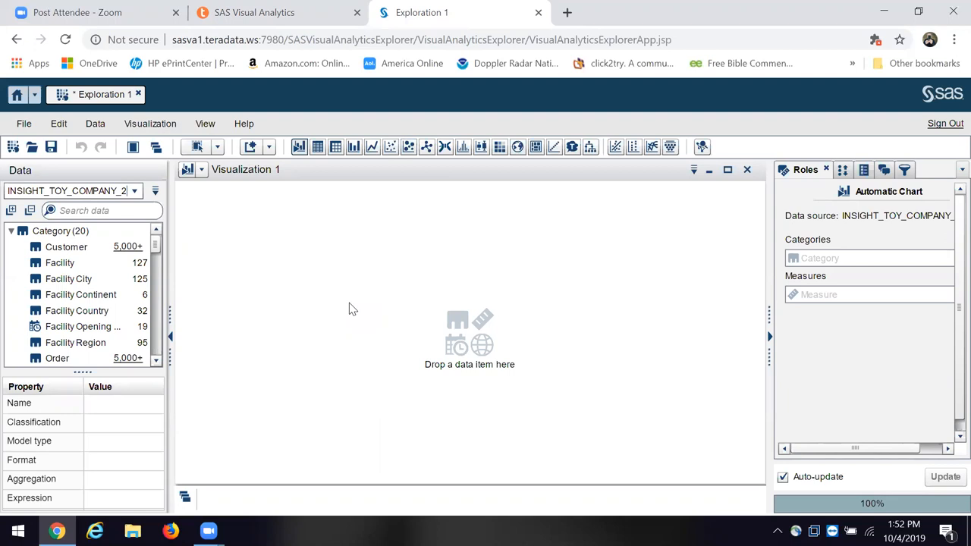
pyautogui.moveTo(177, 122)
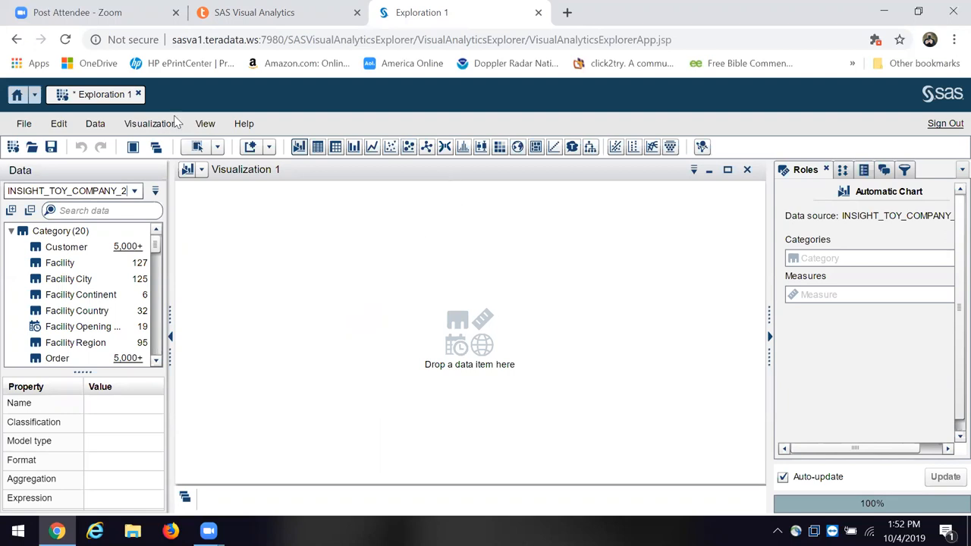
pyautogui.moveTo(220, 260)
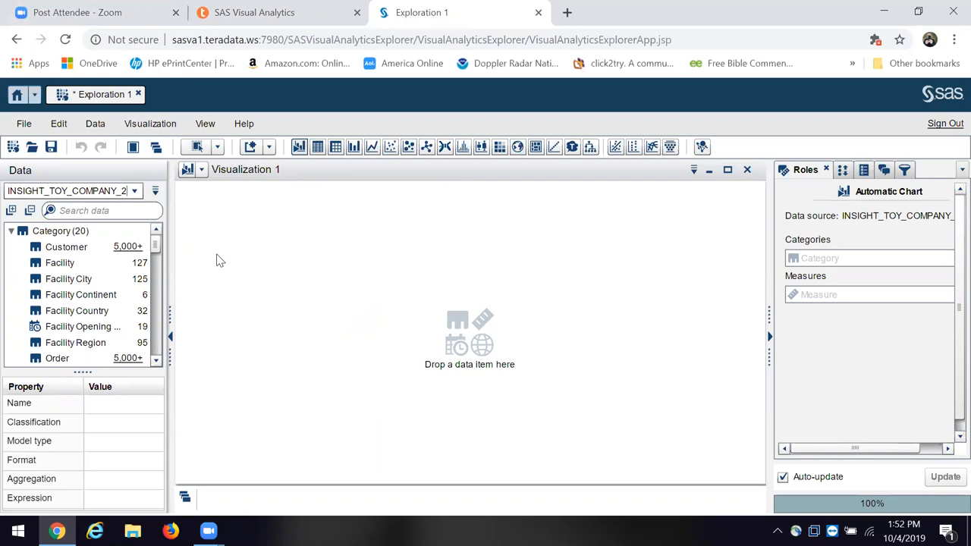
pyautogui.moveTo(209, 260)
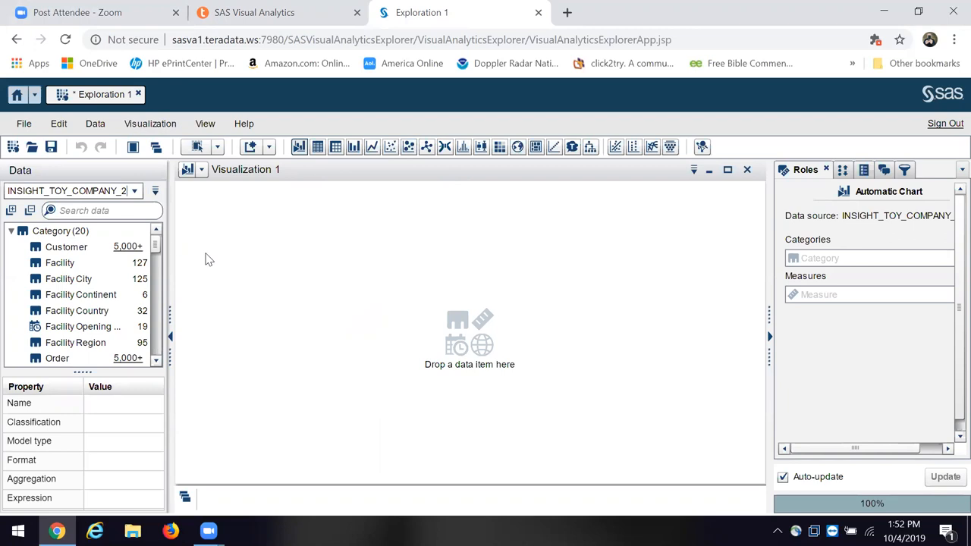
pyautogui.moveTo(182, 256)
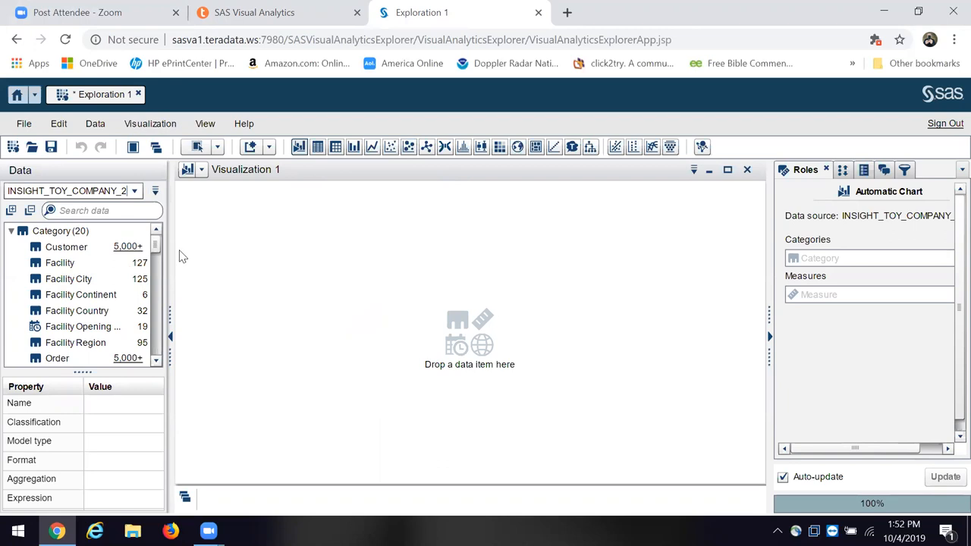
pyautogui.moveTo(213, 267)
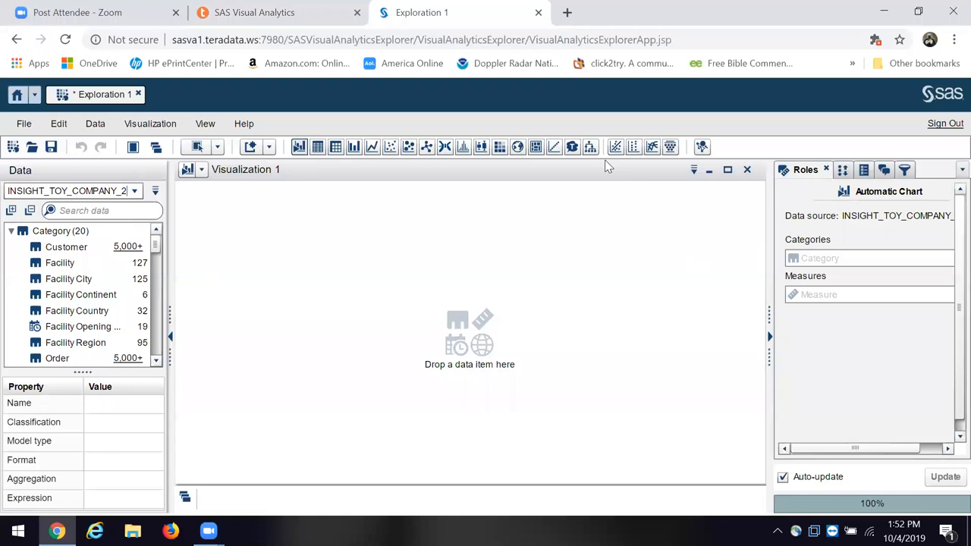
pyautogui.moveTo(660, 79)
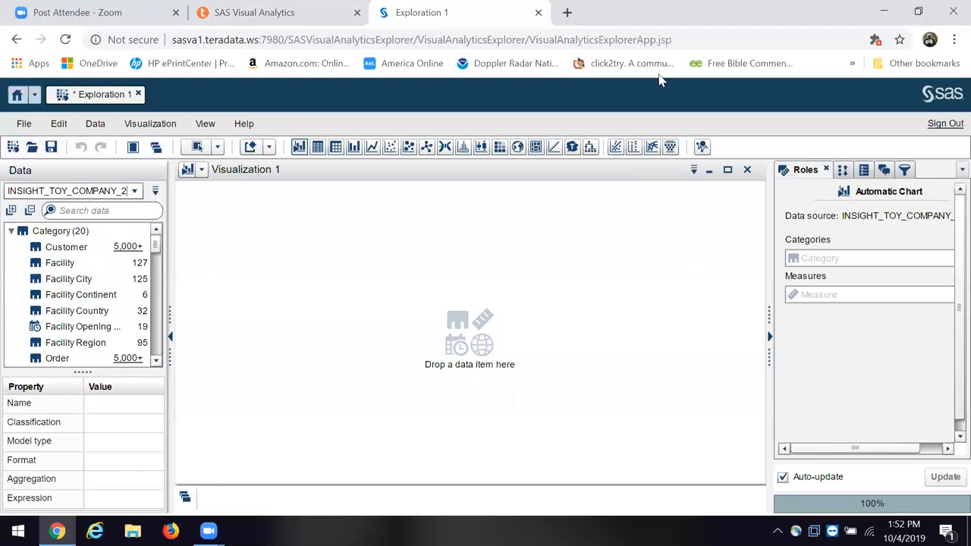
pyautogui.moveTo(572, 298)
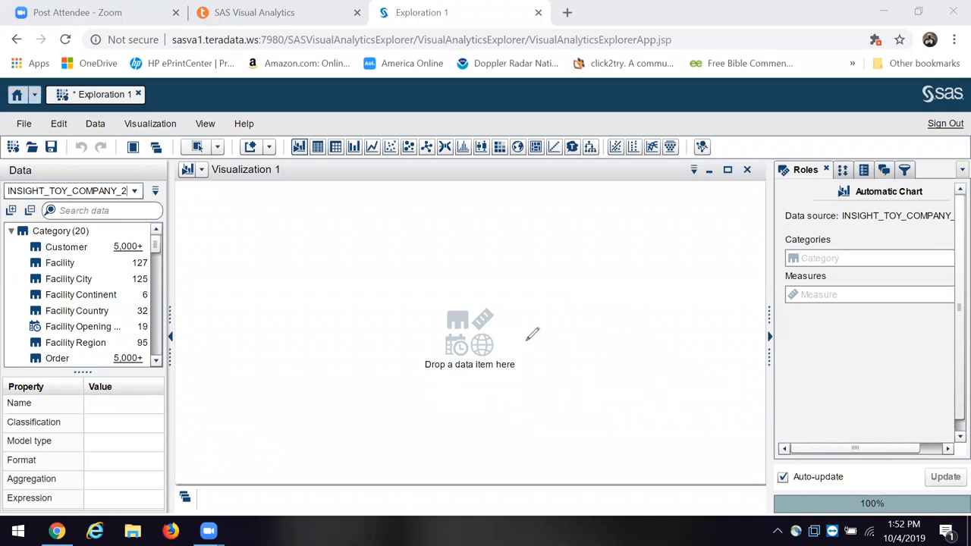
pyautogui.moveTo(728, 246)
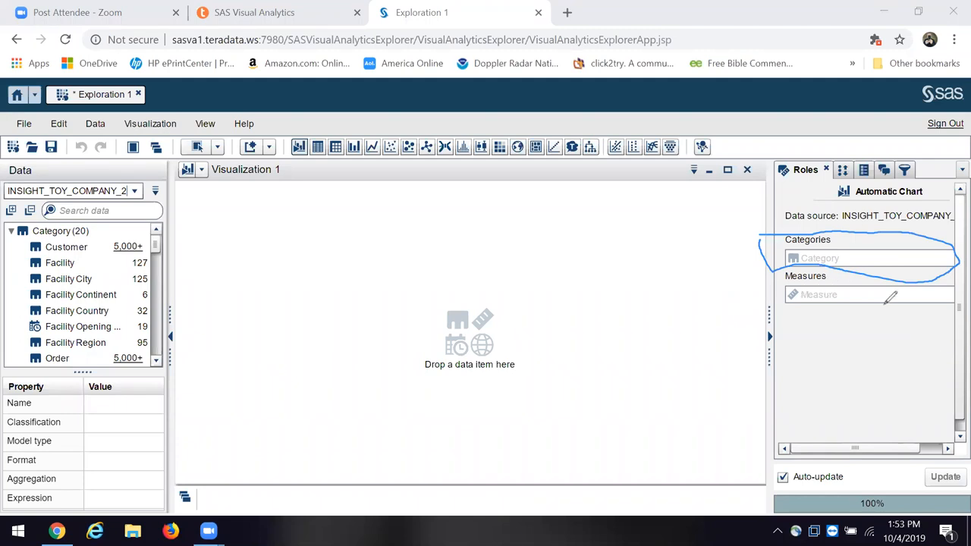
pyautogui.moveTo(592, 277)
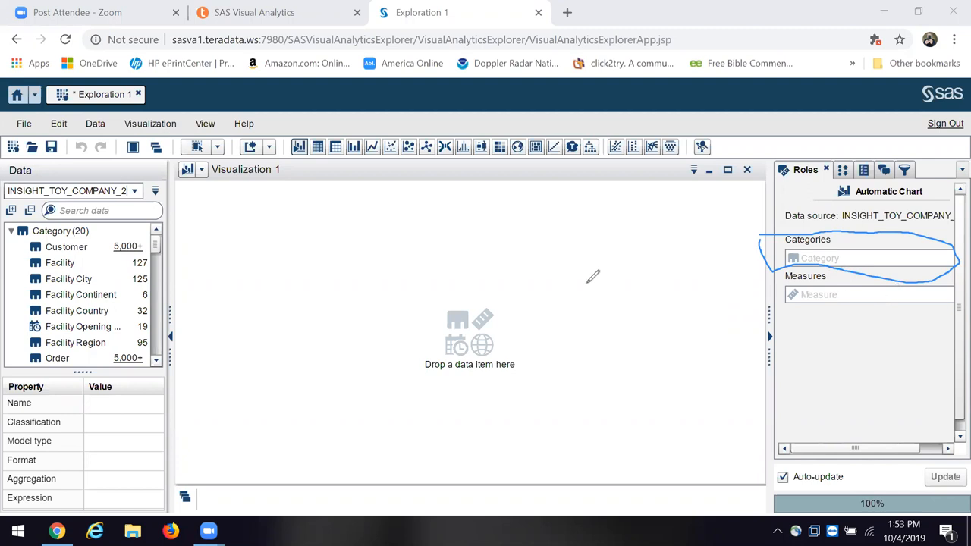
pyautogui.moveTo(565, 290)
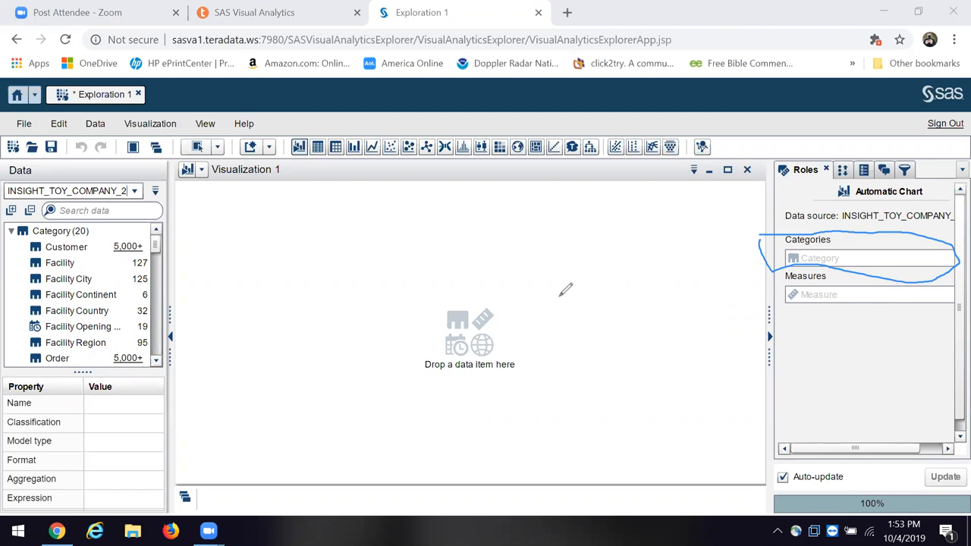
pyautogui.moveTo(561, 298)
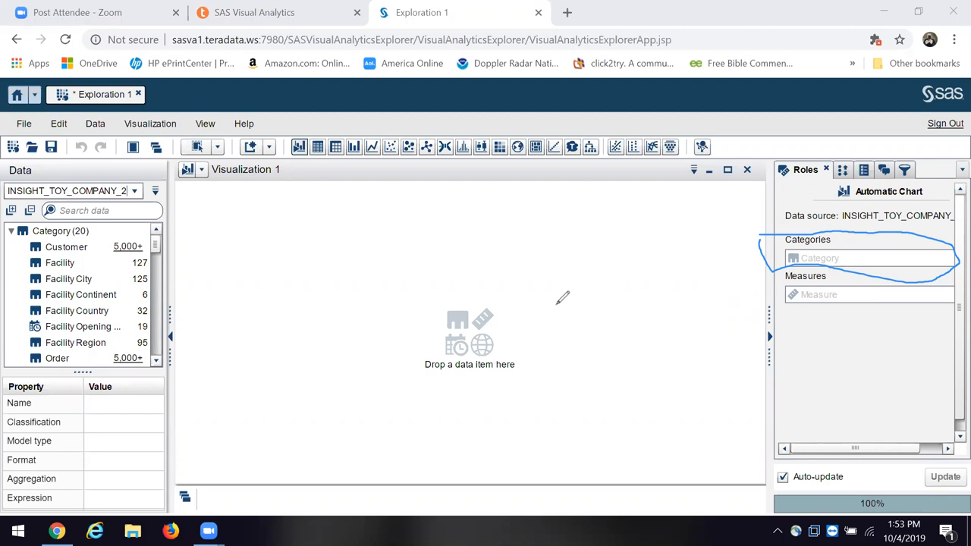
pyautogui.moveTo(781, 235)
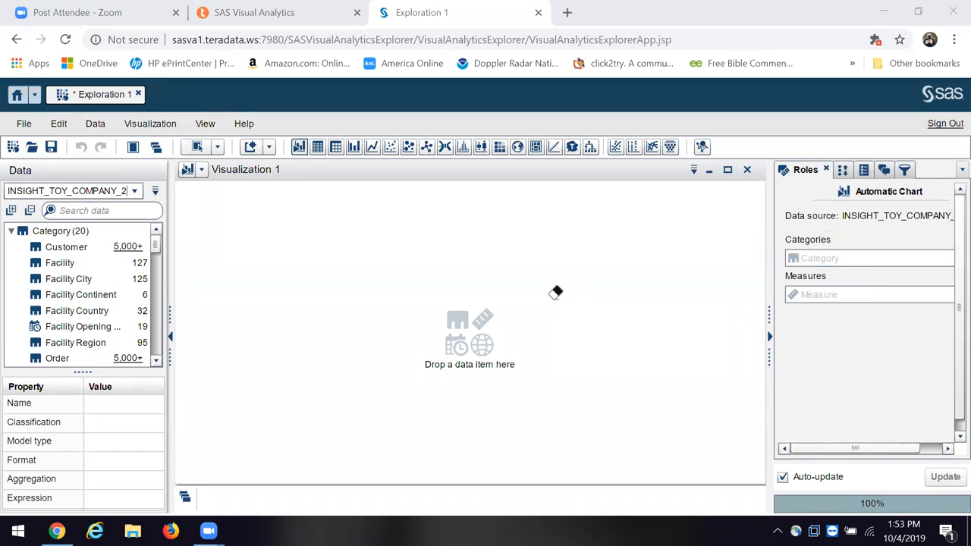
pyautogui.moveTo(247, 383)
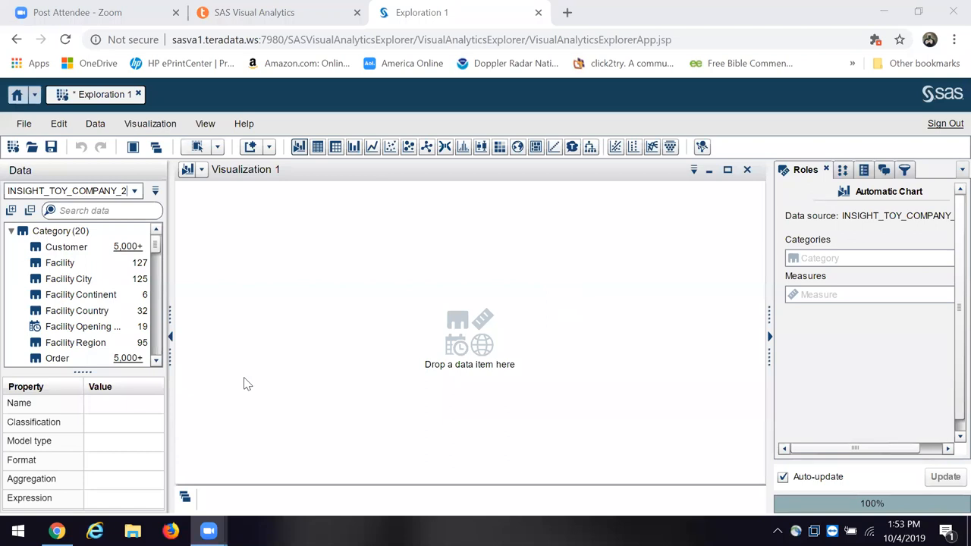
pyautogui.moveTo(75, 242)
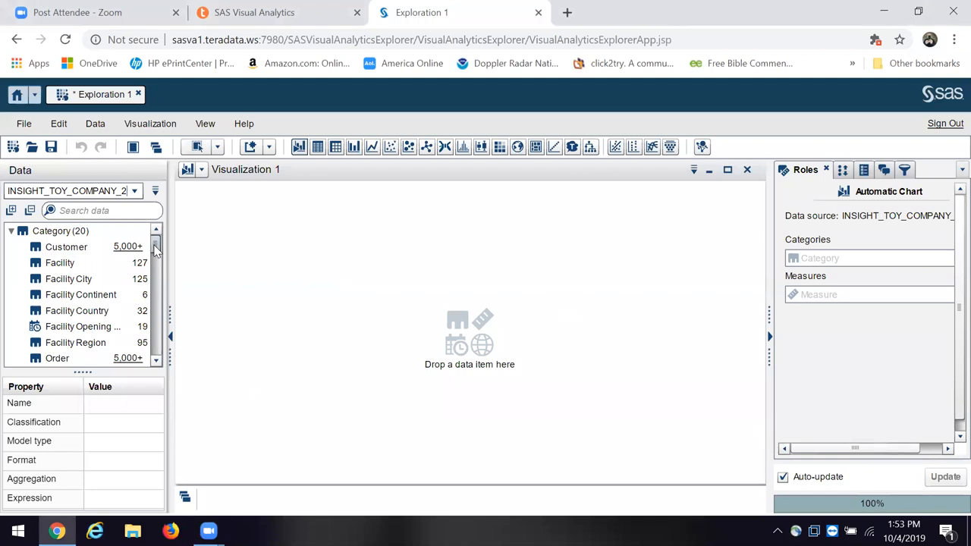
pyautogui.scroll(-3)
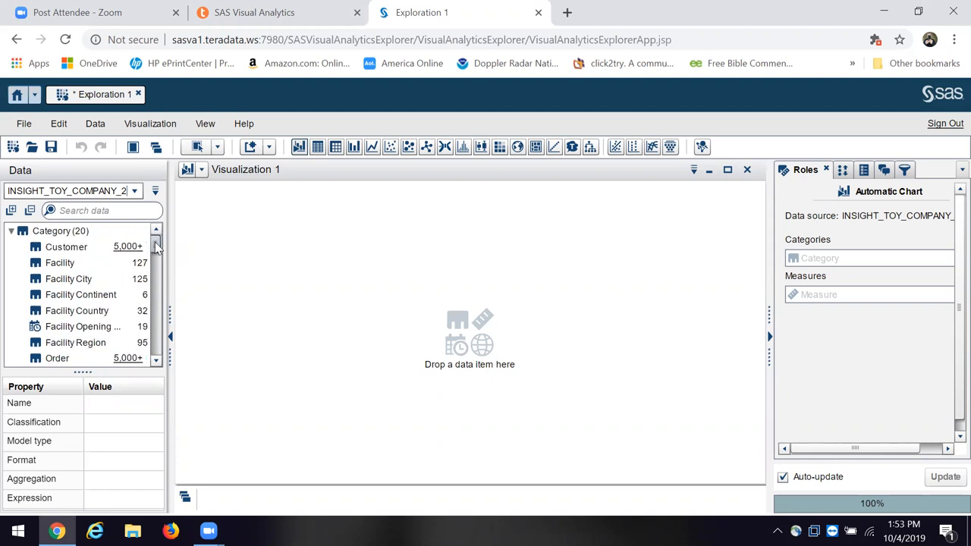
pyautogui.scroll(-3)
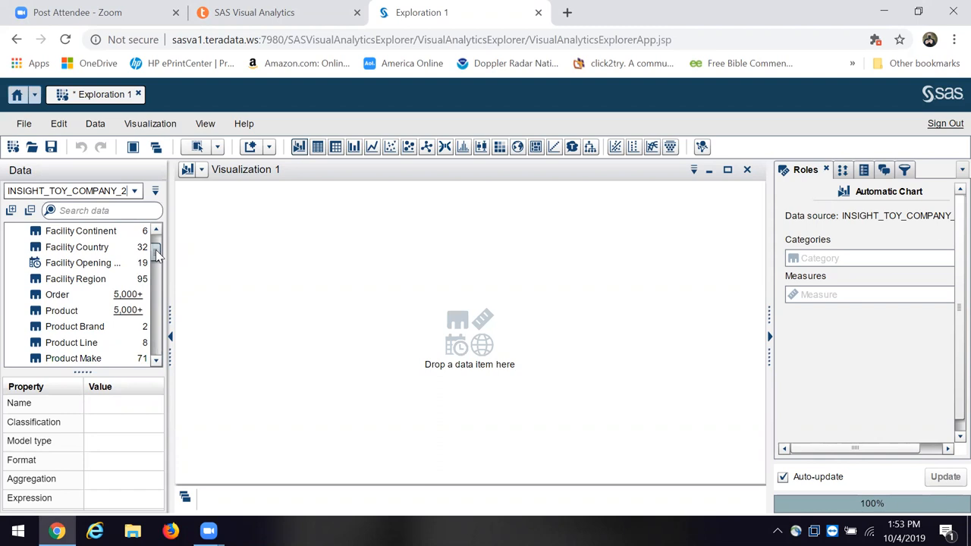
# Assign Product Line as the category, producing a frequency bar chart with Kiosk highest.
pyautogui.click(72, 342)
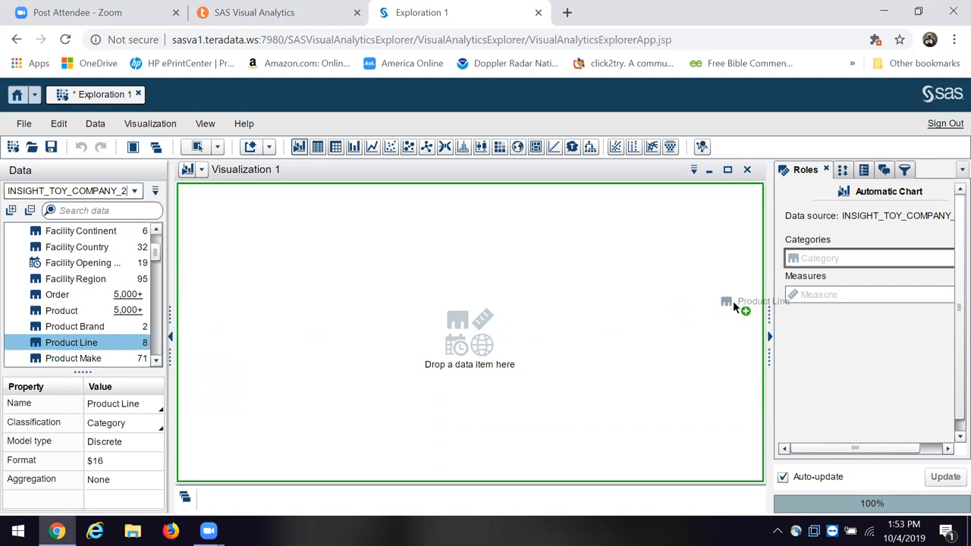
pyautogui.moveTo(762, 301); pyautogui.dragTo(853, 280)
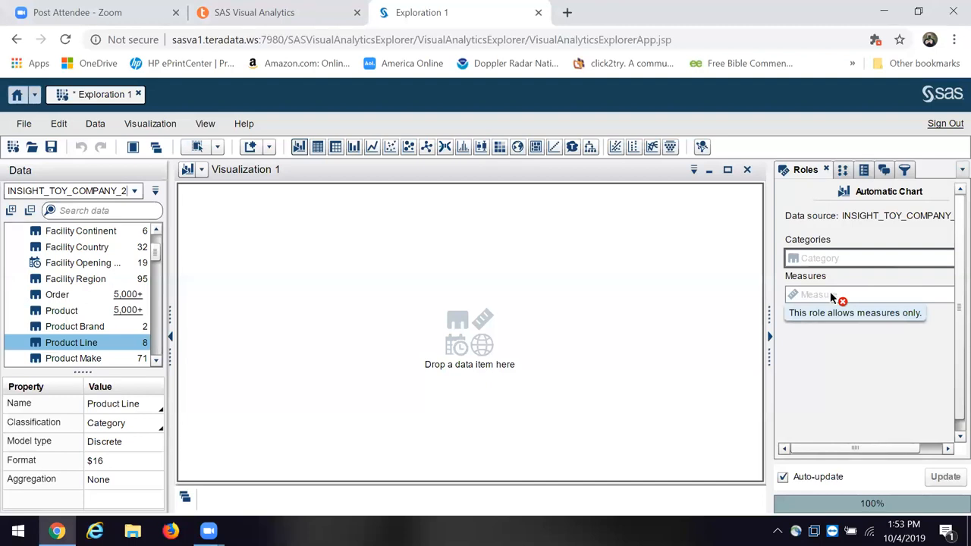
pyautogui.moveTo(72, 342); pyautogui.dragTo(864, 259)
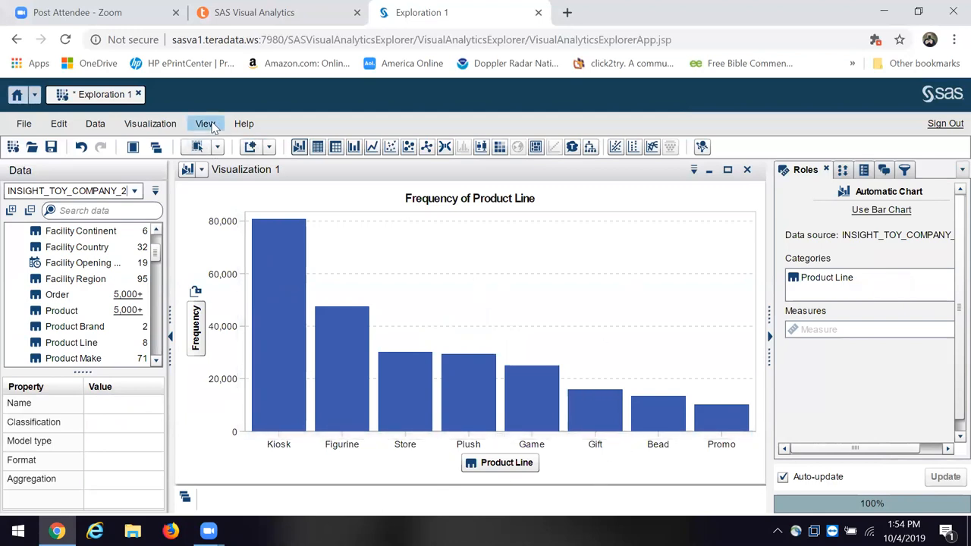
pyautogui.click(205, 123)
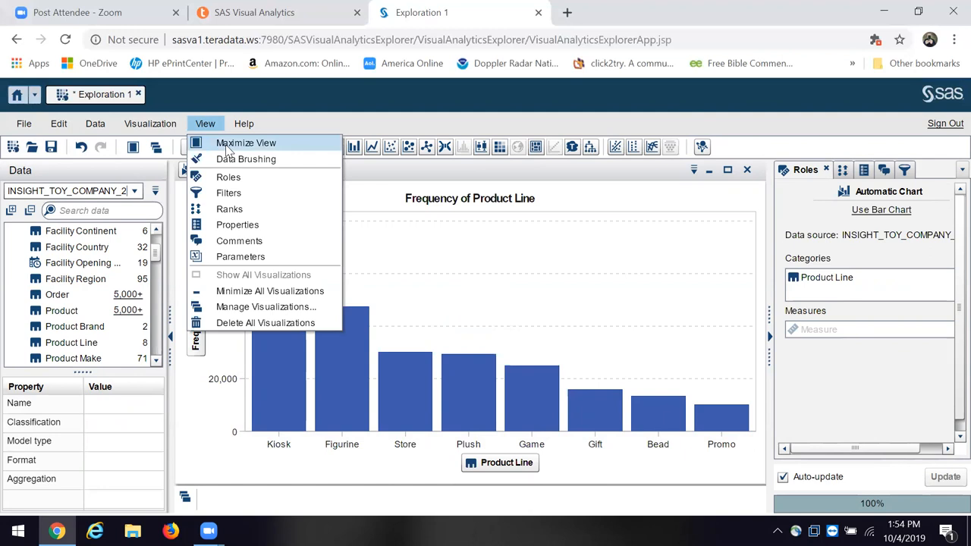
pyautogui.moveTo(229, 208)
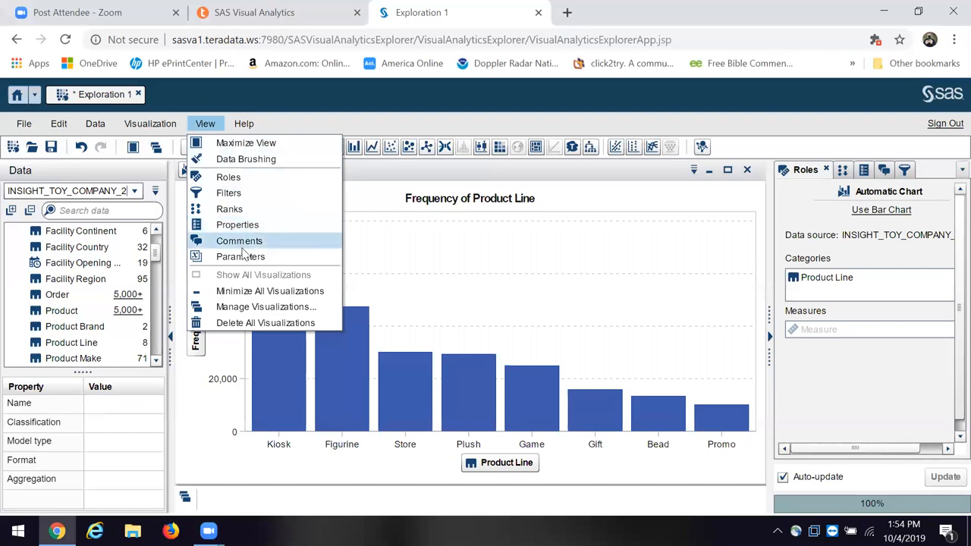
pyautogui.moveTo(241, 257)
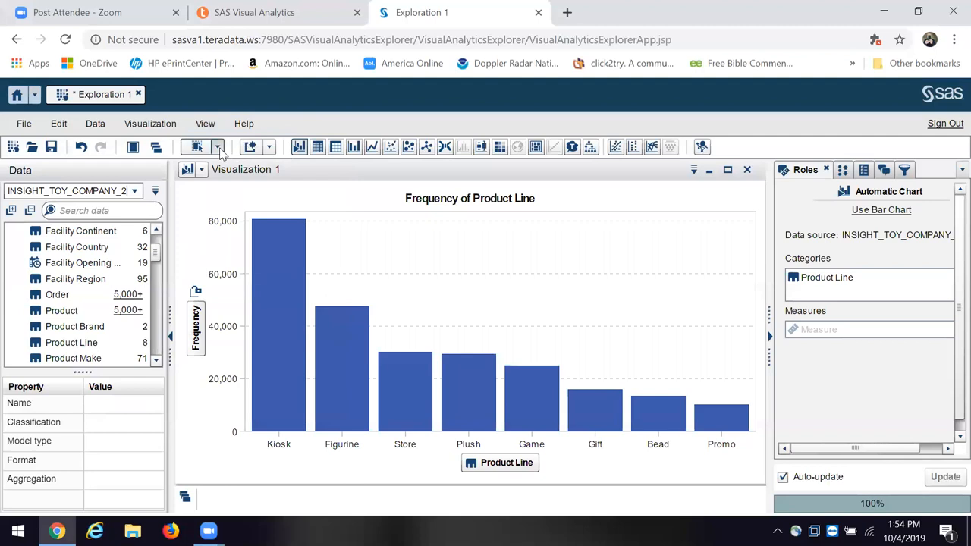
pyautogui.click(218, 146)
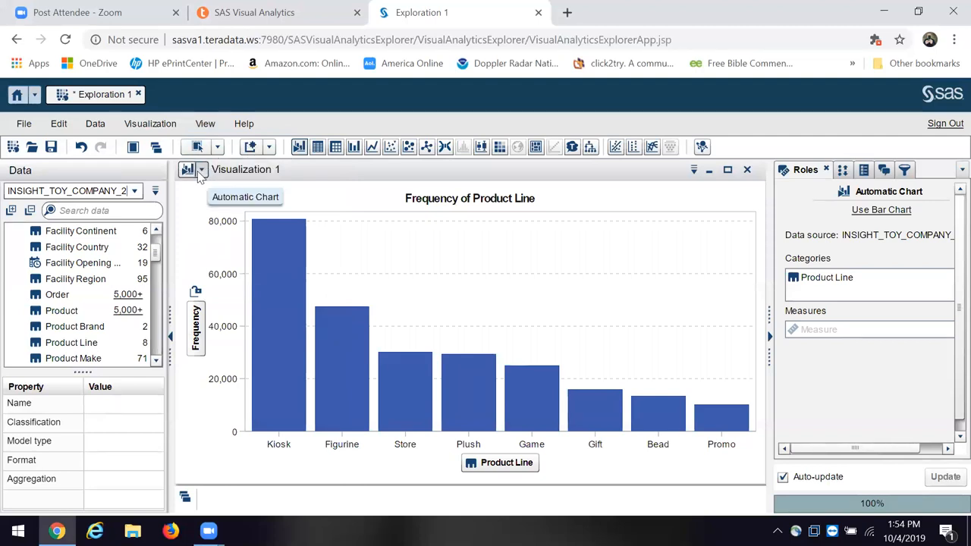
pyautogui.click(193, 170)
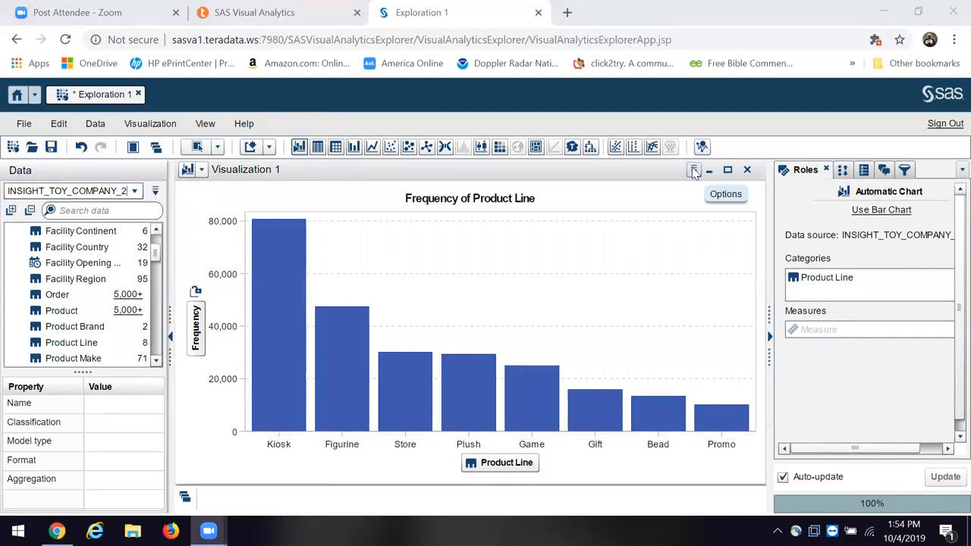
pyautogui.click(693, 169)
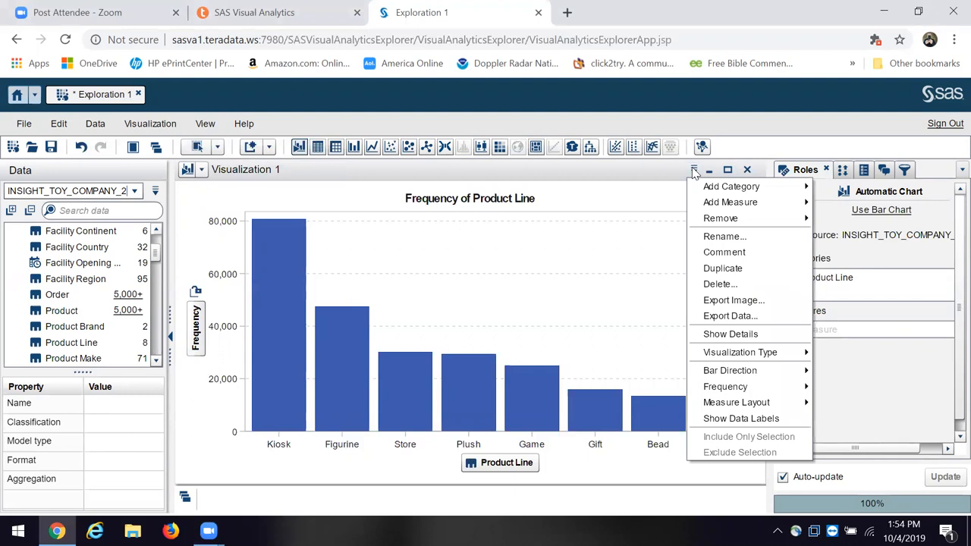
pyautogui.moveTo(730, 334)
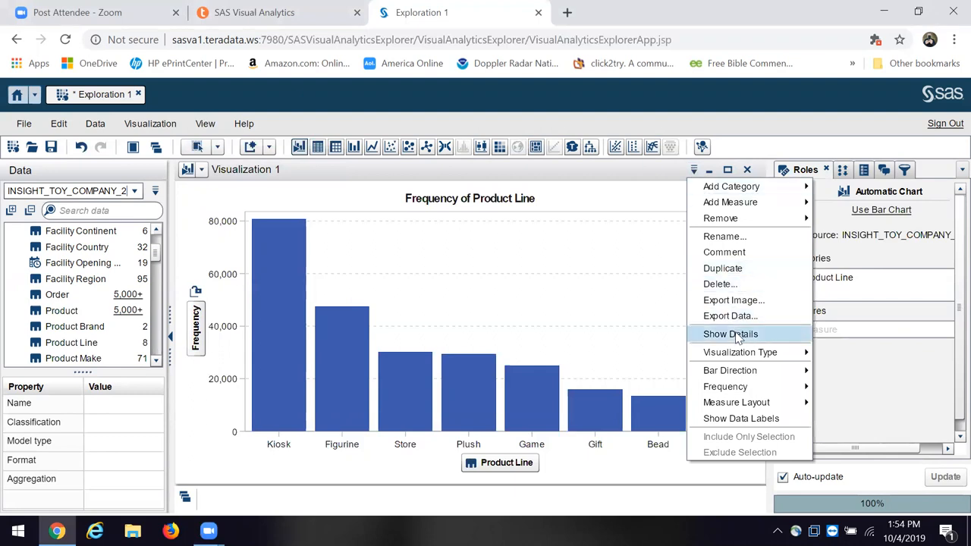
pyautogui.click(731, 334)
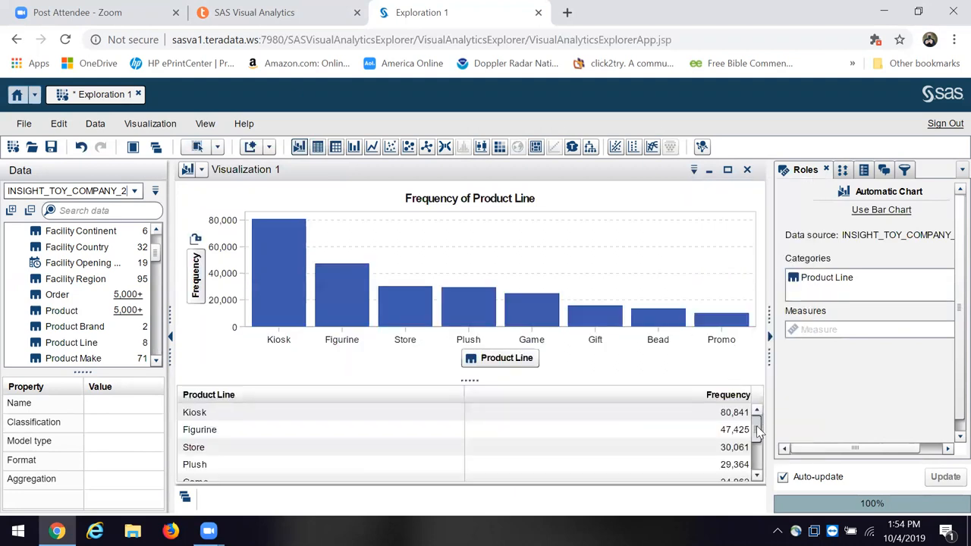
pyautogui.scroll(-3)
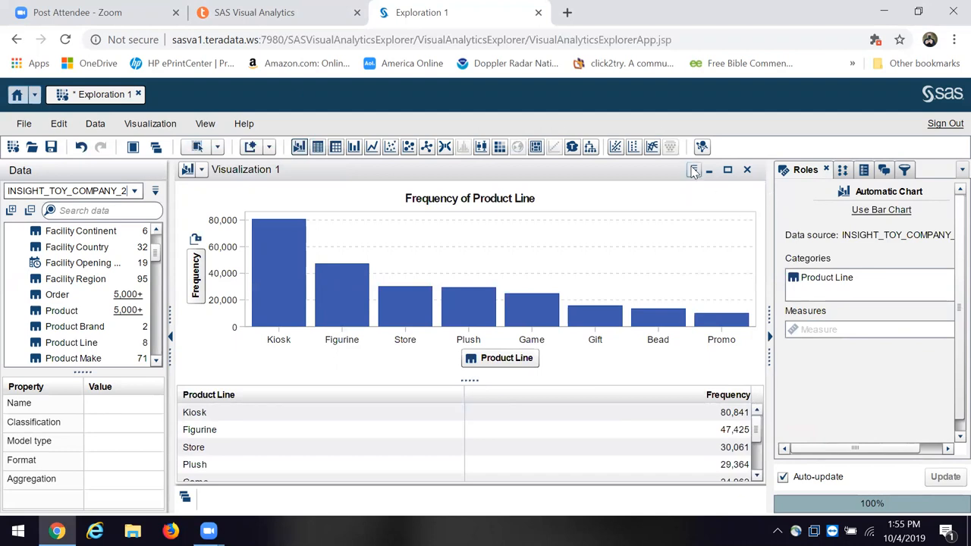
pyautogui.click(693, 169)
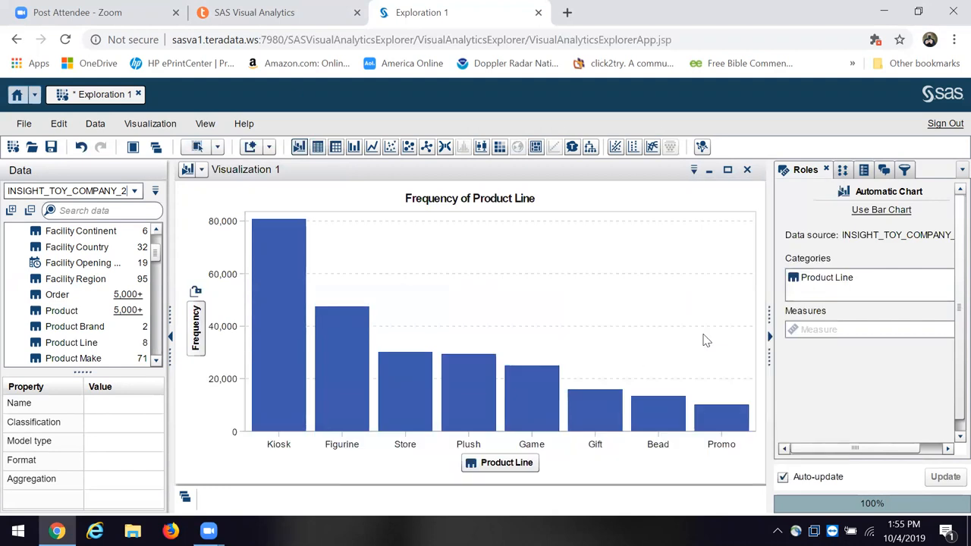
pyautogui.moveTo(155, 253)
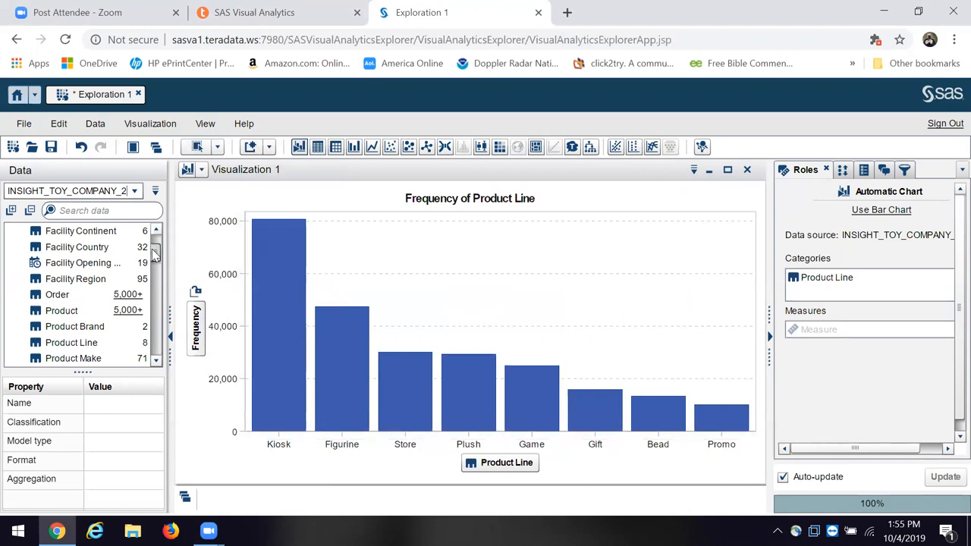
# Make Customer Satisfaction the chart's measure, showing averages by Product Line with Game at 52%.
pyautogui.scroll(-3)
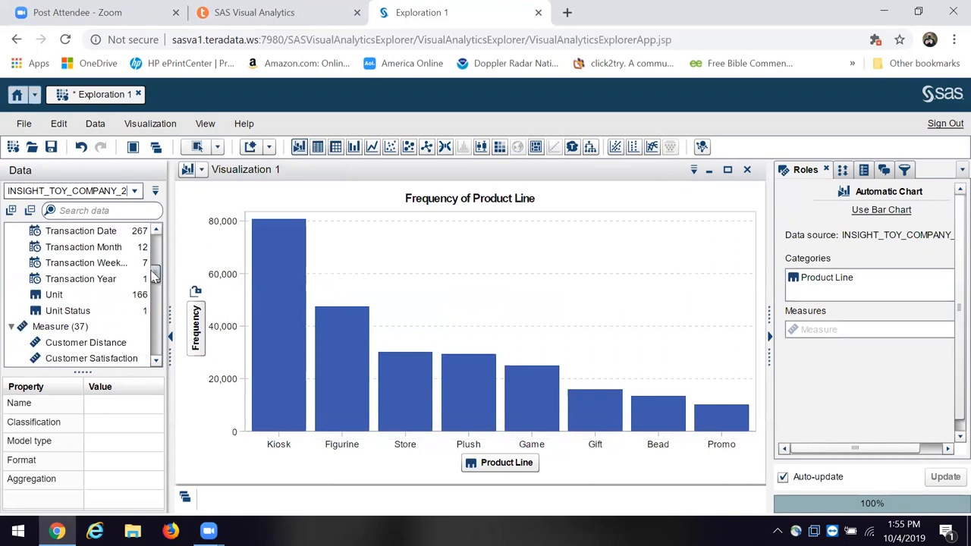
pyautogui.scroll(-3)
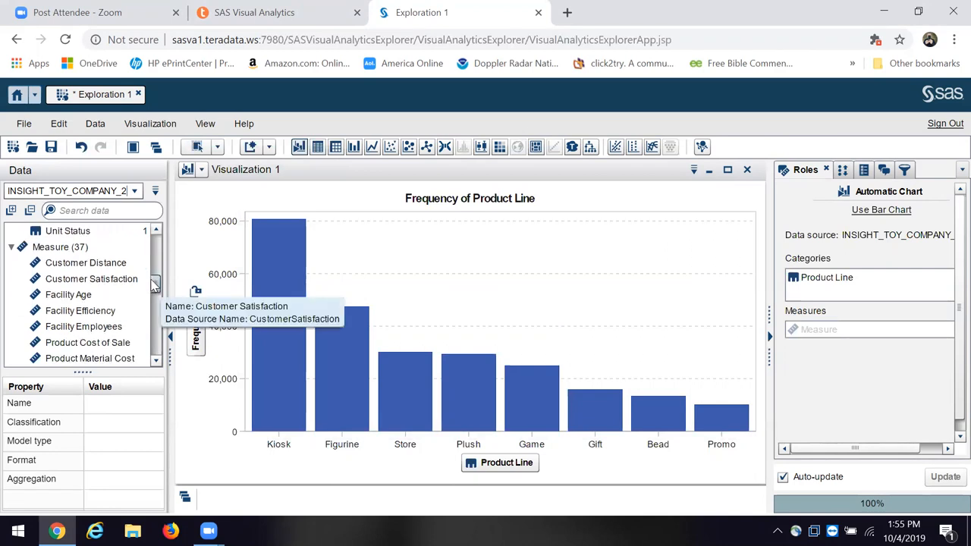
pyautogui.click(91, 279)
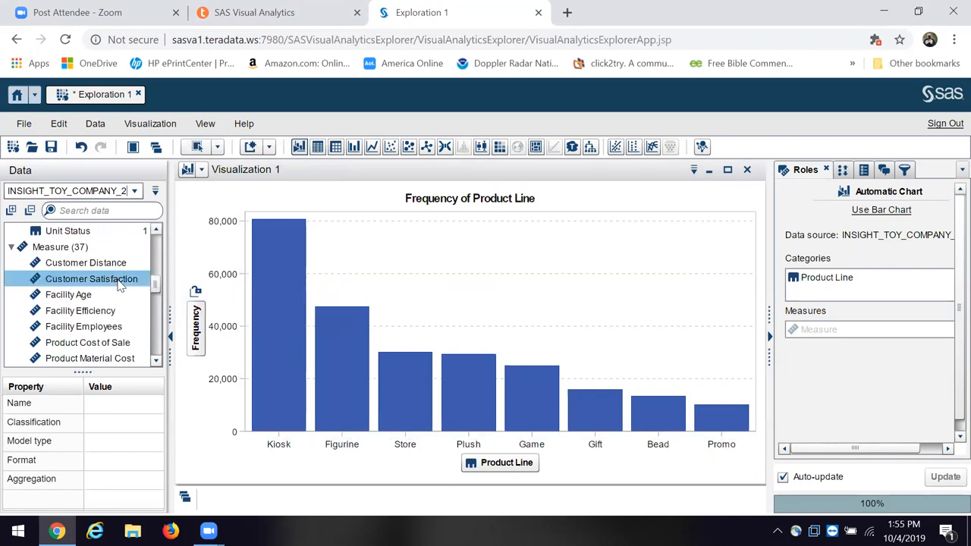
pyautogui.moveTo(91, 278); pyautogui.dragTo(546, 364)
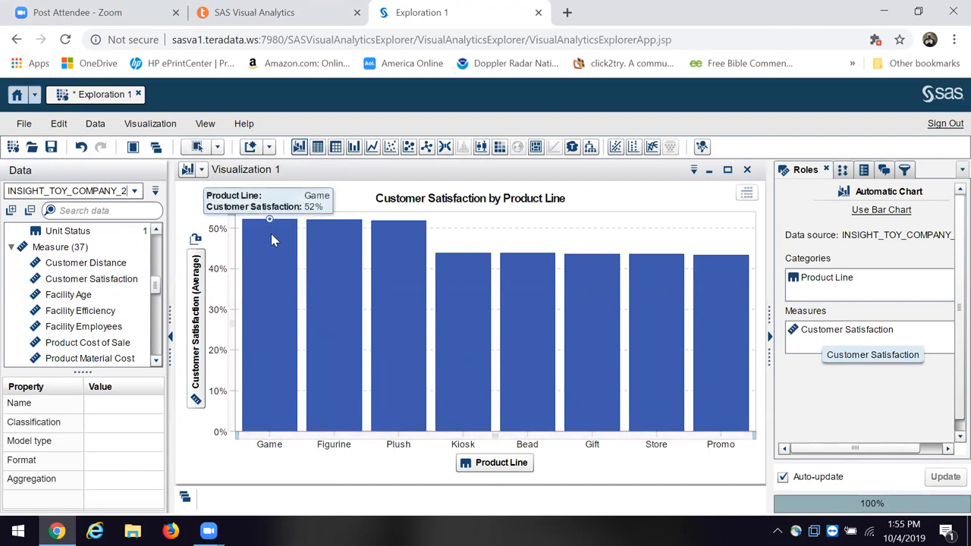
pyautogui.moveTo(683, 512)
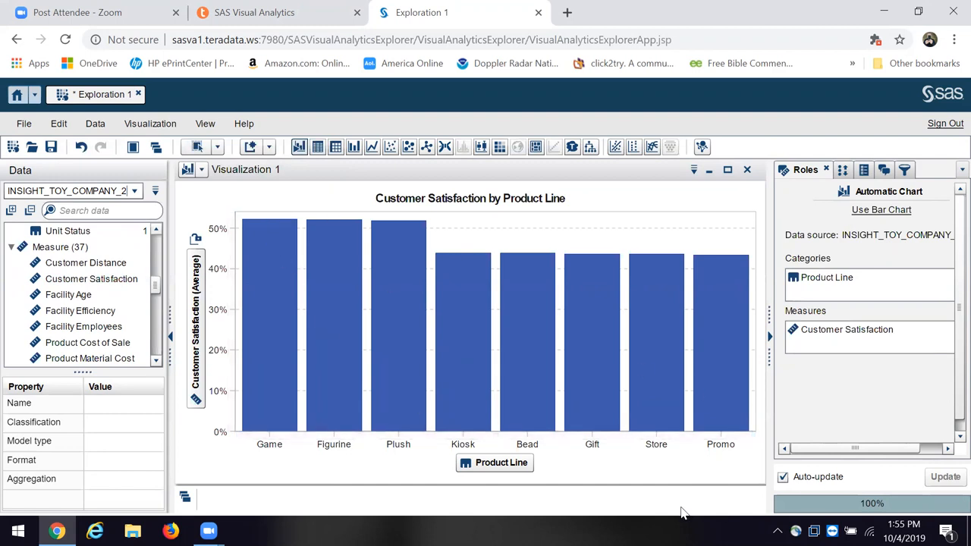
pyautogui.moveTo(415, 327)
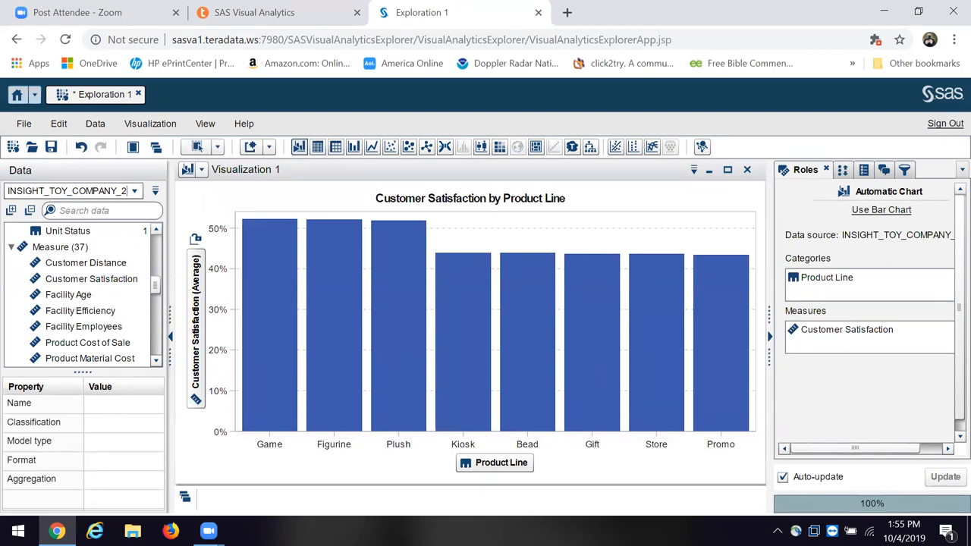
pyautogui.moveTo(269, 228)
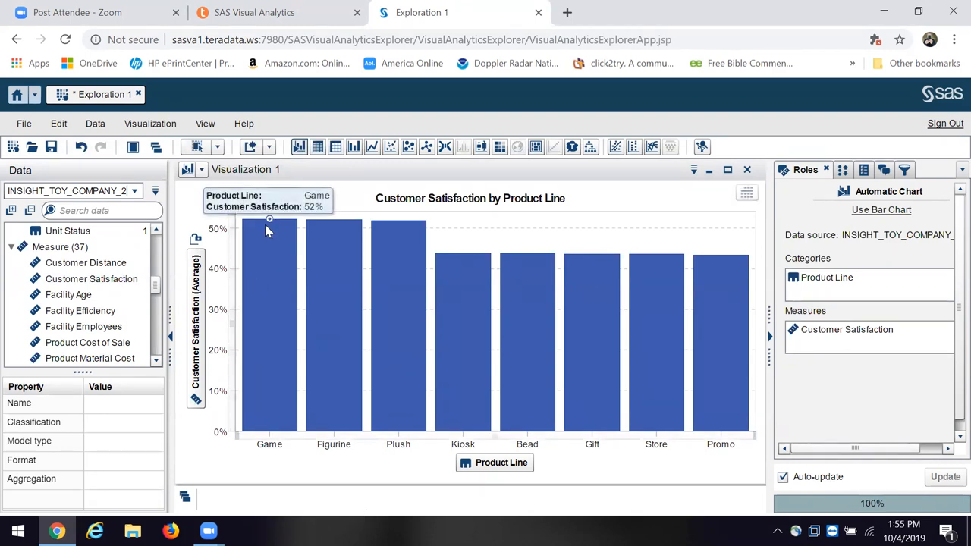
pyautogui.moveTo(204, 390)
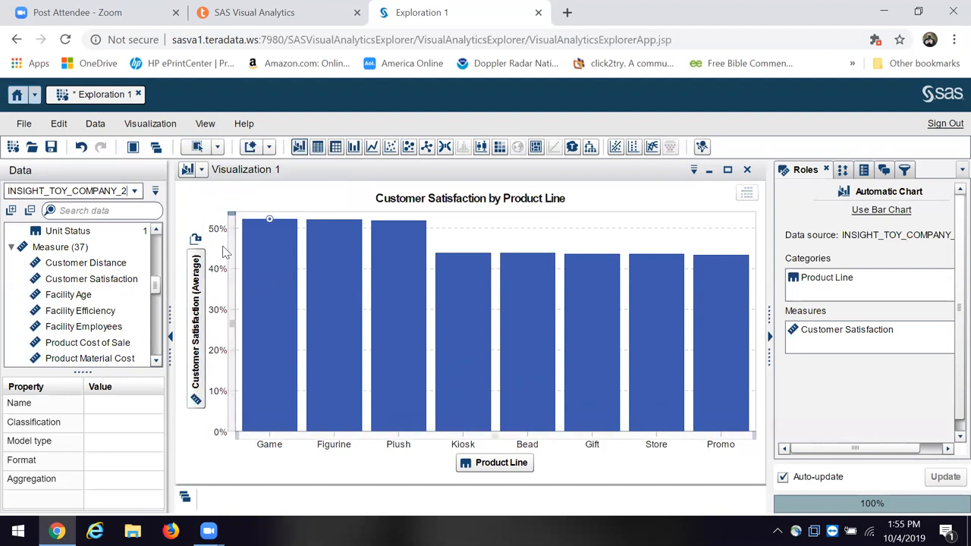
pyautogui.moveTo(196, 239)
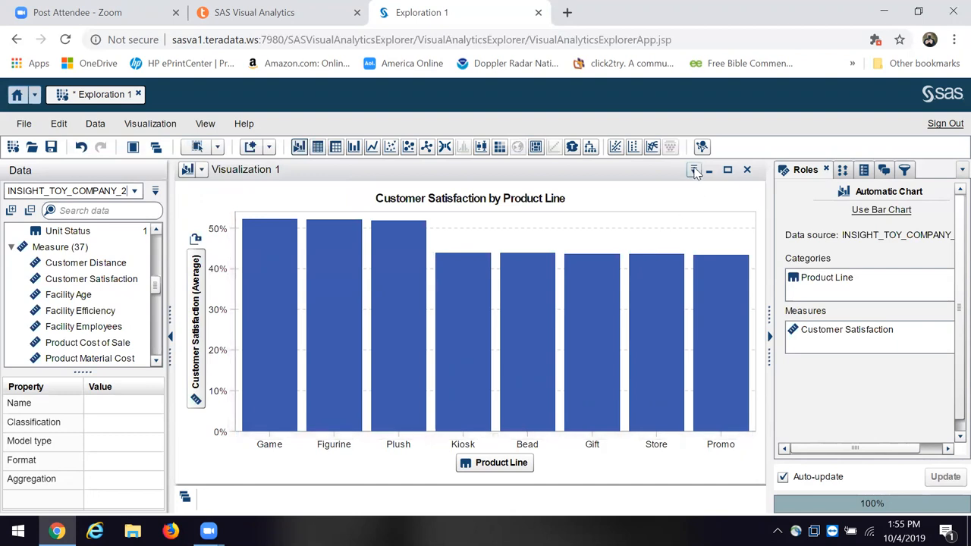
# Turn on Show Details to list Customer Satisfaction per Product Line below the chart.
pyautogui.click(693, 169)
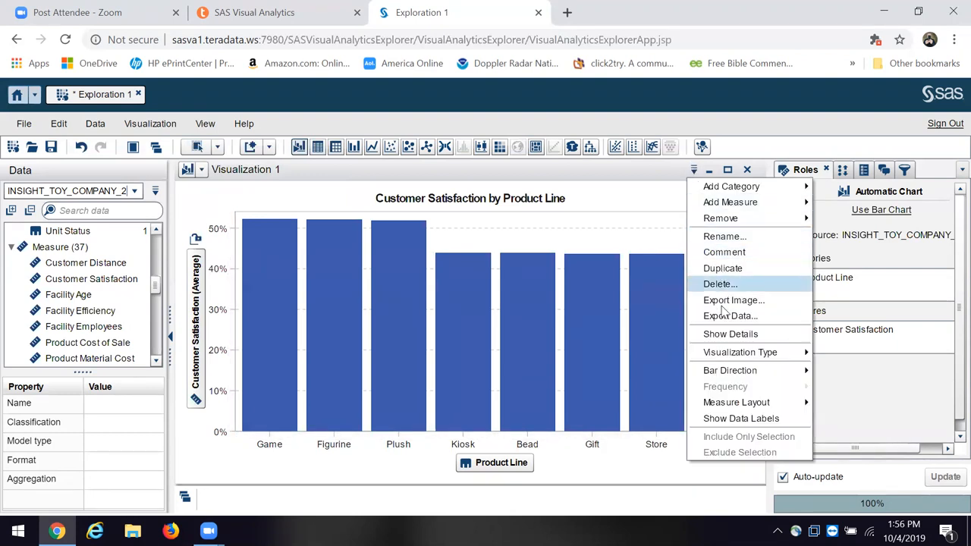
pyautogui.moveTo(730, 370)
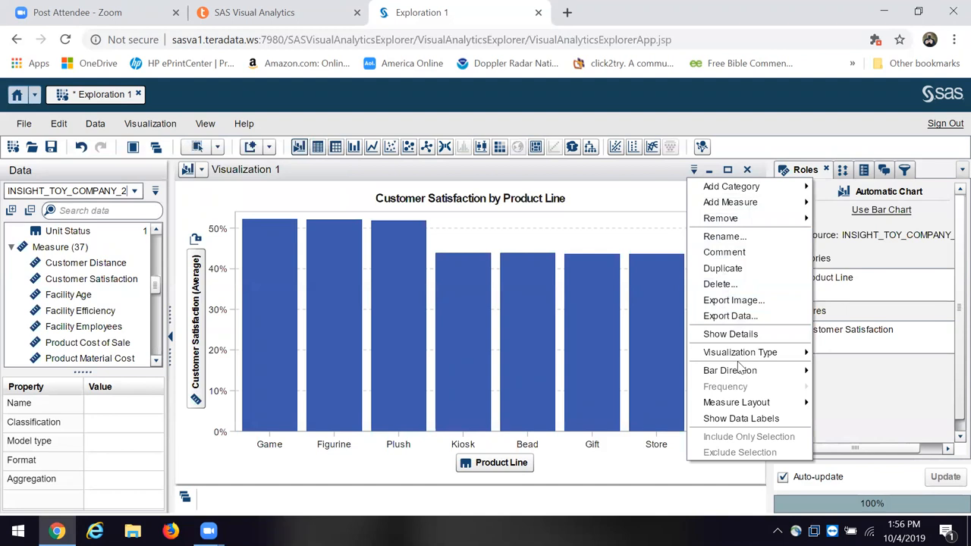
pyautogui.moveTo(730, 333)
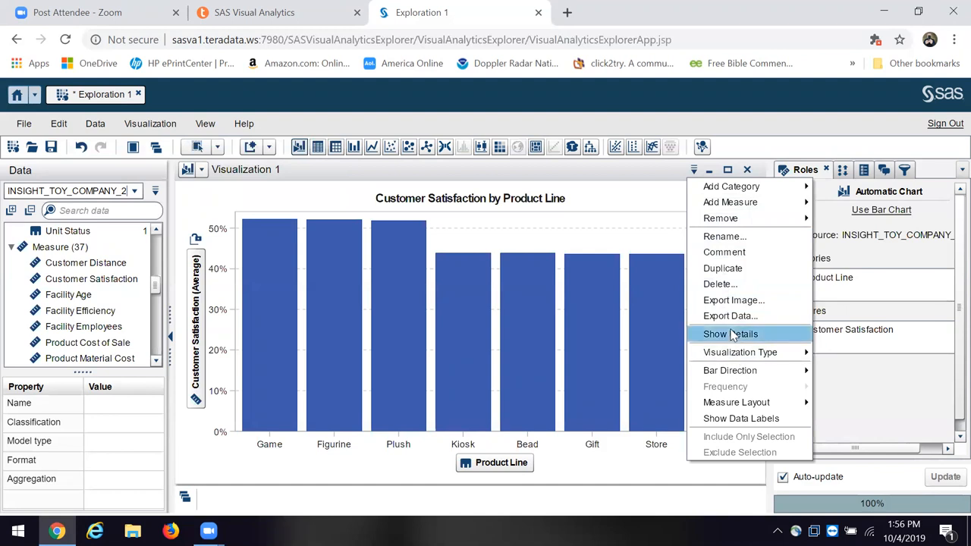
pyautogui.click(730, 334)
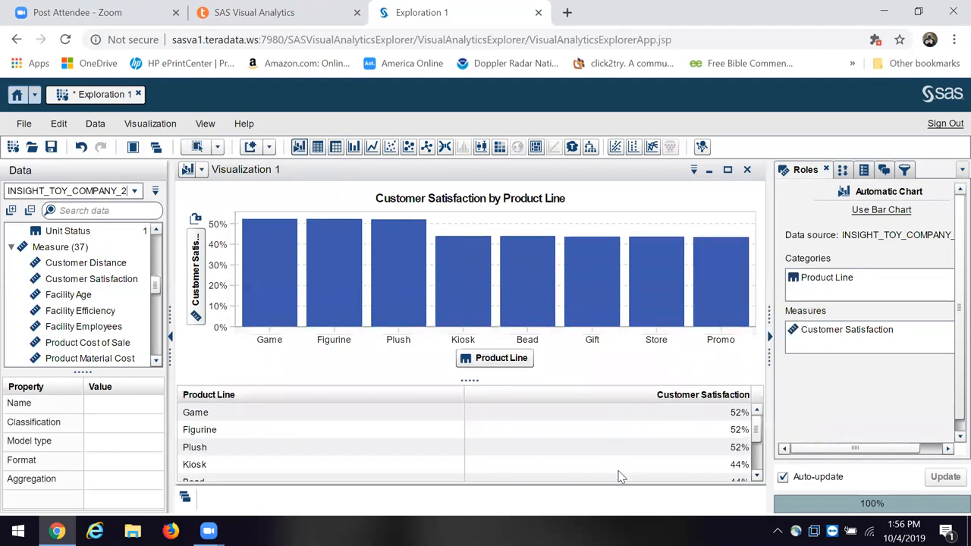
pyautogui.moveTo(474, 485)
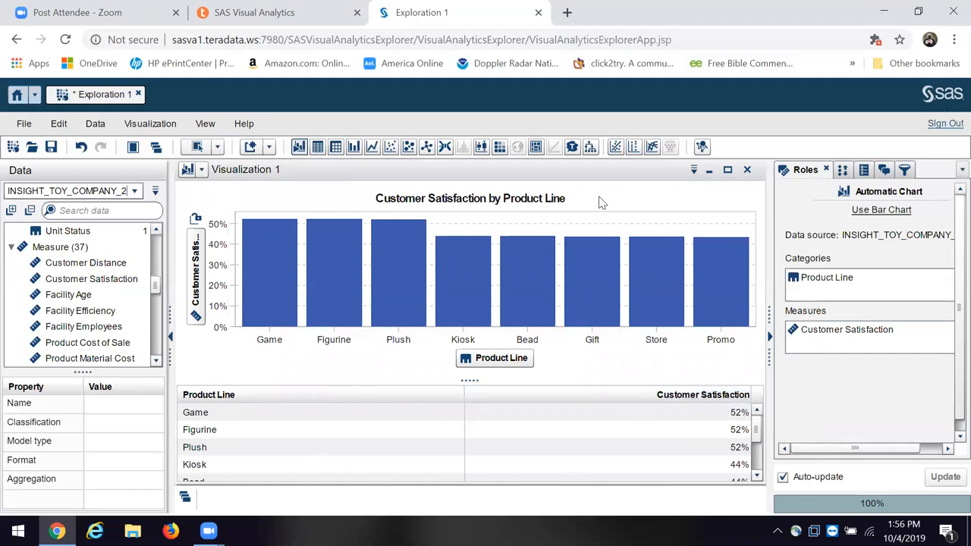
pyautogui.click(205, 123)
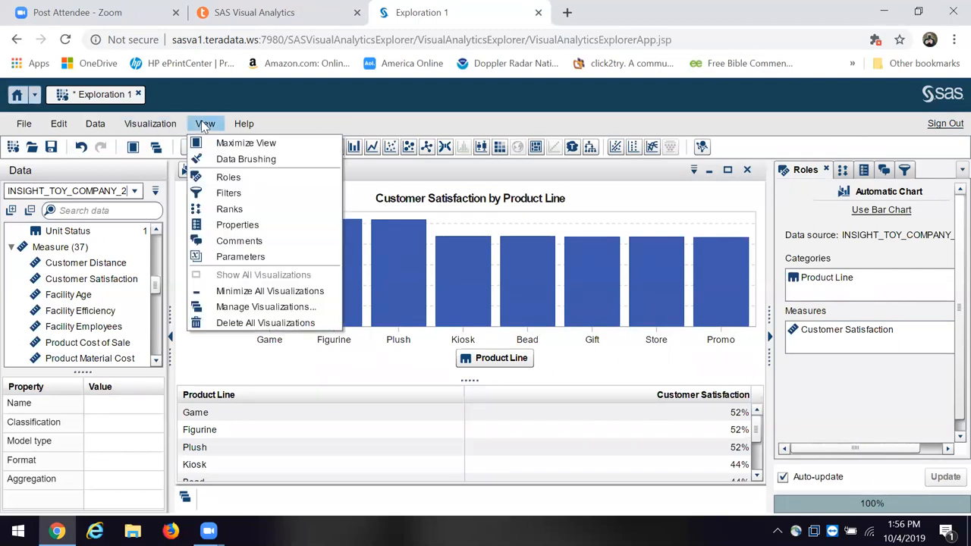
pyautogui.click(246, 143)
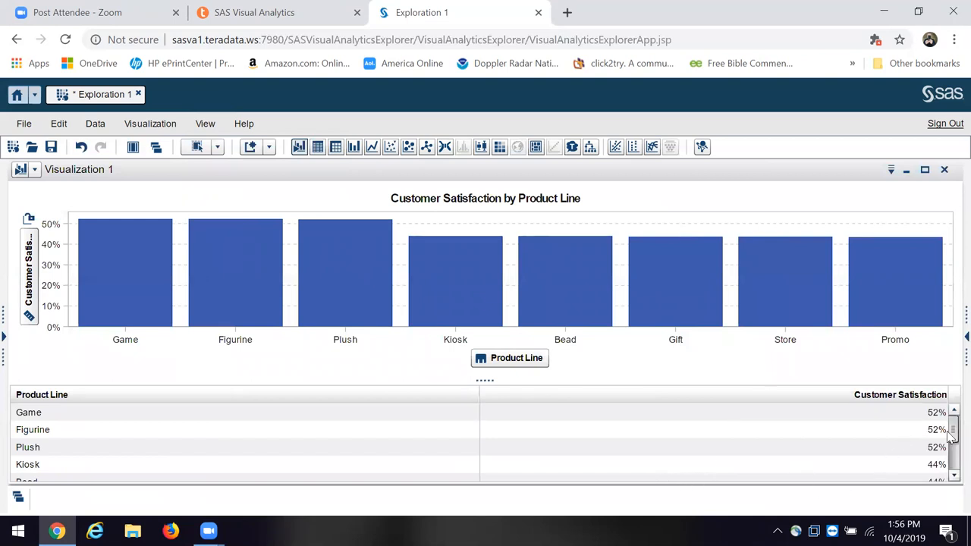
pyautogui.scroll(-3)
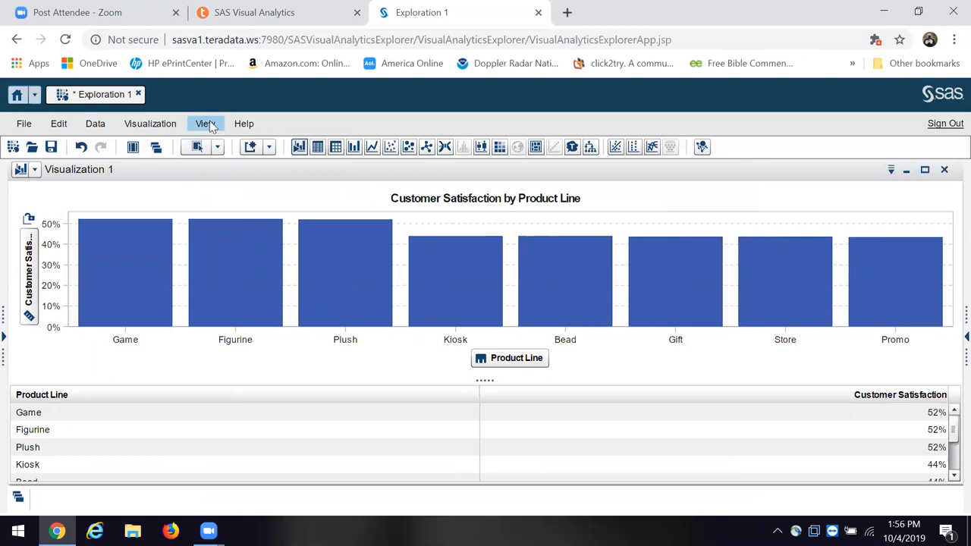
pyautogui.click(217, 147)
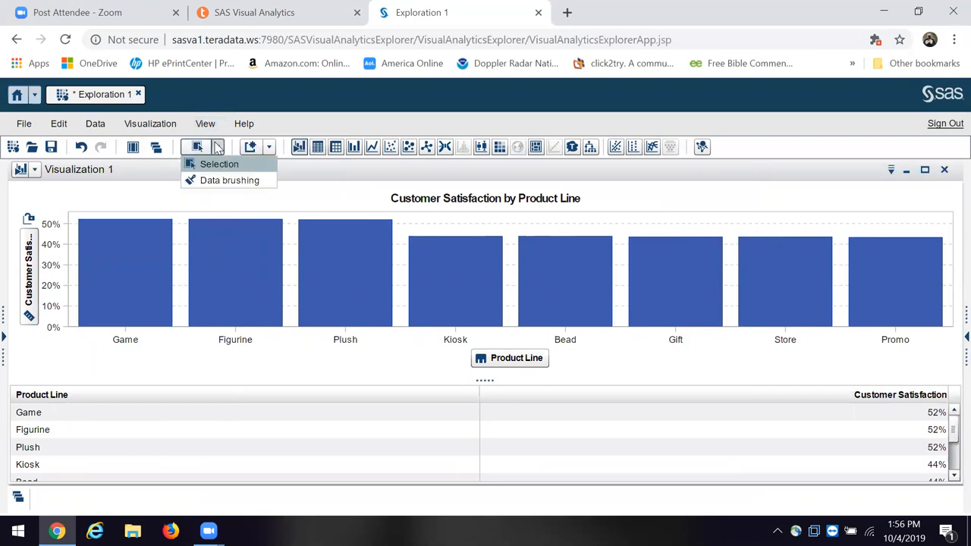
pyautogui.click(205, 123)
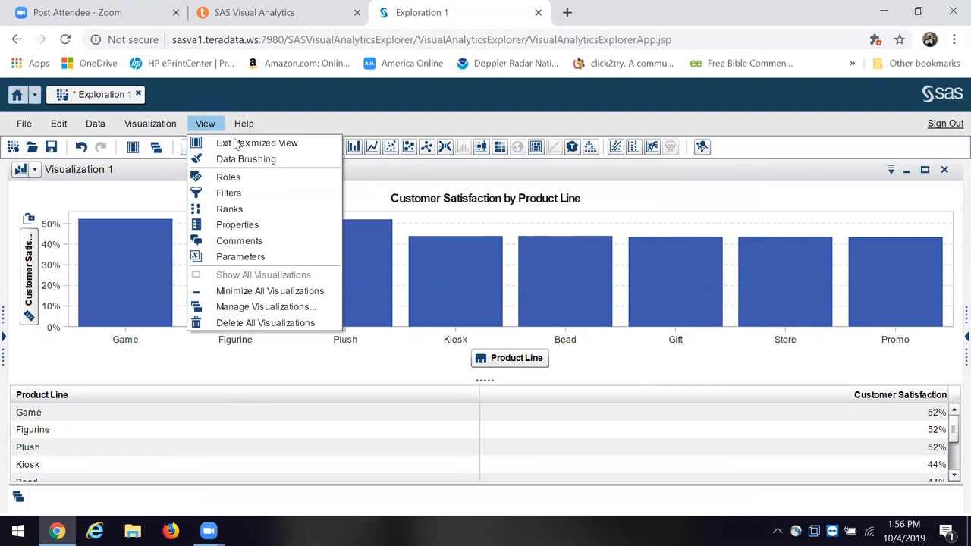
pyautogui.click(257, 142)
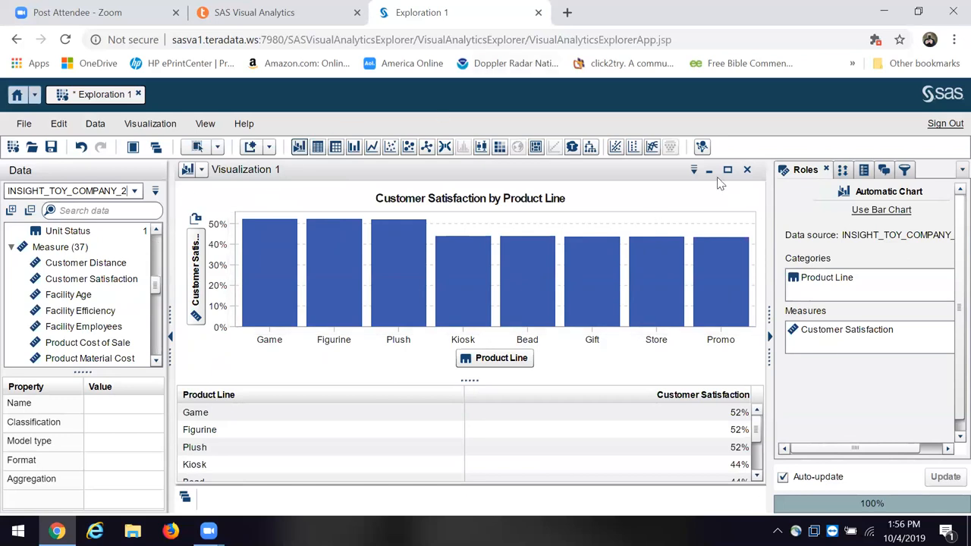
# Export the Customer Satisfaction chart image as Visualization 1 PNG on the desktop.
pyautogui.click(693, 169)
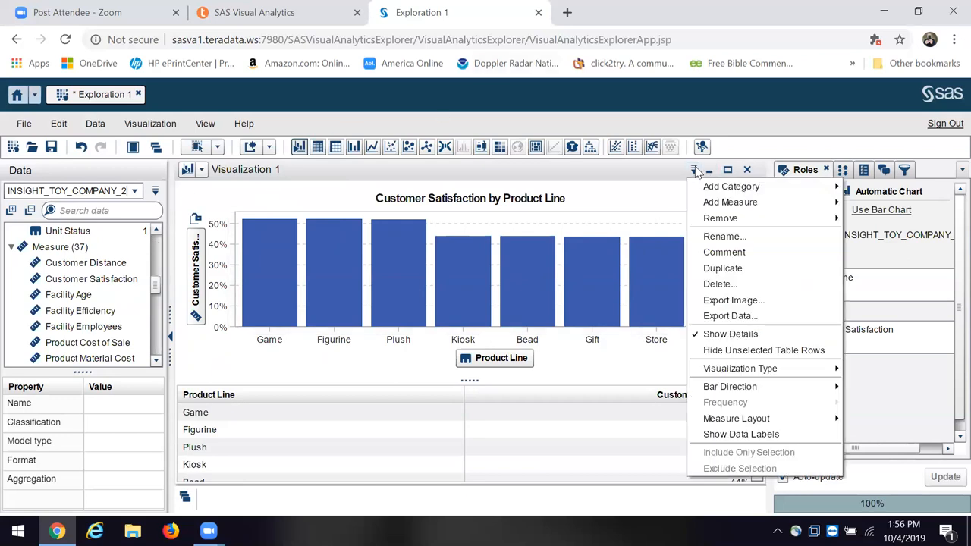
pyautogui.moveTo(724, 251)
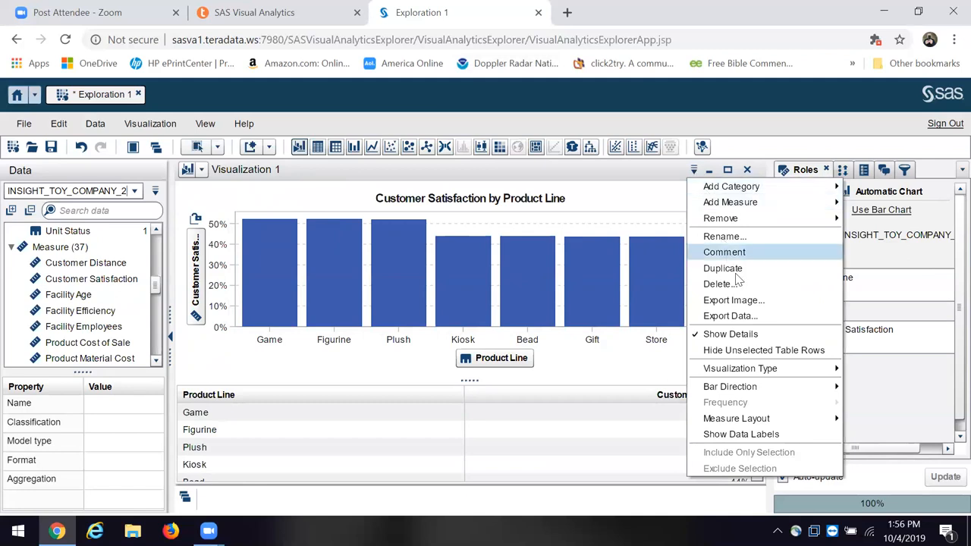
pyautogui.moveTo(733, 300)
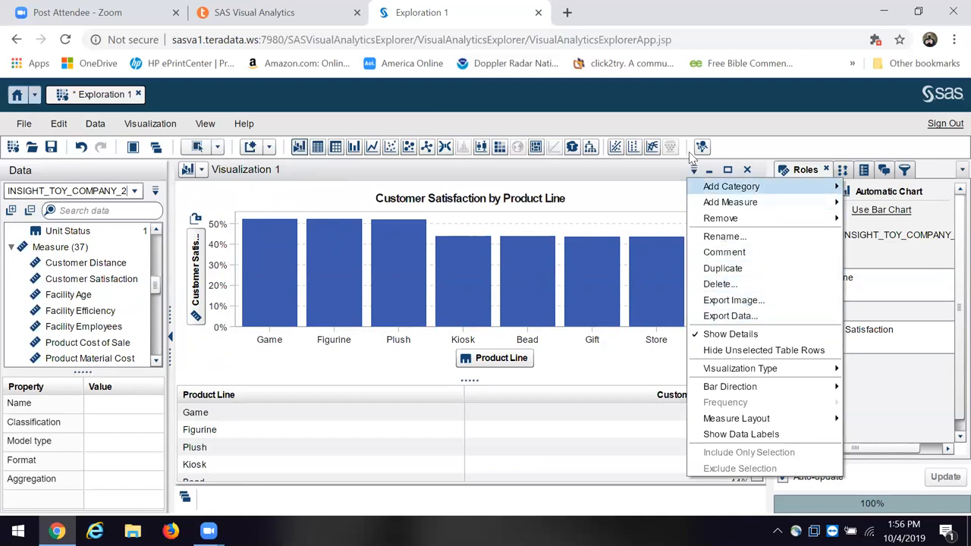
pyautogui.moveTo(734, 299)
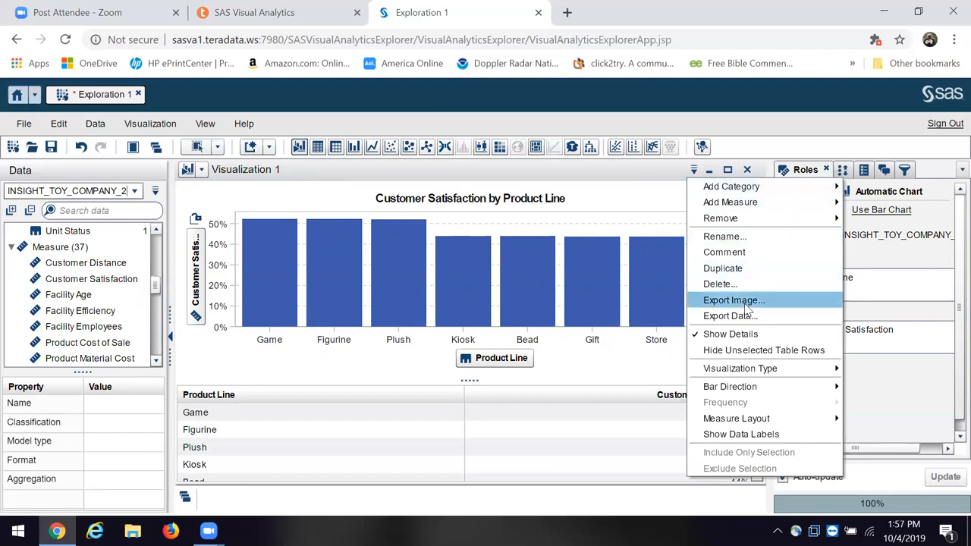
pyautogui.click(732, 300)
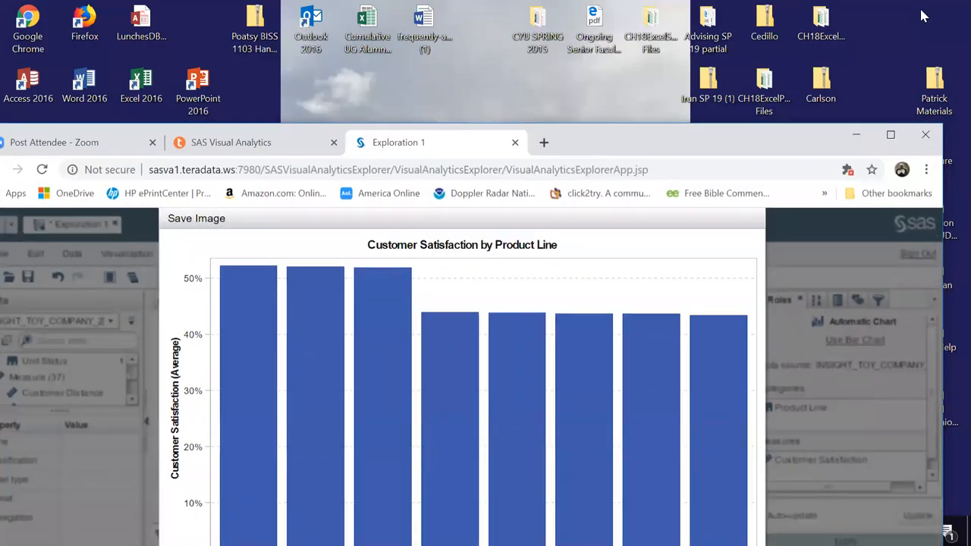
pyautogui.moveTo(837, 145)
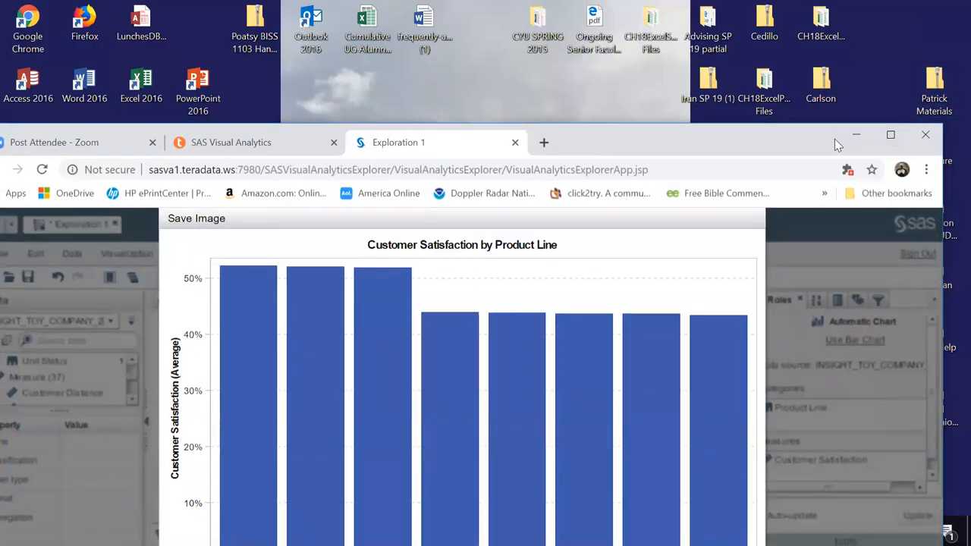
pyautogui.click(890, 135)
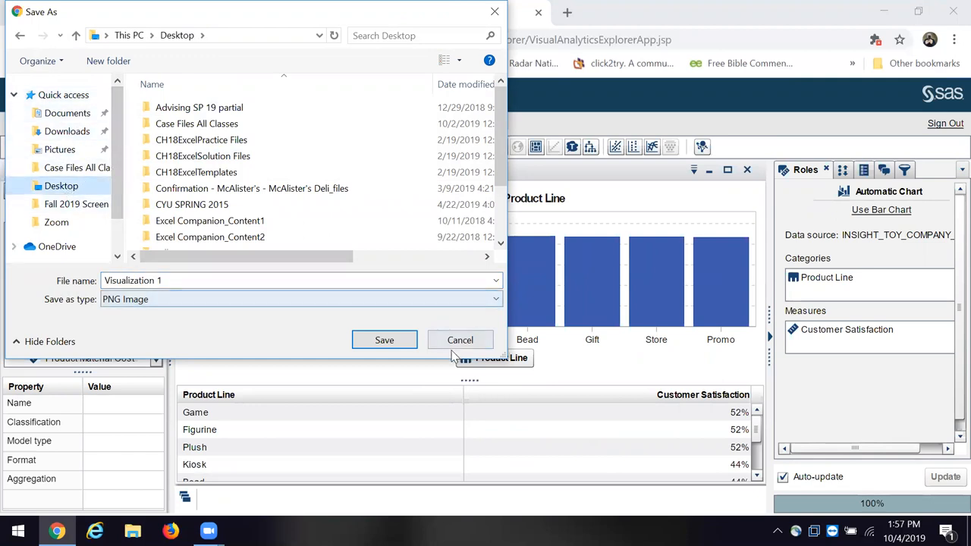
pyautogui.moveTo(384, 339)
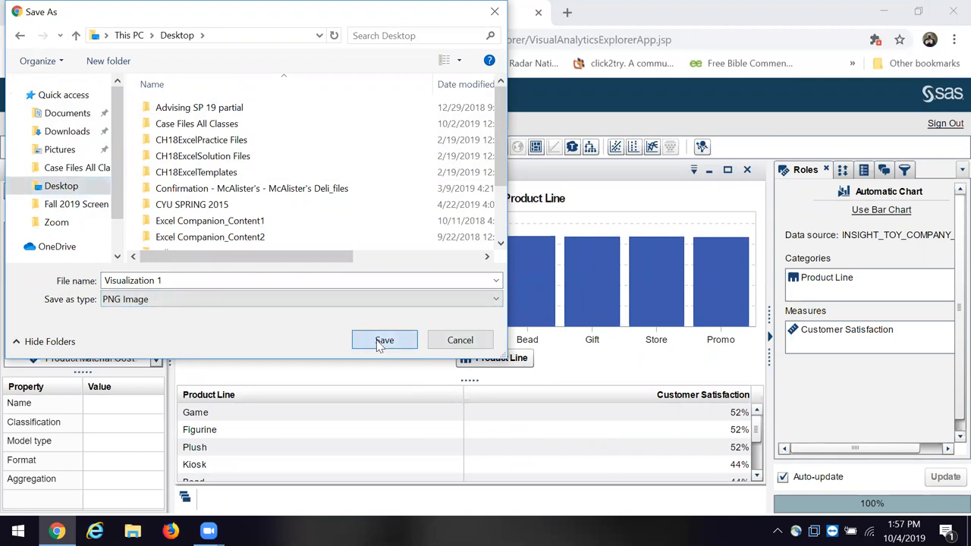
pyautogui.click(383, 339)
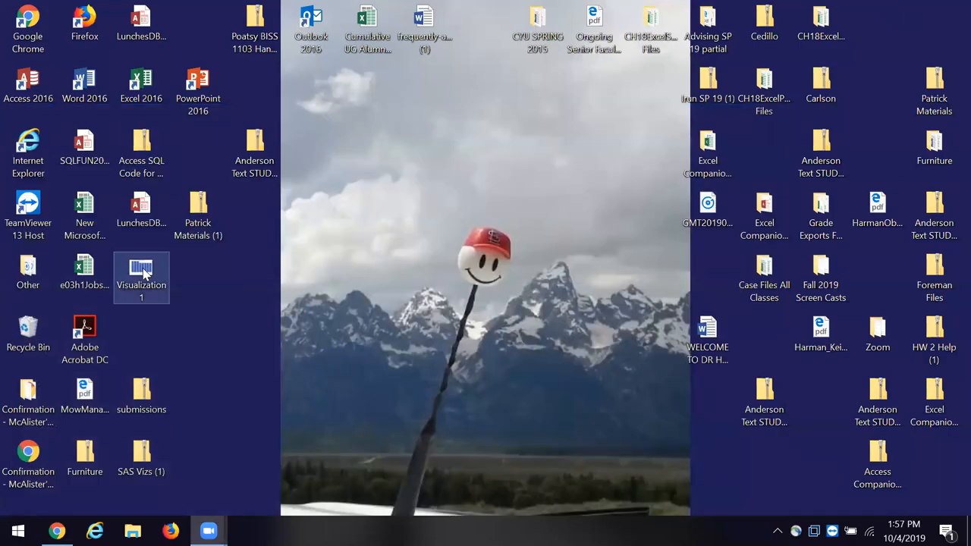
# Reposition the Visualization 1 PNG icon on the desktop and open it in Photos.
pyautogui.moveTo(141, 277); pyautogui.dragTo(198, 340)
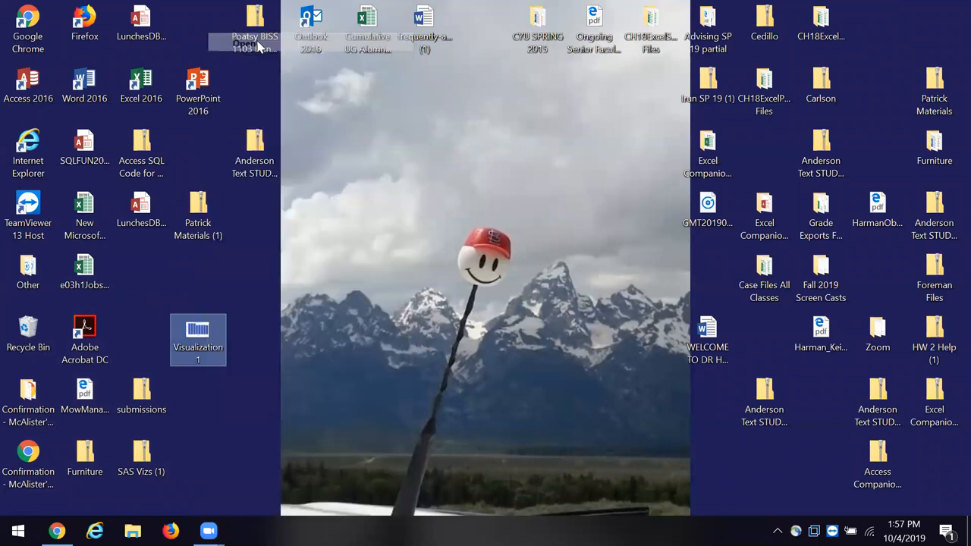
pyautogui.doubleClick(198, 339)
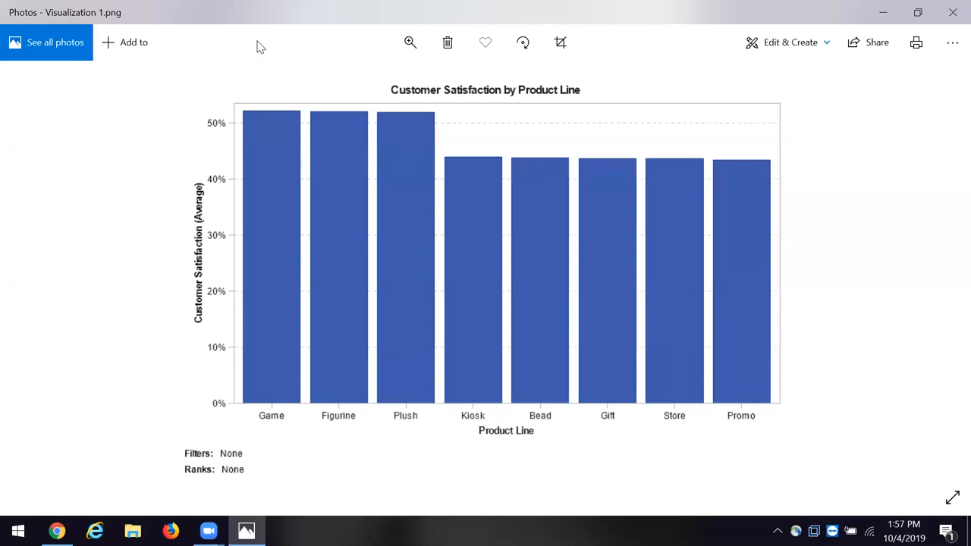
pyautogui.moveTo(306, 129)
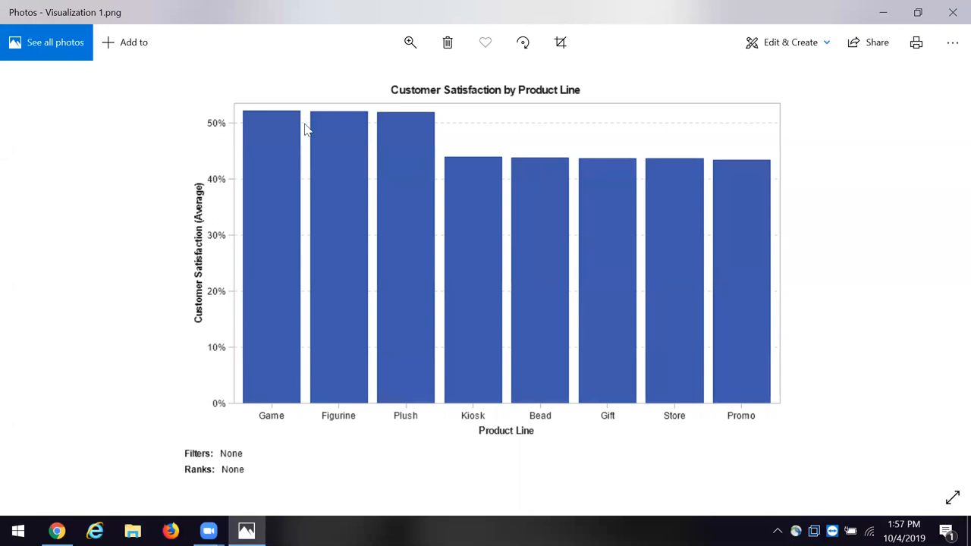
pyautogui.moveTo(150, 127)
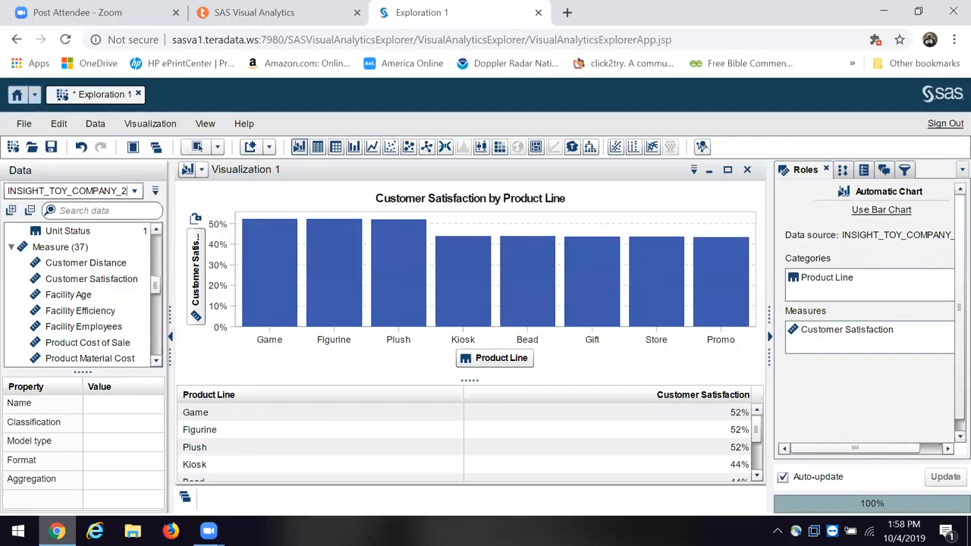
pyautogui.moveTo(784, 119)
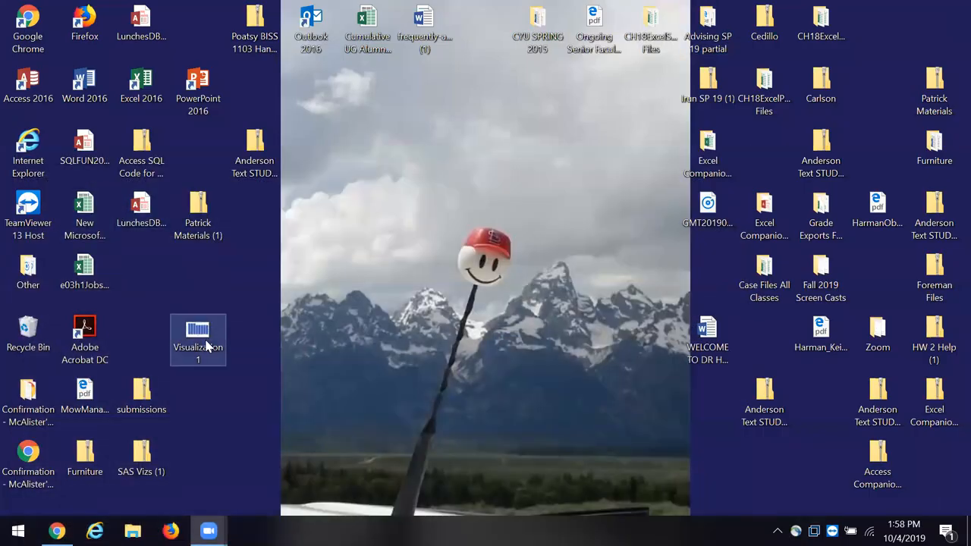
pyautogui.rightClick(198, 339)
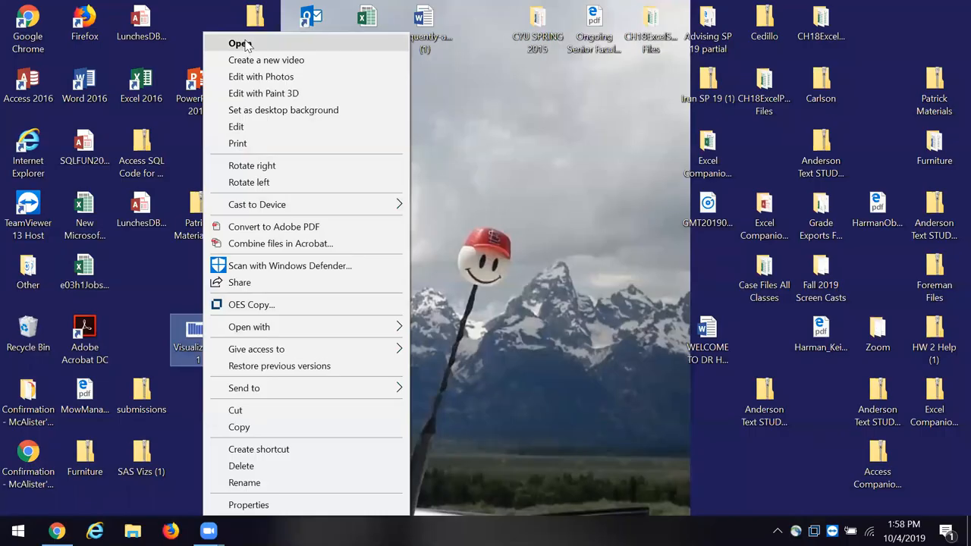
pyautogui.click(238, 44)
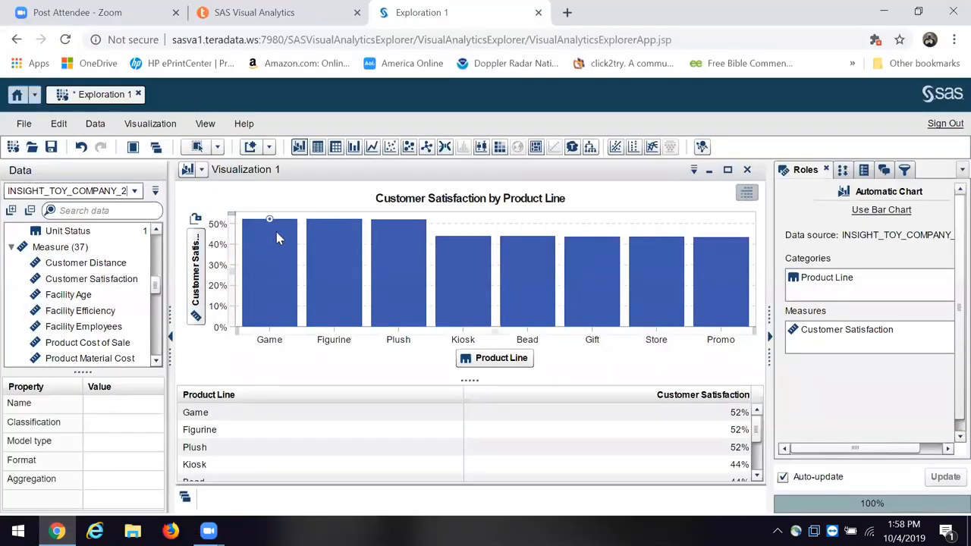
pyautogui.rightClick(276, 239)
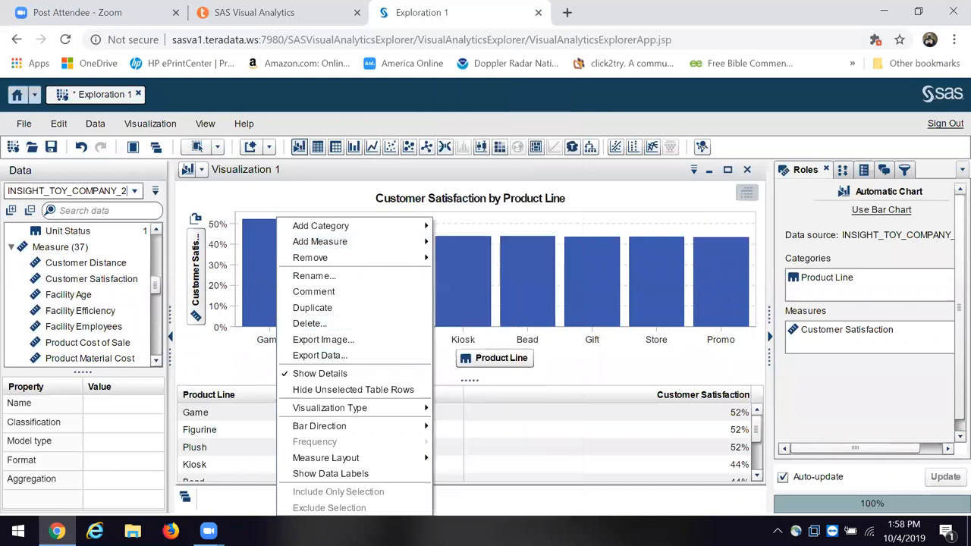
pyautogui.click(351, 128)
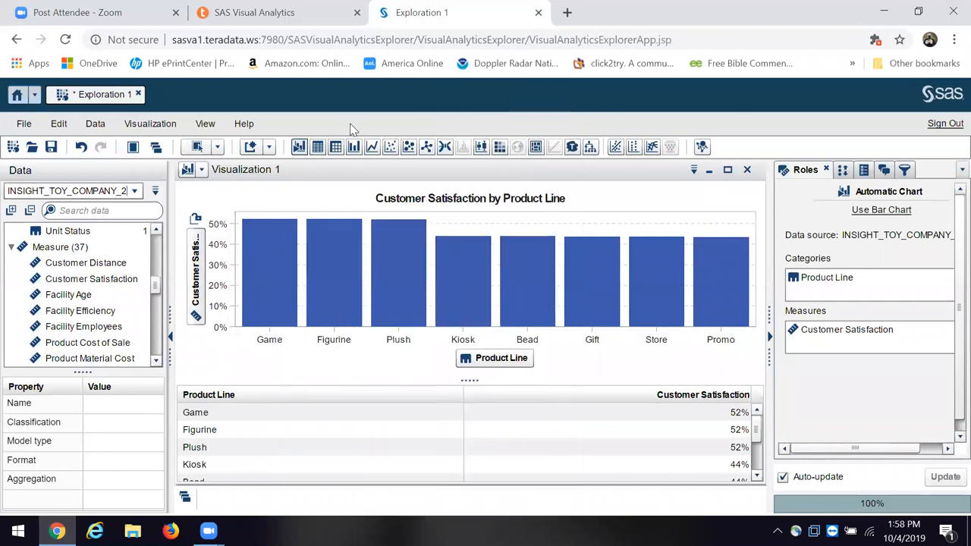
pyautogui.moveTo(246, 173)
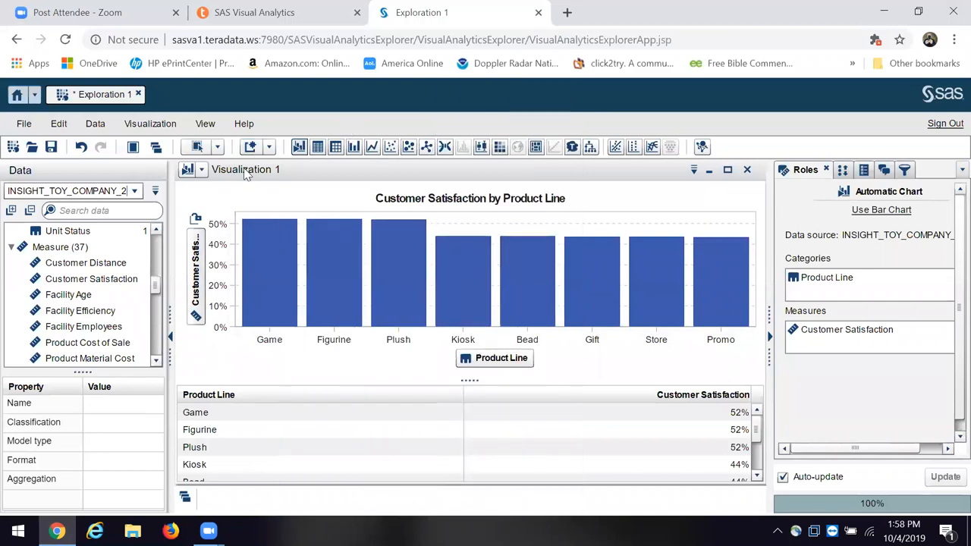
pyautogui.click(203, 169)
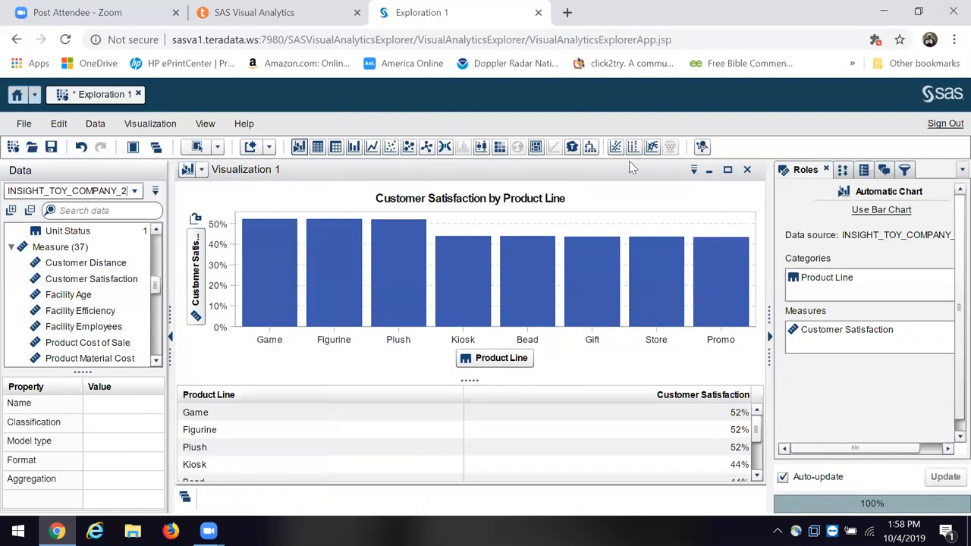
# Export the chart's underlying data as Visualization 1 CSV into the Desktop folder.
pyautogui.click(693, 169)
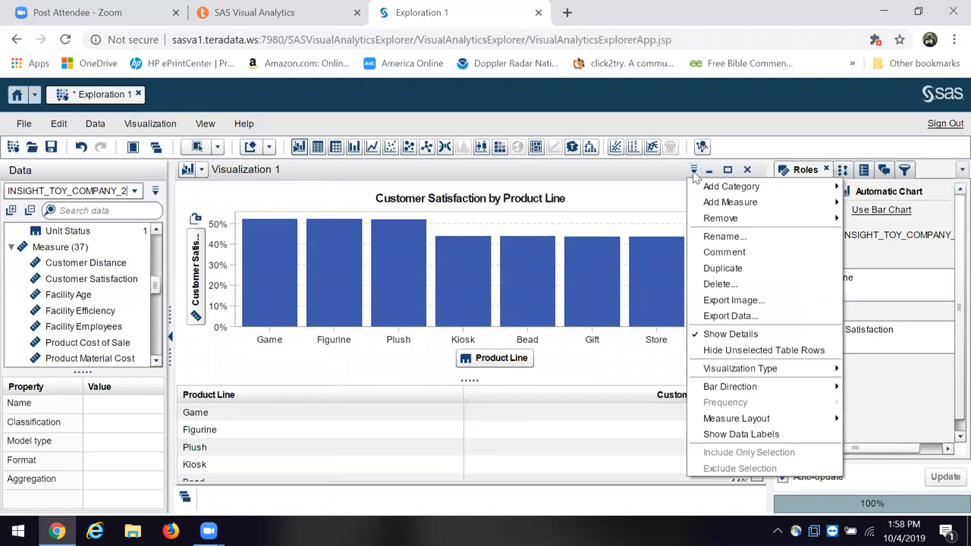
pyautogui.moveTo(729, 315)
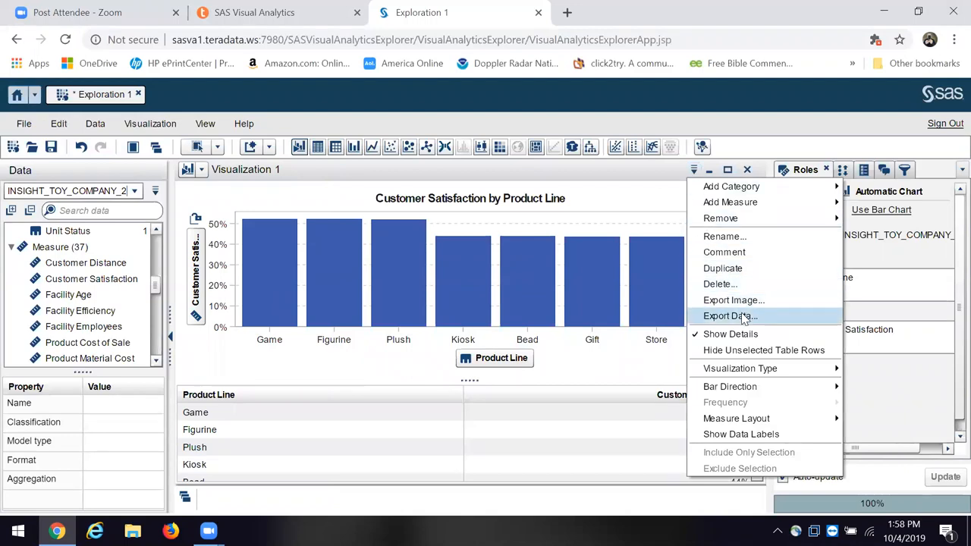
pyautogui.click(726, 316)
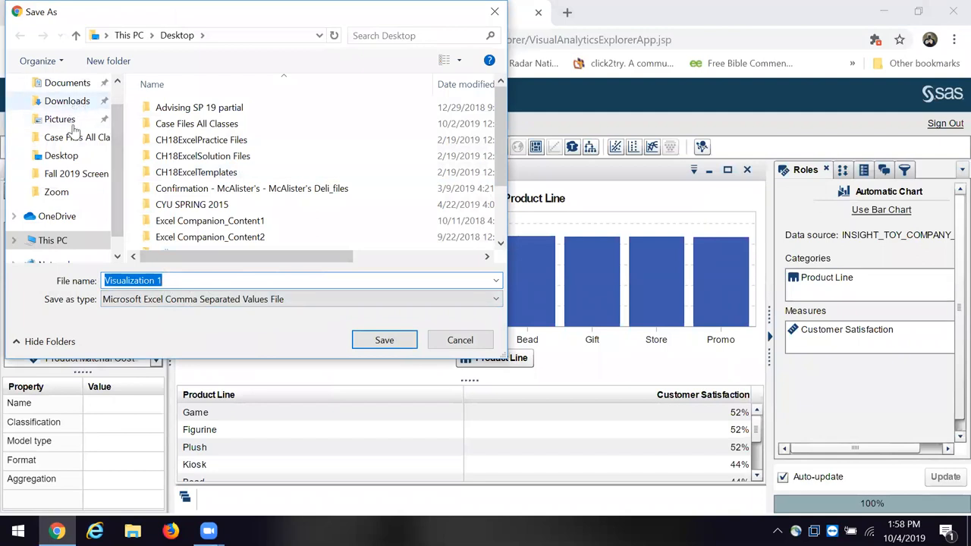
pyautogui.click(61, 156)
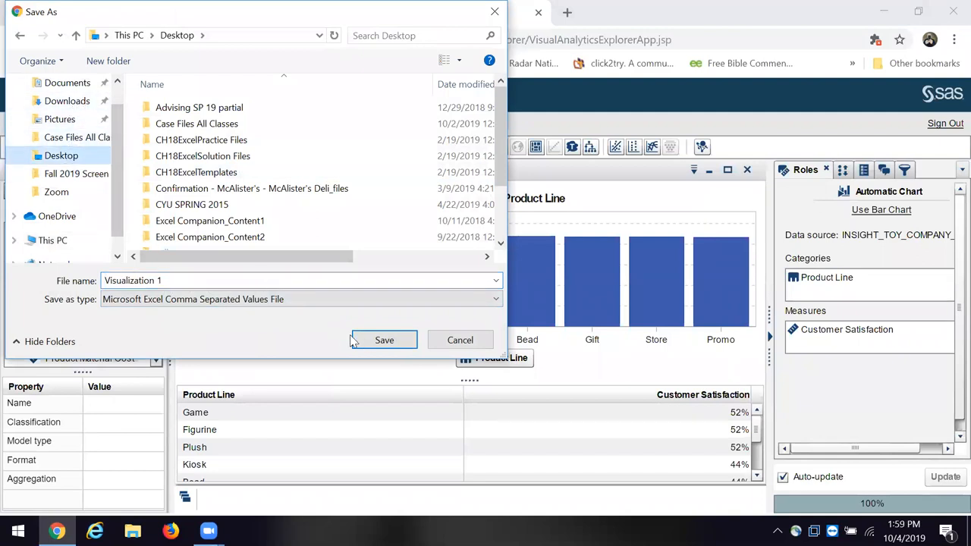
pyautogui.click(384, 339)
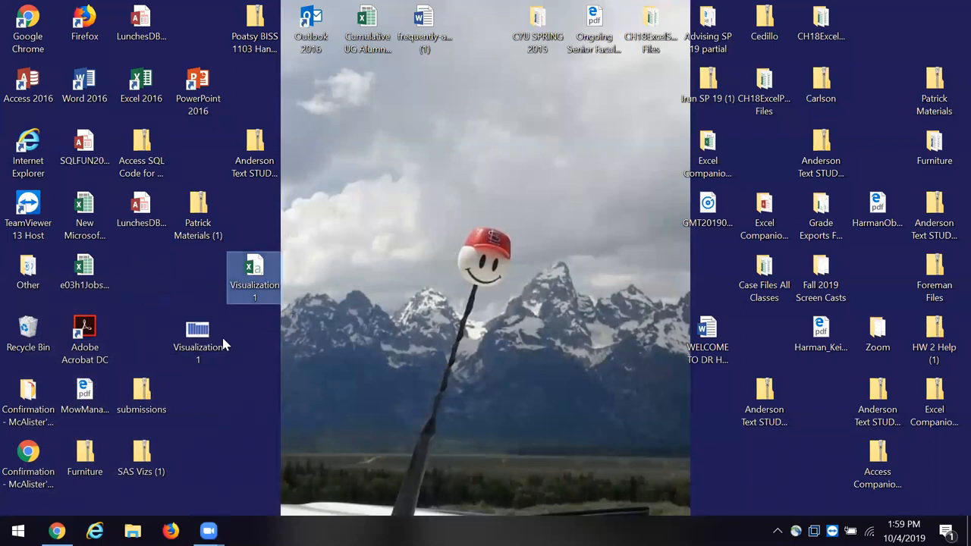
# Move the chart image icon aside and open the Visualization 1 CSV in Excel.
pyautogui.moveTo(198, 337); pyautogui.dragTo(367, 277)
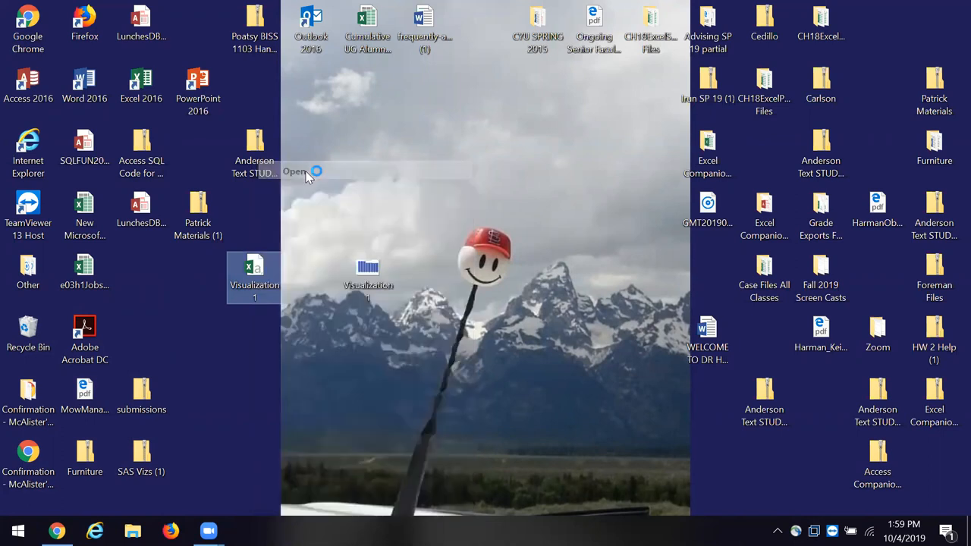
pyautogui.doubleClick(254, 277)
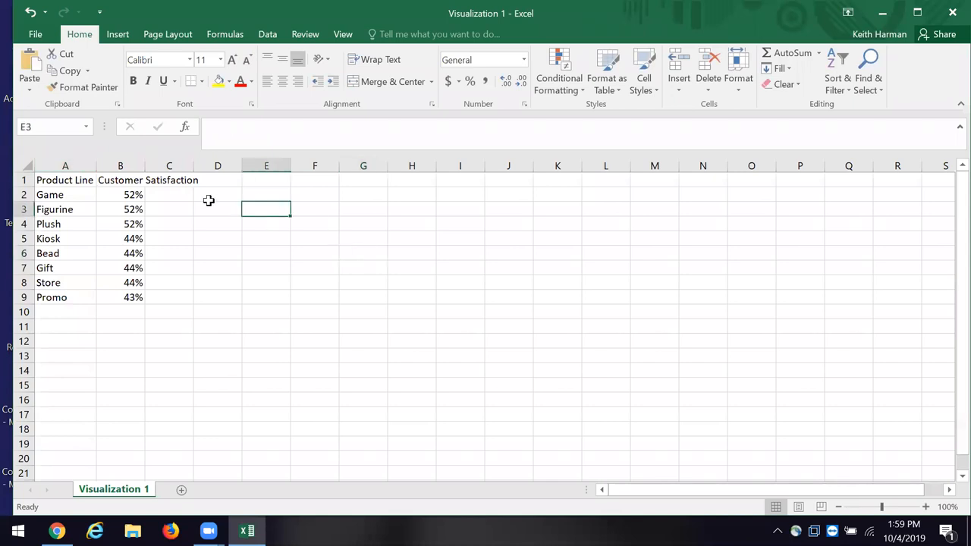
pyautogui.moveTo(37, 180)
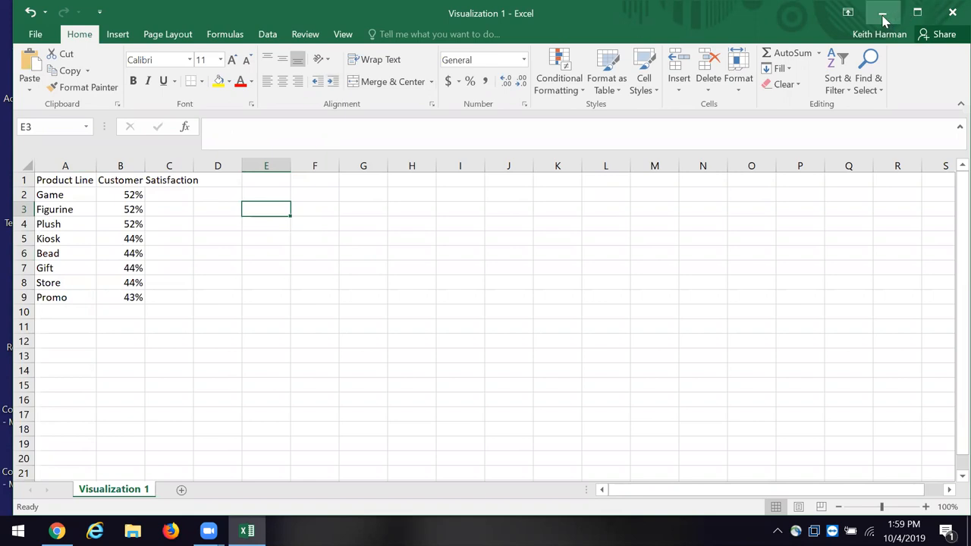
pyautogui.moveTo(118, 34)
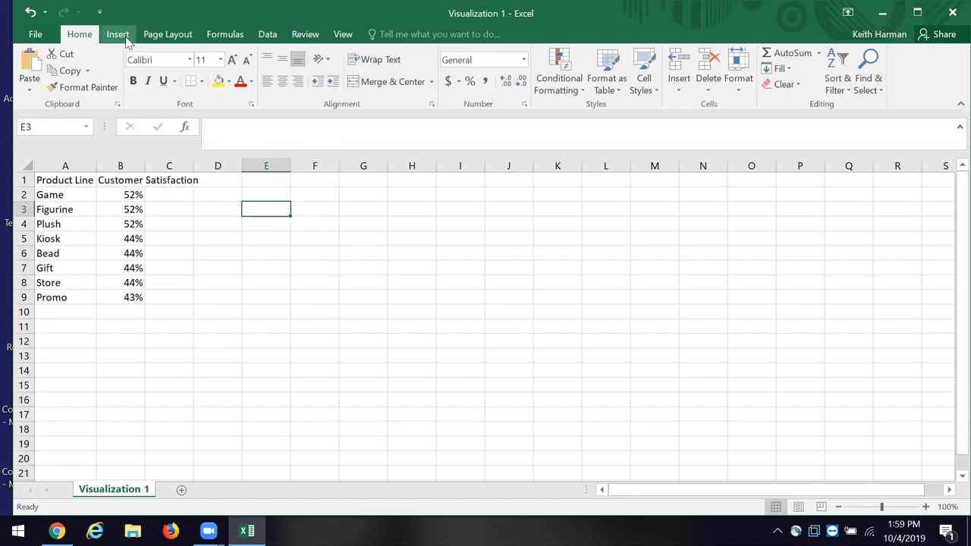
# Insert the Visualization 1 chart picture from file beside the data, then deselect it.
pyautogui.click(118, 34)
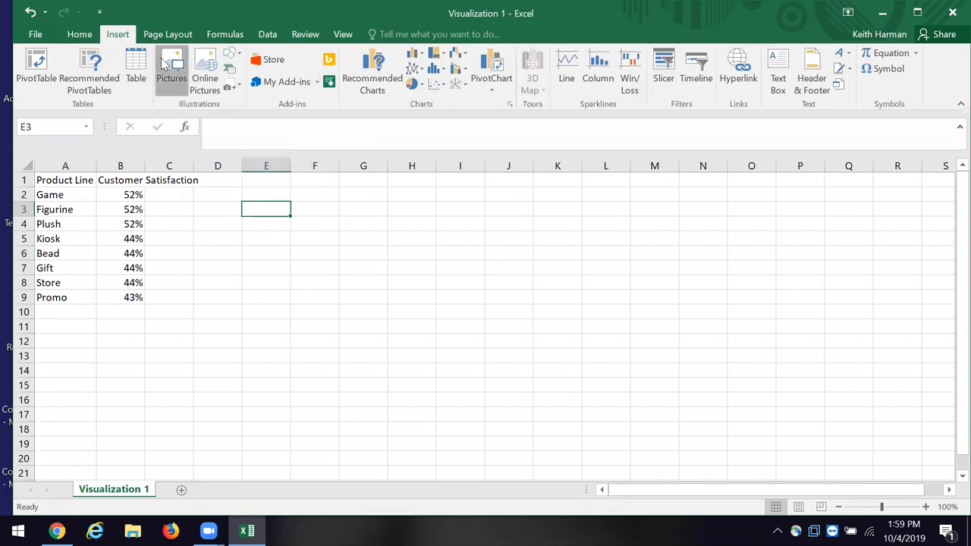
pyautogui.click(170, 69)
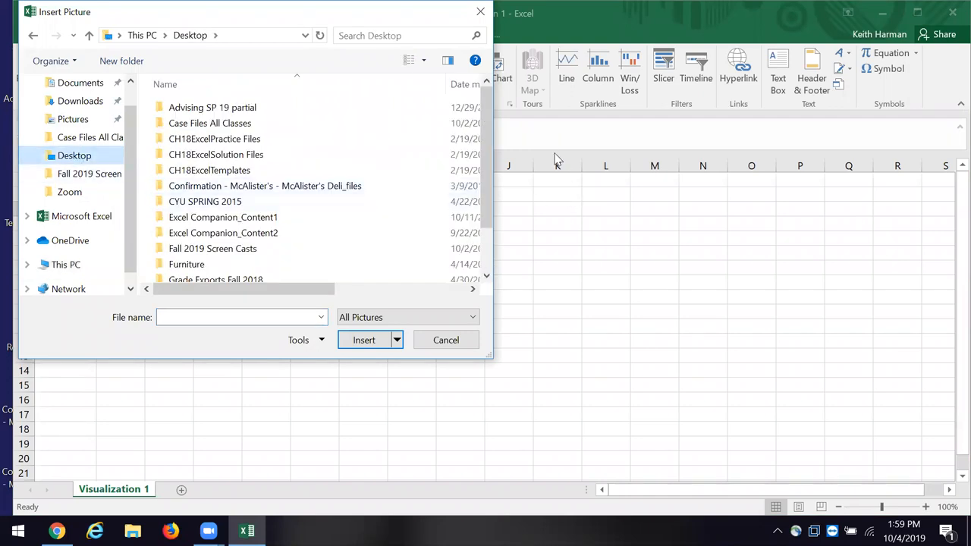
pyautogui.scroll(-3)
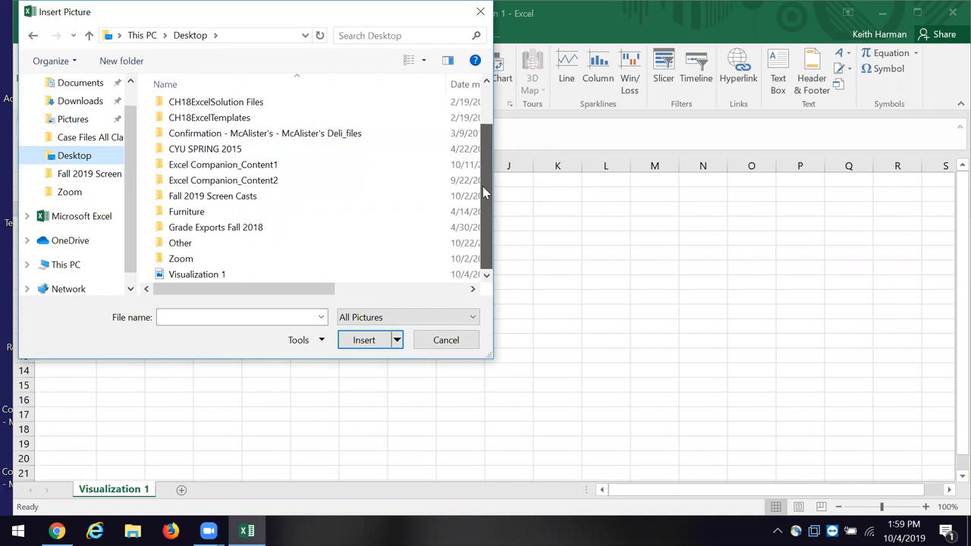
pyautogui.click(197, 274)
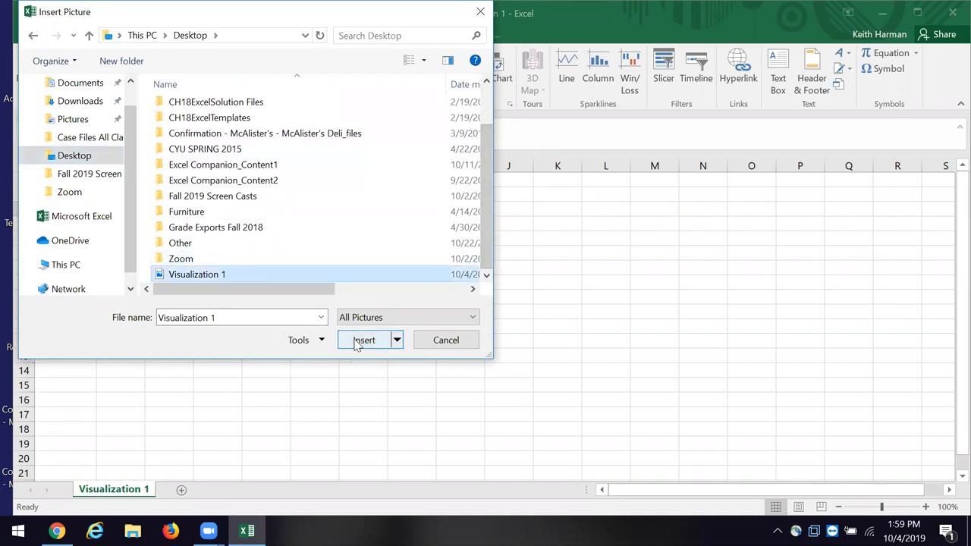
pyautogui.click(364, 340)
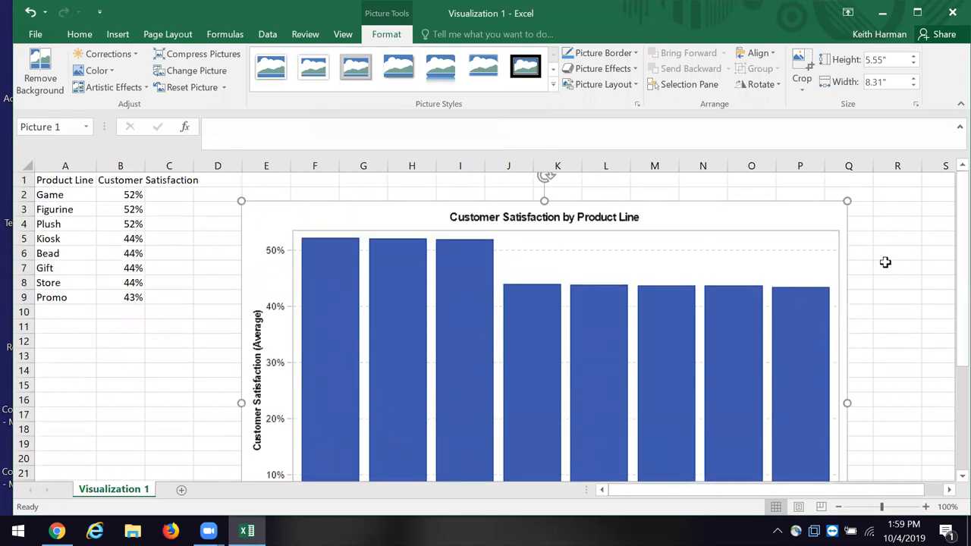
pyautogui.click(897, 256)
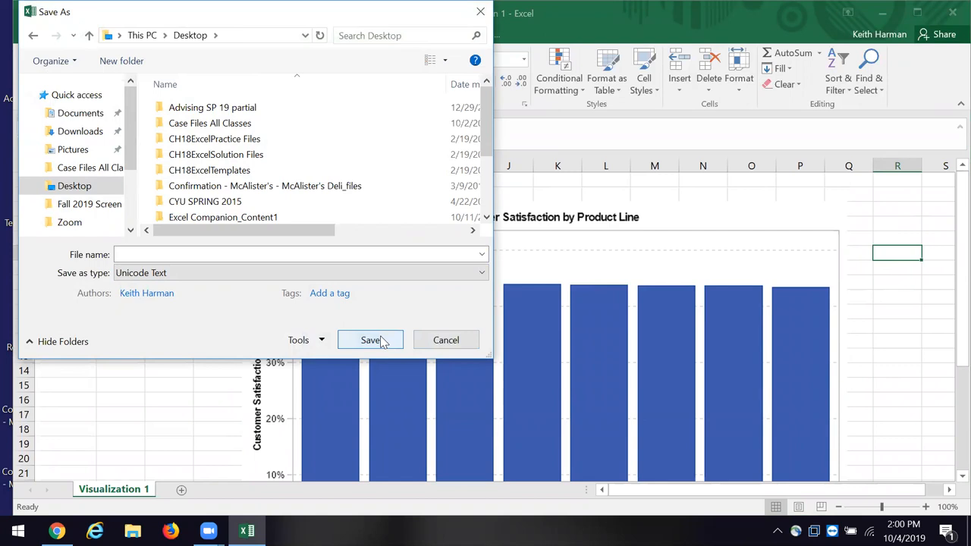
pyautogui.moveTo(480, 13)
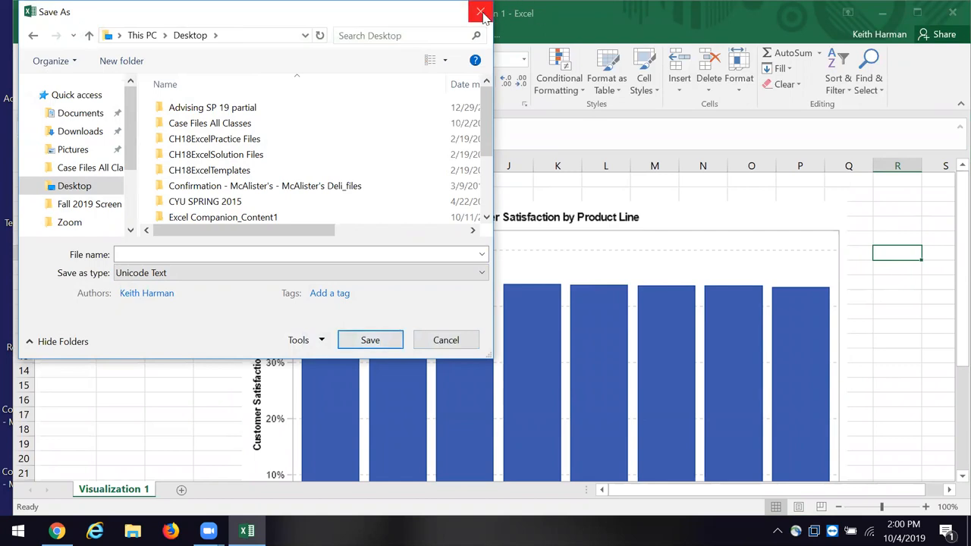
# Dismiss the save window, confirm saving changes, and save as viz1 in Unicode Text format.
pyautogui.click(480, 13)
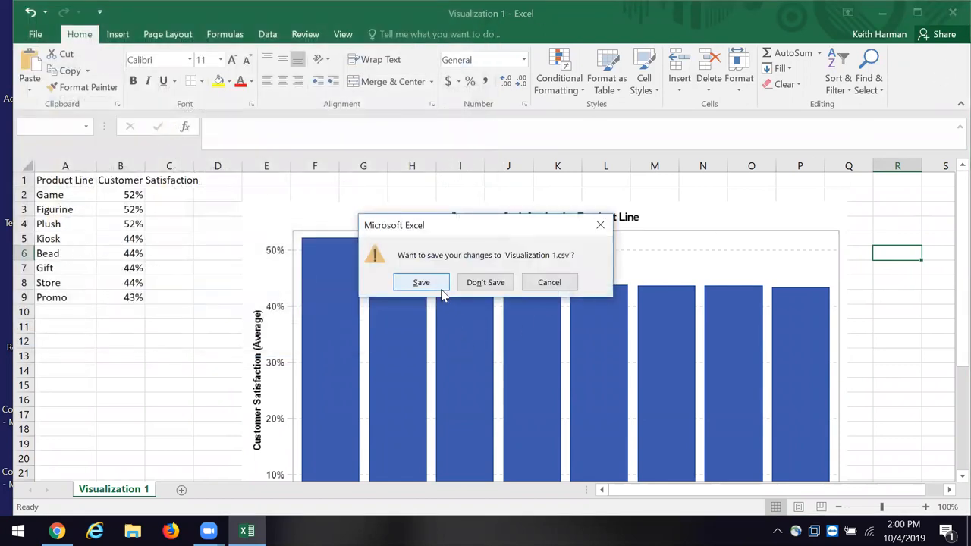
pyautogui.click(421, 283)
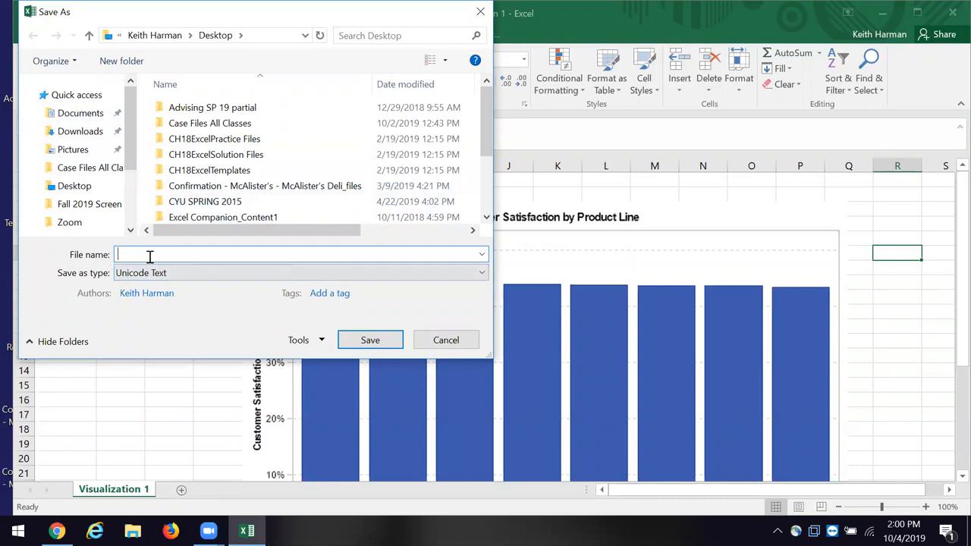
pyautogui.write('V')
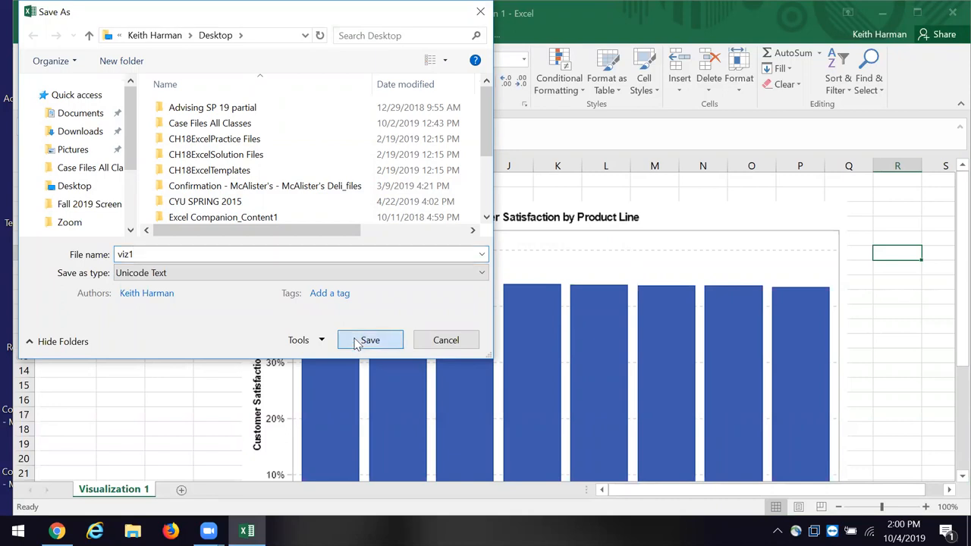
pyautogui.click(370, 340)
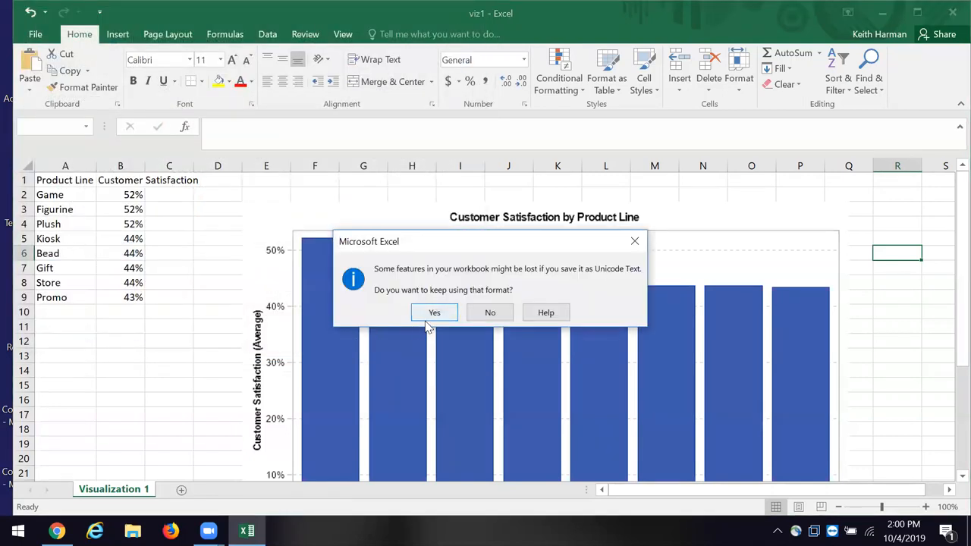
# Keep the Unicode Text format, then view viz1 in Notepad and close it.
pyautogui.click(434, 312)
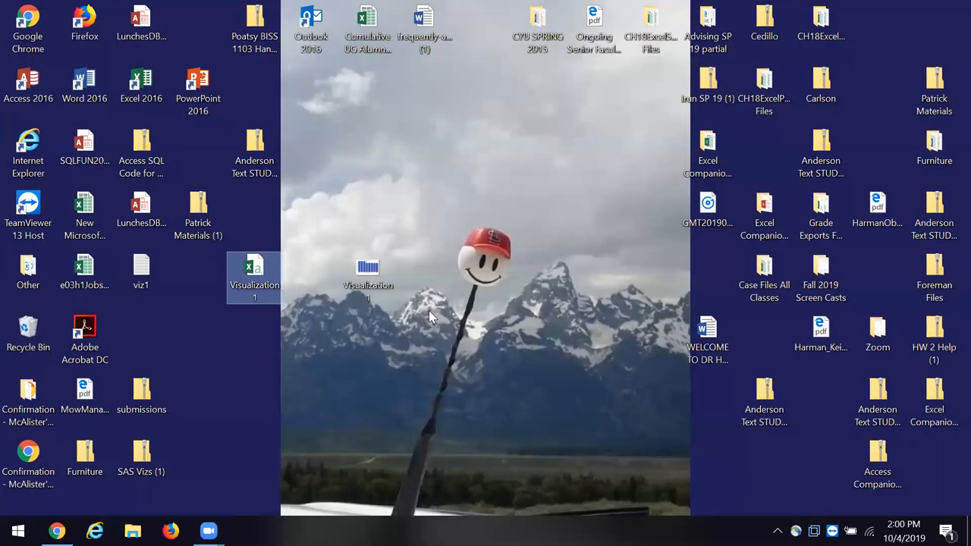
pyautogui.rightClick(254, 277)
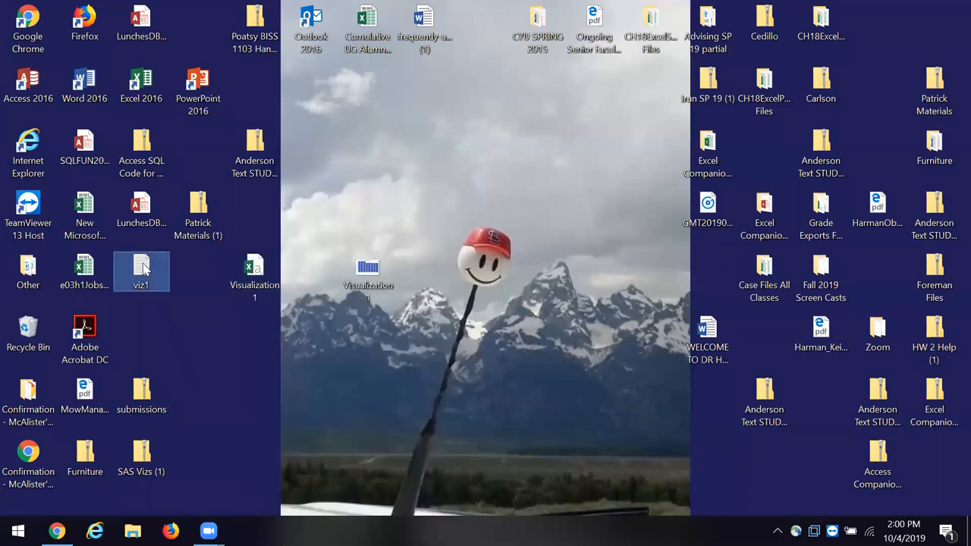
pyautogui.doubleClick(140, 271)
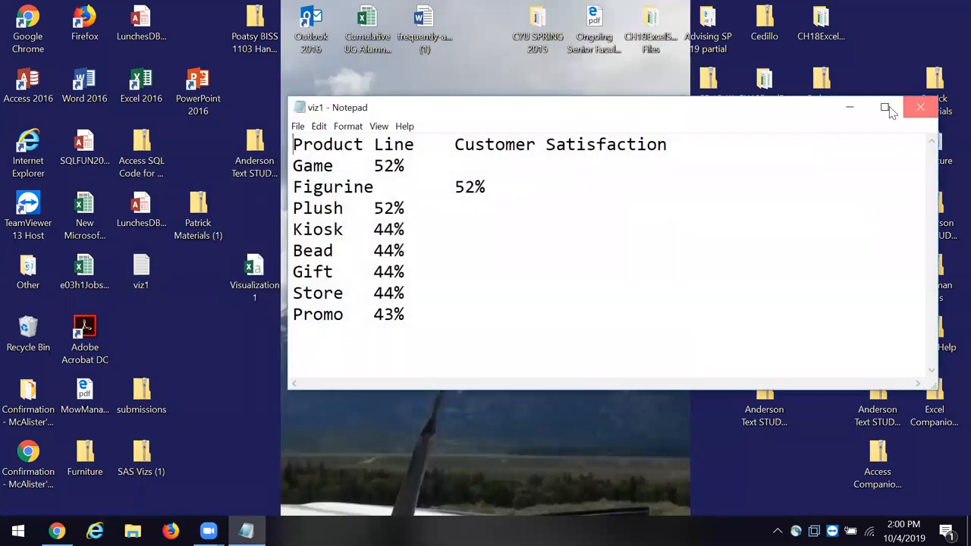
pyautogui.click(920, 106)
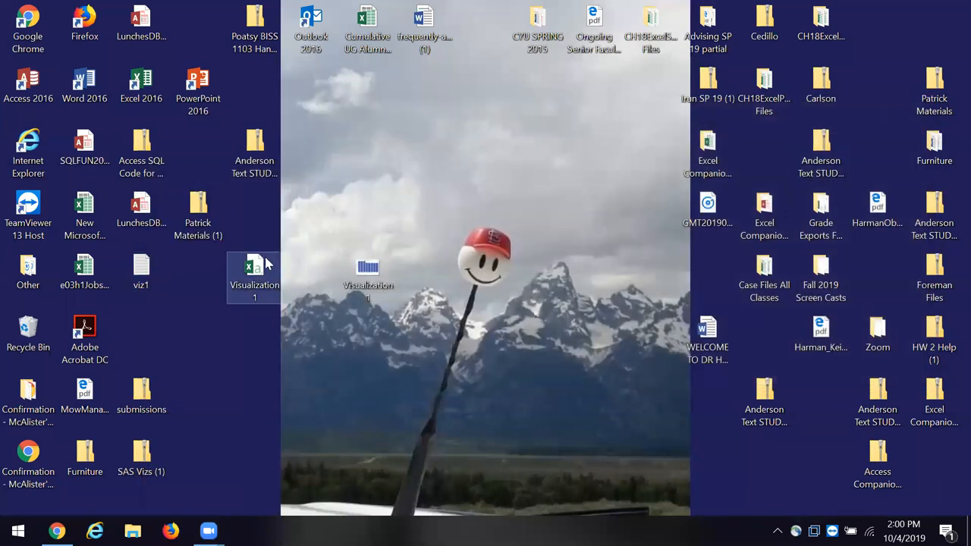
pyautogui.moveTo(368, 273)
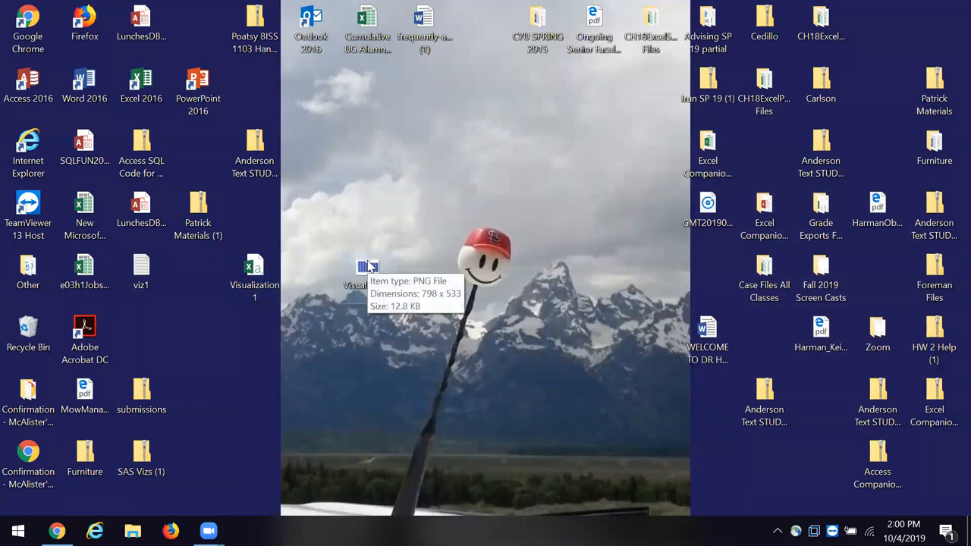
# Open the Visualization 1 spreadsheet from the desktop in Excel.
pyautogui.rightClick(368, 269)
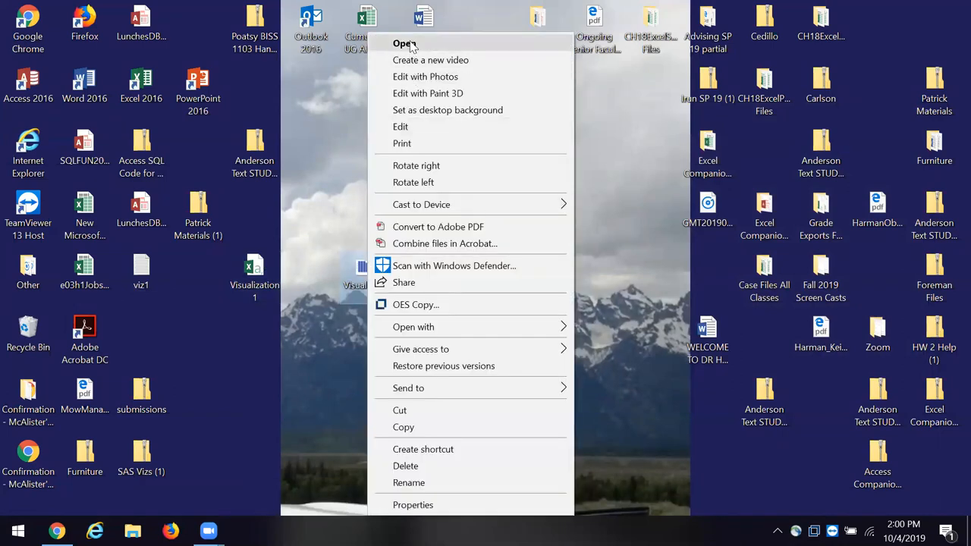
pyautogui.click(404, 44)
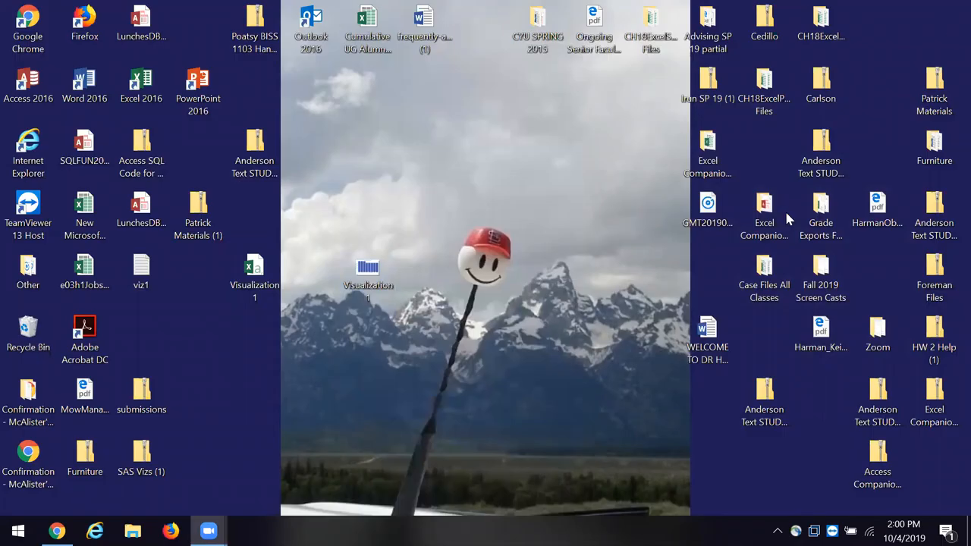
pyautogui.click(254, 276)
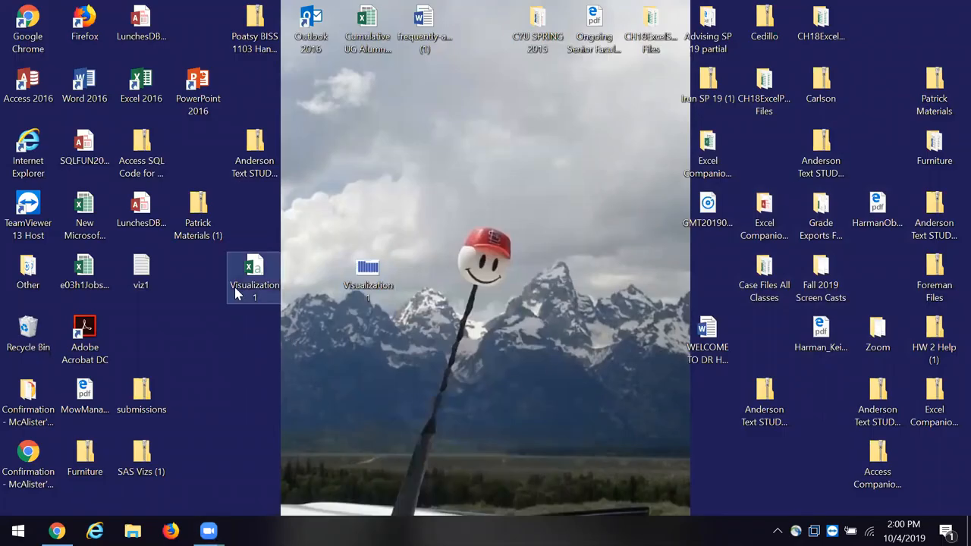
pyautogui.rightClick(254, 276)
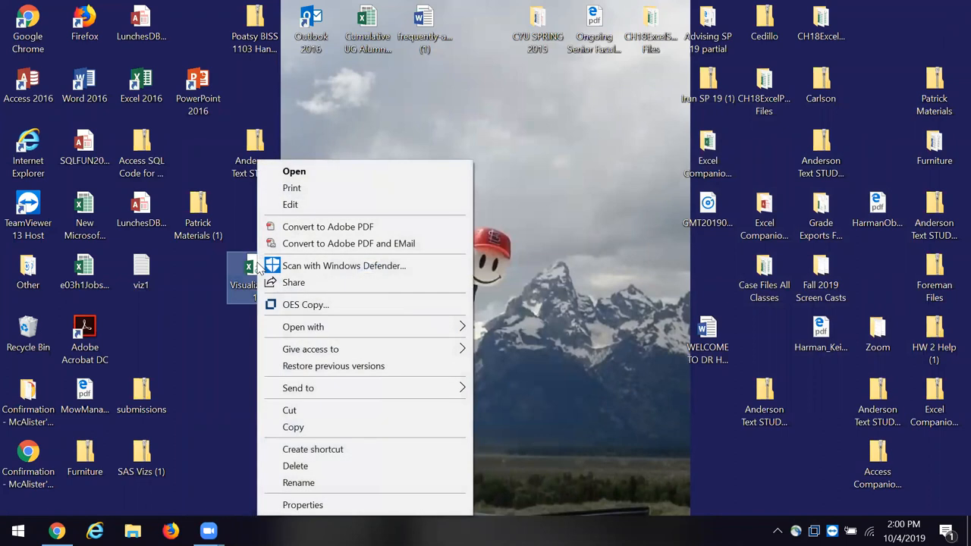
pyautogui.moveTo(286, 172)
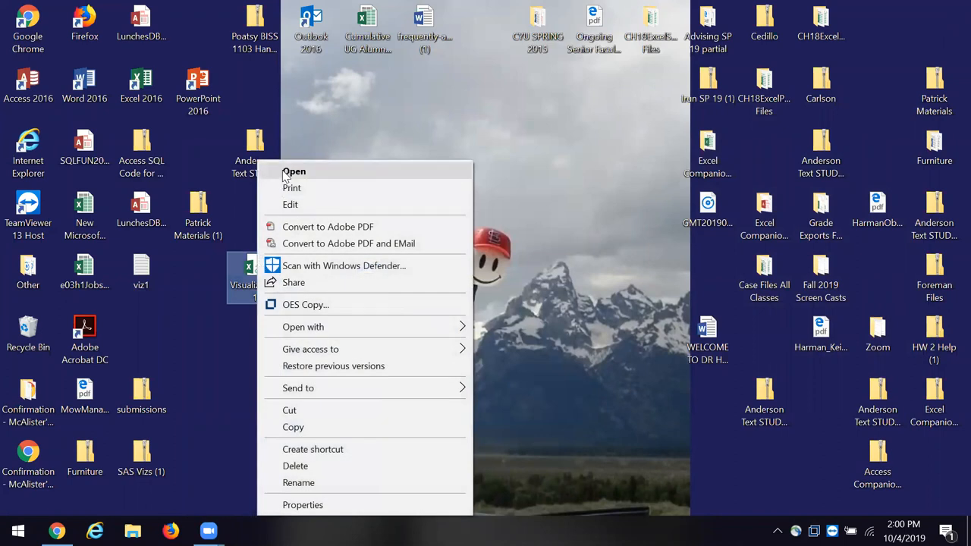
pyautogui.click(294, 170)
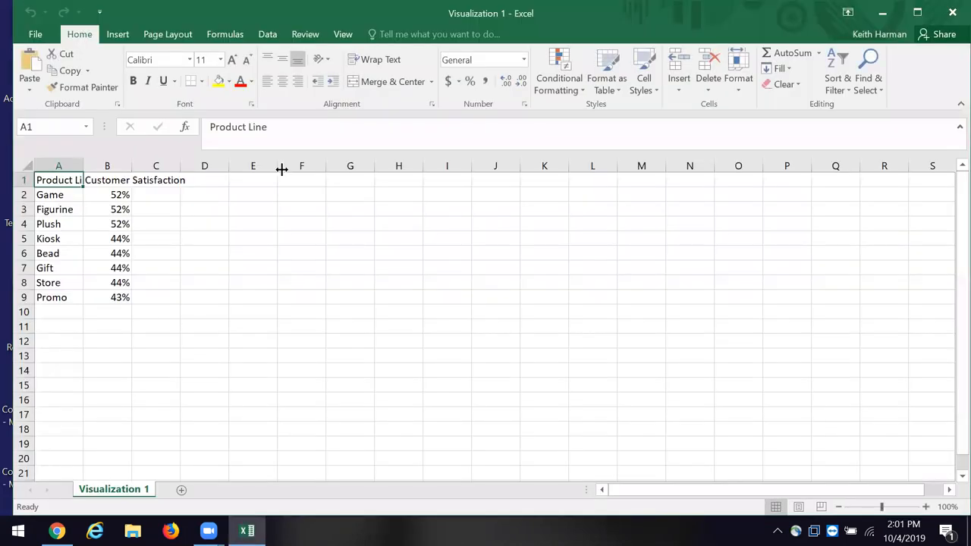
pyautogui.moveTo(158, 19)
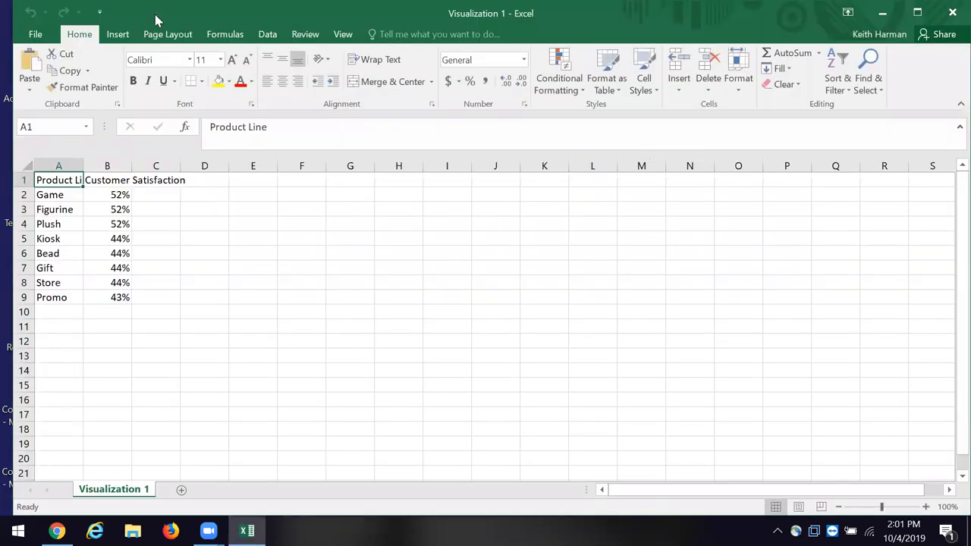
# Insert the Visualization 1 chart picture from the Desktop into the sheet.
pyautogui.click(118, 34)
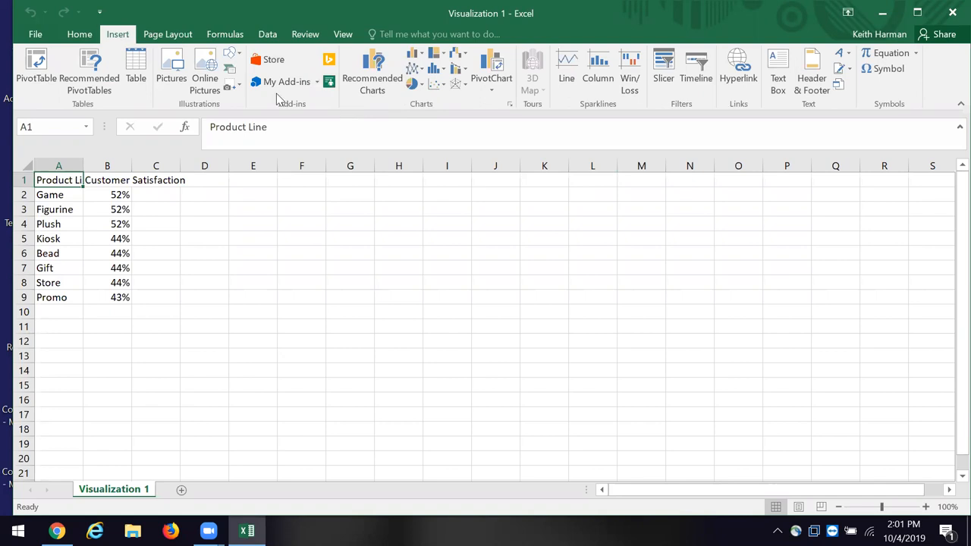
pyautogui.click(171, 68)
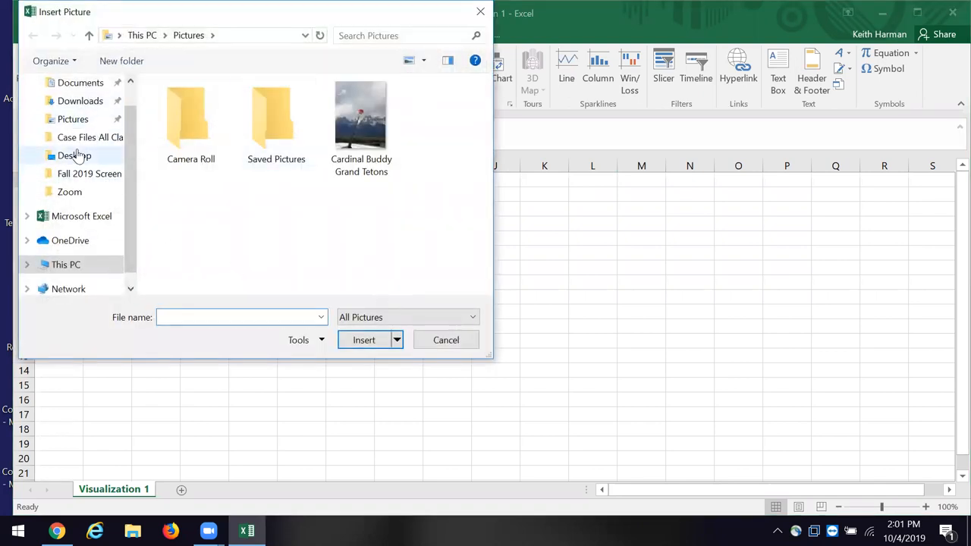
pyautogui.click(74, 156)
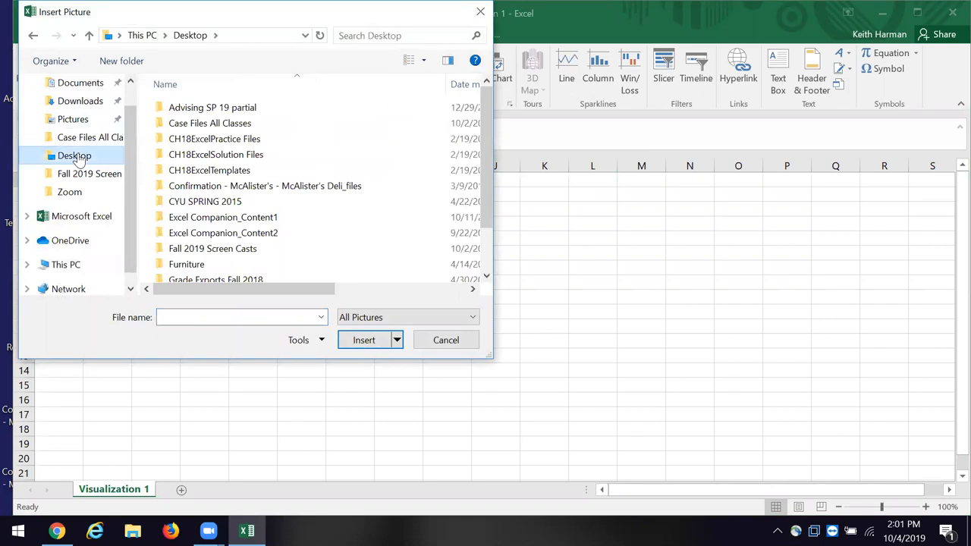
pyautogui.click(241, 317)
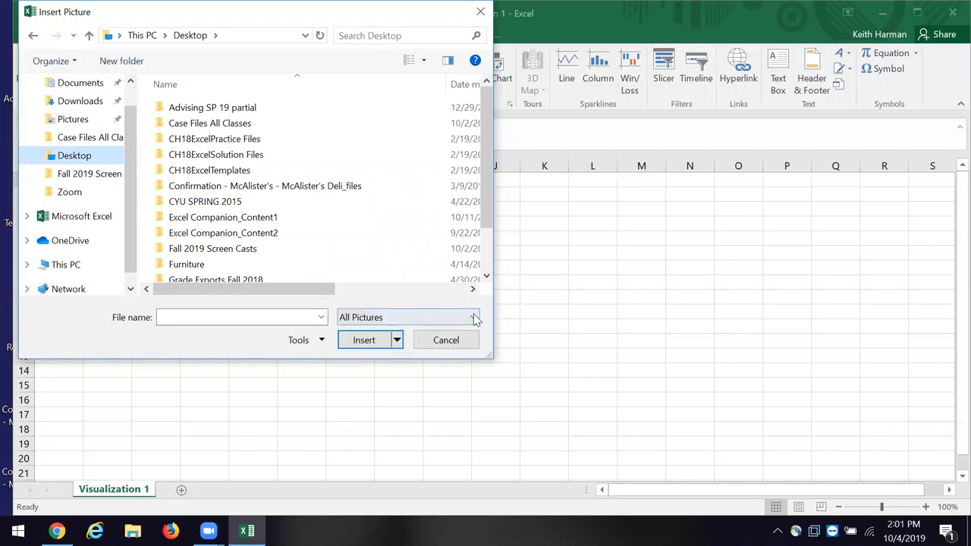
pyautogui.moveTo(379, 322)
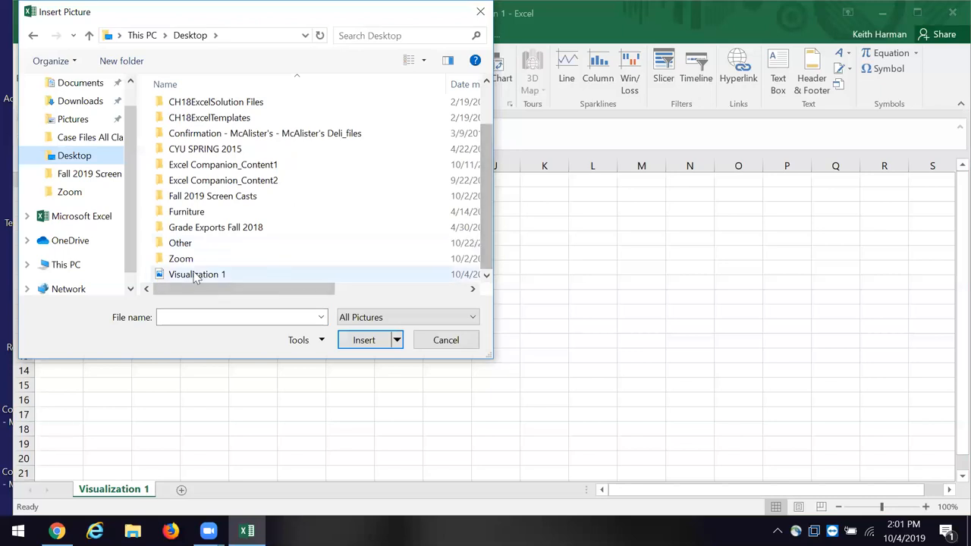
pyautogui.click(196, 274)
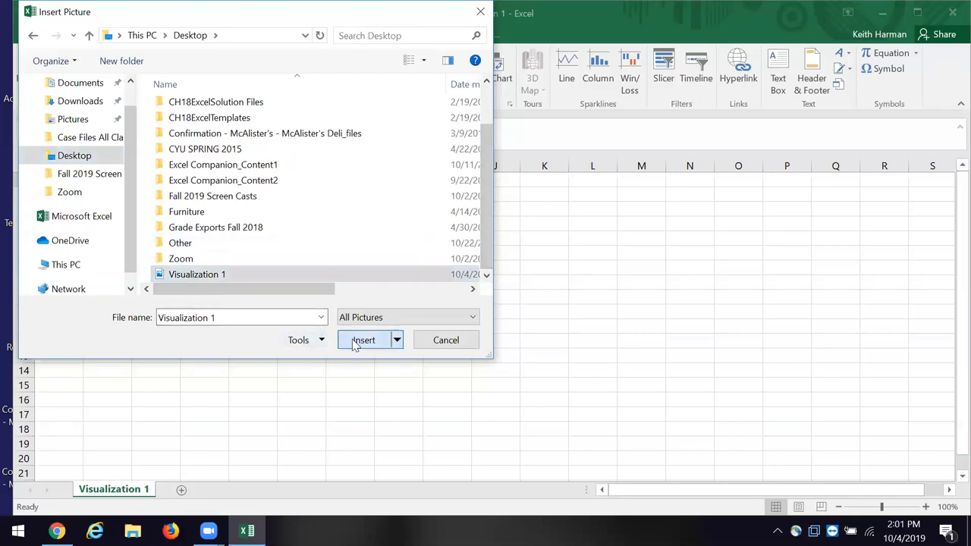
pyautogui.click(363, 340)
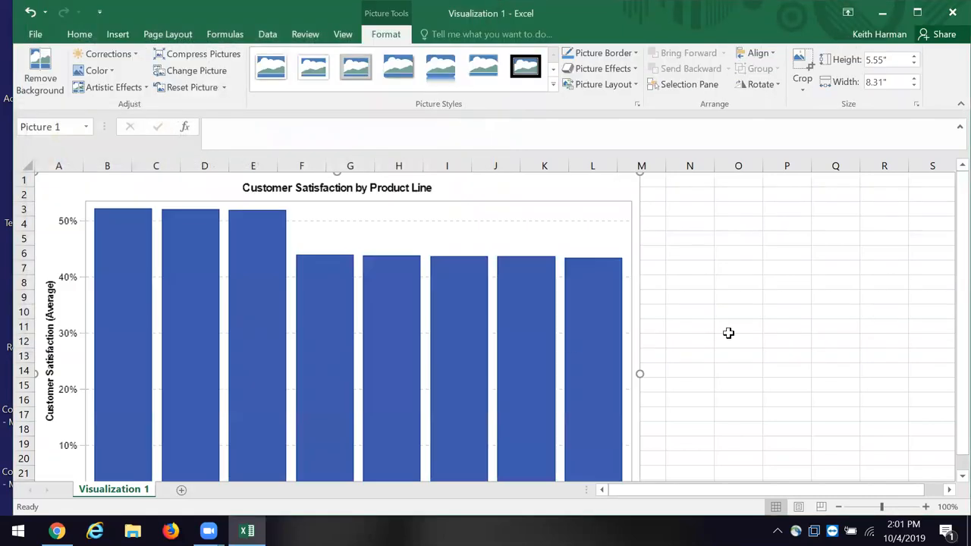
# Deselect the picture, scroll the sheet, and close Excel.
pyautogui.click(738, 326)
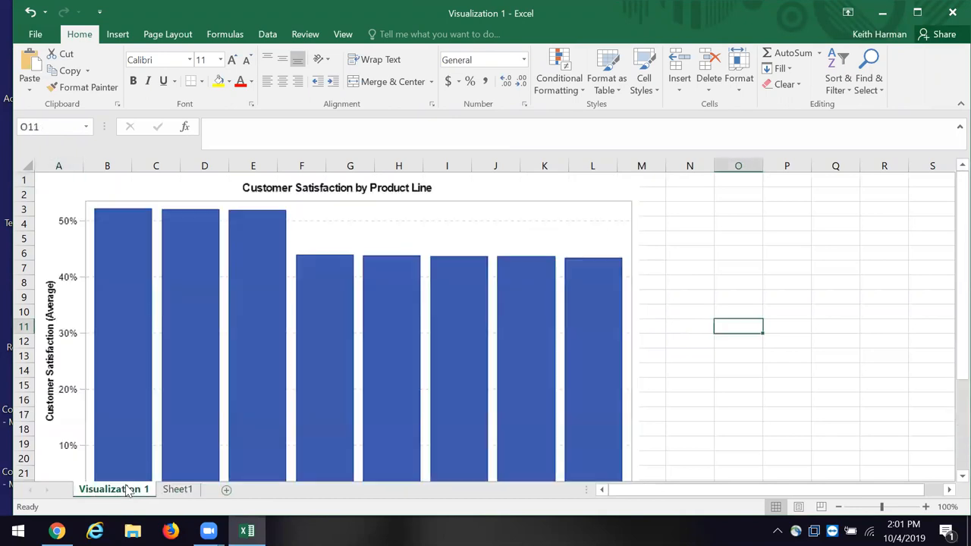
pyautogui.scroll(-3)
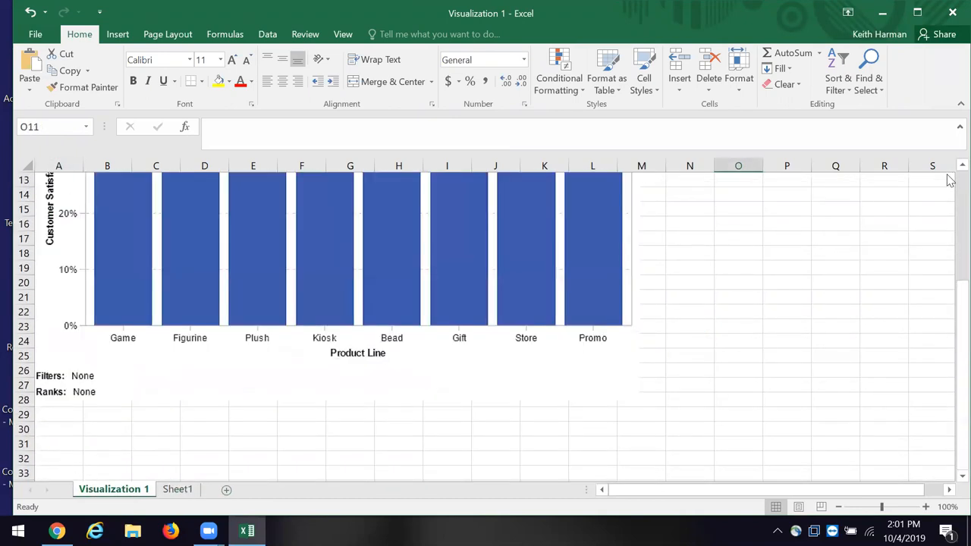
pyautogui.click(178, 489)
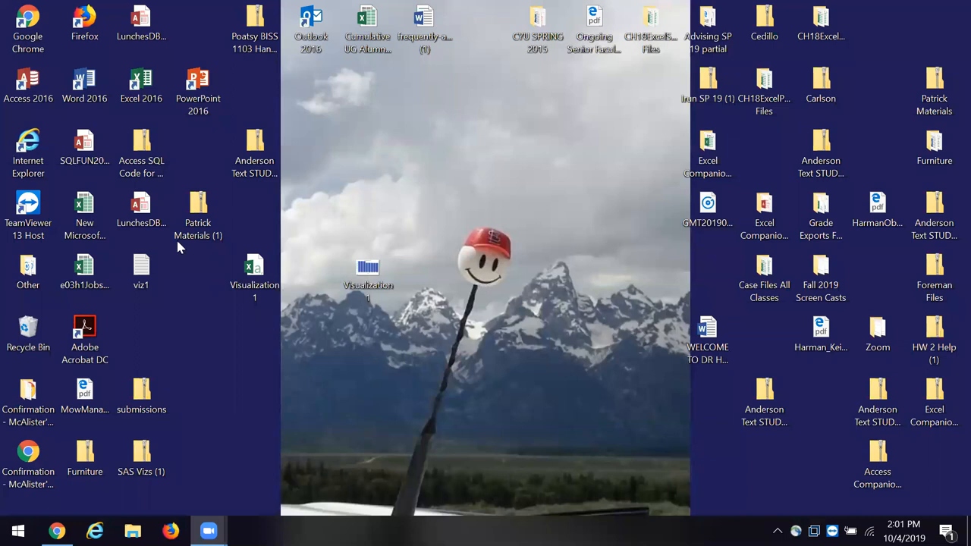
# Reopen the Visualization 1 spreadsheet from the desktop in Excel.
pyautogui.click(142, 269)
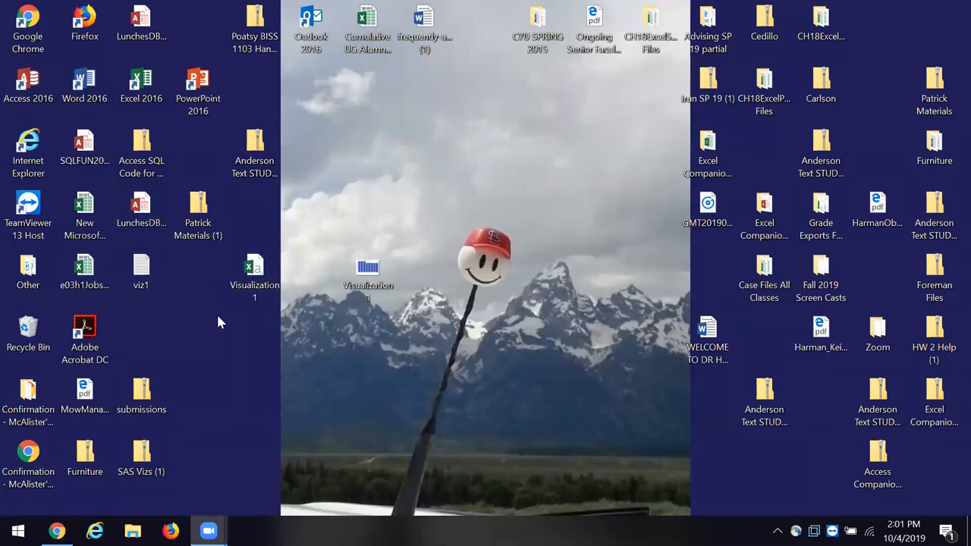
pyautogui.click(254, 277)
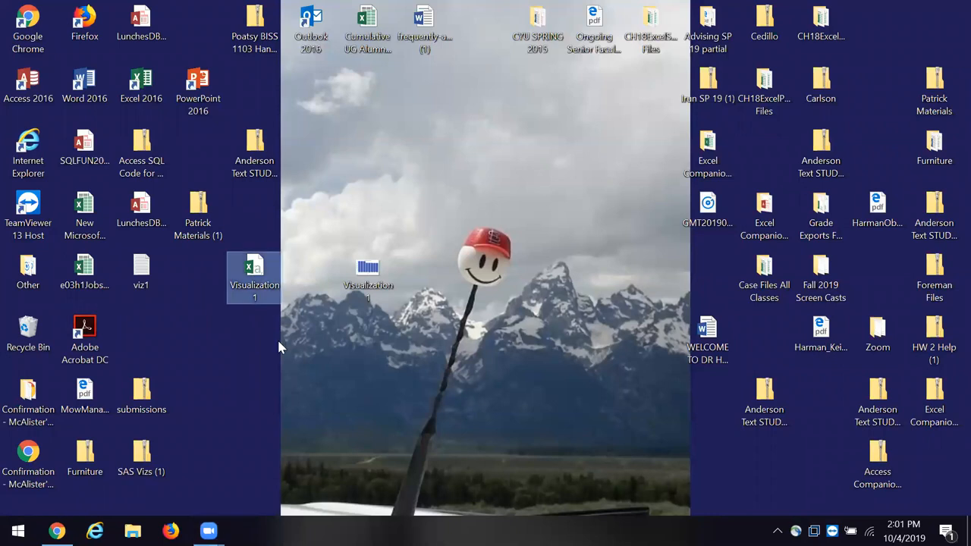
pyautogui.rightClick(254, 277)
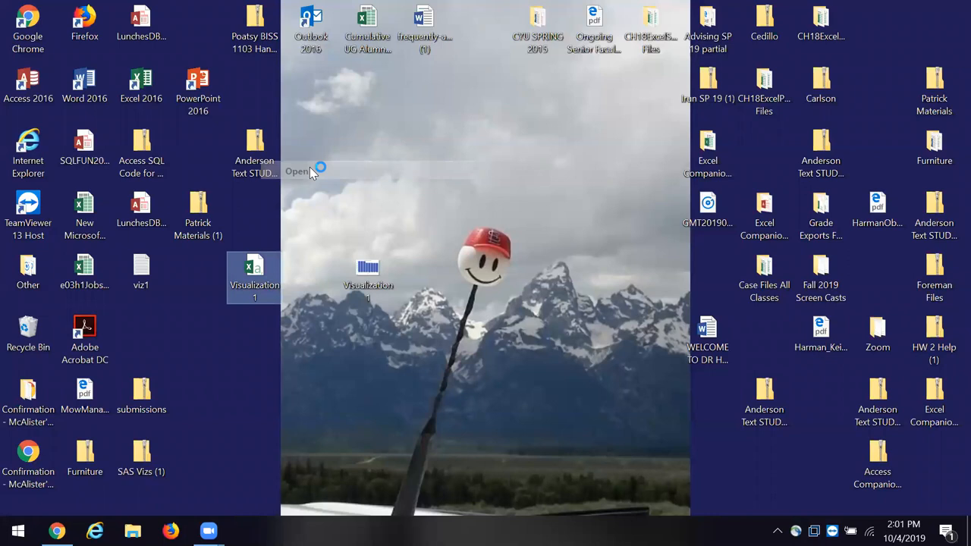
pyautogui.doubleClick(254, 273)
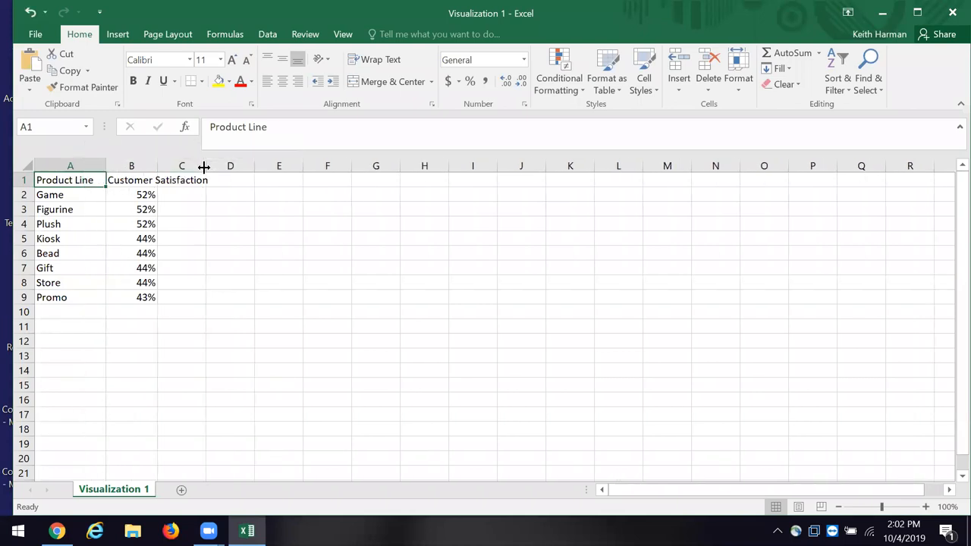
# Insert the Visualization 1 PNG chart image in an empty cell beside the data.
pyautogui.click(521, 223)
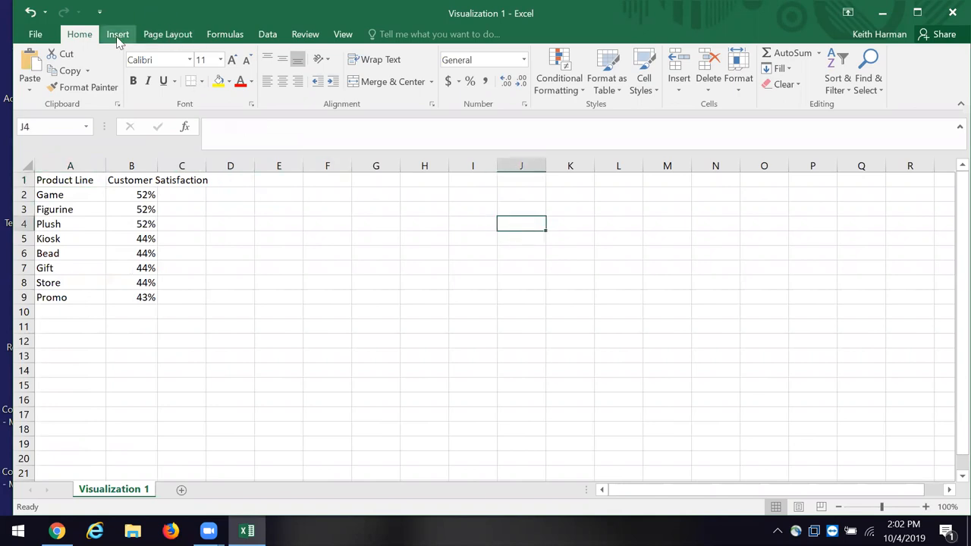
pyautogui.click(117, 34)
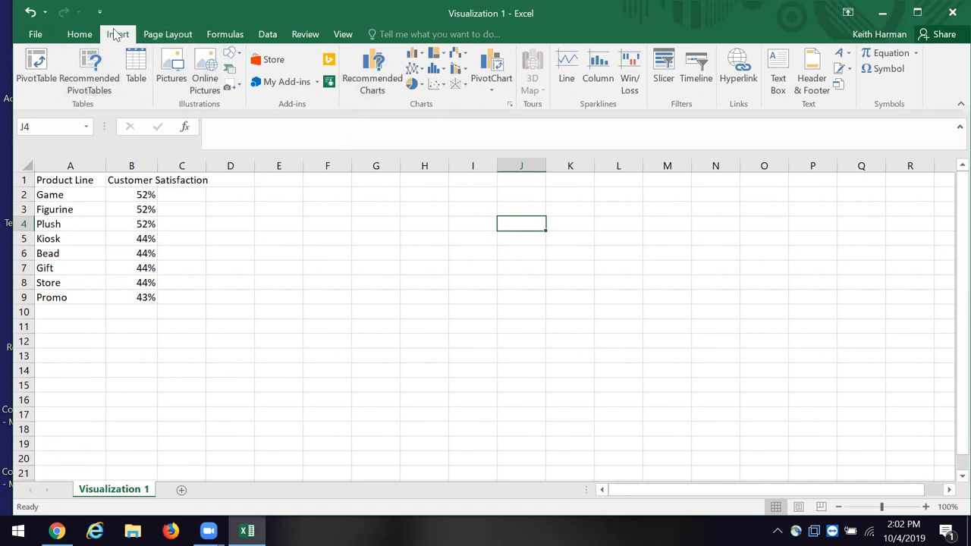
pyautogui.click(171, 68)
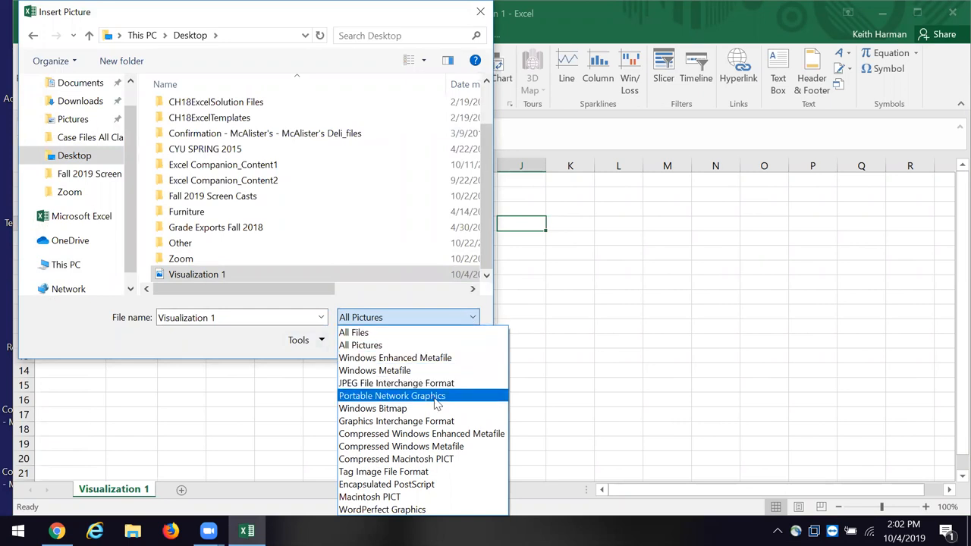
pyautogui.click(391, 395)
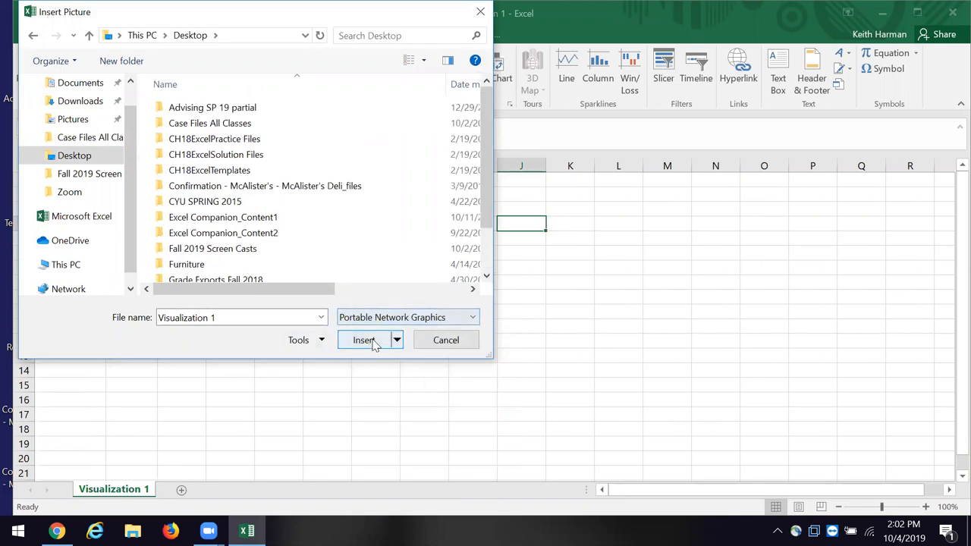
pyautogui.click(364, 340)
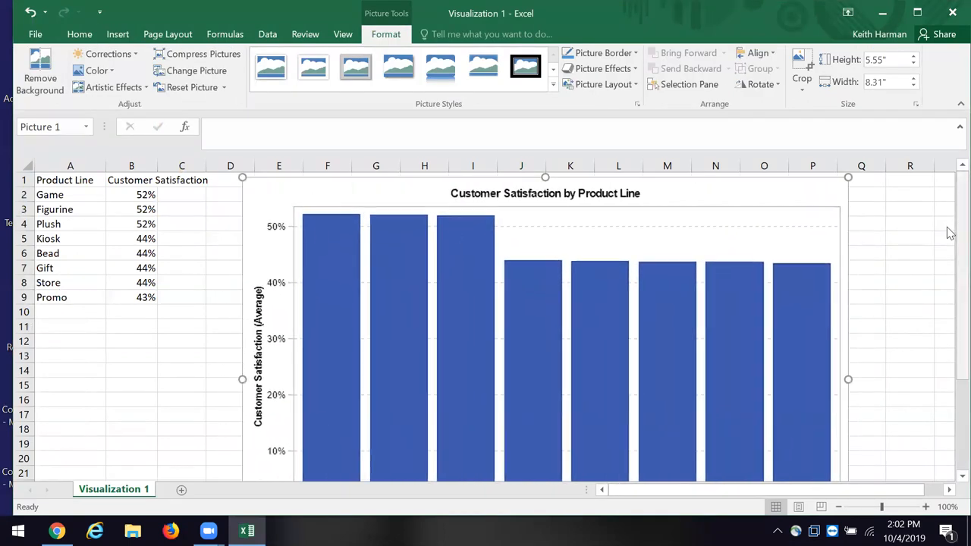
# Save the sheet to the Desktop as viz1 with Excel Workbook file type.
pyautogui.click(35, 34)
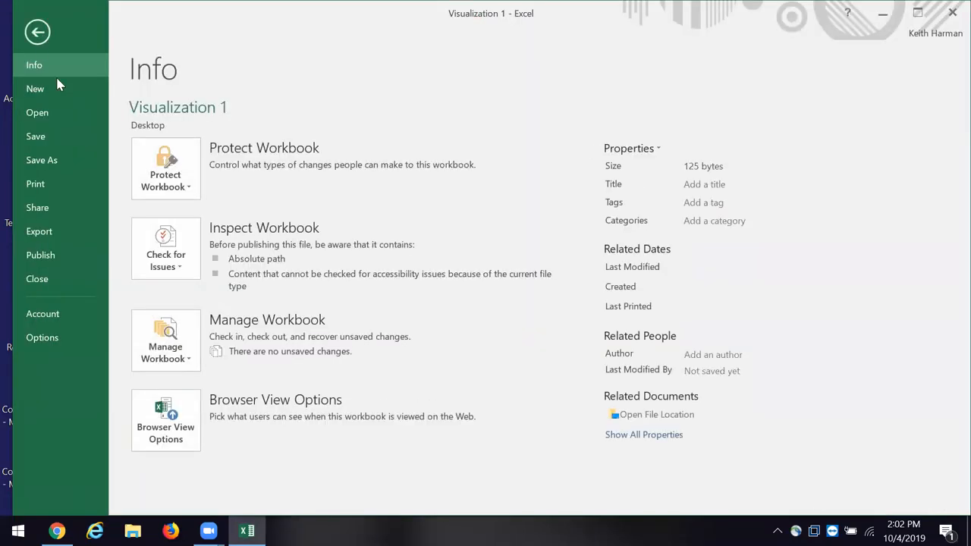
pyautogui.click(42, 160)
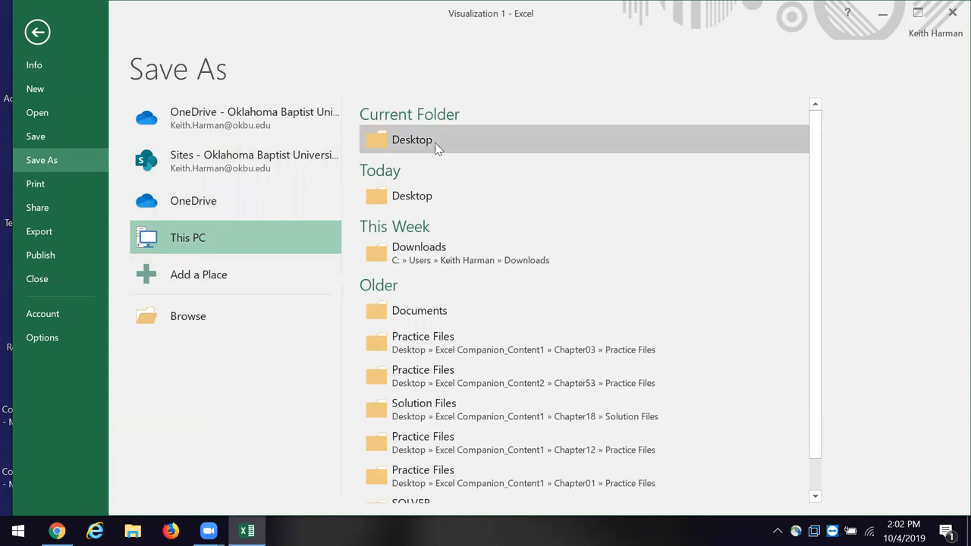
pyautogui.click(411, 140)
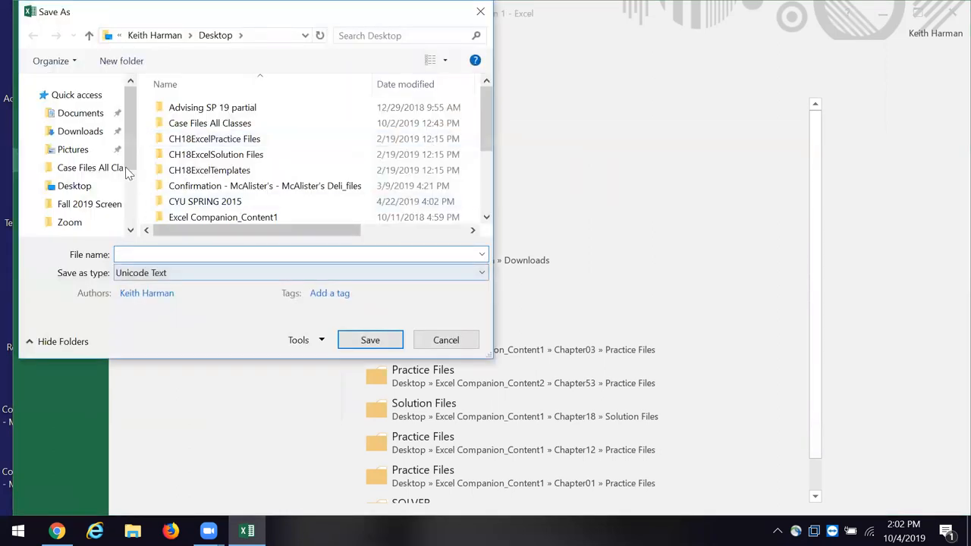
pyautogui.click(296, 254)
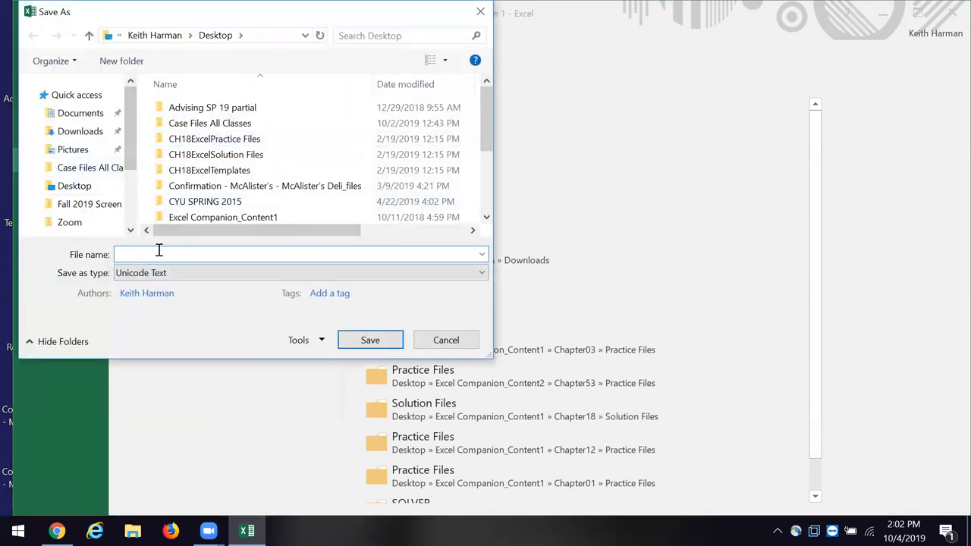
pyautogui.write('v')
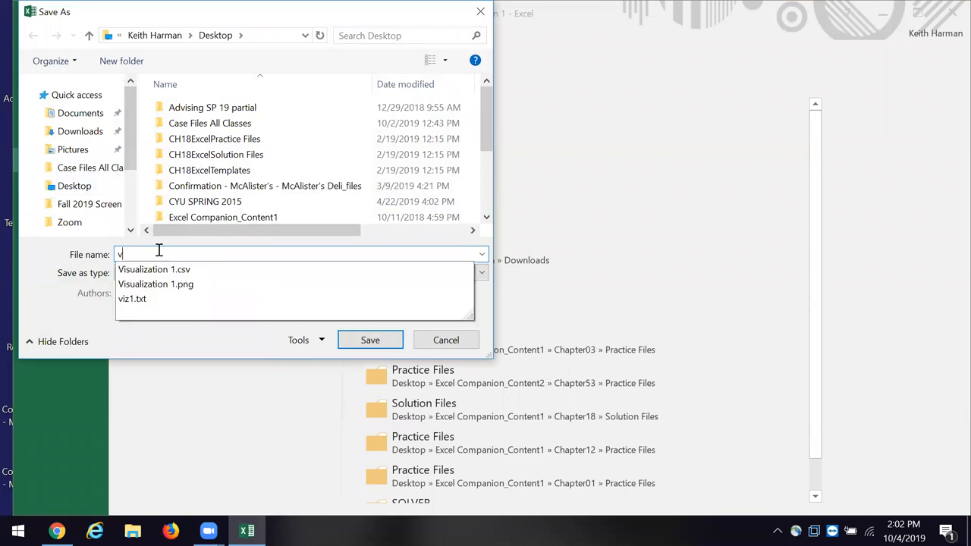
pyautogui.write('iz1')
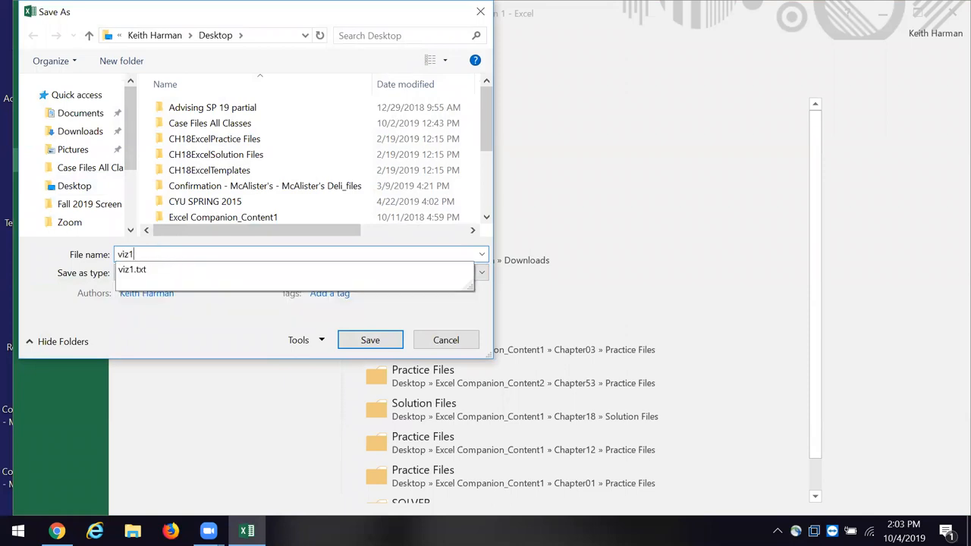
pyautogui.click(141, 272)
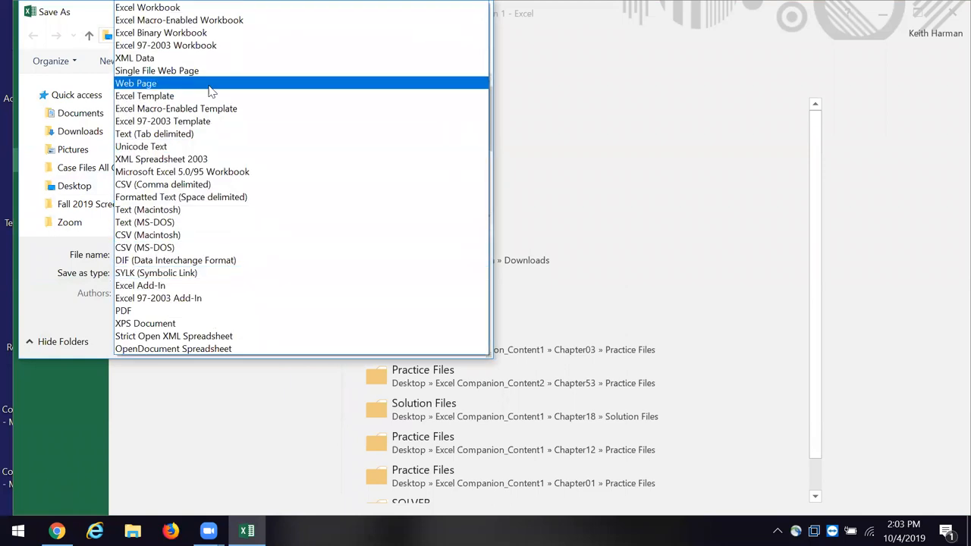
pyautogui.moveTo(148, 7)
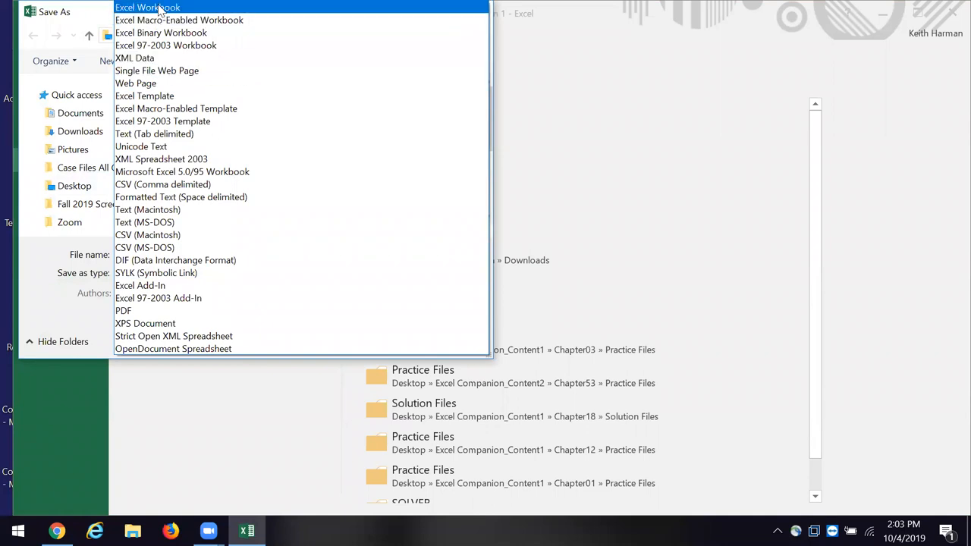
pyautogui.click(147, 7)
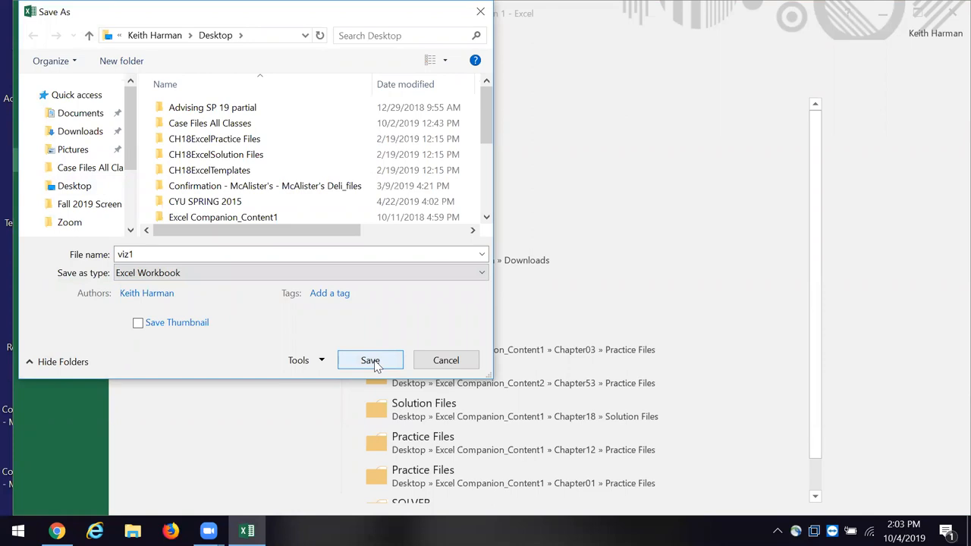
pyautogui.click(369, 360)
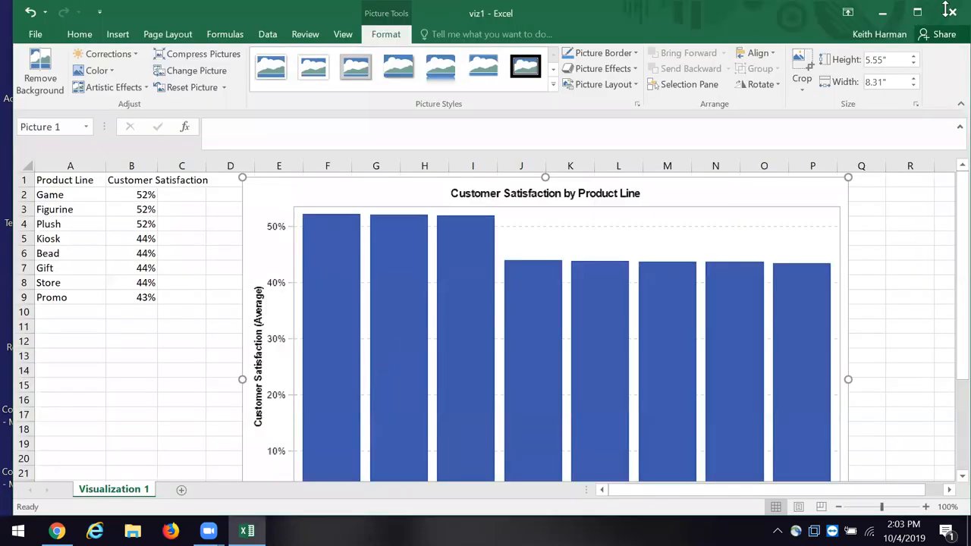
# Close Excel, reopen viz1 from the desktop to check its chart, then close it.
pyautogui.click(882, 13)
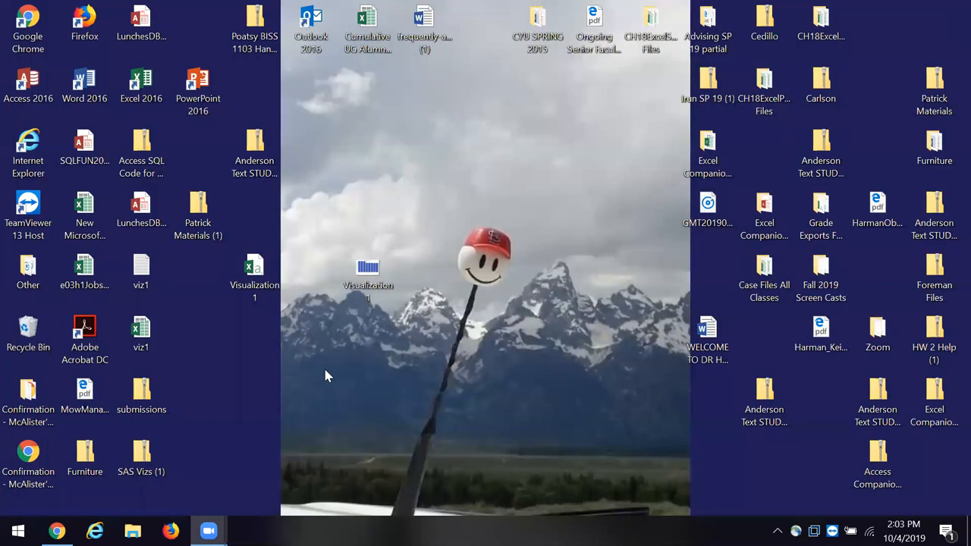
pyautogui.click(254, 273)
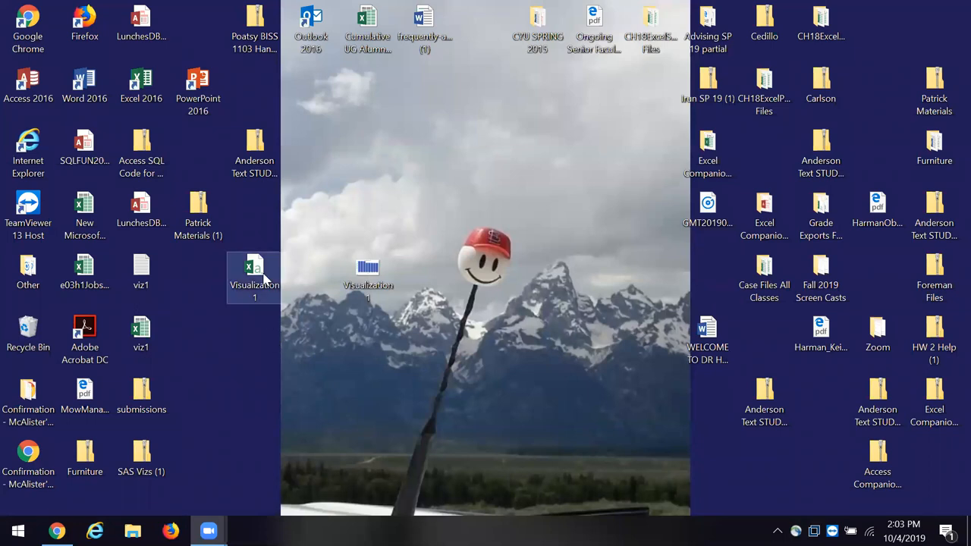
pyautogui.click(141, 334)
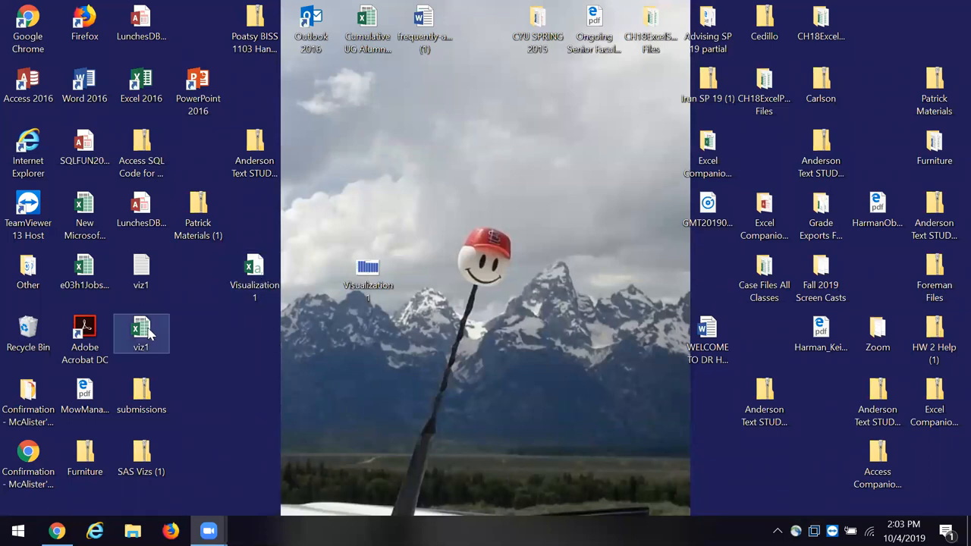
pyautogui.doubleClick(141, 333)
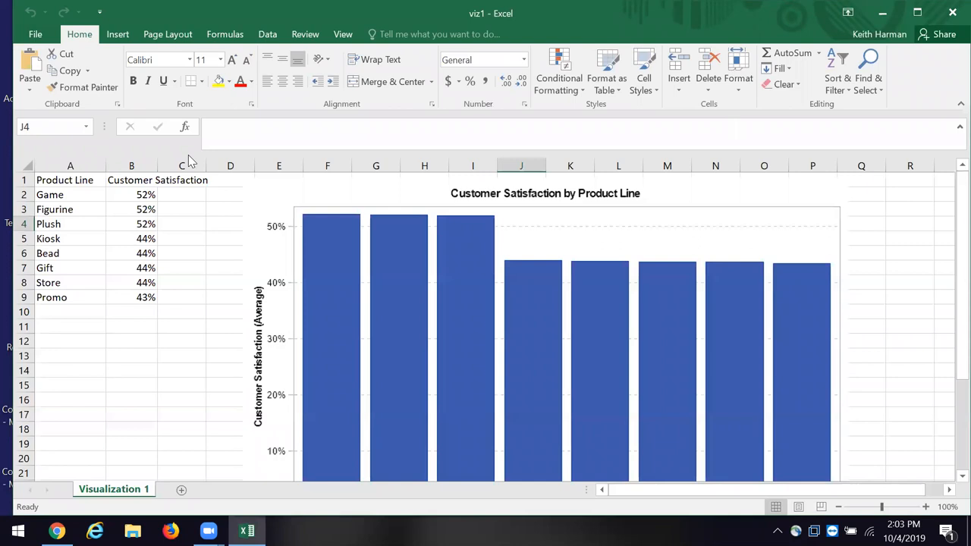
pyautogui.moveTo(944, 34)
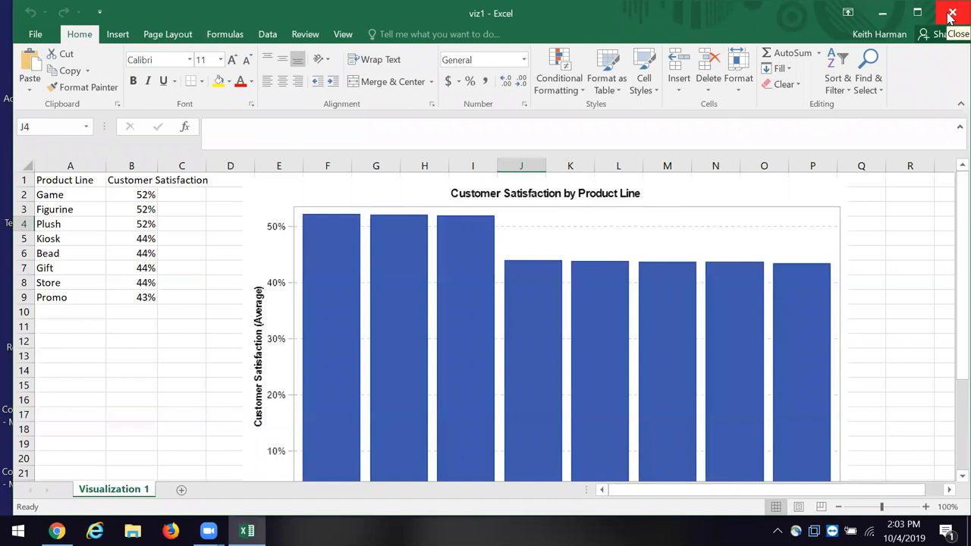
pyautogui.click(953, 14)
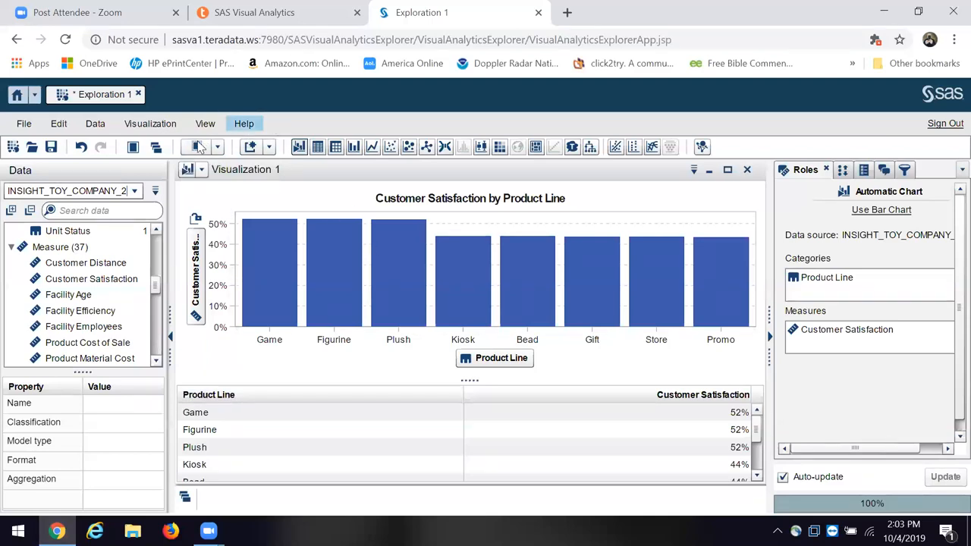
# Switch Visualization 1 to a table, then a bar chart, then try a scatter plot.
pyautogui.click(202, 169)
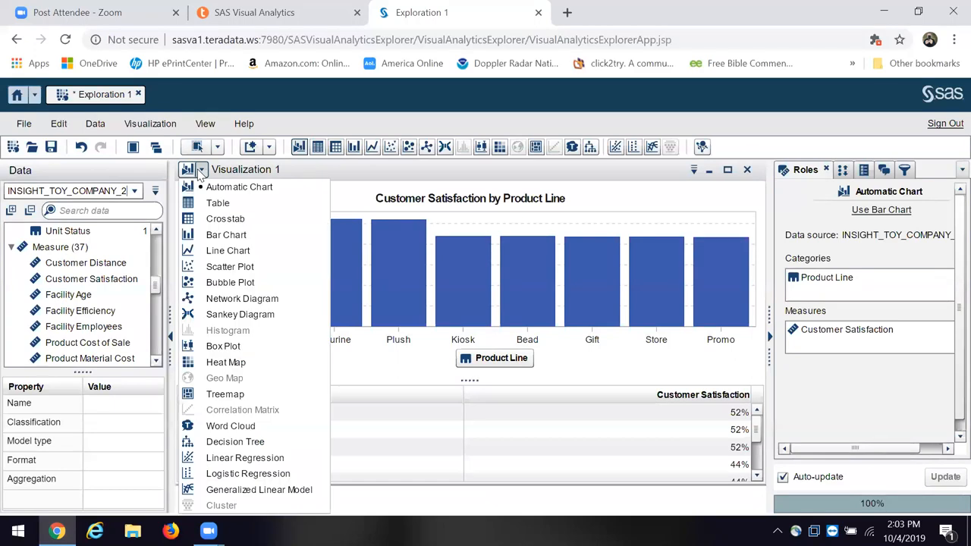
pyautogui.moveTo(218, 203)
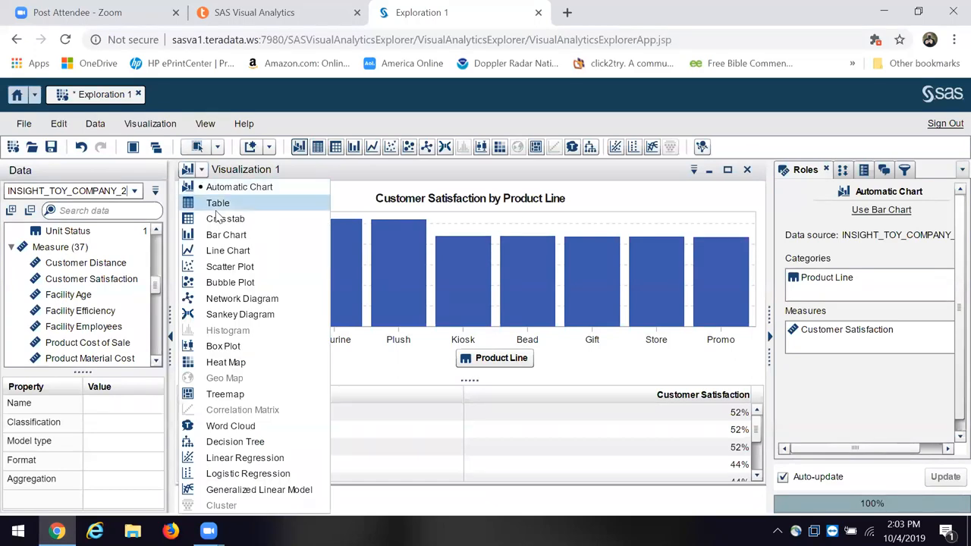
pyautogui.click(218, 202)
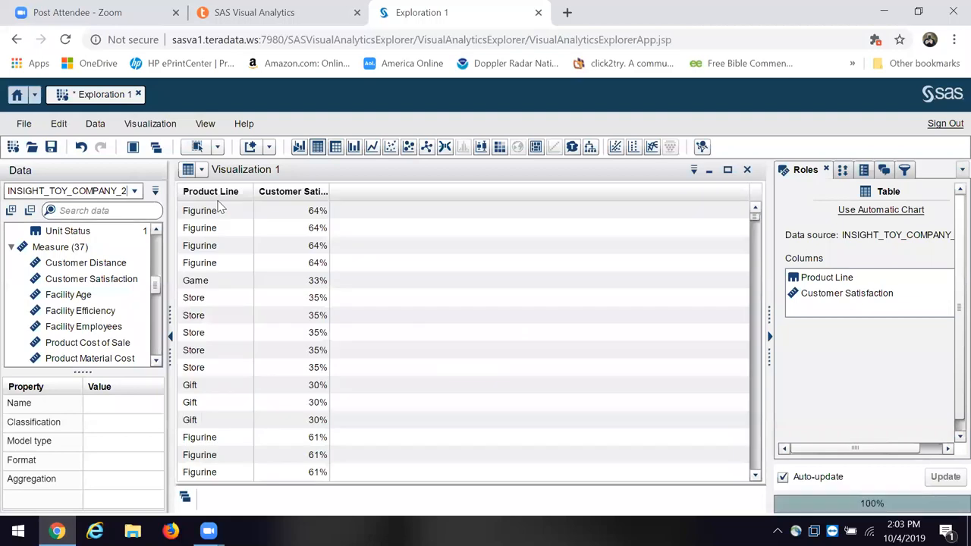
pyautogui.click(200, 169)
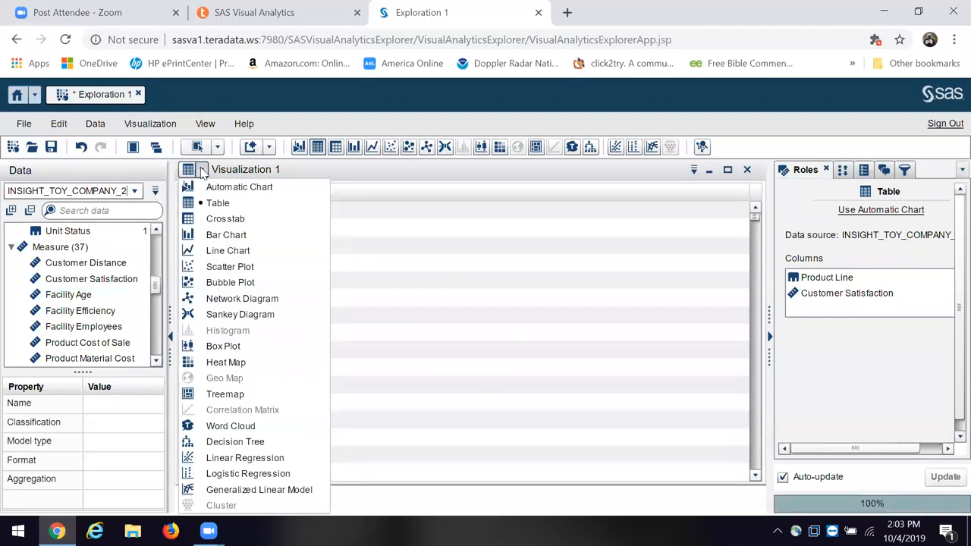
pyautogui.moveTo(226, 234)
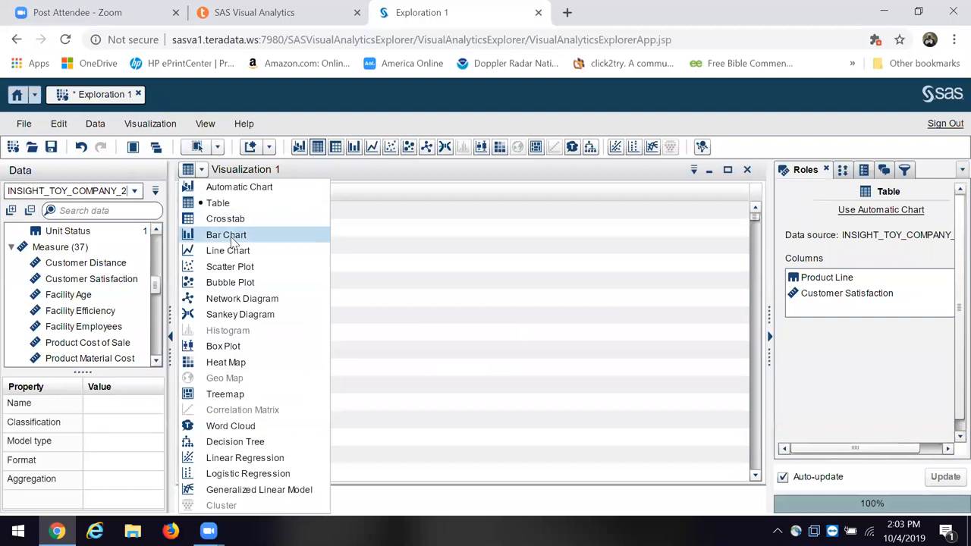
pyautogui.click(226, 235)
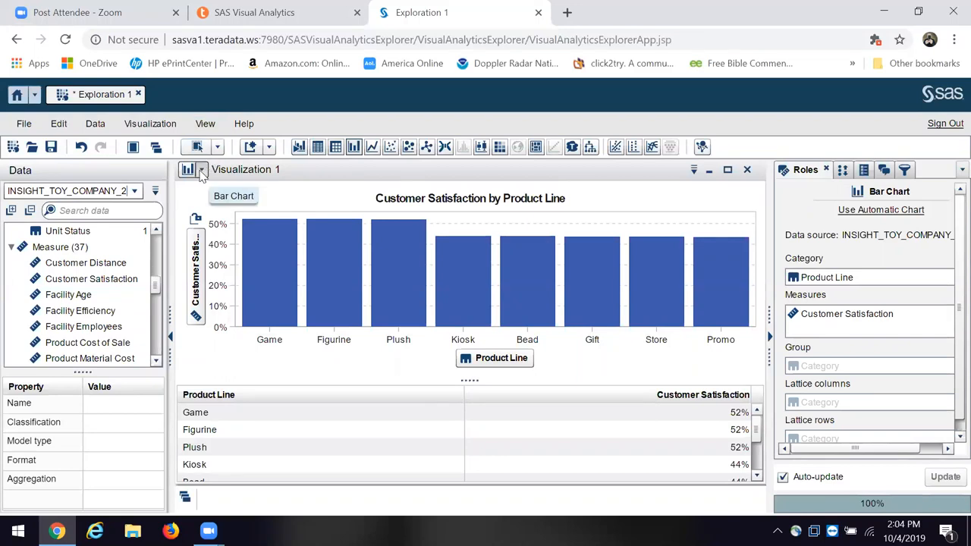
pyautogui.click(194, 169)
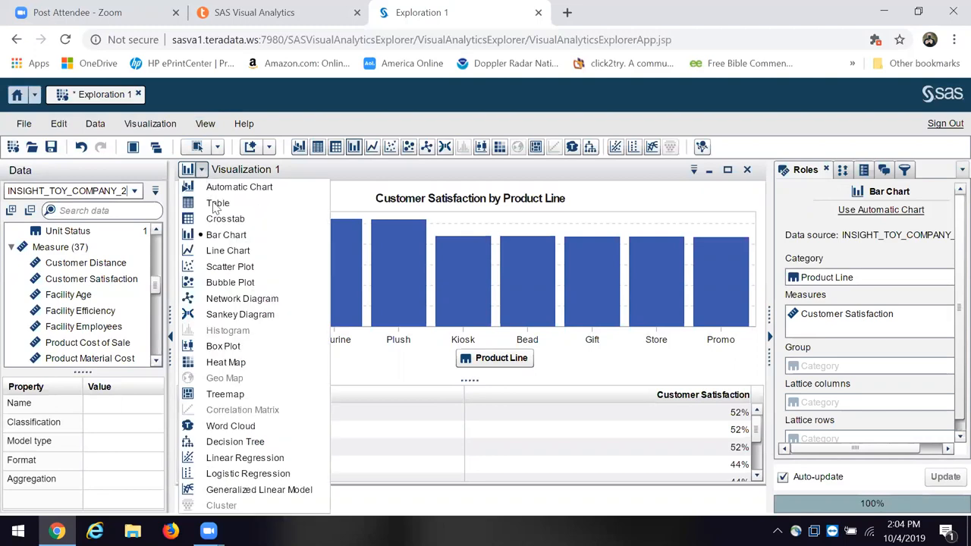
pyautogui.moveTo(243, 427)
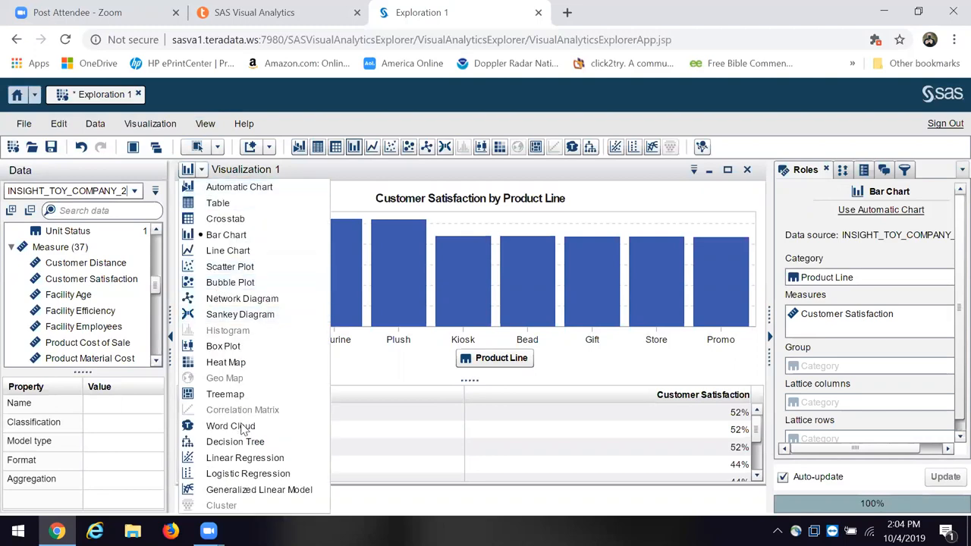
pyautogui.moveTo(225, 218)
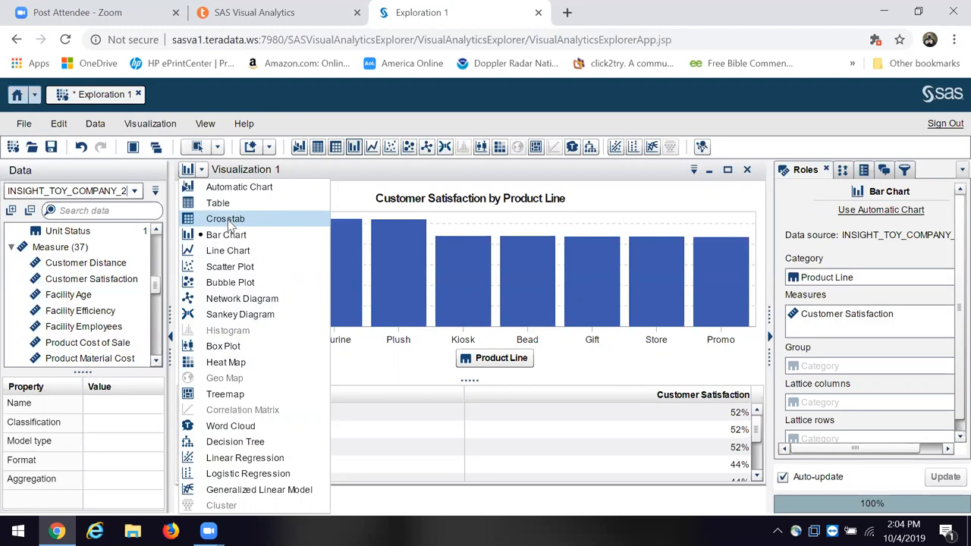
pyautogui.moveTo(229, 266)
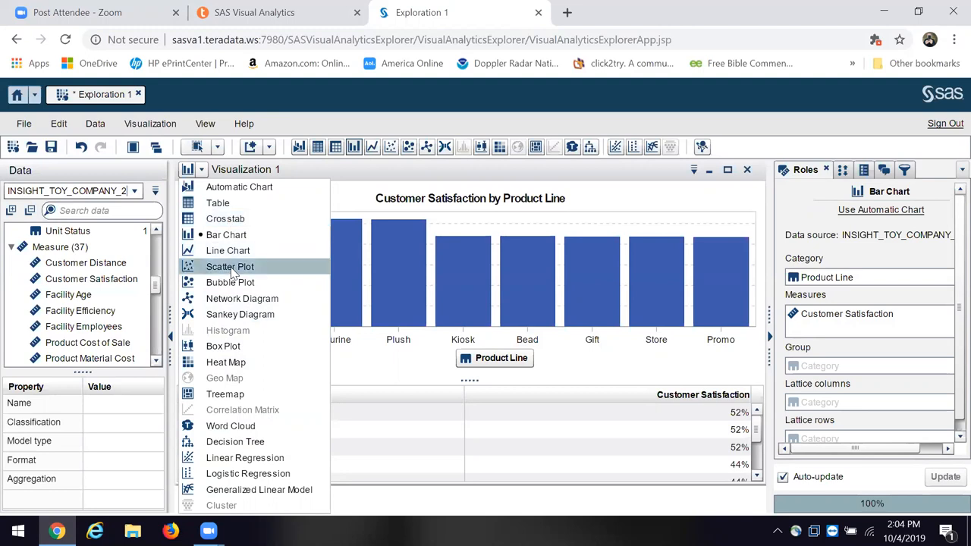
pyautogui.click(229, 266)
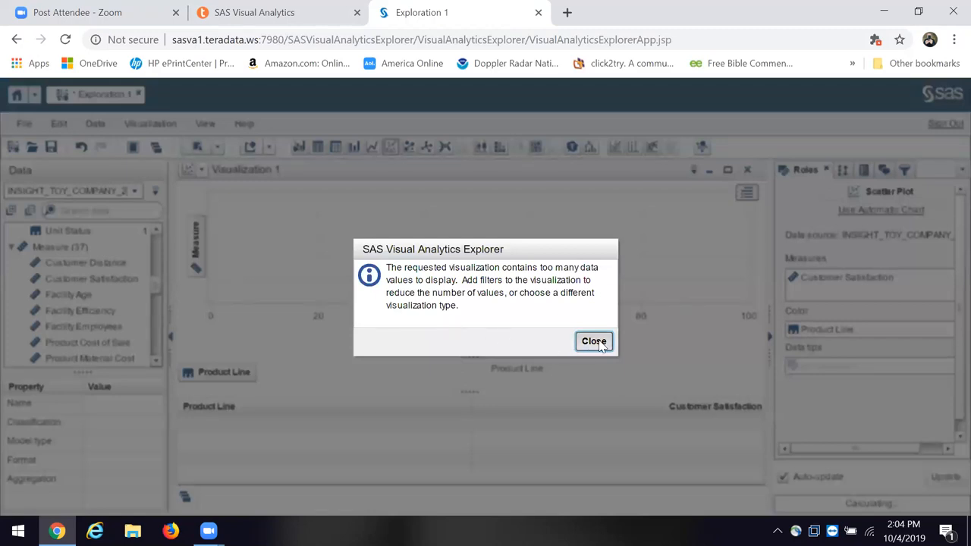
# Dismiss the warning, try heat map and crosstab views, then return to a bar chart.
pyautogui.click(593, 341)
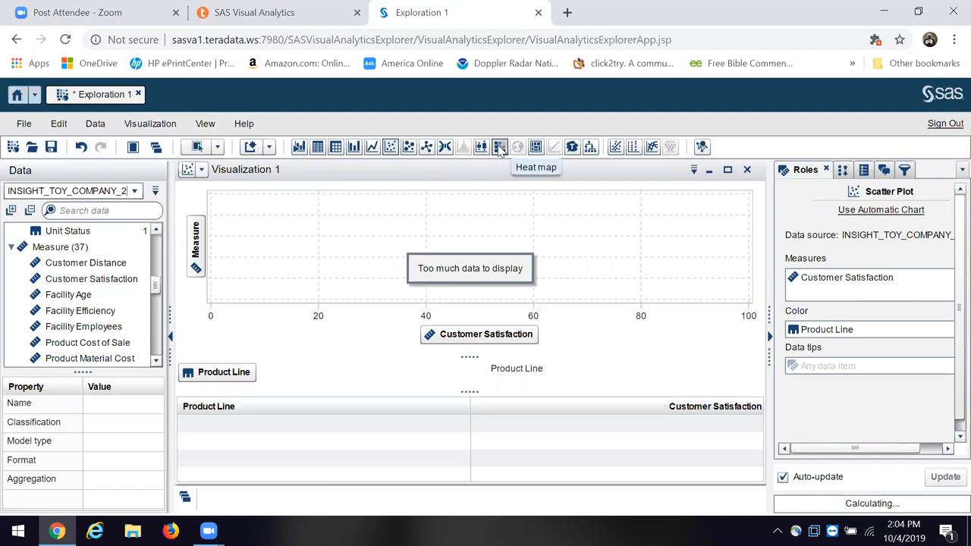
pyautogui.click(499, 146)
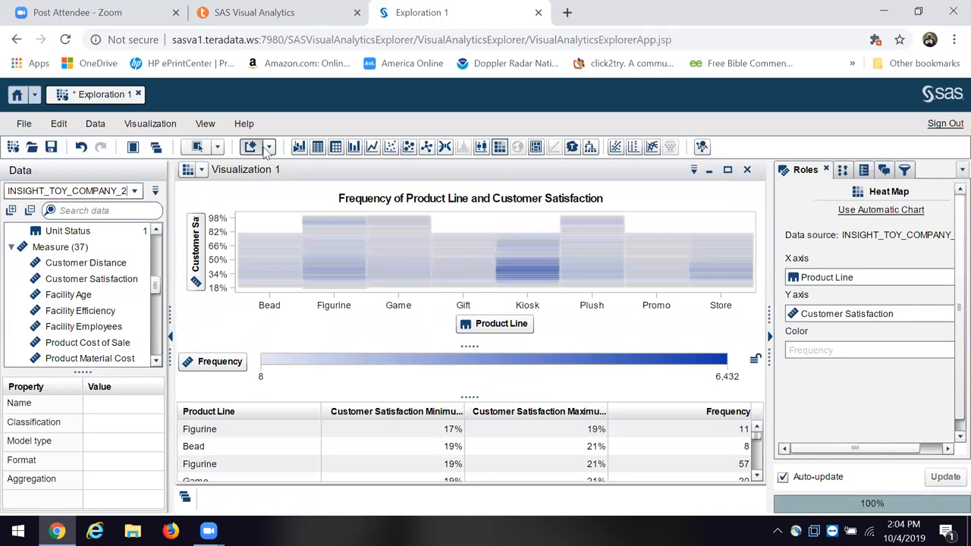
pyautogui.moveTo(299, 147)
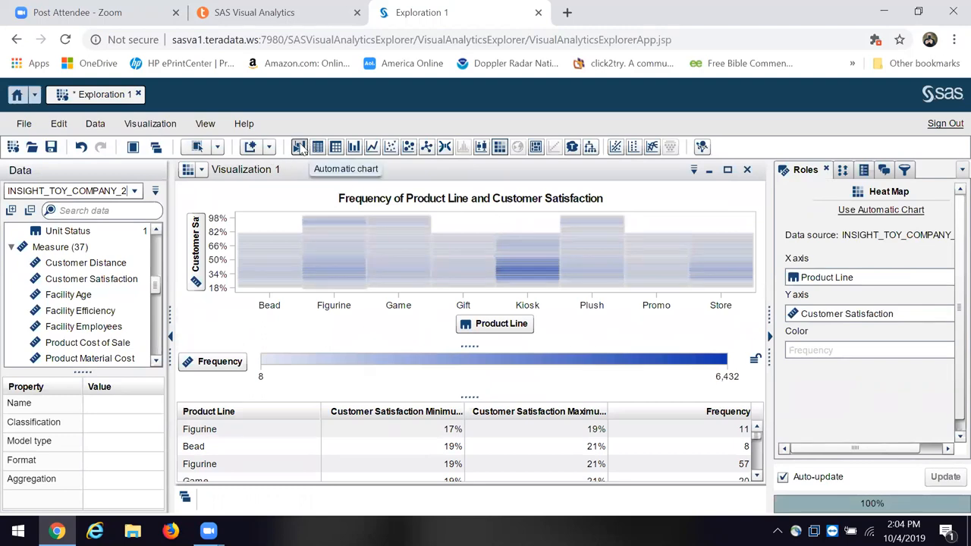
pyautogui.moveTo(552, 168)
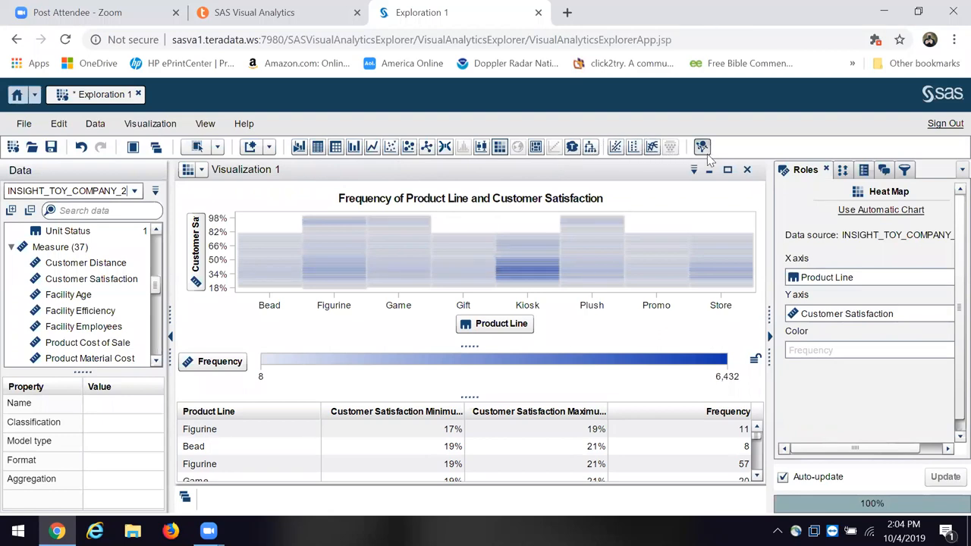
pyautogui.moveTo(719, 201)
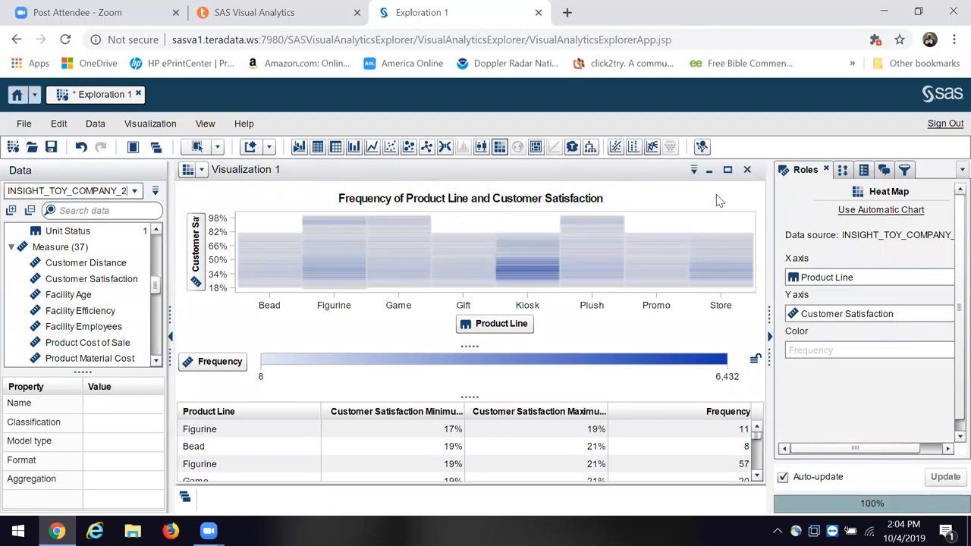
pyautogui.moveTo(199, 169)
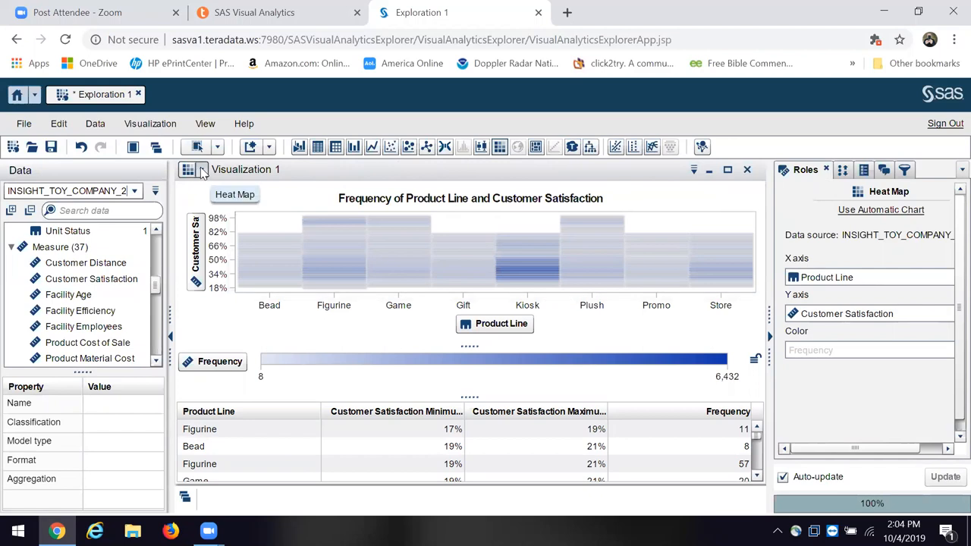
pyautogui.click(199, 169)
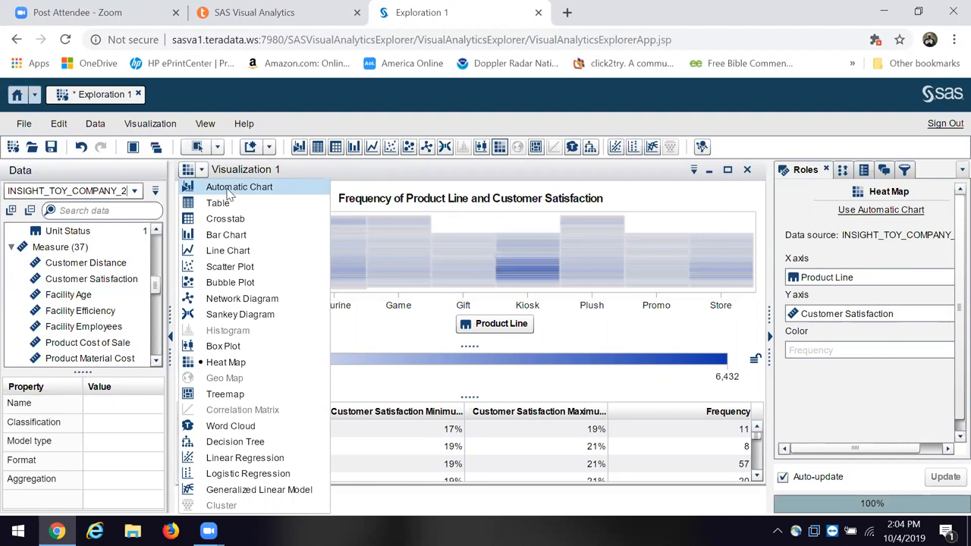
pyautogui.moveTo(230, 426)
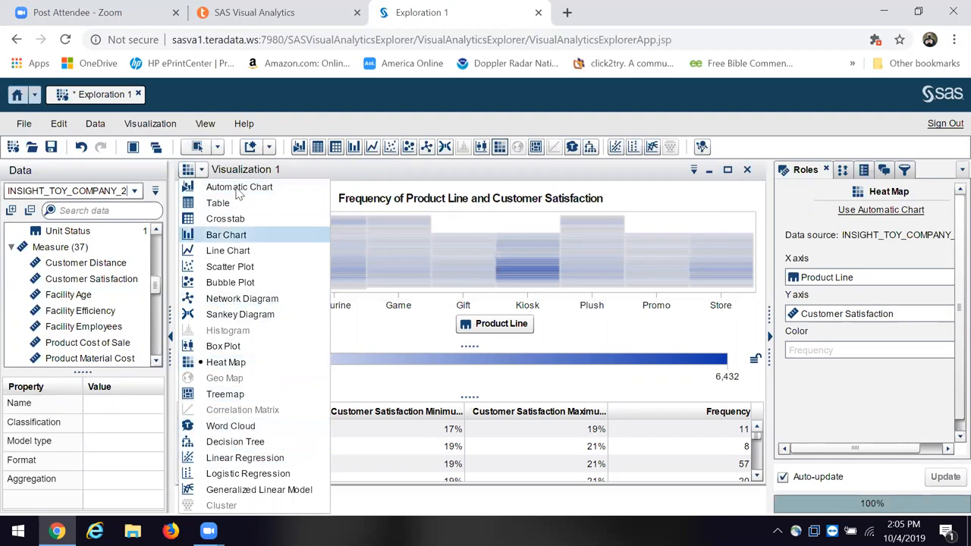
pyautogui.moveTo(225, 218)
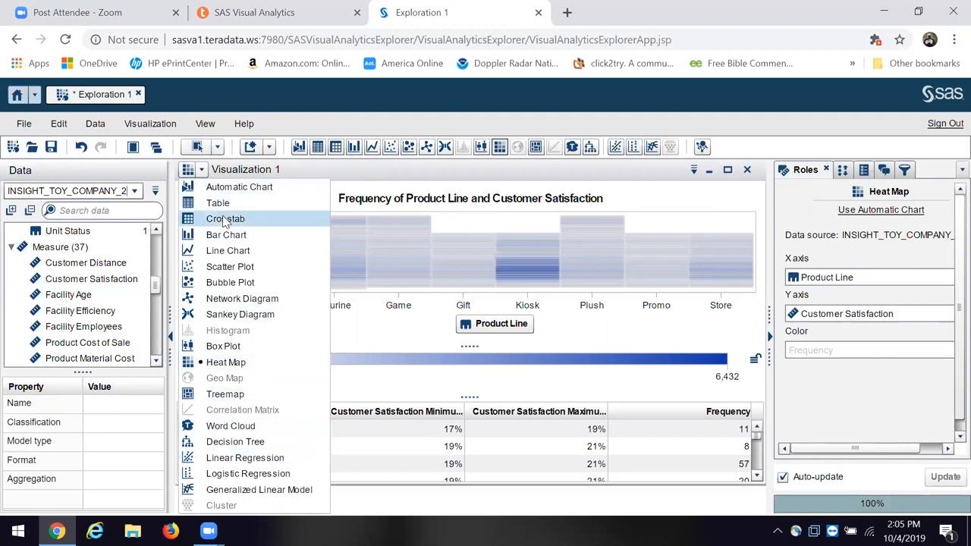
pyautogui.click(226, 219)
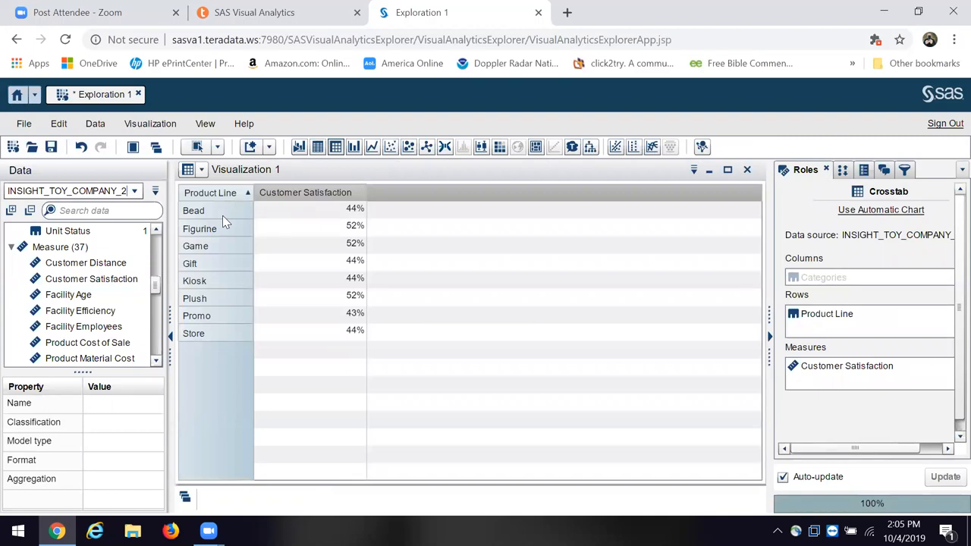
pyautogui.click(201, 169)
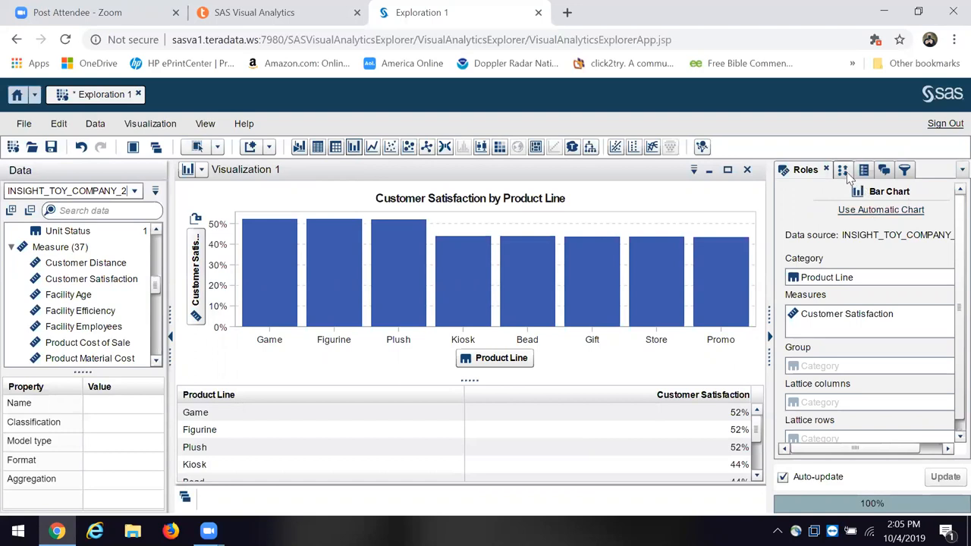
pyautogui.moveTo(864, 169)
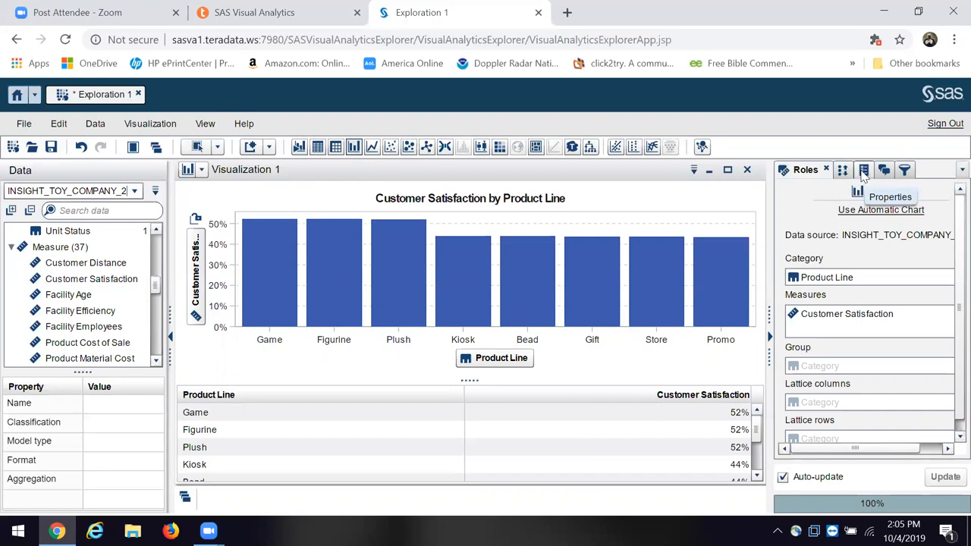
pyautogui.moveTo(884, 170)
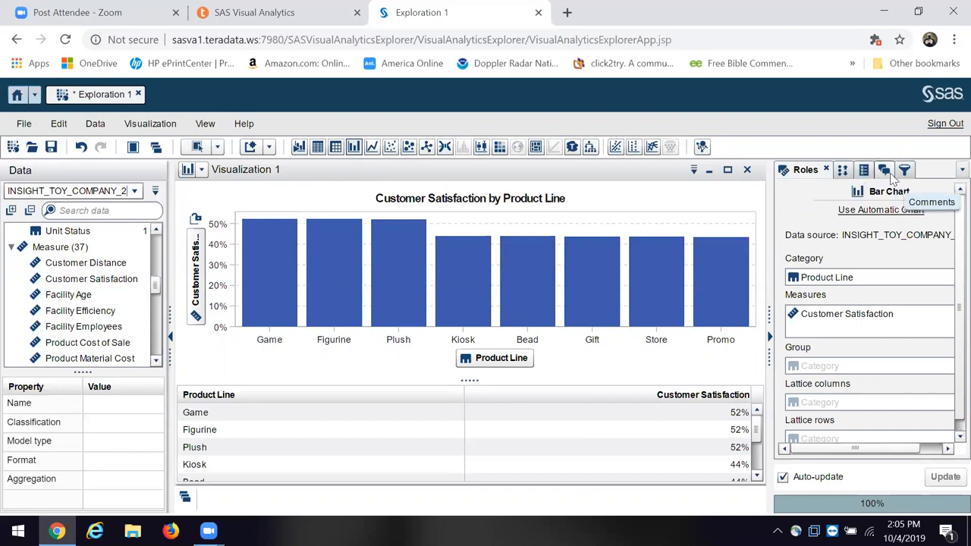
pyautogui.moveTo(904, 170)
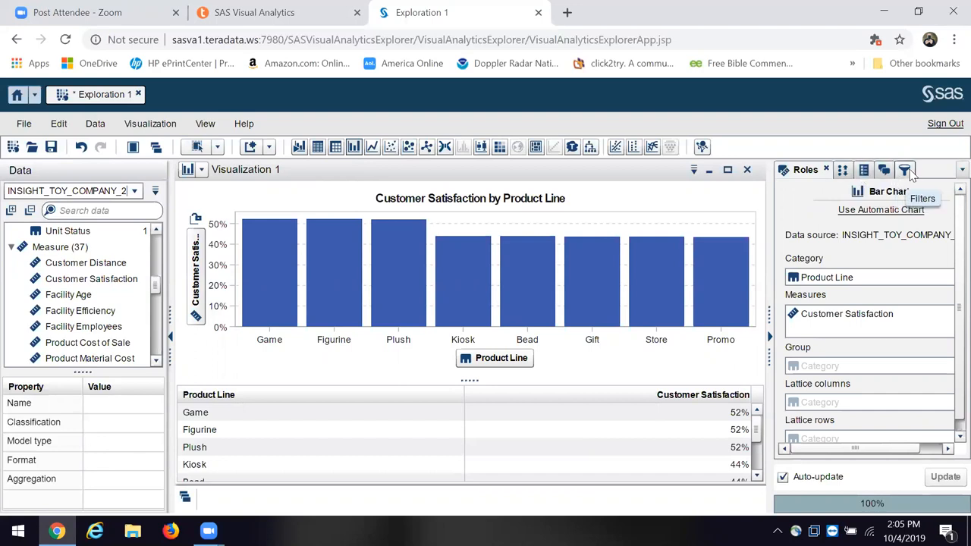
# Show the Filters pane in the right-hand panel.
pyautogui.click(905, 169)
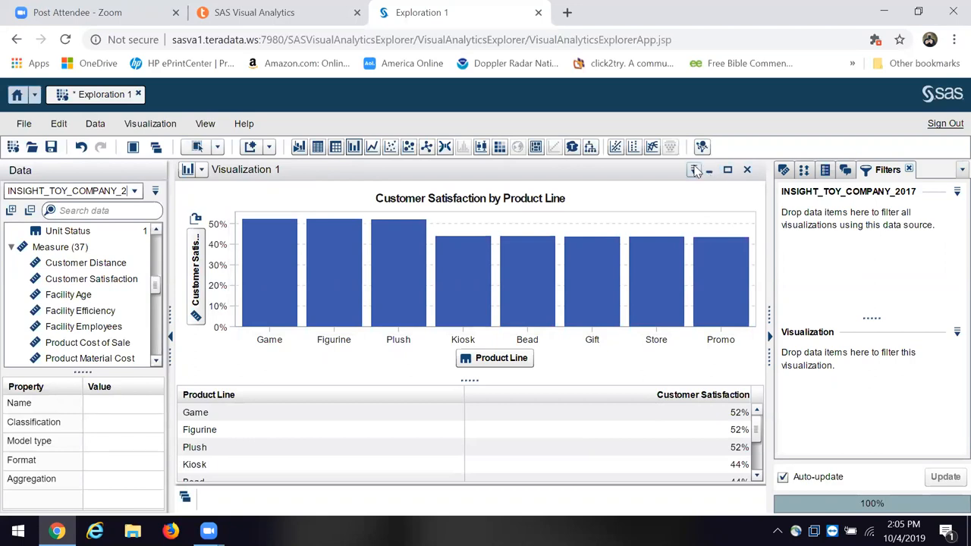
# Set the Customer Satisfaction by Product Line bars horizontal, then inspect the Figurine bar's value.
pyautogui.click(693, 169)
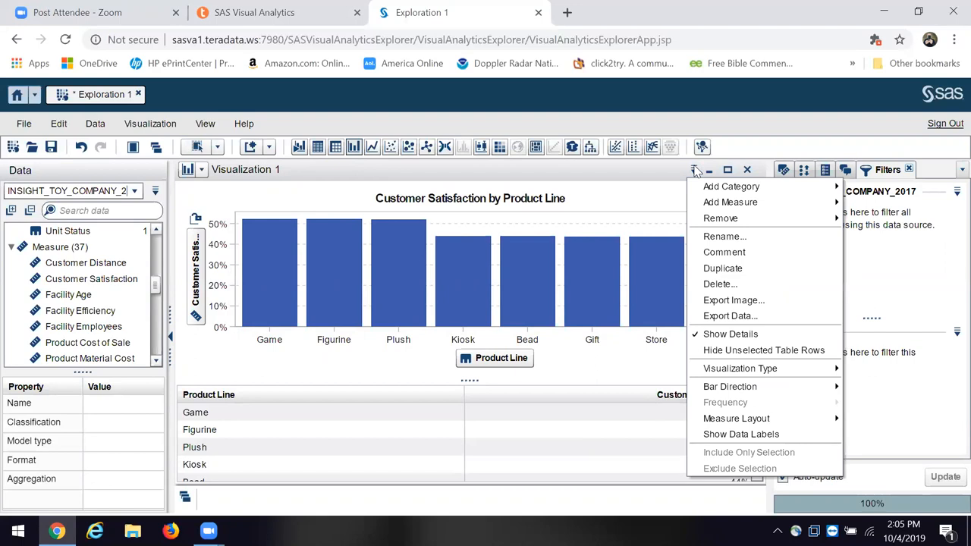
pyautogui.click(740, 367)
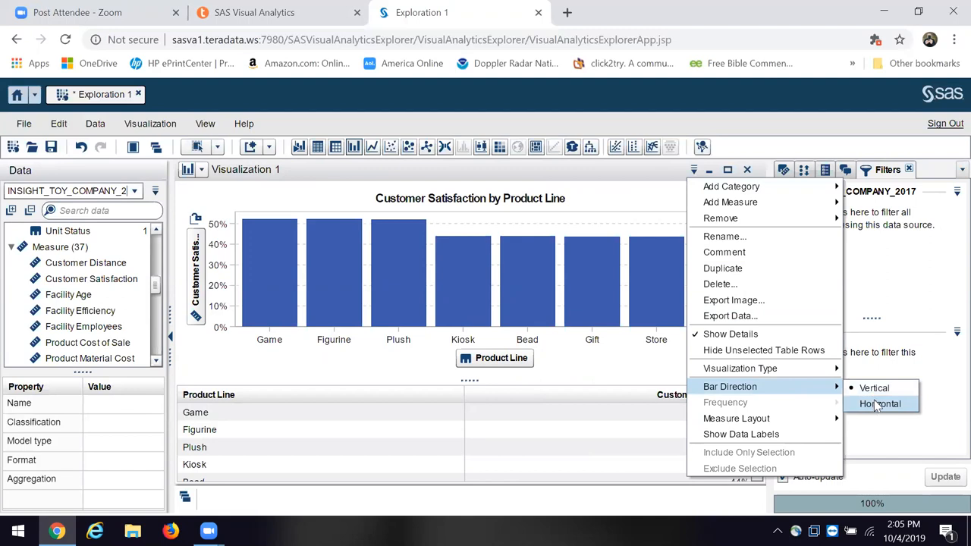
pyautogui.moveTo(880, 406)
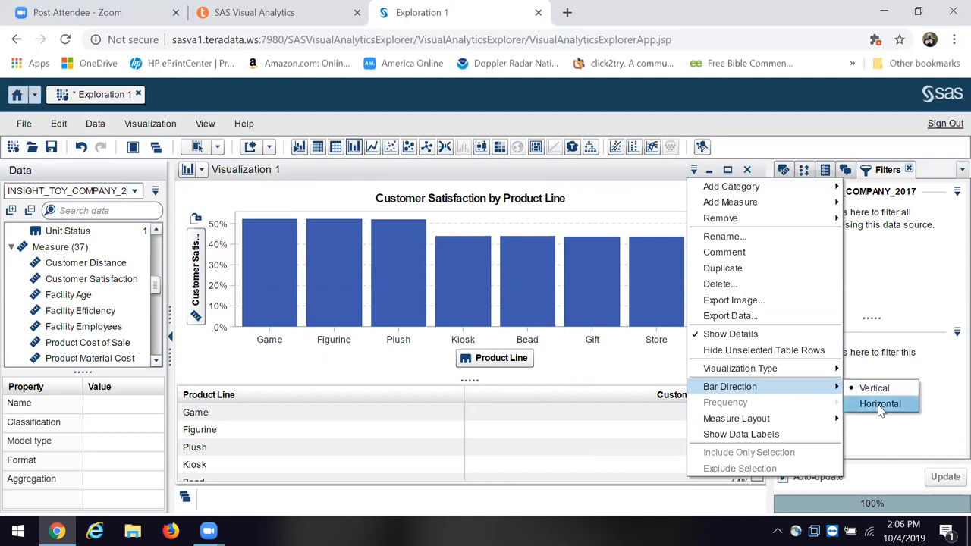
pyautogui.click(880, 403)
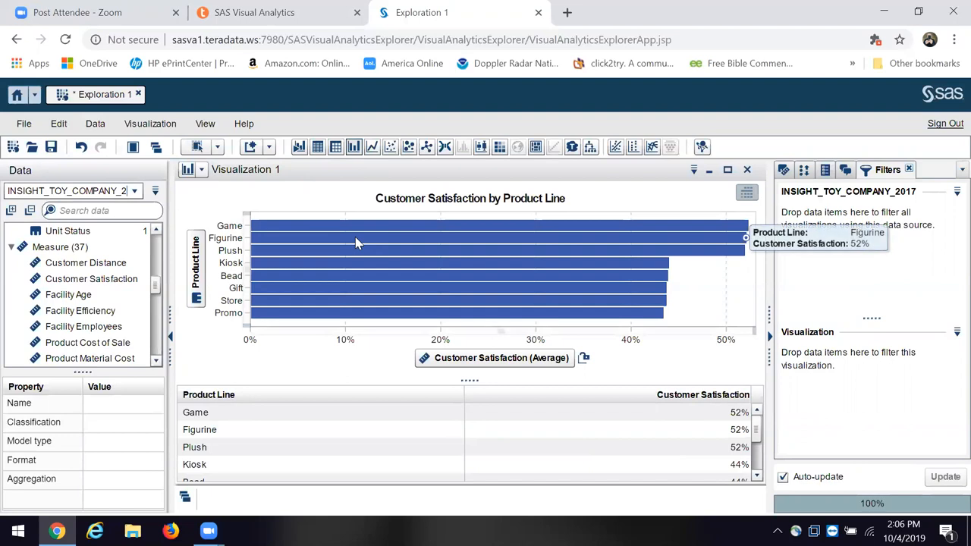
pyautogui.click(218, 146)
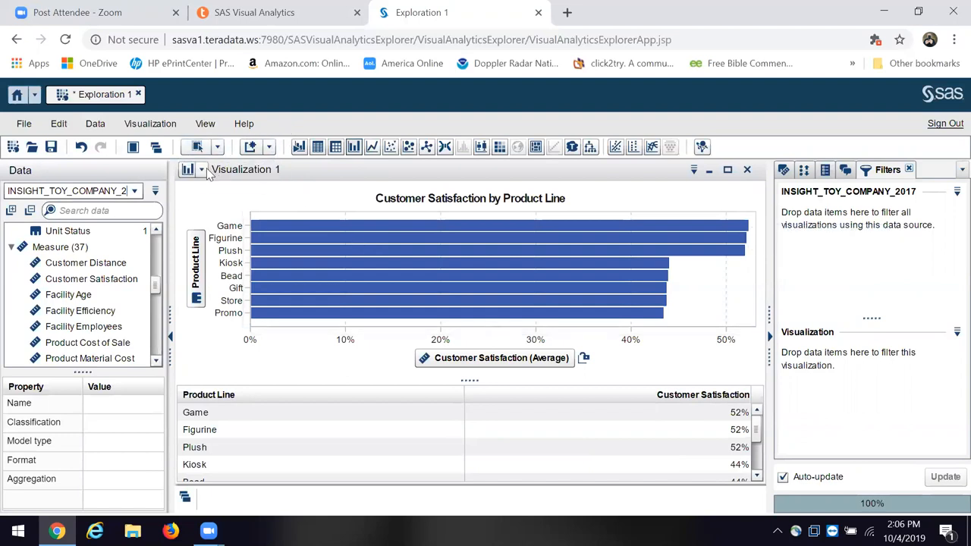
pyautogui.click(188, 169)
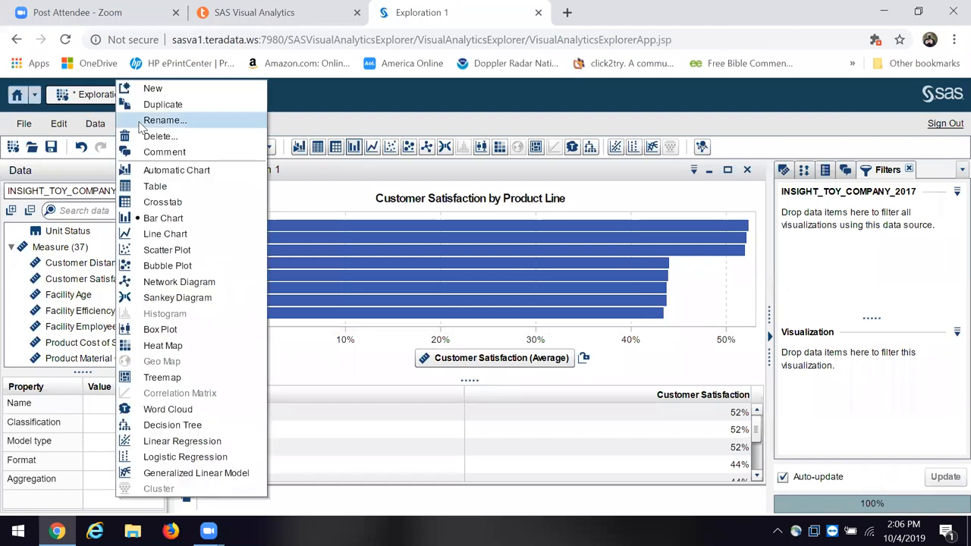
pyautogui.moveTo(152, 88)
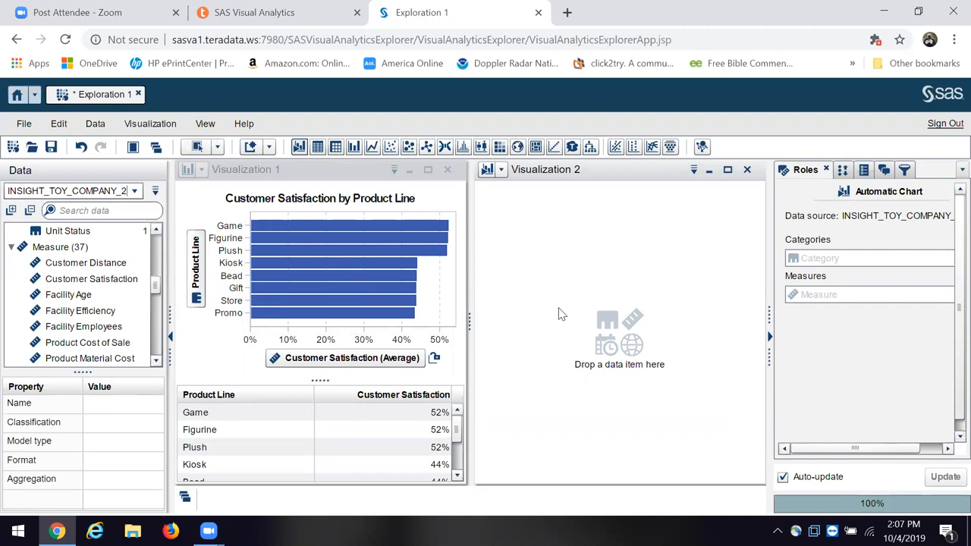
pyautogui.moveTo(576, 251)
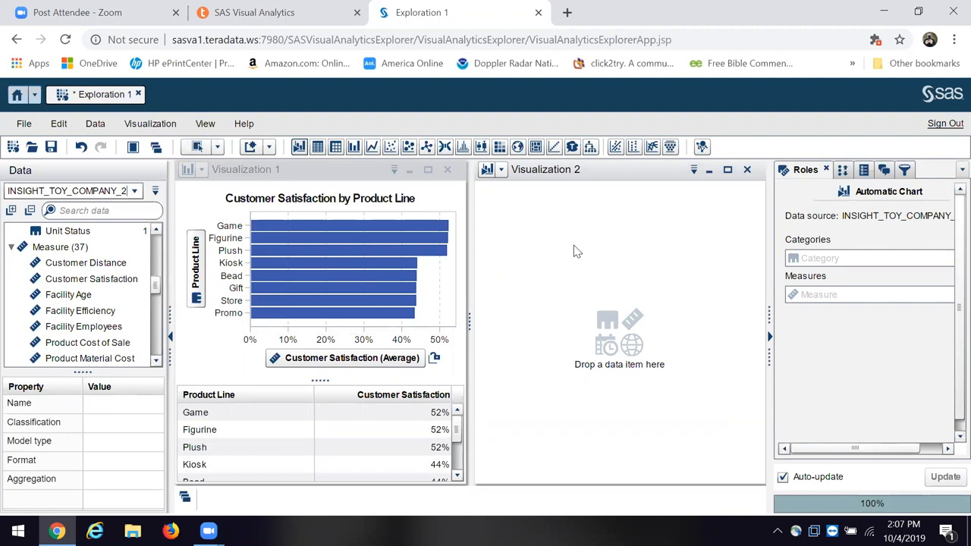
pyautogui.moveTo(725, 111)
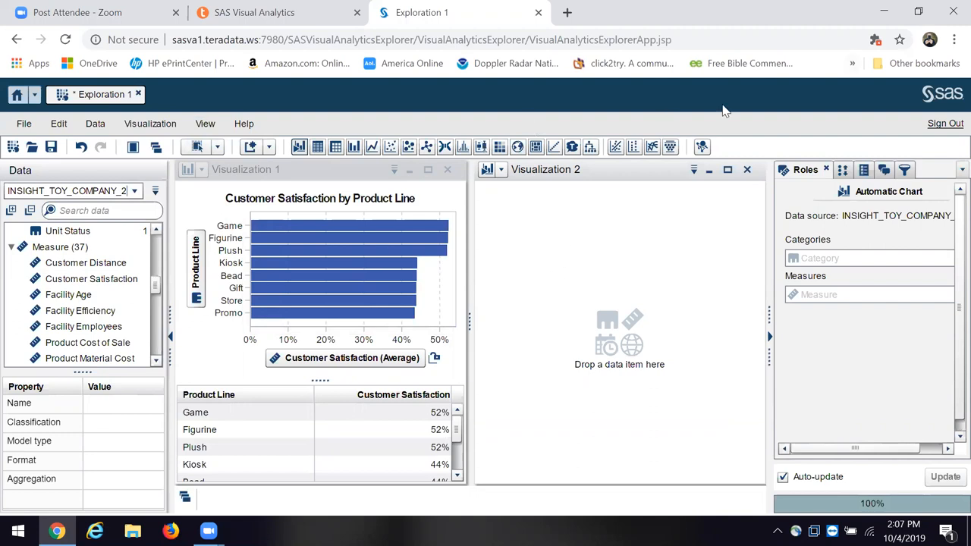